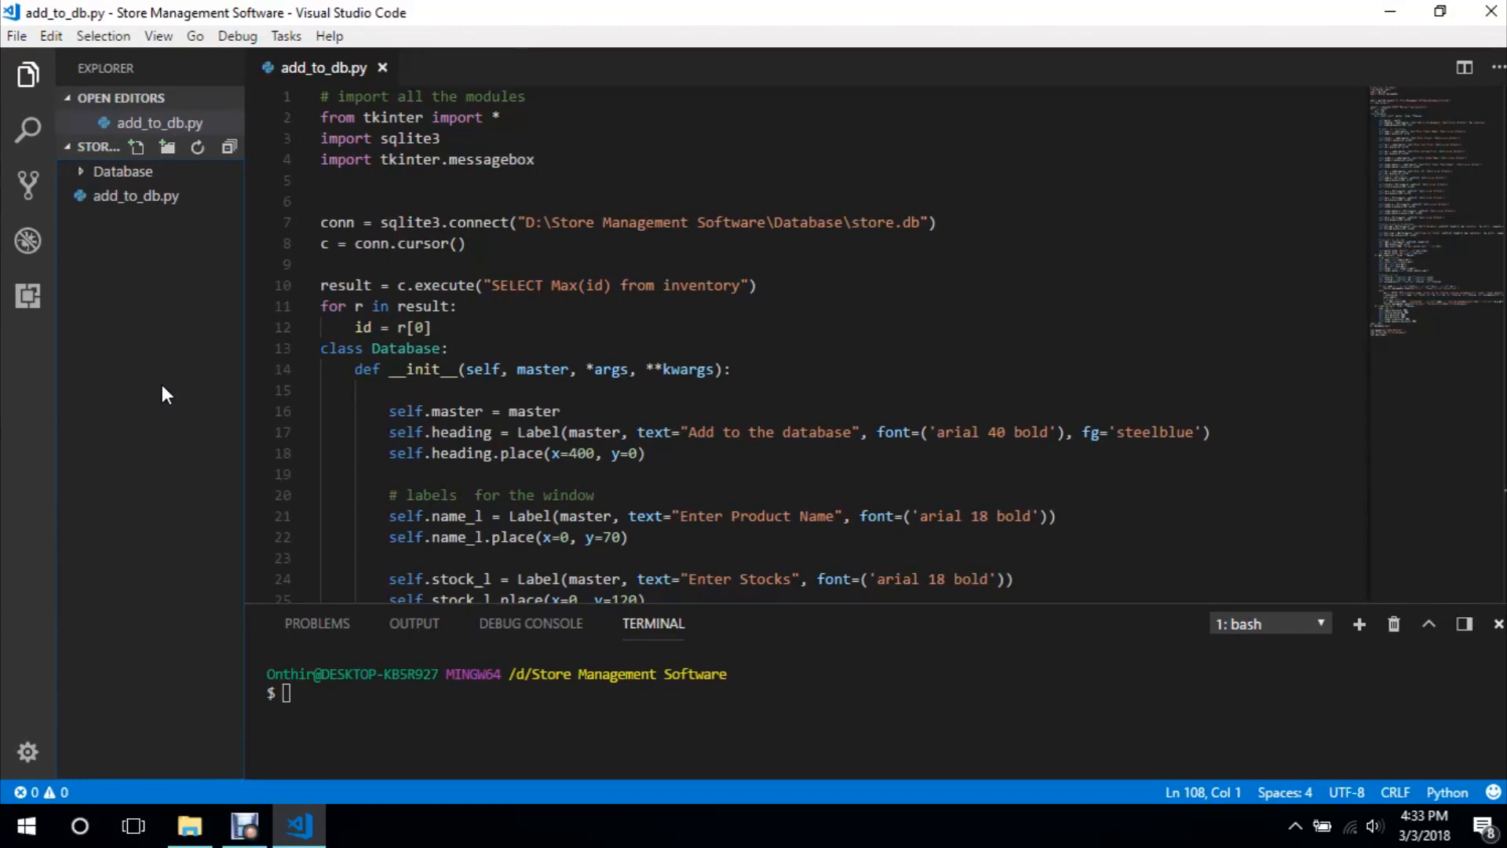
mouse_move(168, 386)
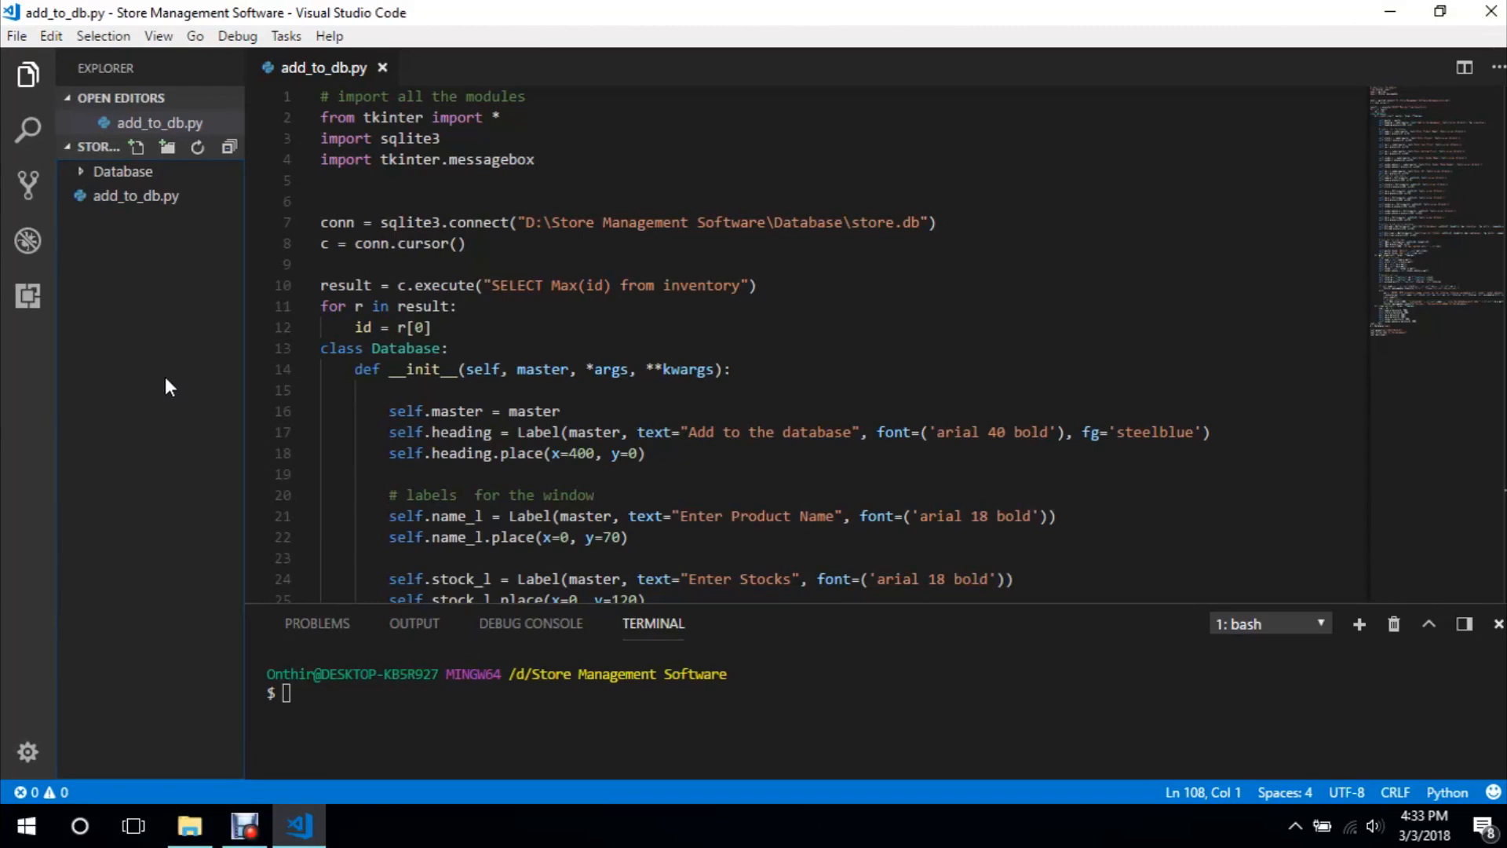
mouse_move(185, 367)
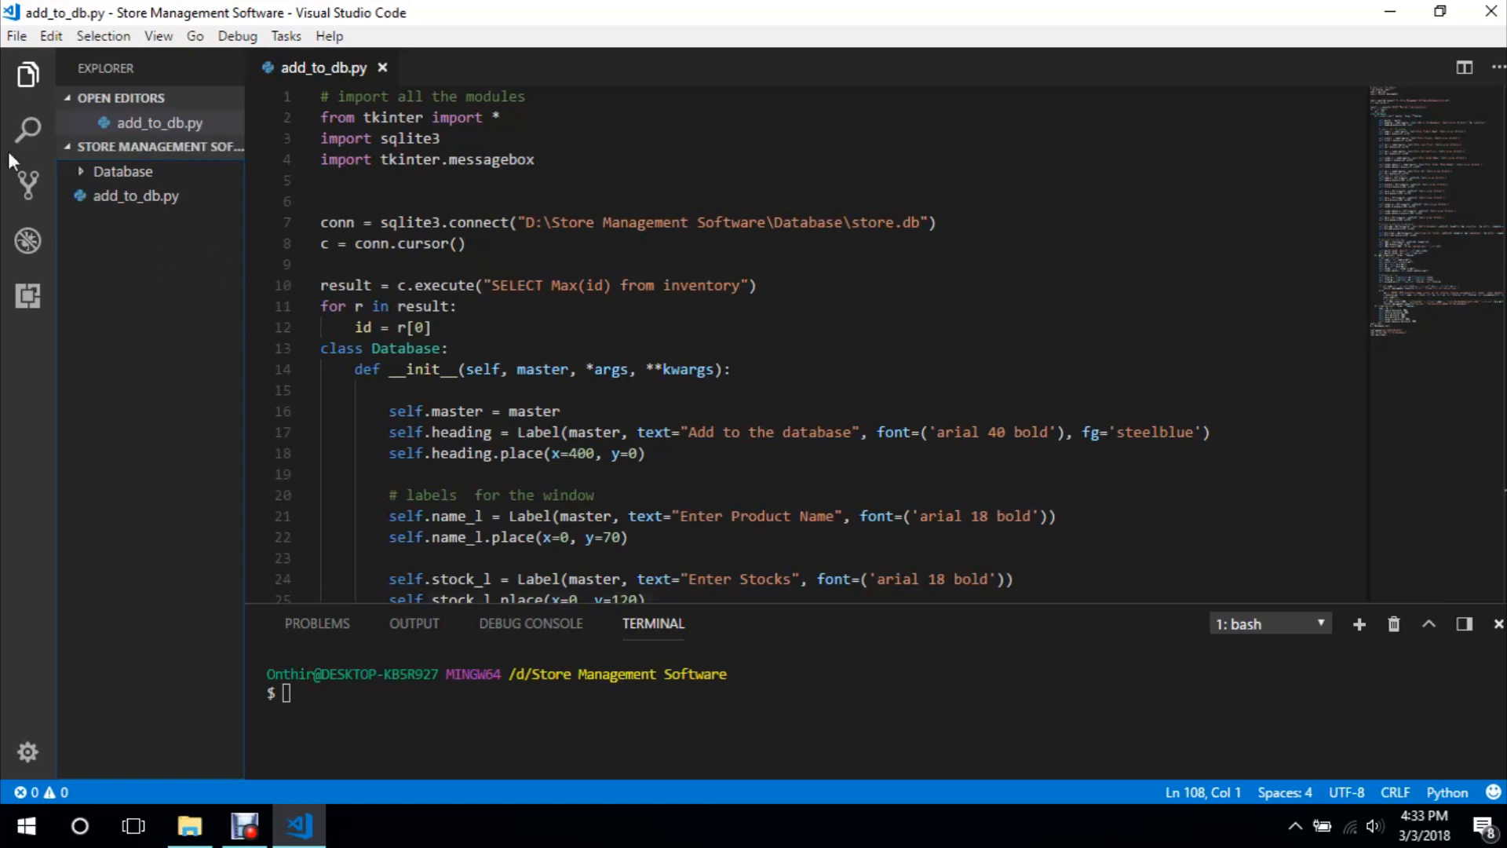
mouse_move(140, 154)
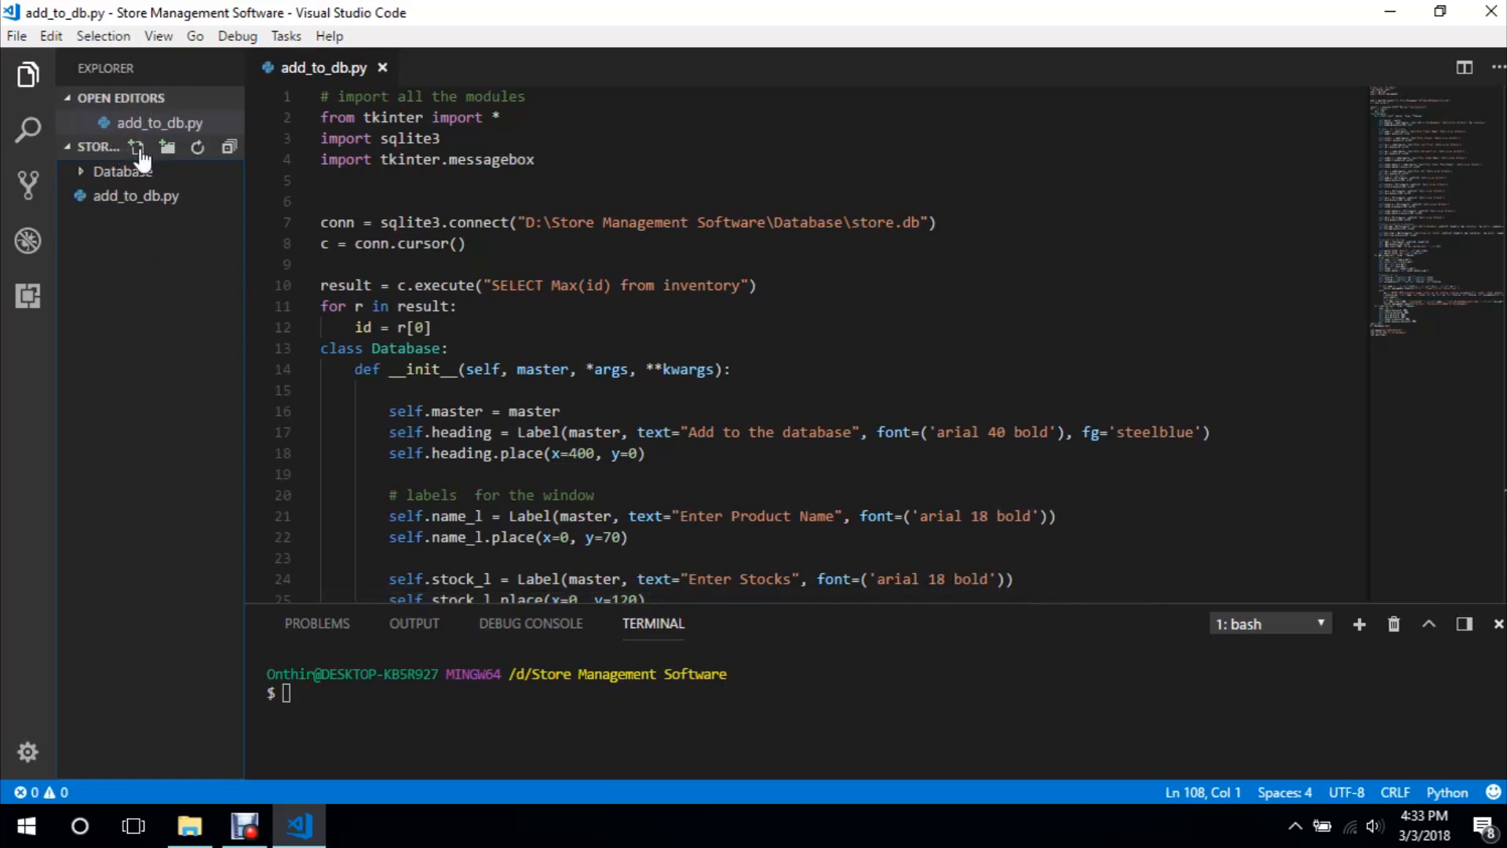
Create a new empty update.py file in the project via the Explorer's New File icon
left_click(135, 146)
type("update.py")
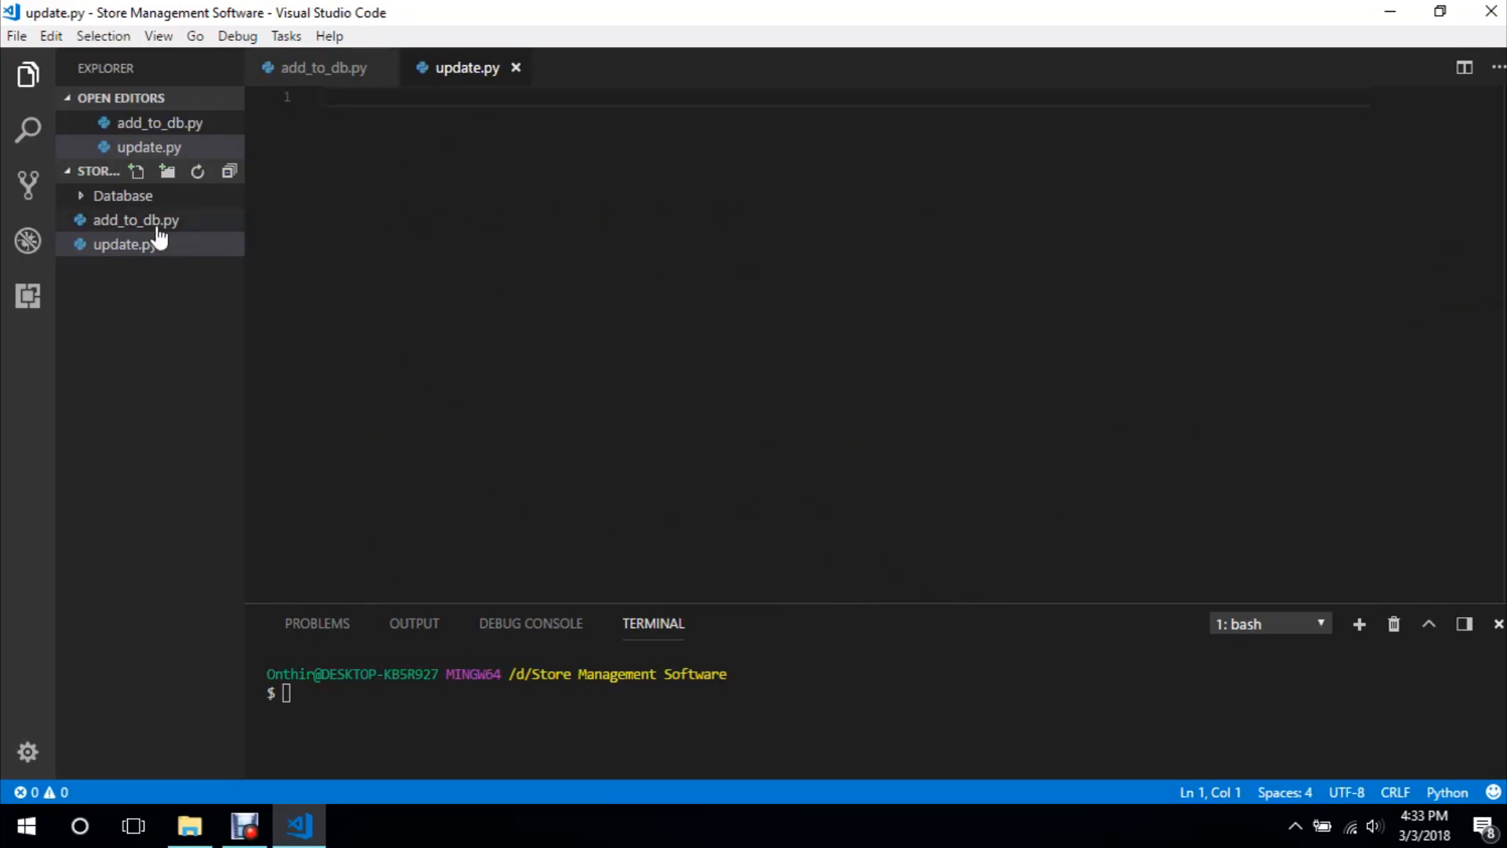
Copy add_to_db.py's class code and paste it into update.py
left_click(135, 220)
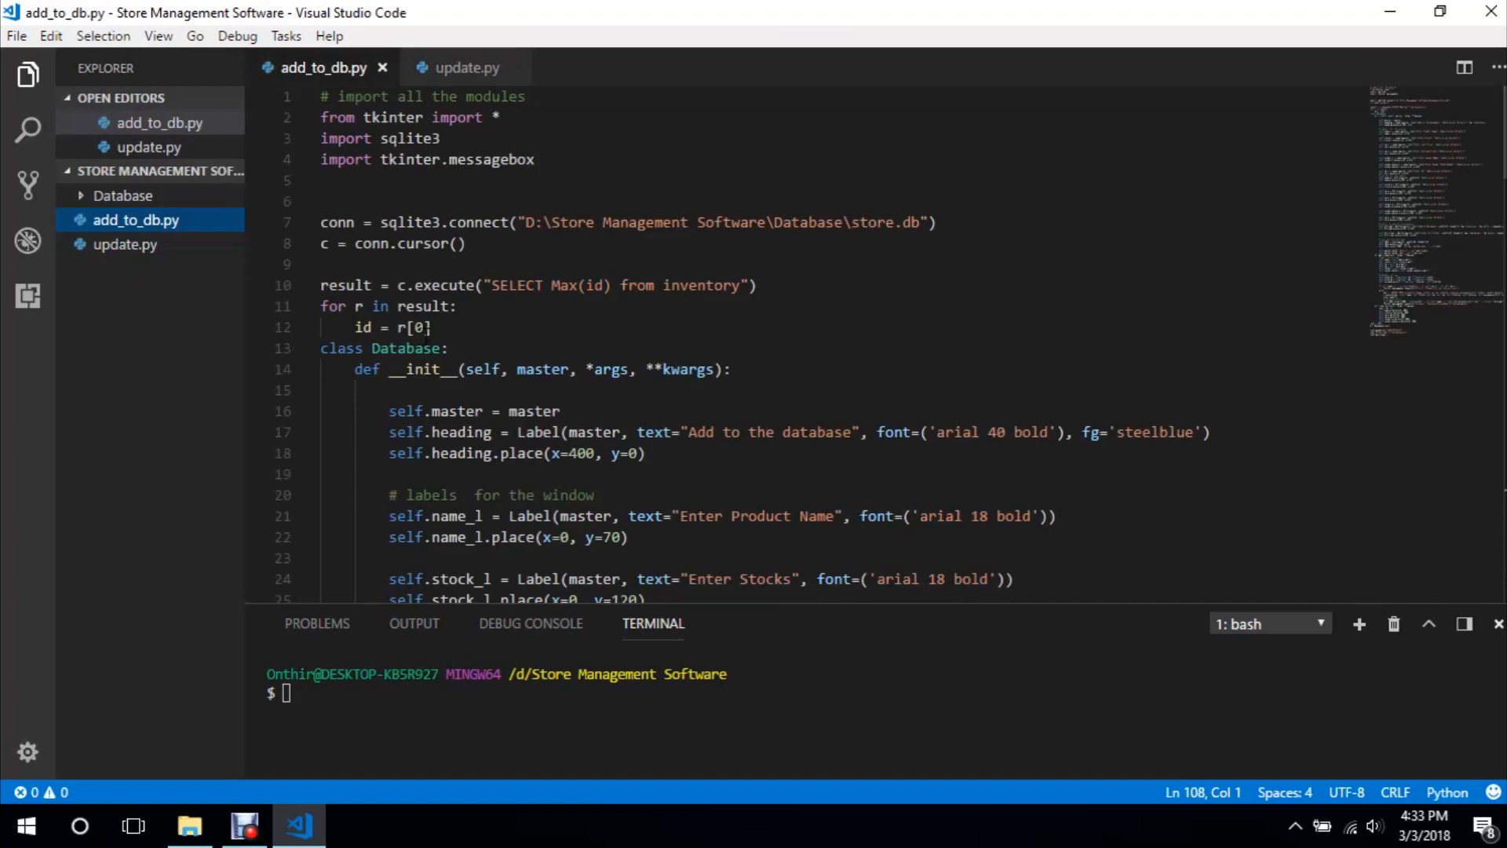
scroll("down", 3)
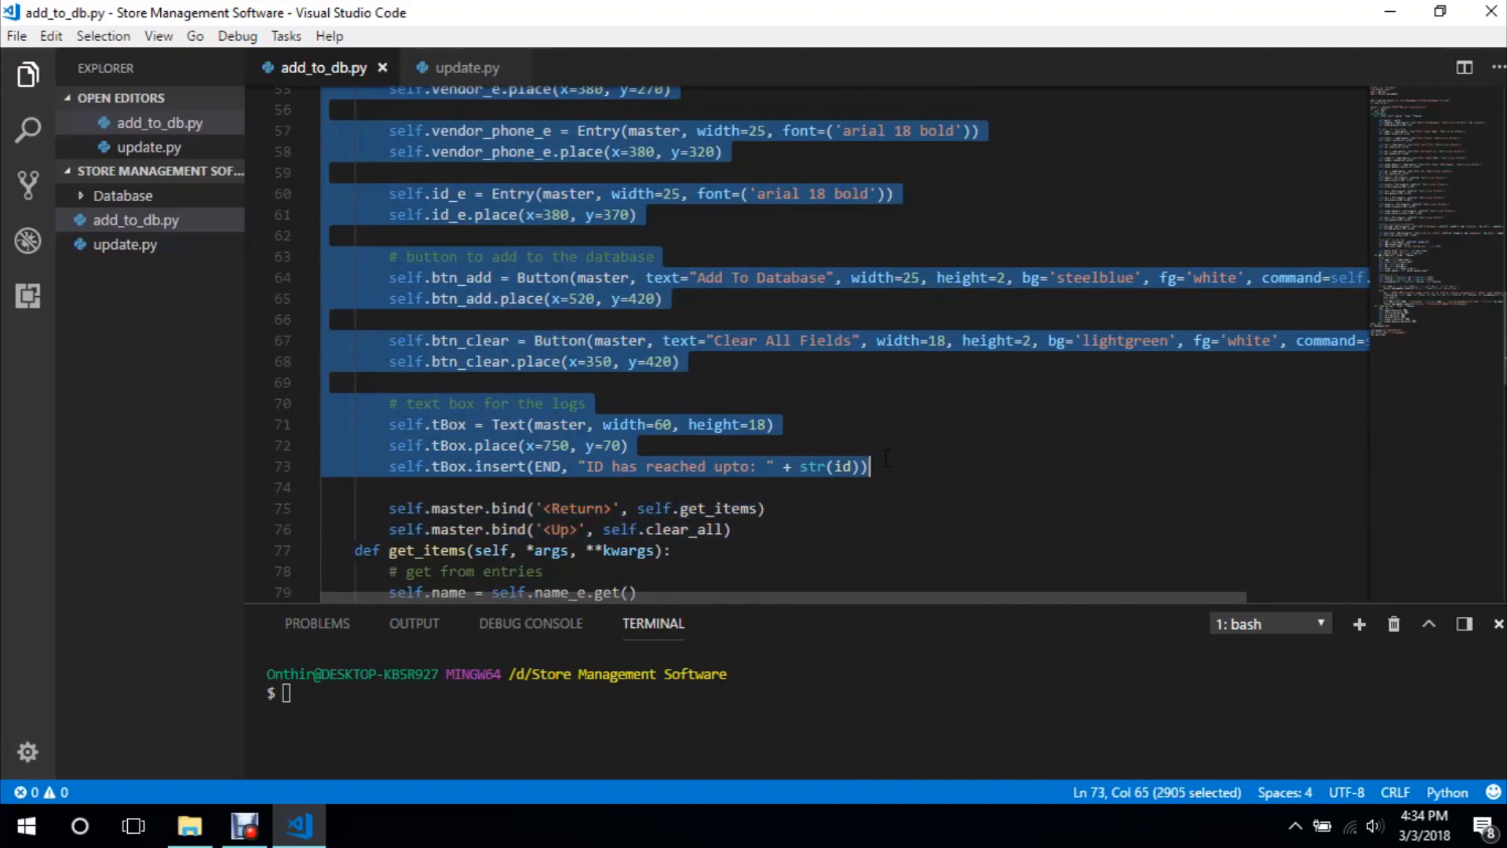
left_click(468, 68)
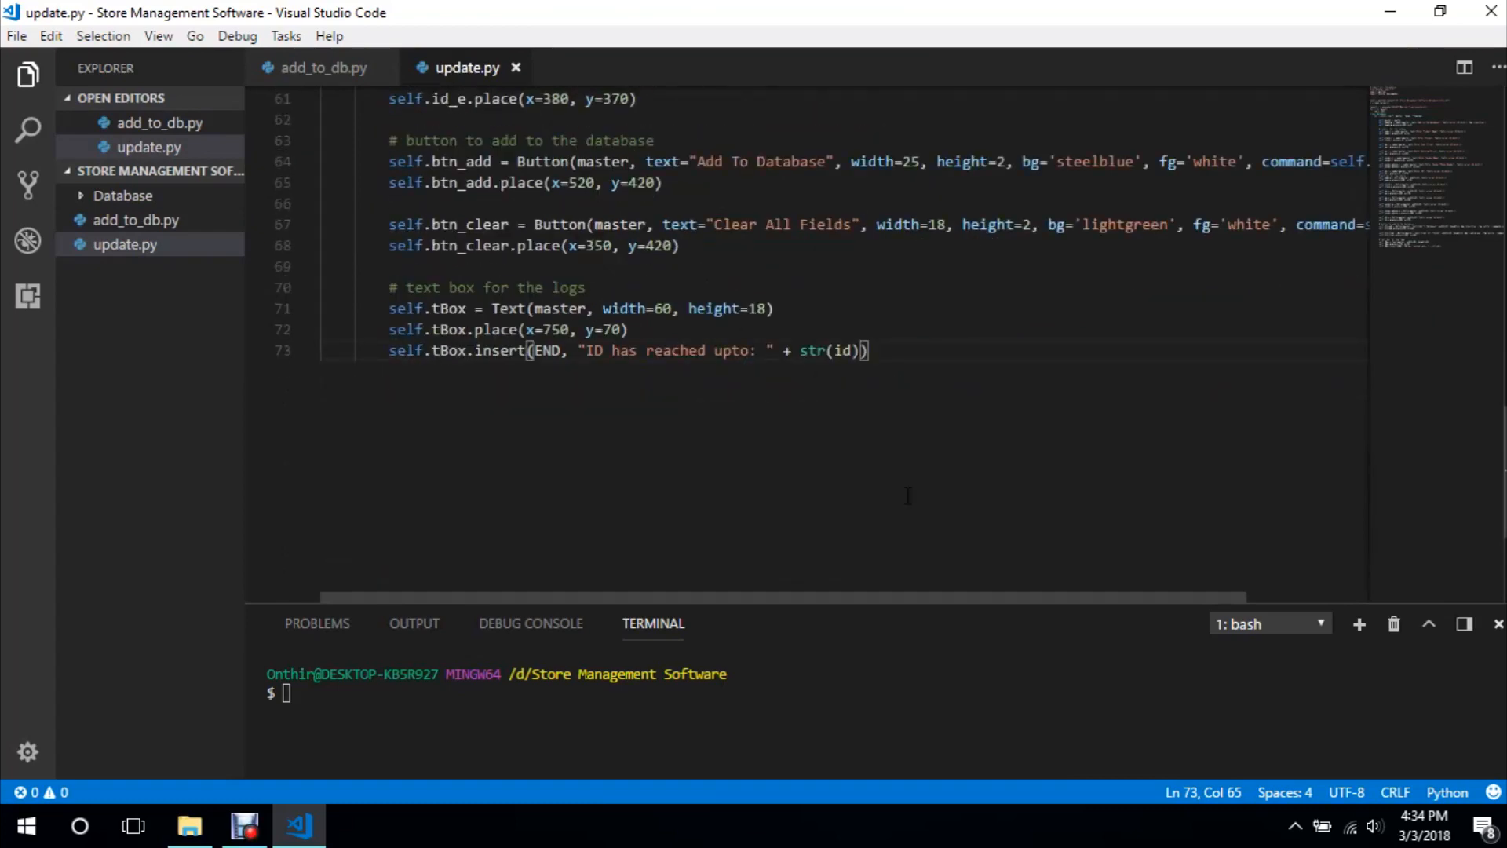
Copy the final root window setup lines from add_to_db.py into update.py
key("Enter")
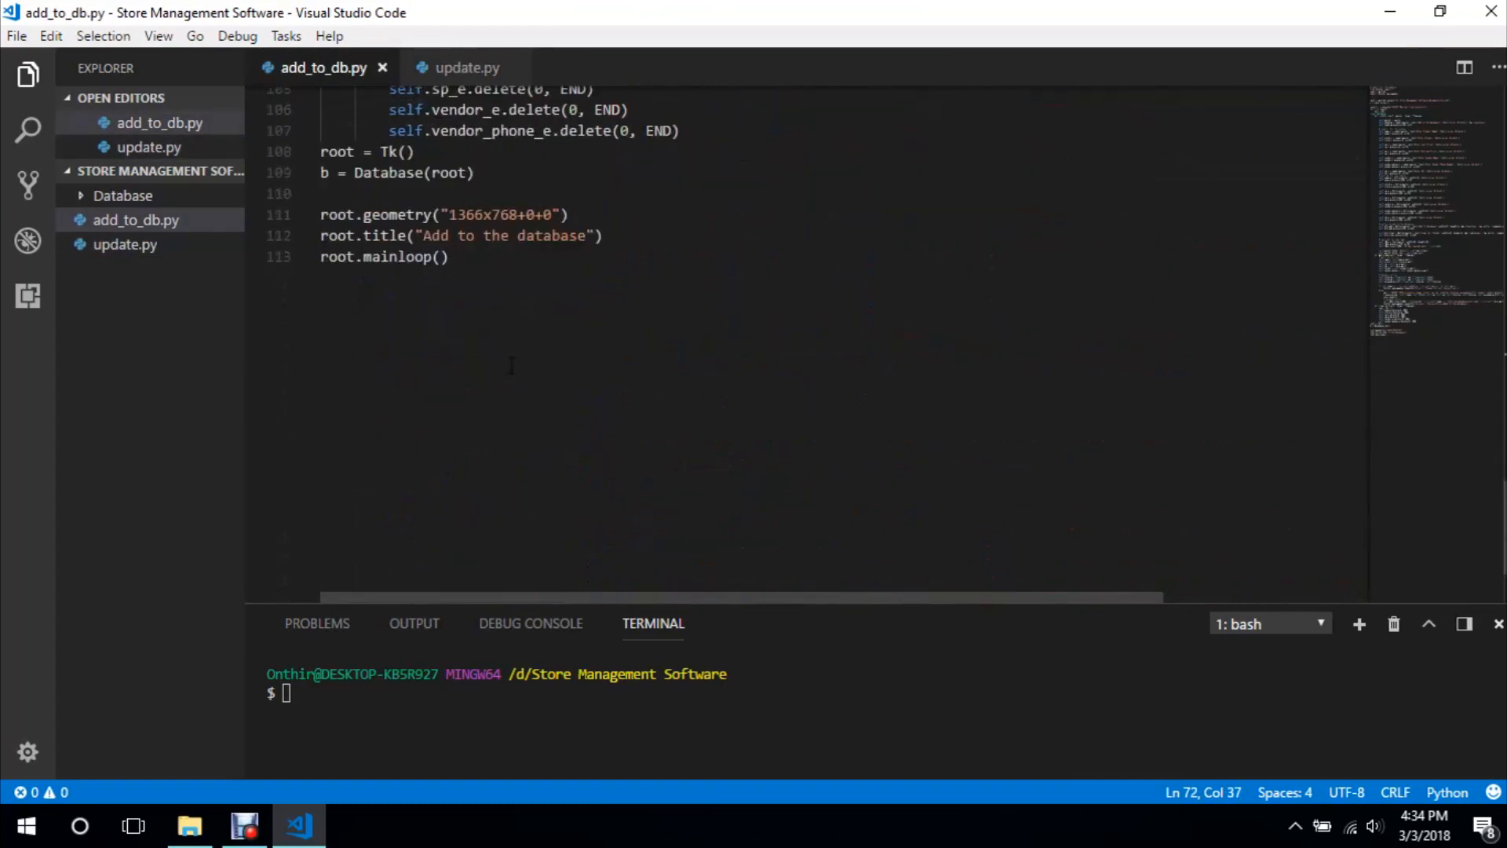
left_click_drag(320, 150, 448, 256)
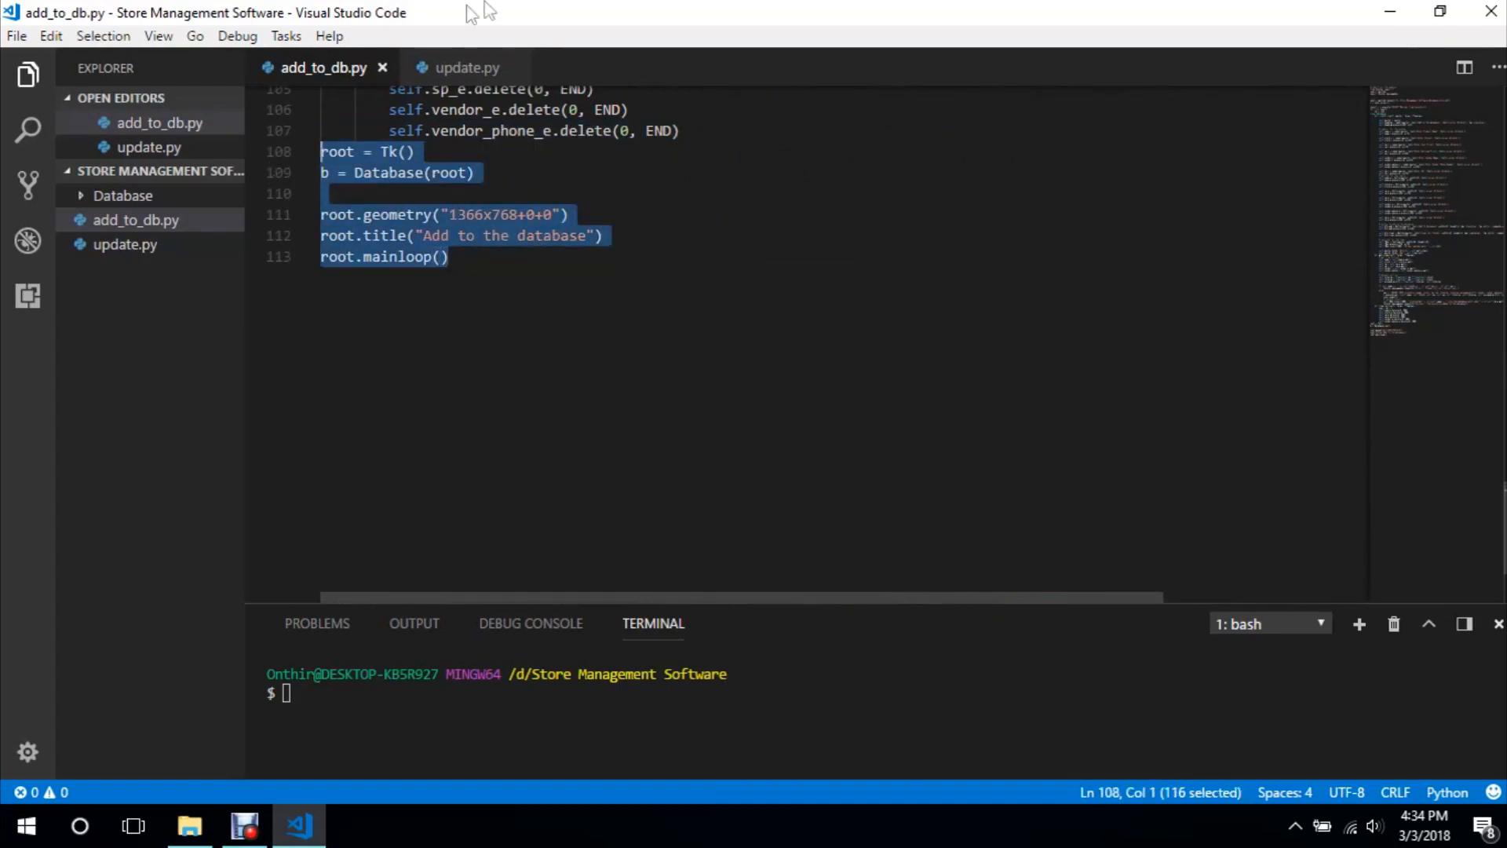
left_click(468, 67)
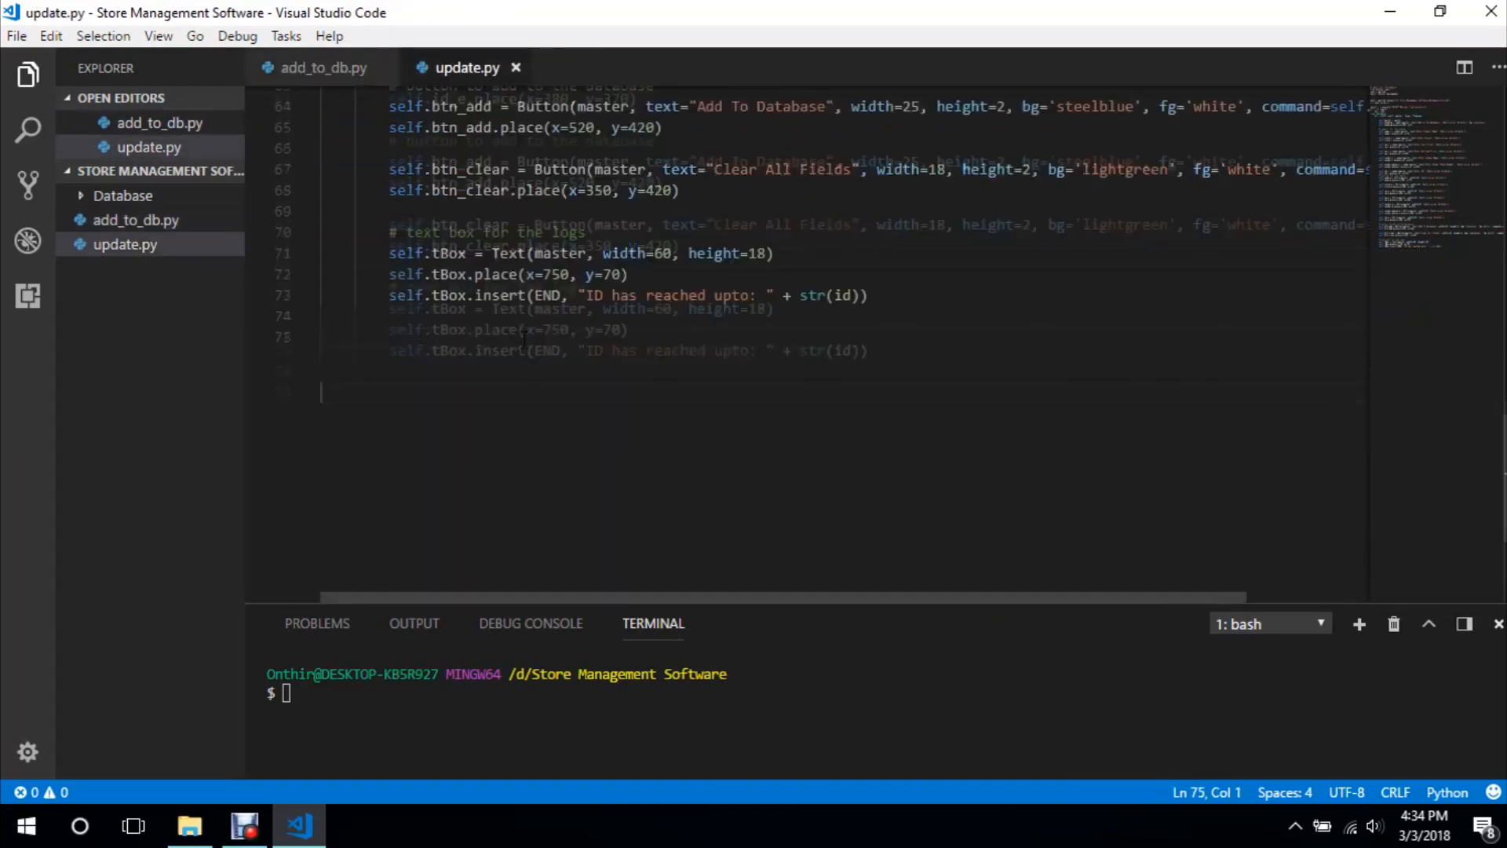
scroll("down", 3)
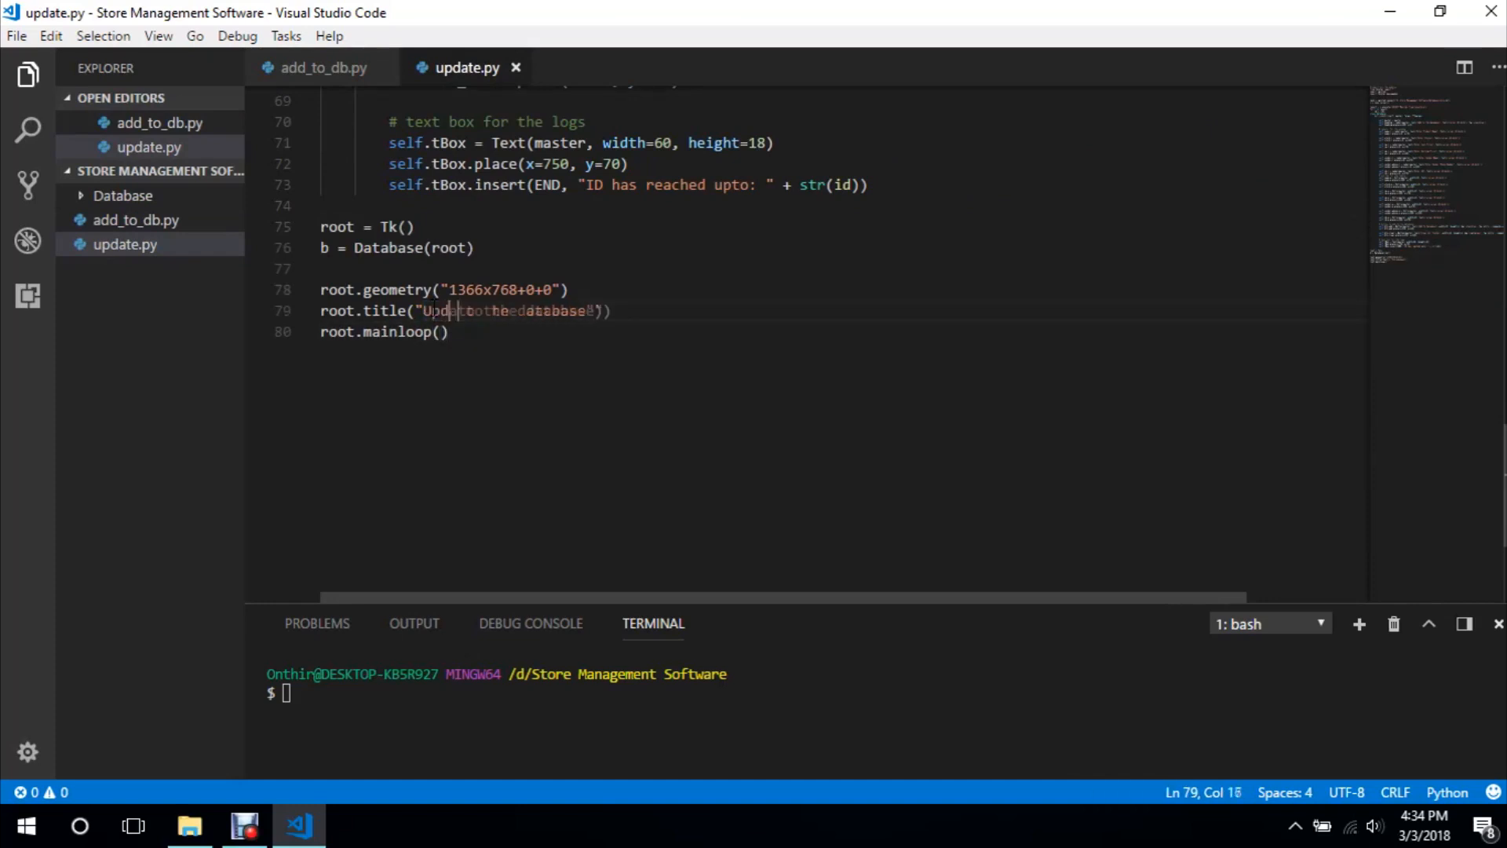
Title the window 'Update the database', remove the buttons' get_items and clear_all commands, rerun update.py
type("Update the database")
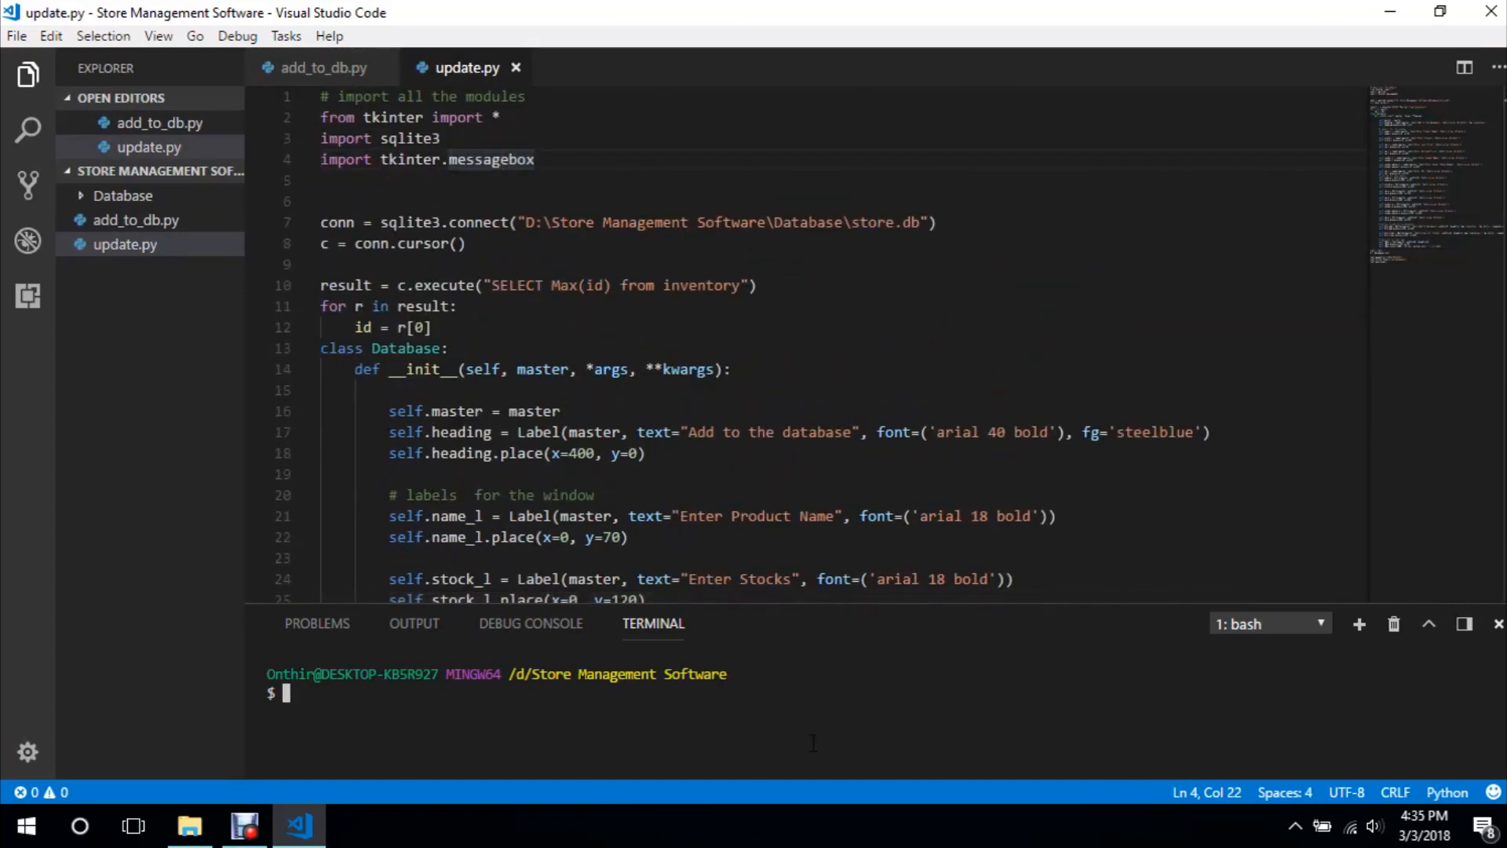
type("python u")
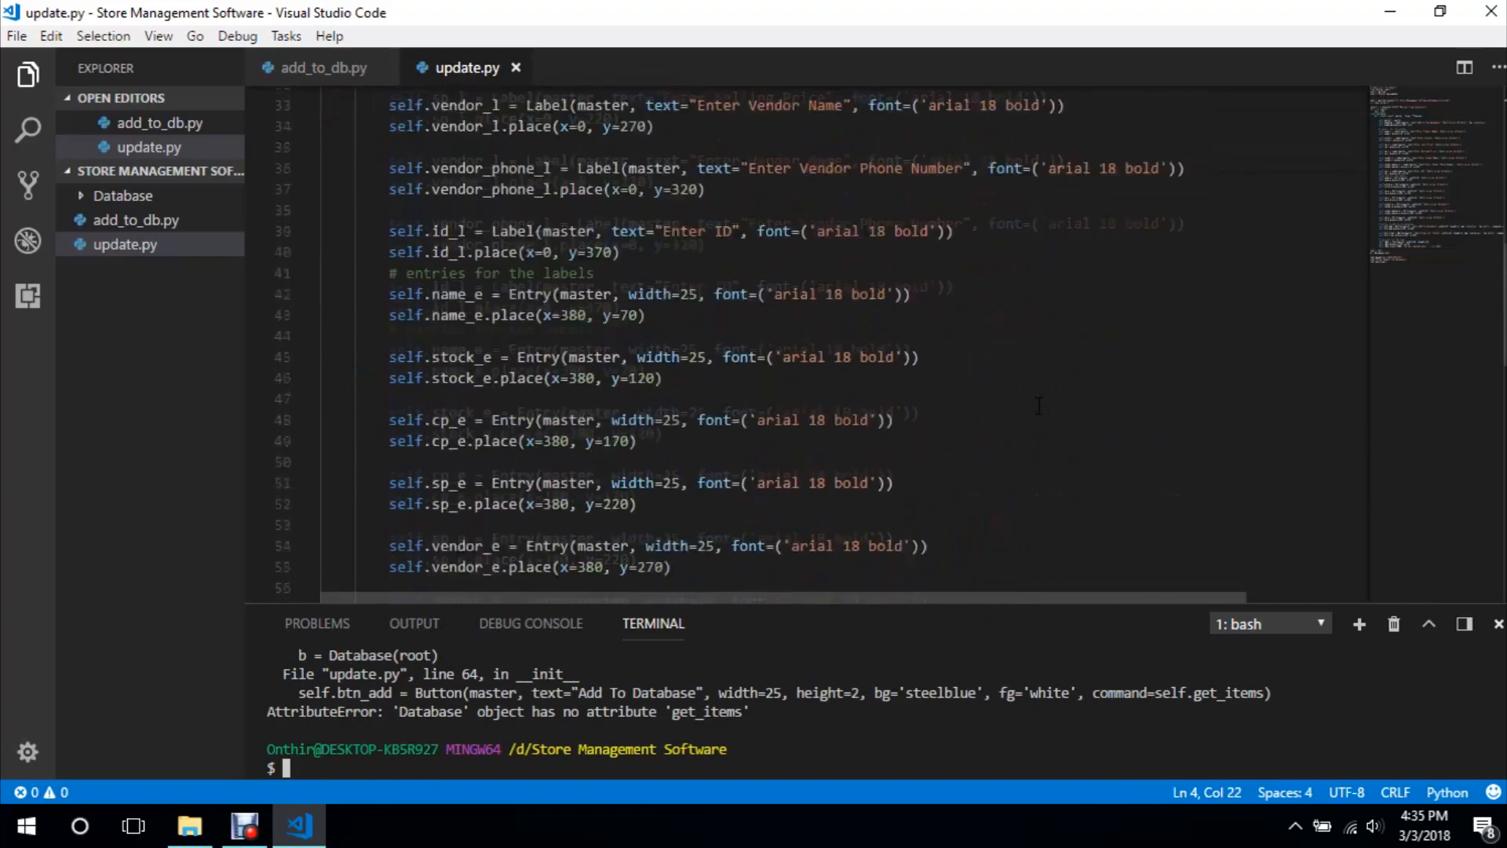
double_click(1292, 424)
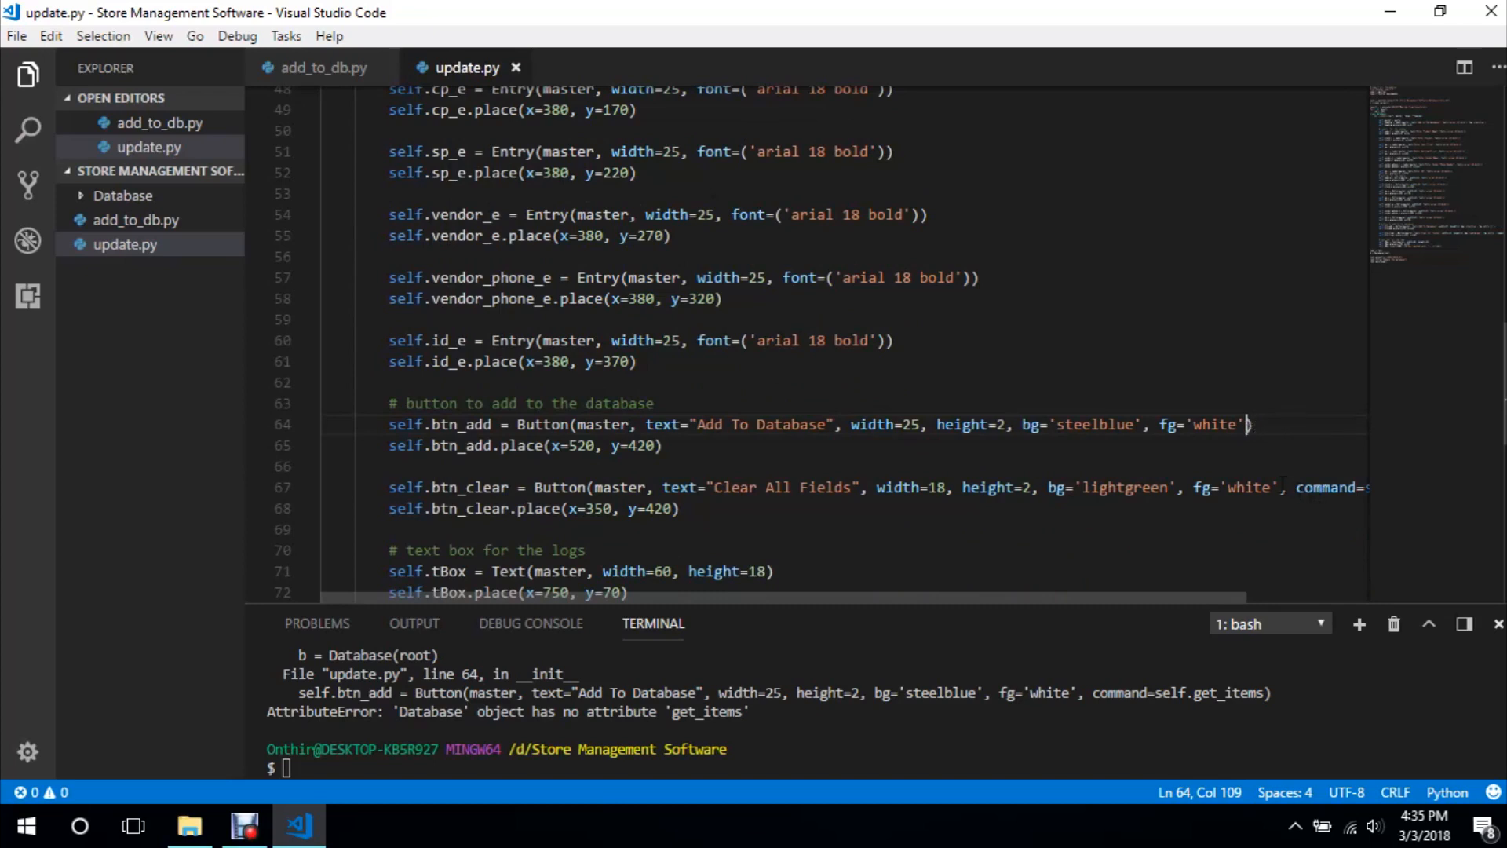
type(".clear_all")
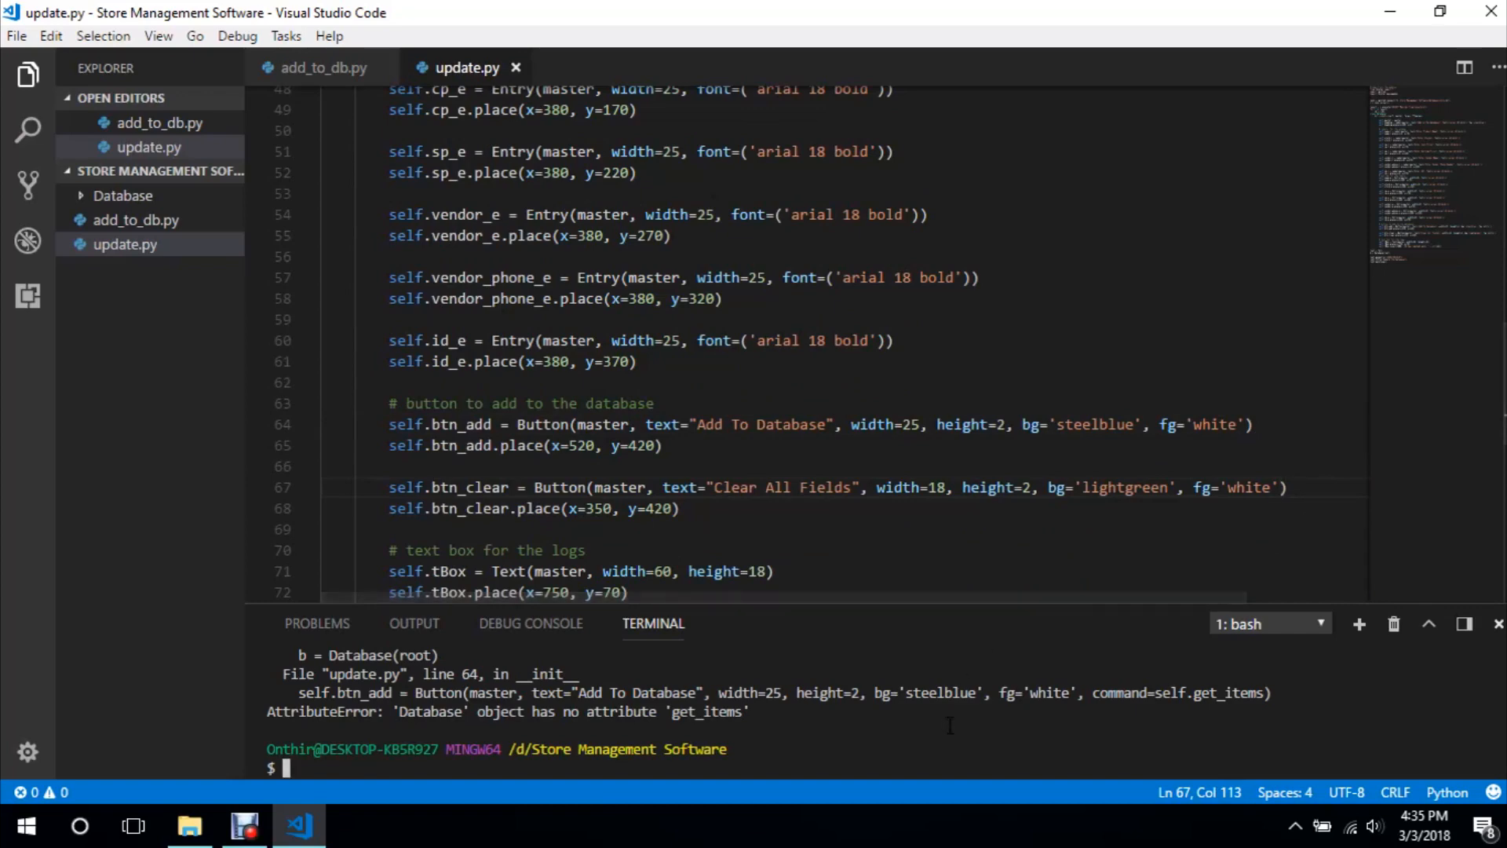
type("python update.py")
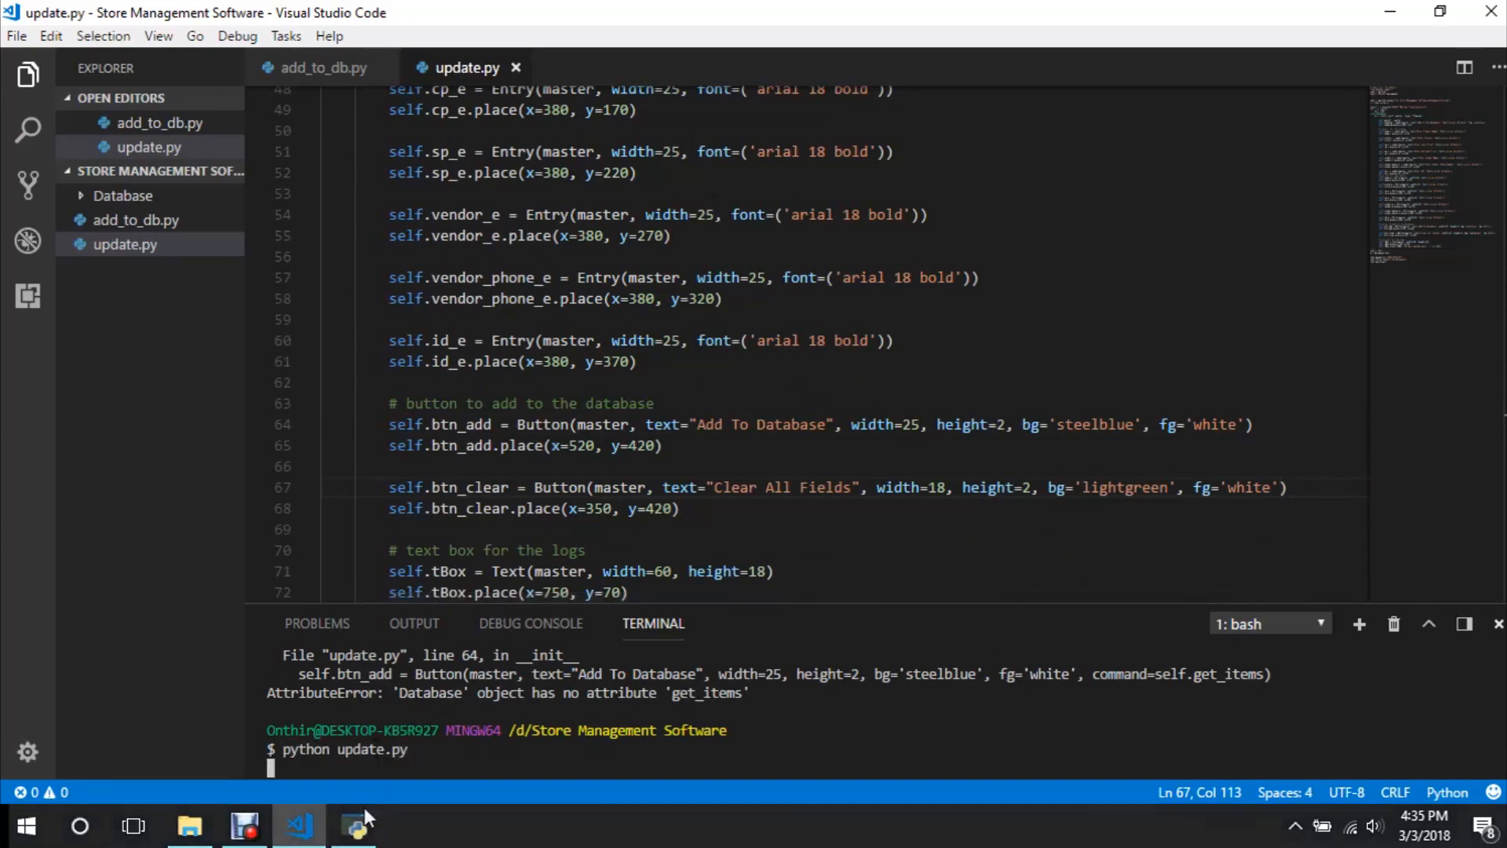
Add a comment marking the label and entry for the id
left_click(355, 825)
type("# la")
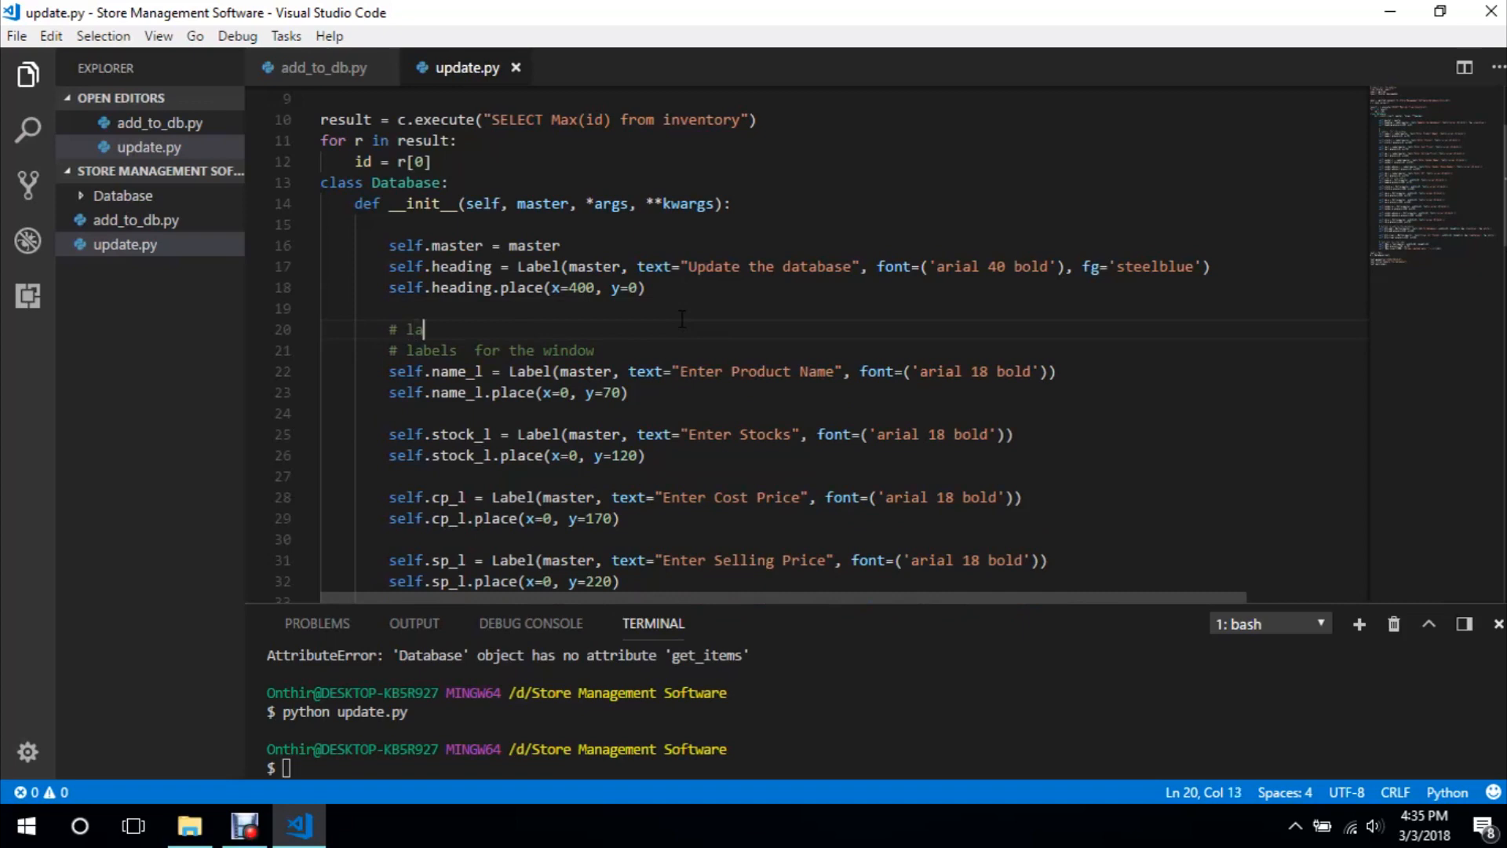
type("bel and entry")
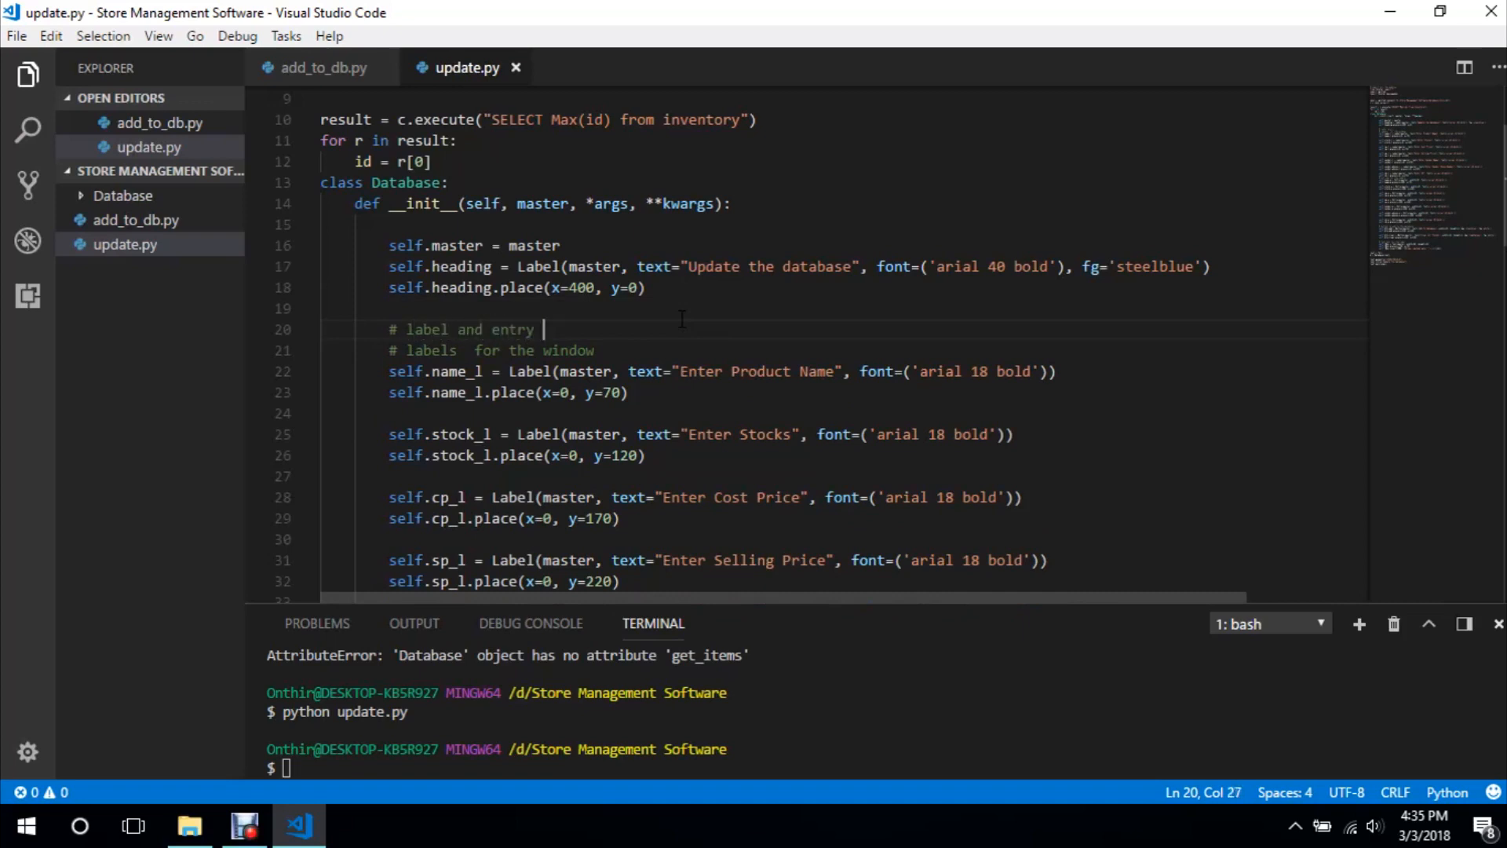
type("for")
type("self.")
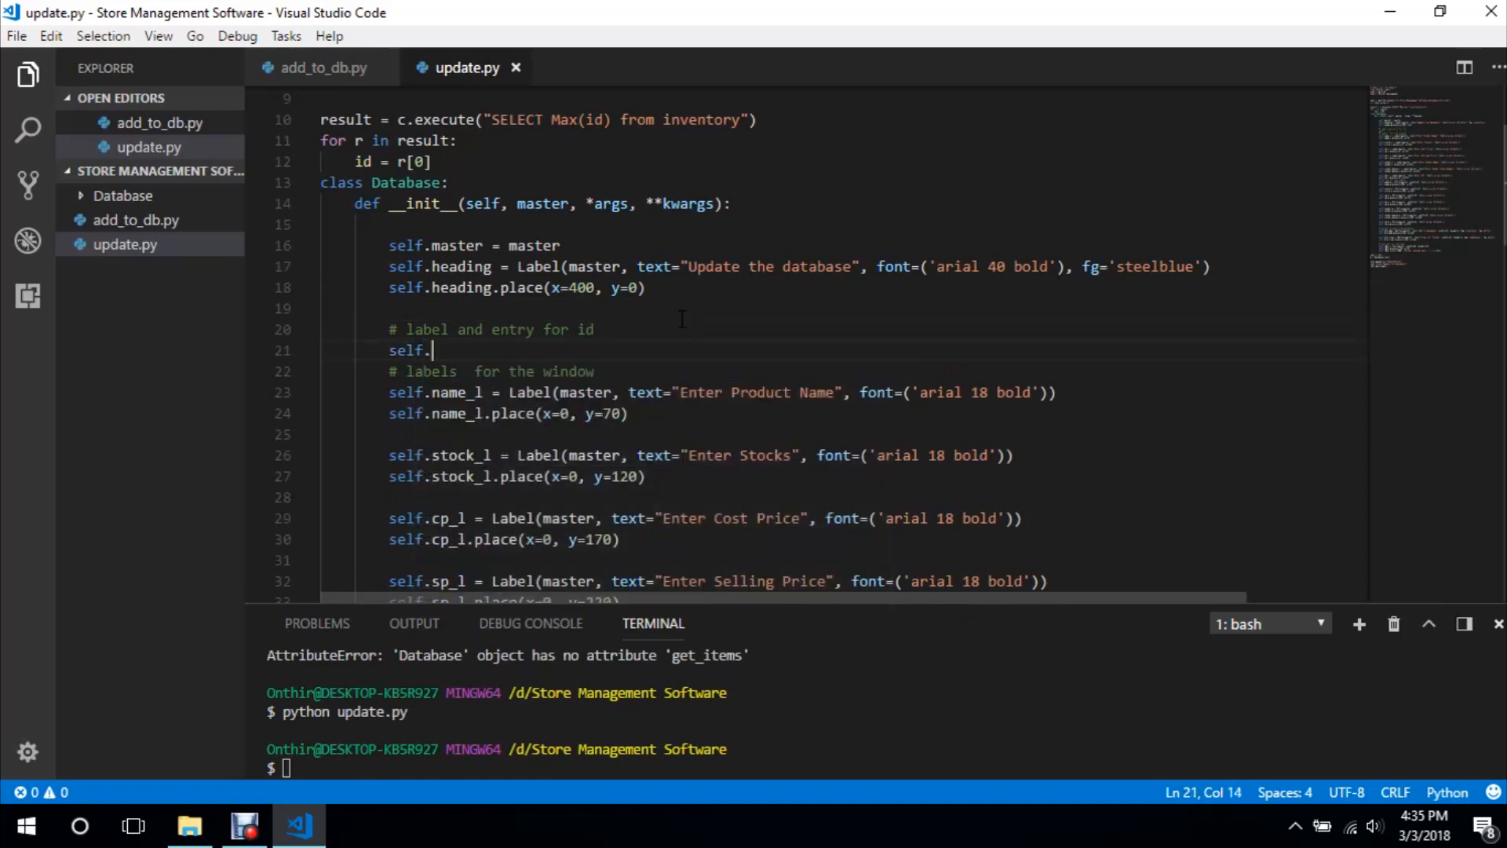
type("id_")
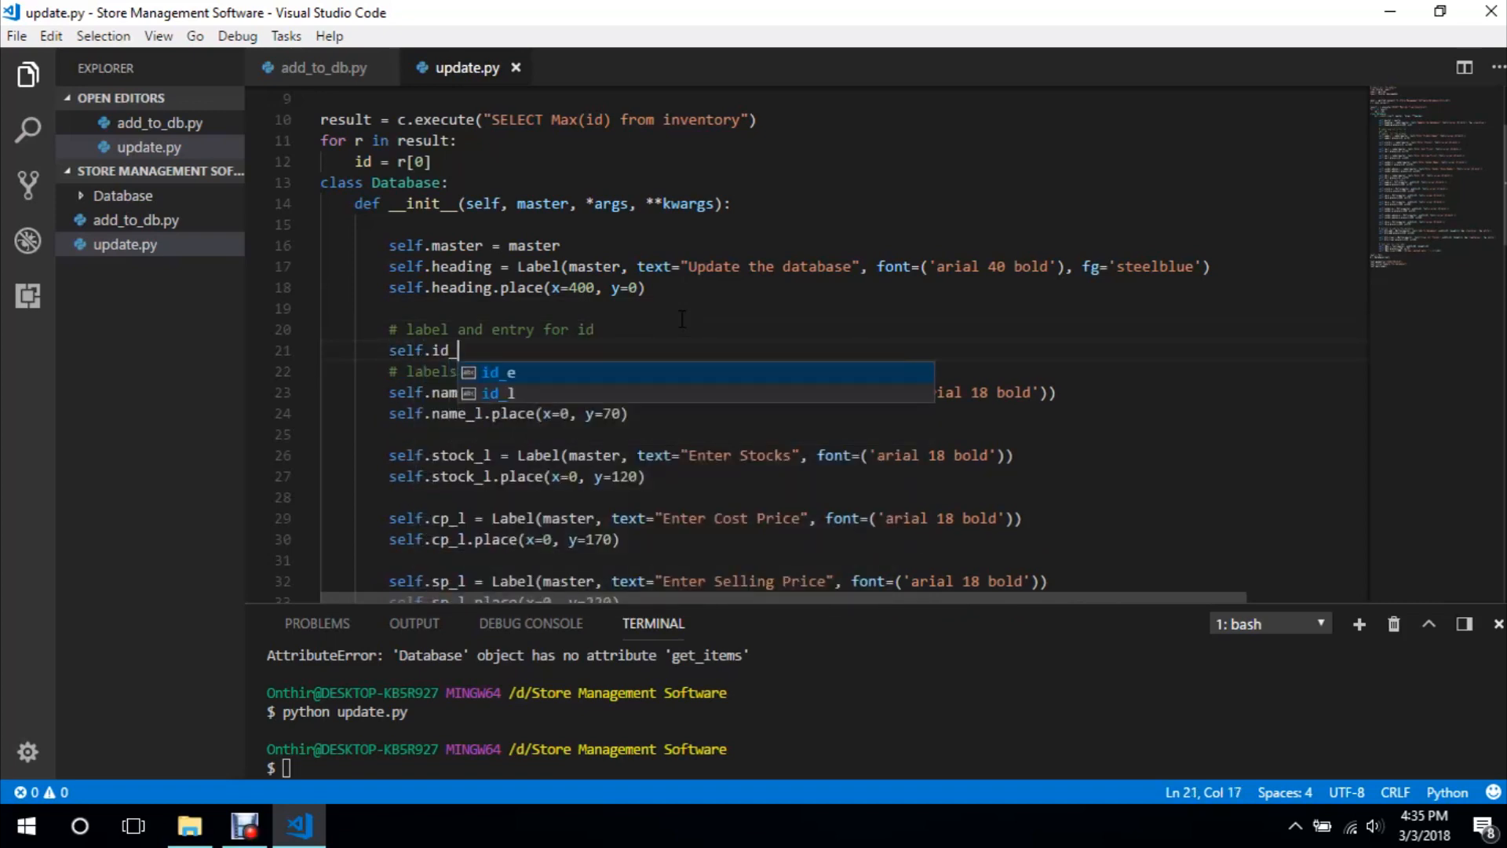
Create the Enter Id label on master with its text and arial font arguments
key("Escape")
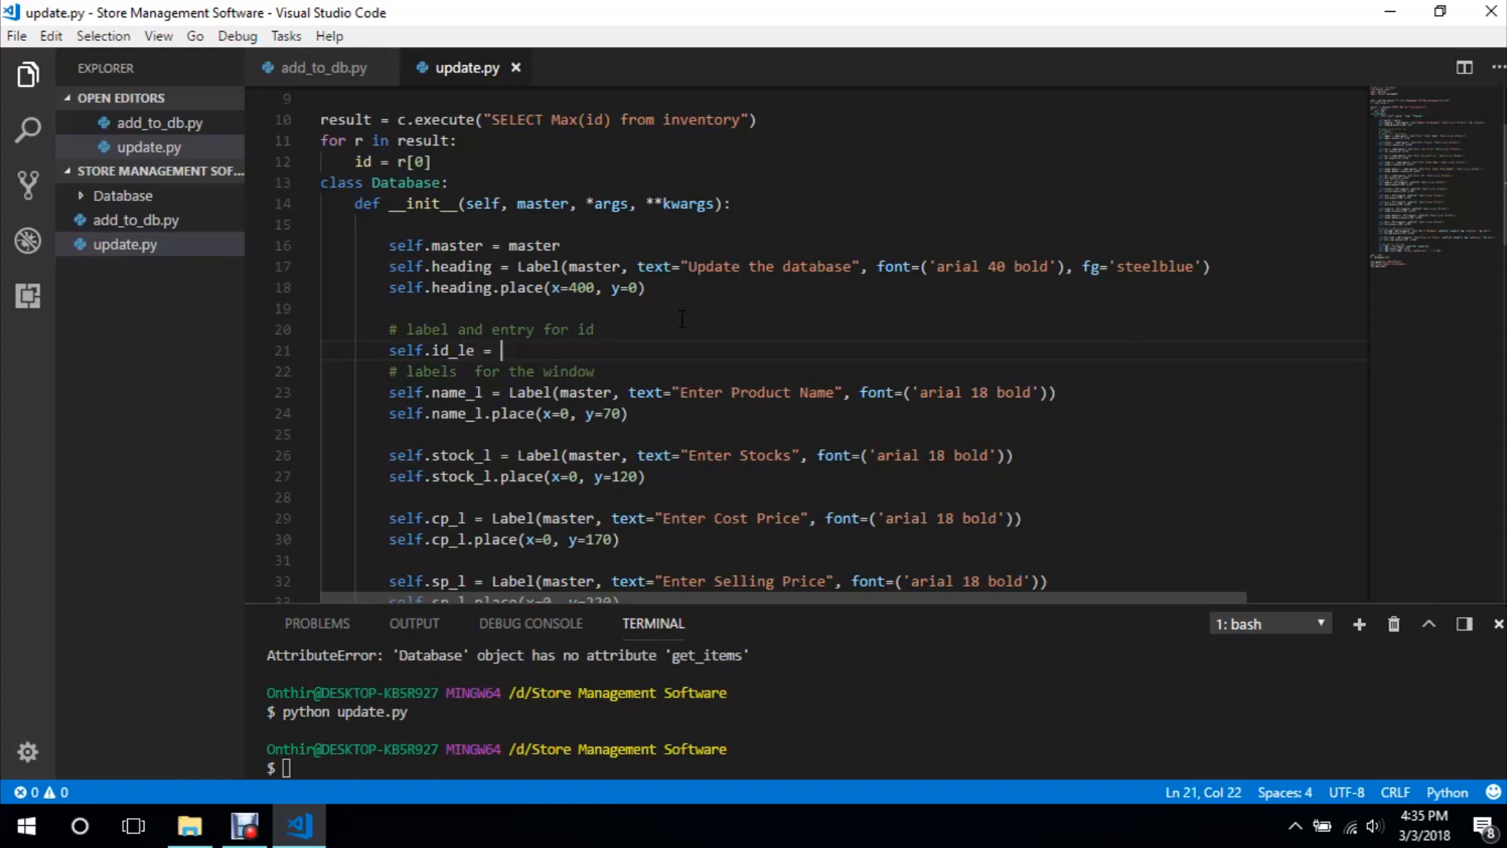
type("Lable(\"\")")
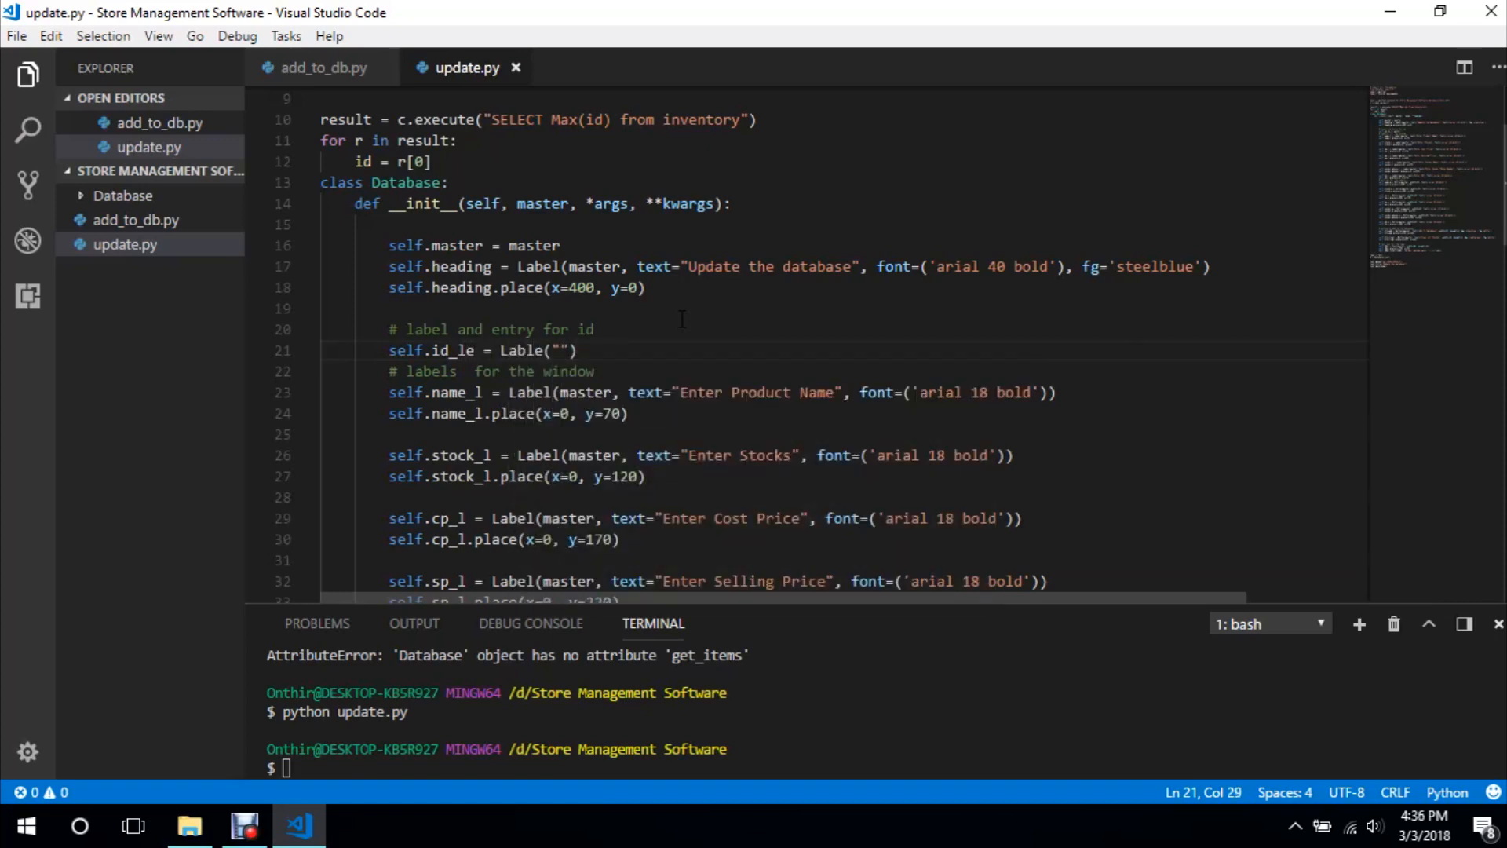
type("Enter Id Of the product to up")
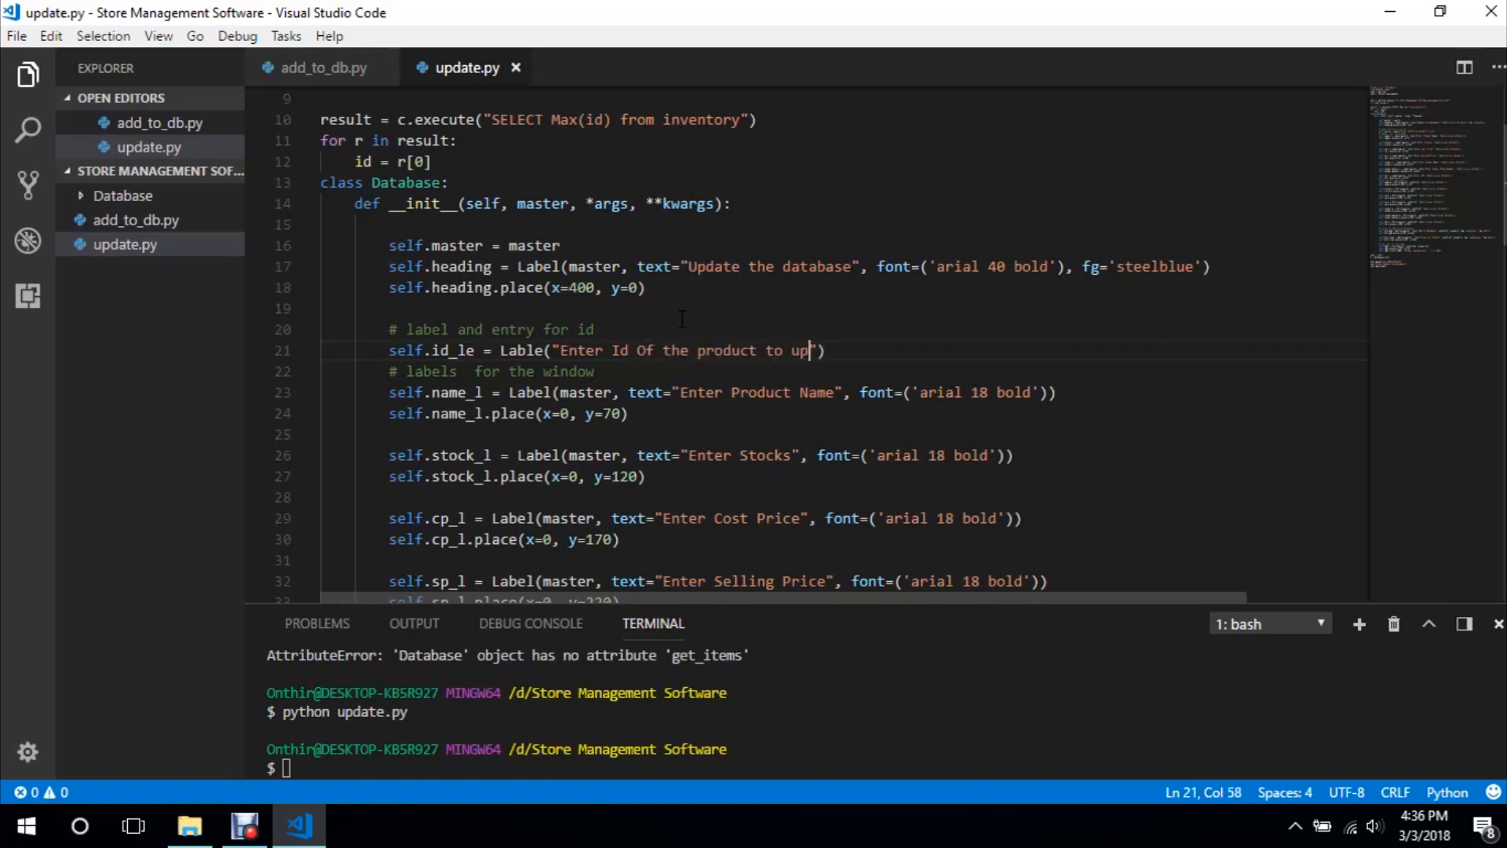
key("Backspace")
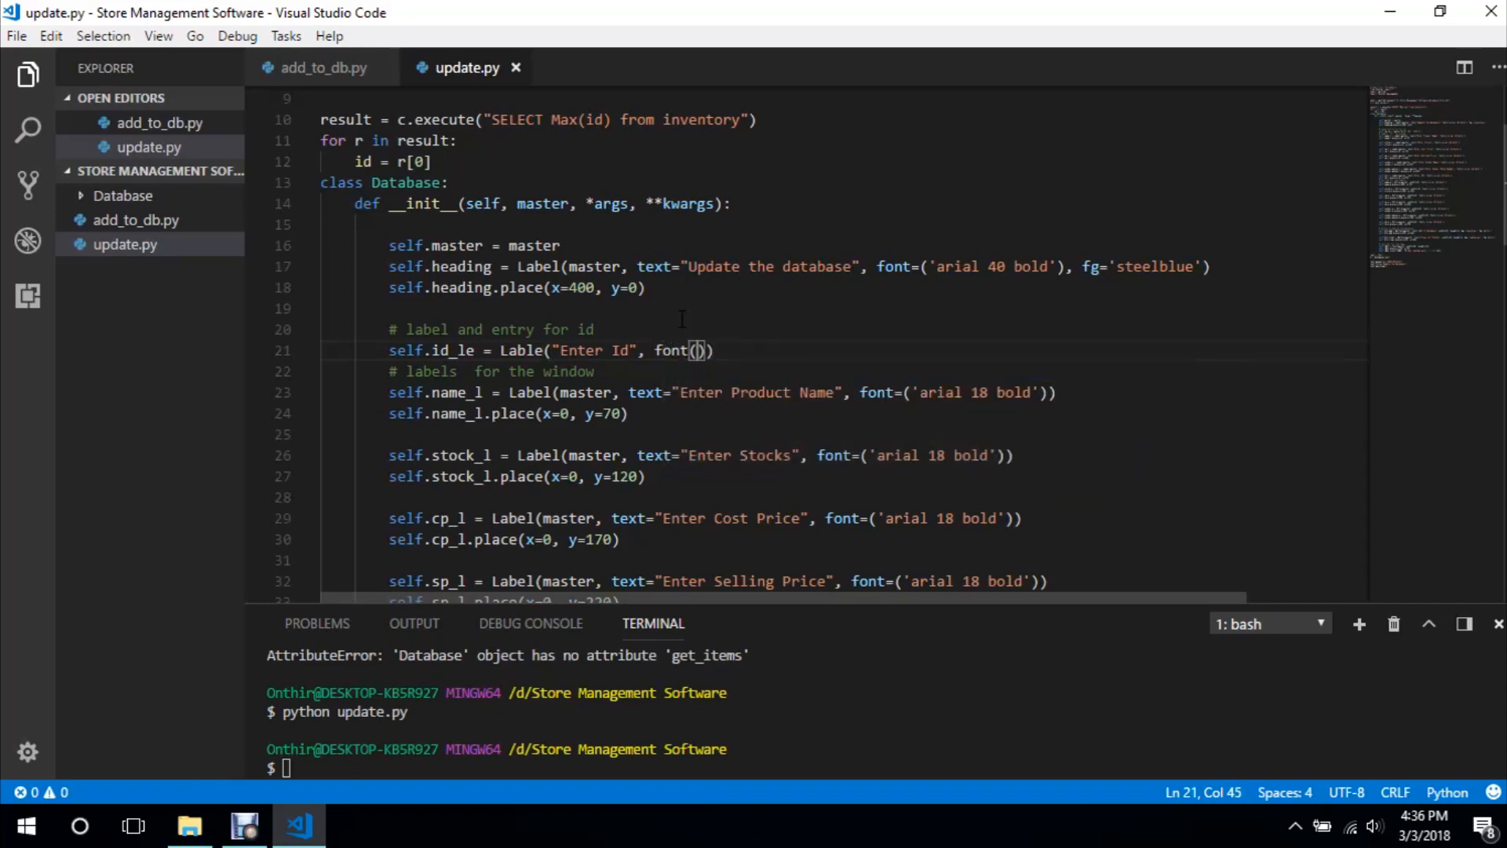
type("'arial 18 bold")
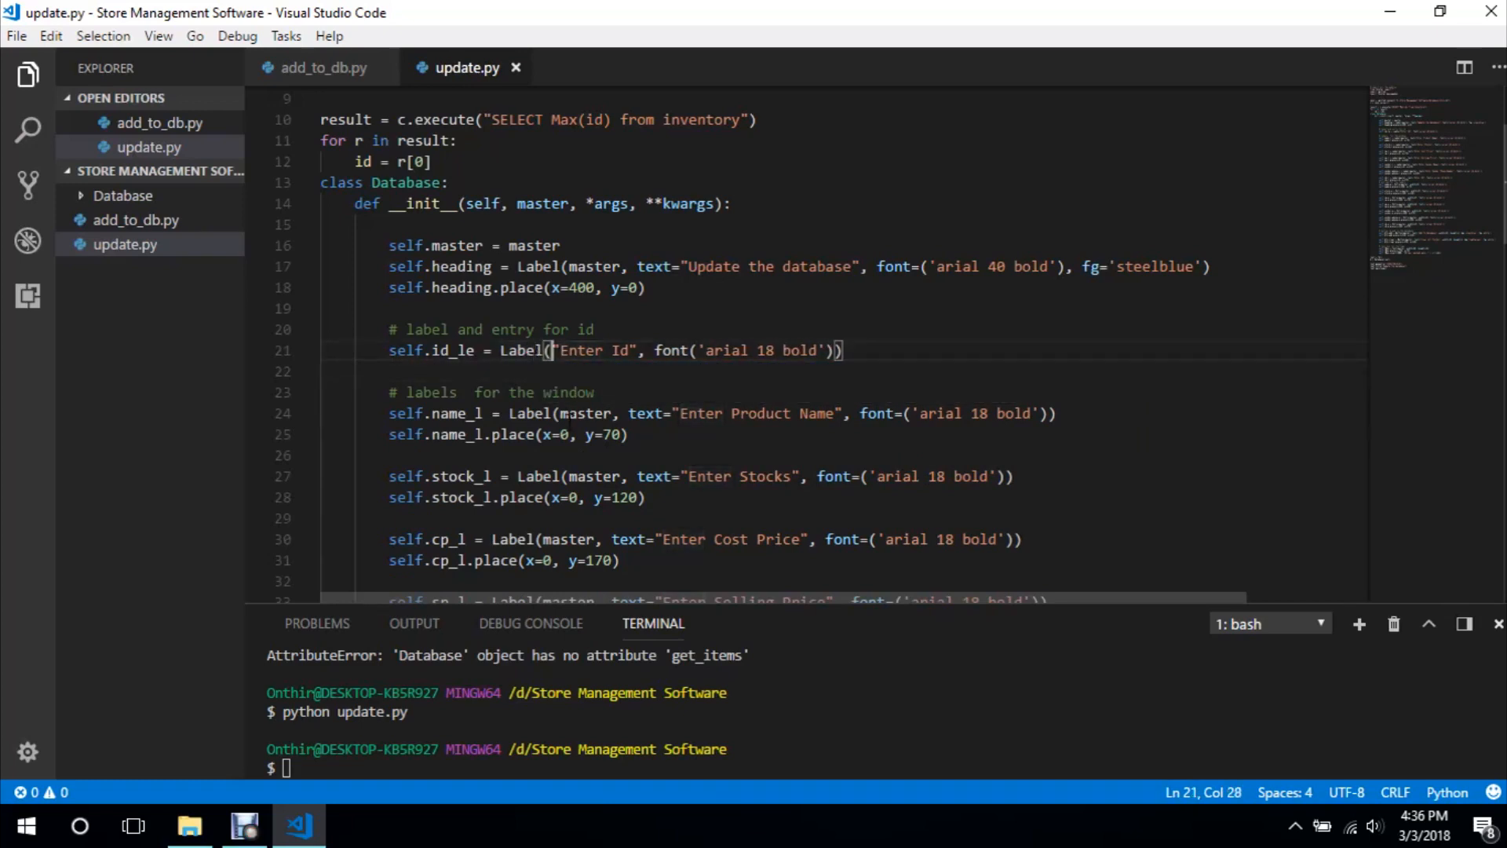
type("master,")
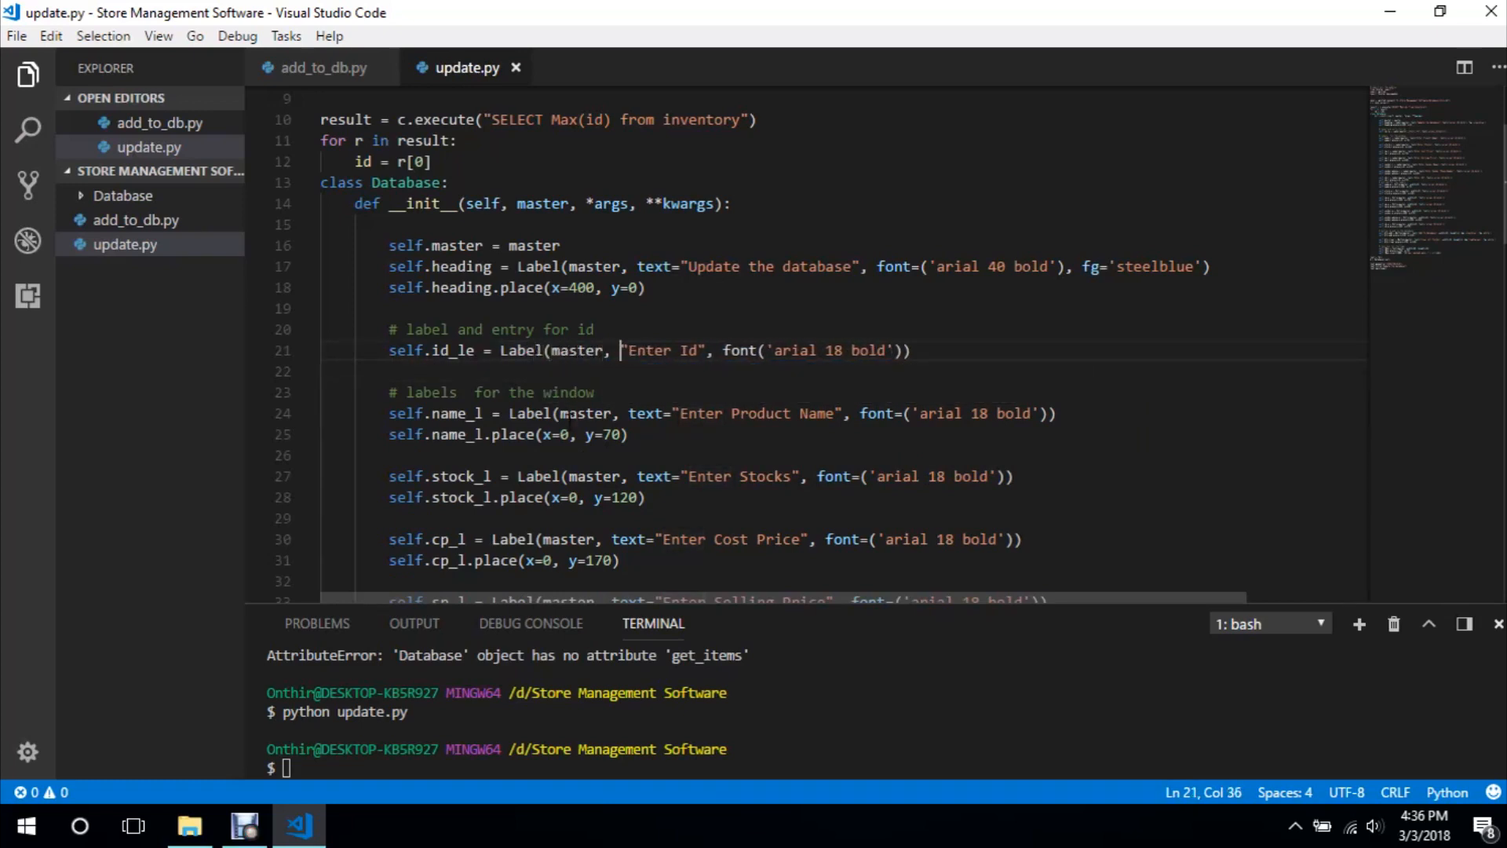
type("text=")
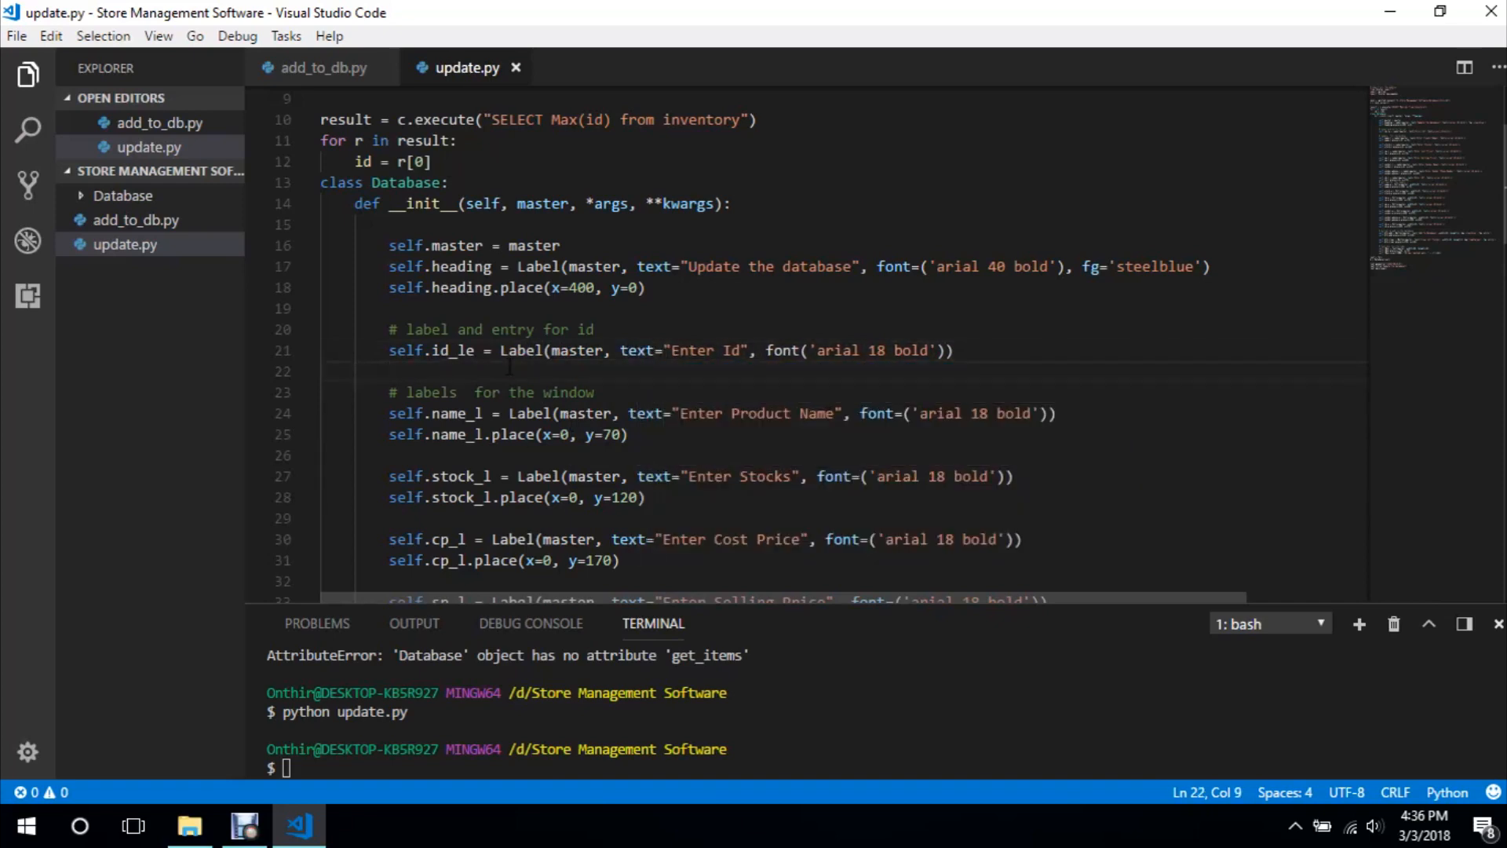
Place the self.id_le label at x=0, y=70
type("self.id")
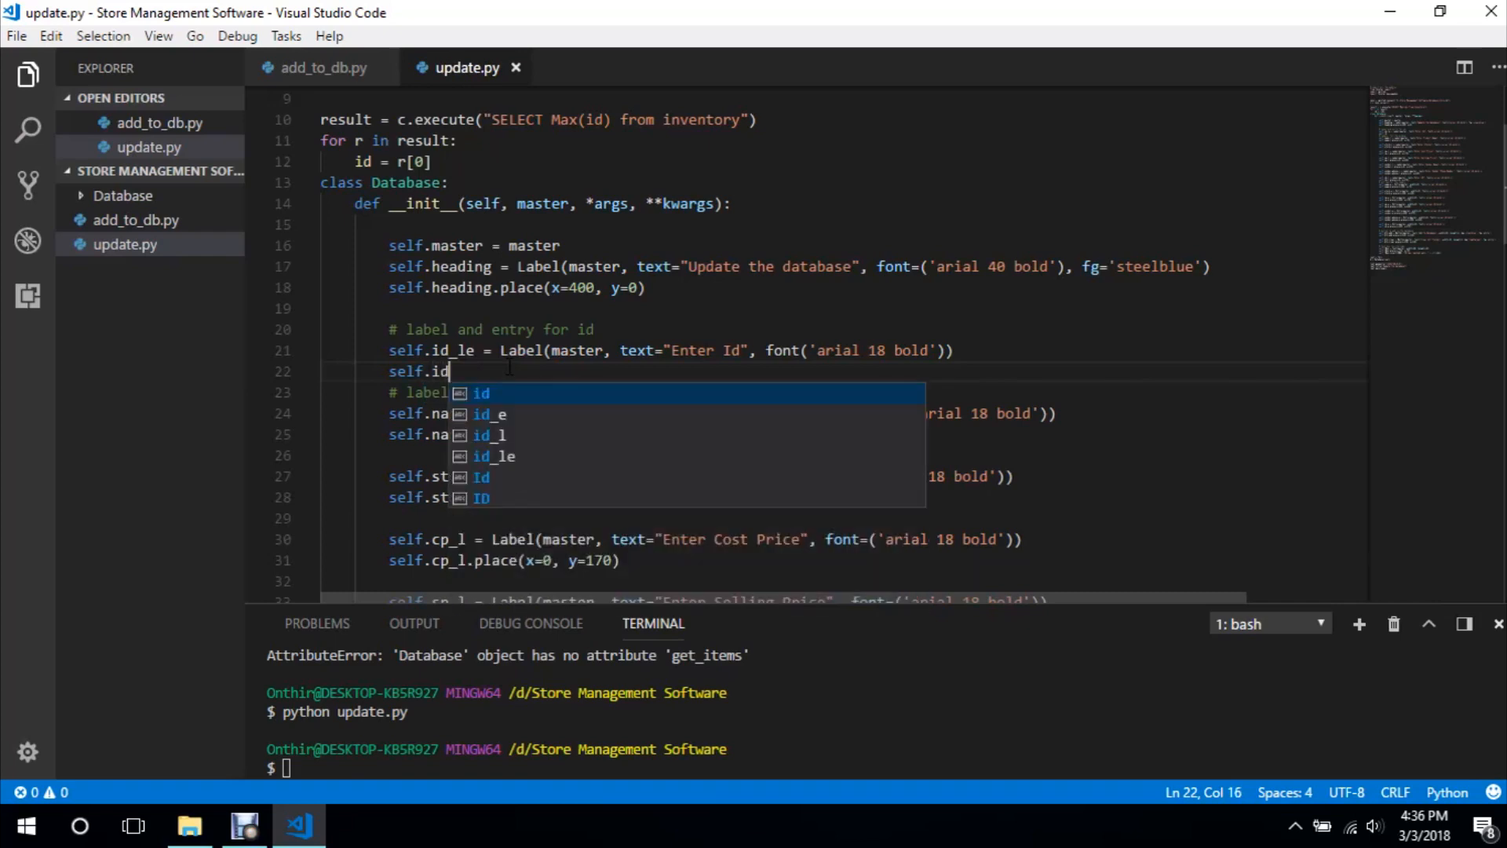
type("_le")
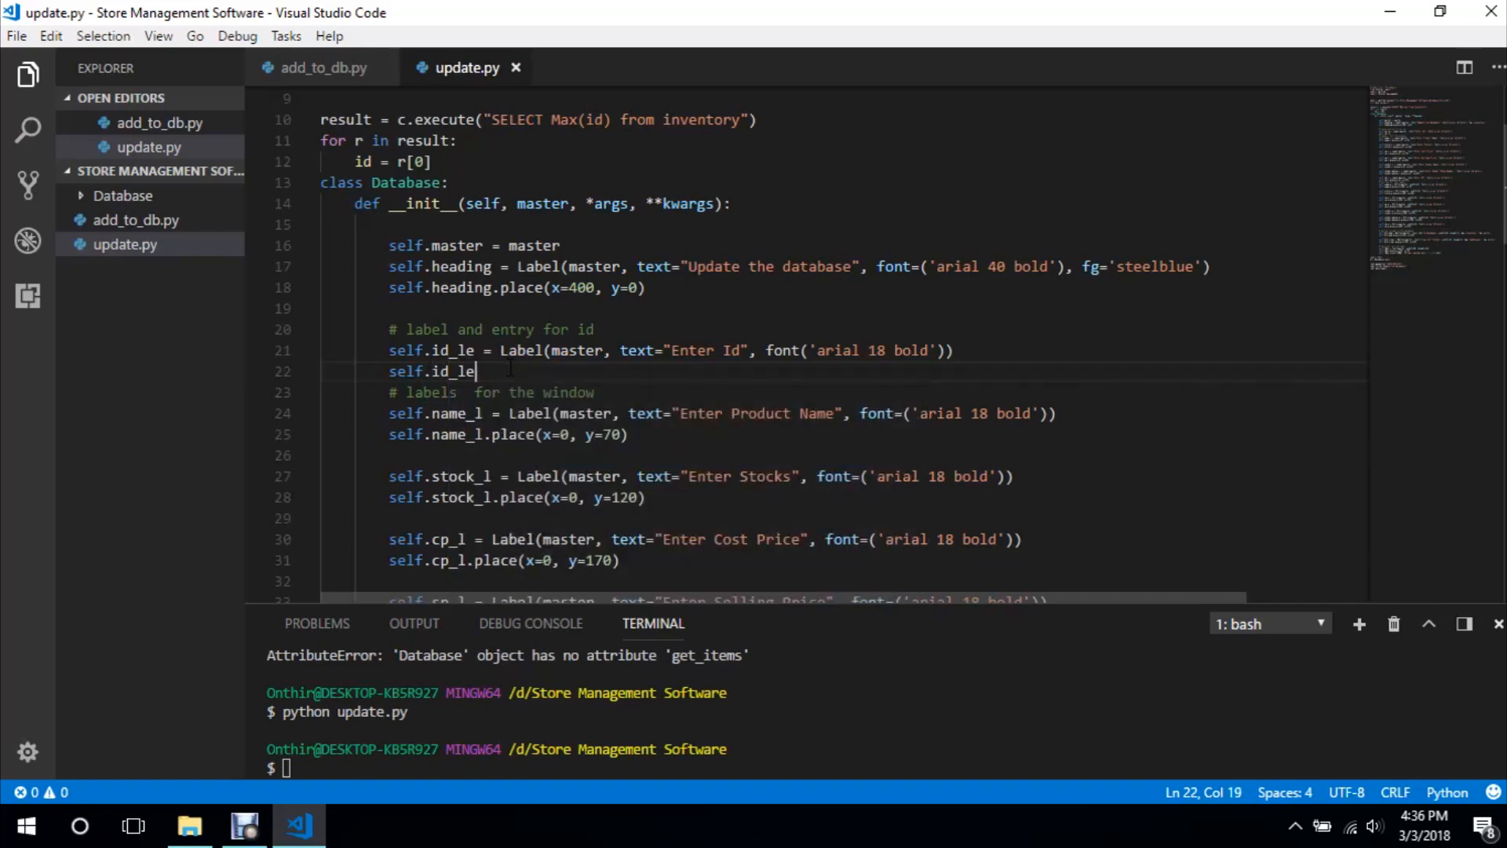
type(".place")
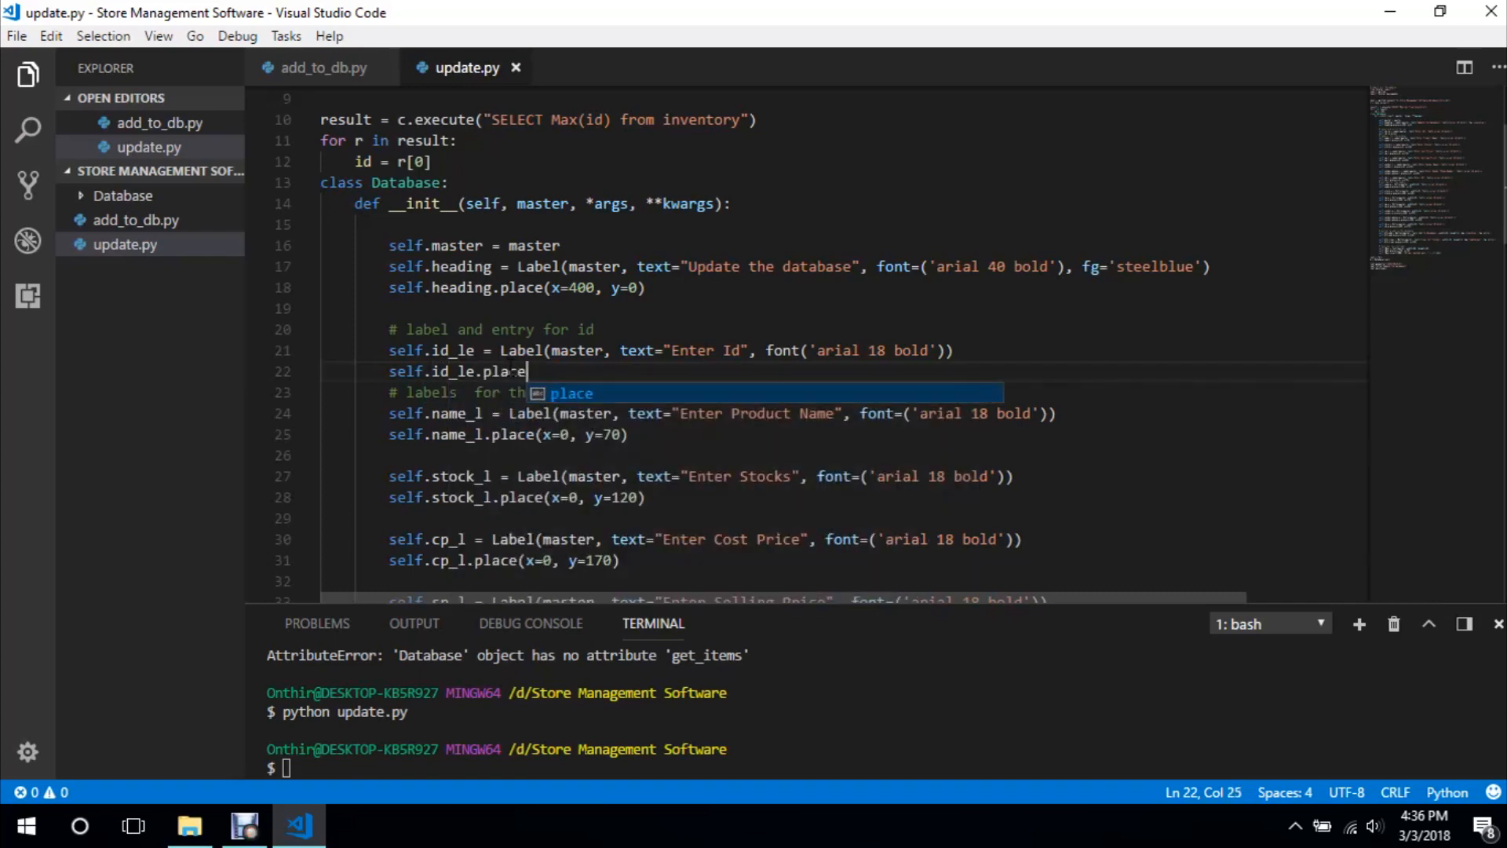
type("(x=")
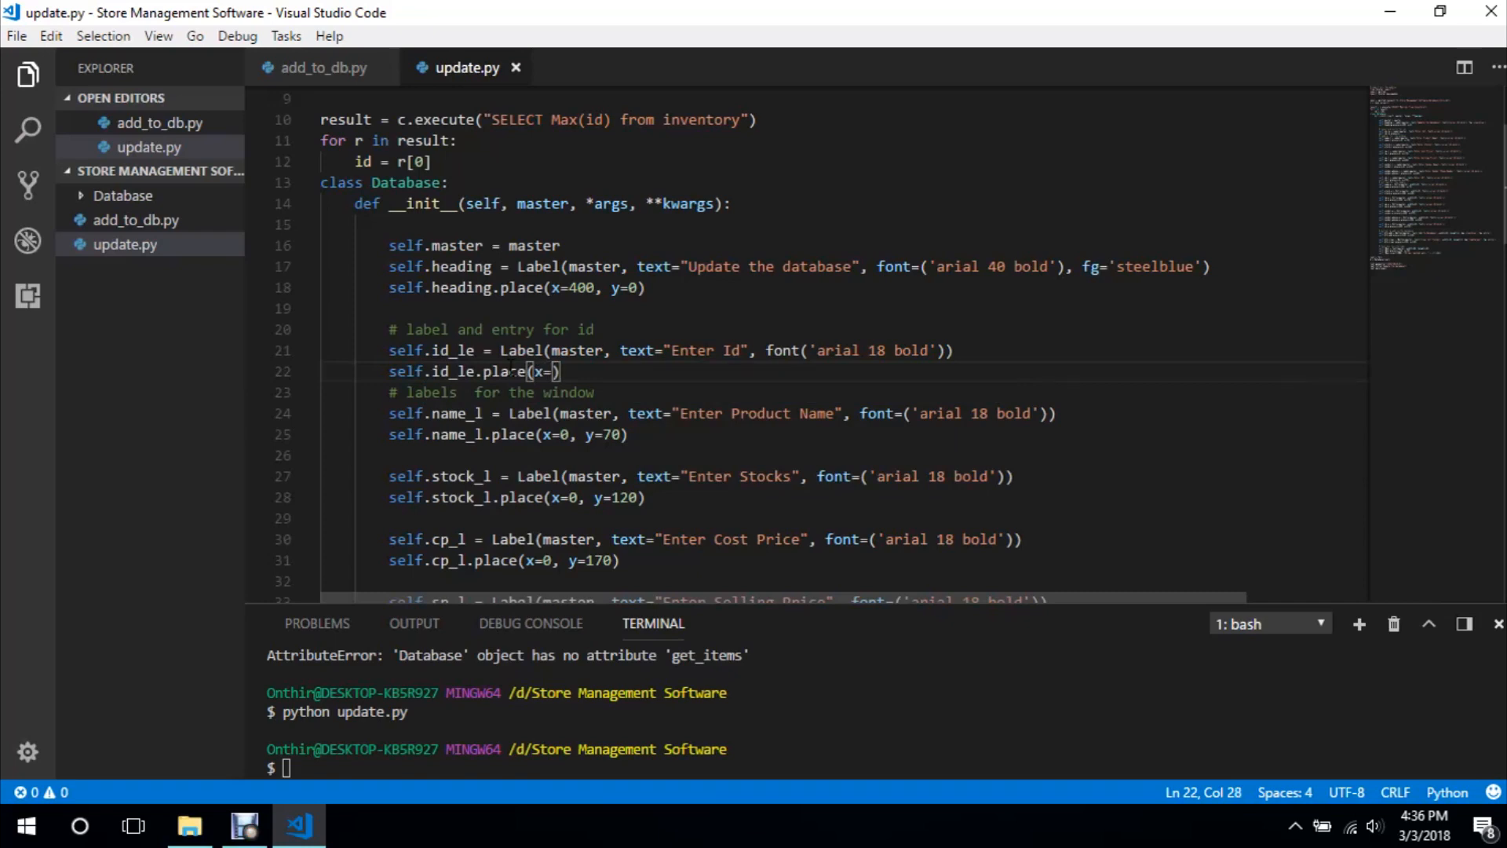
type("0, y=")
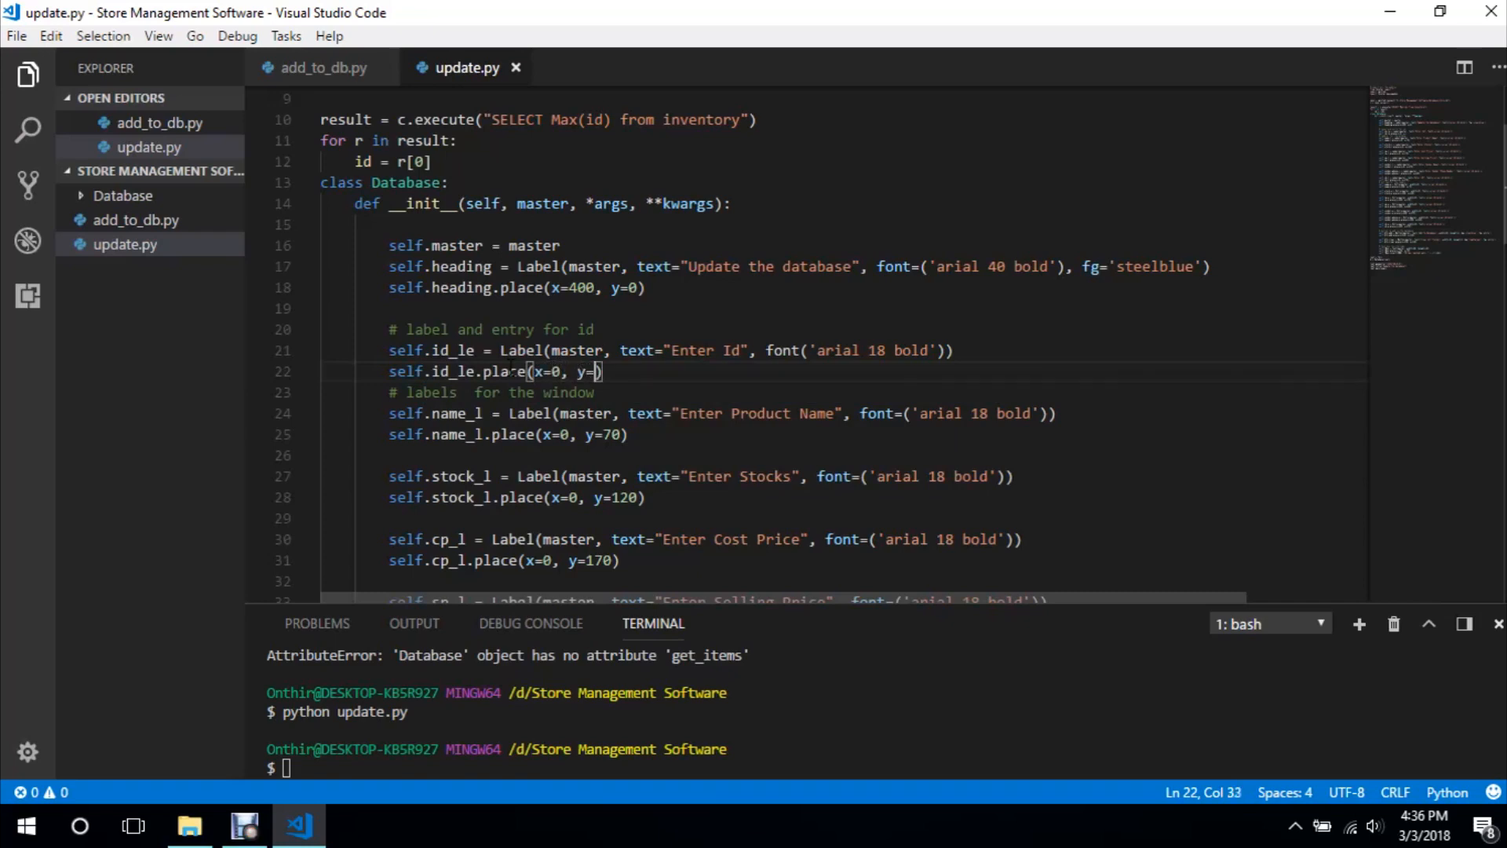
type("70")
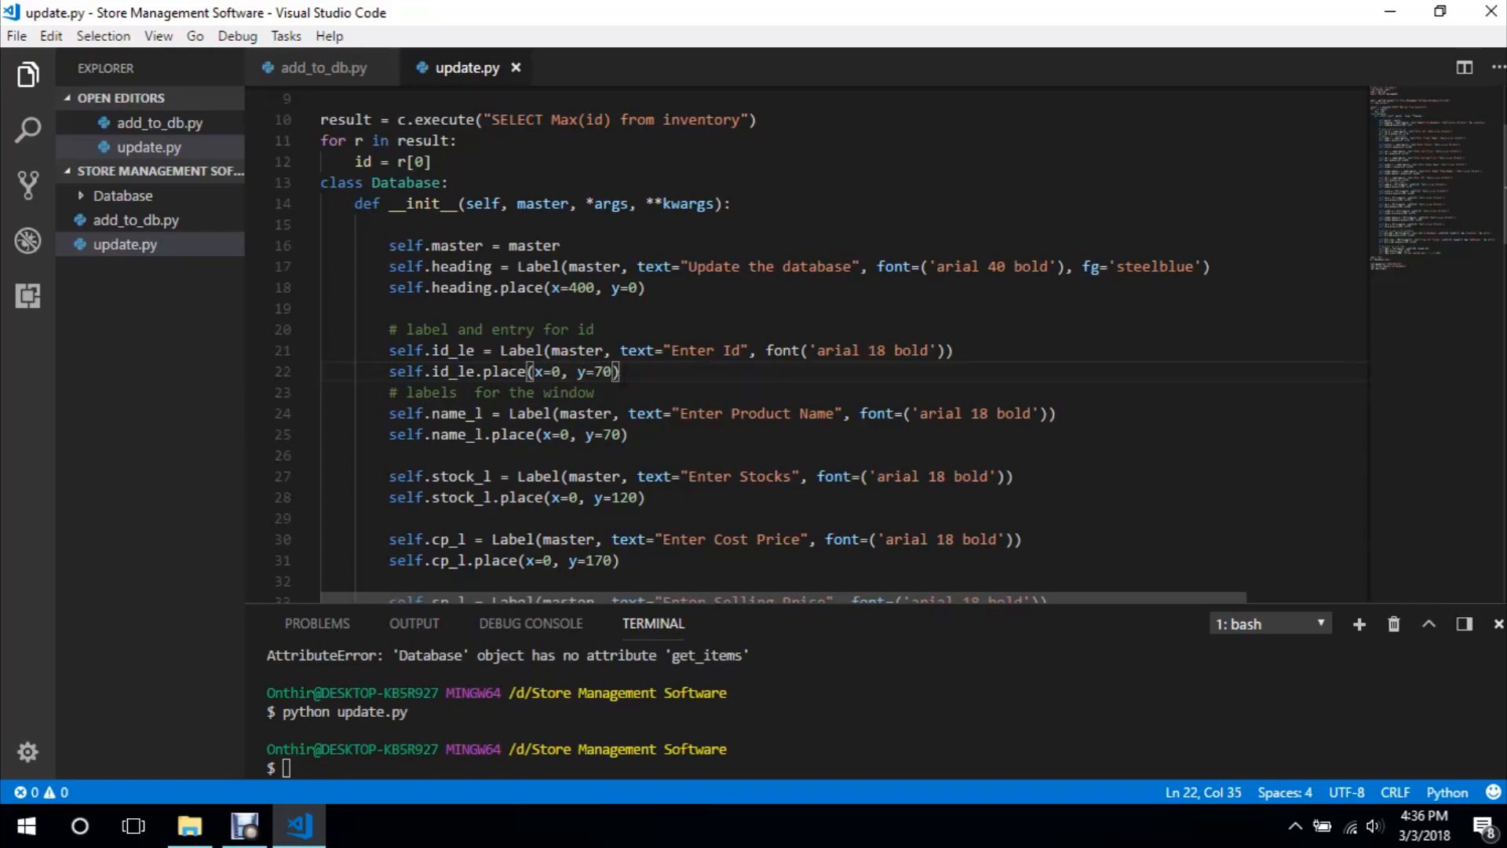
Change the ID label's and ID entry's place y values to 420
scroll("down", 3)
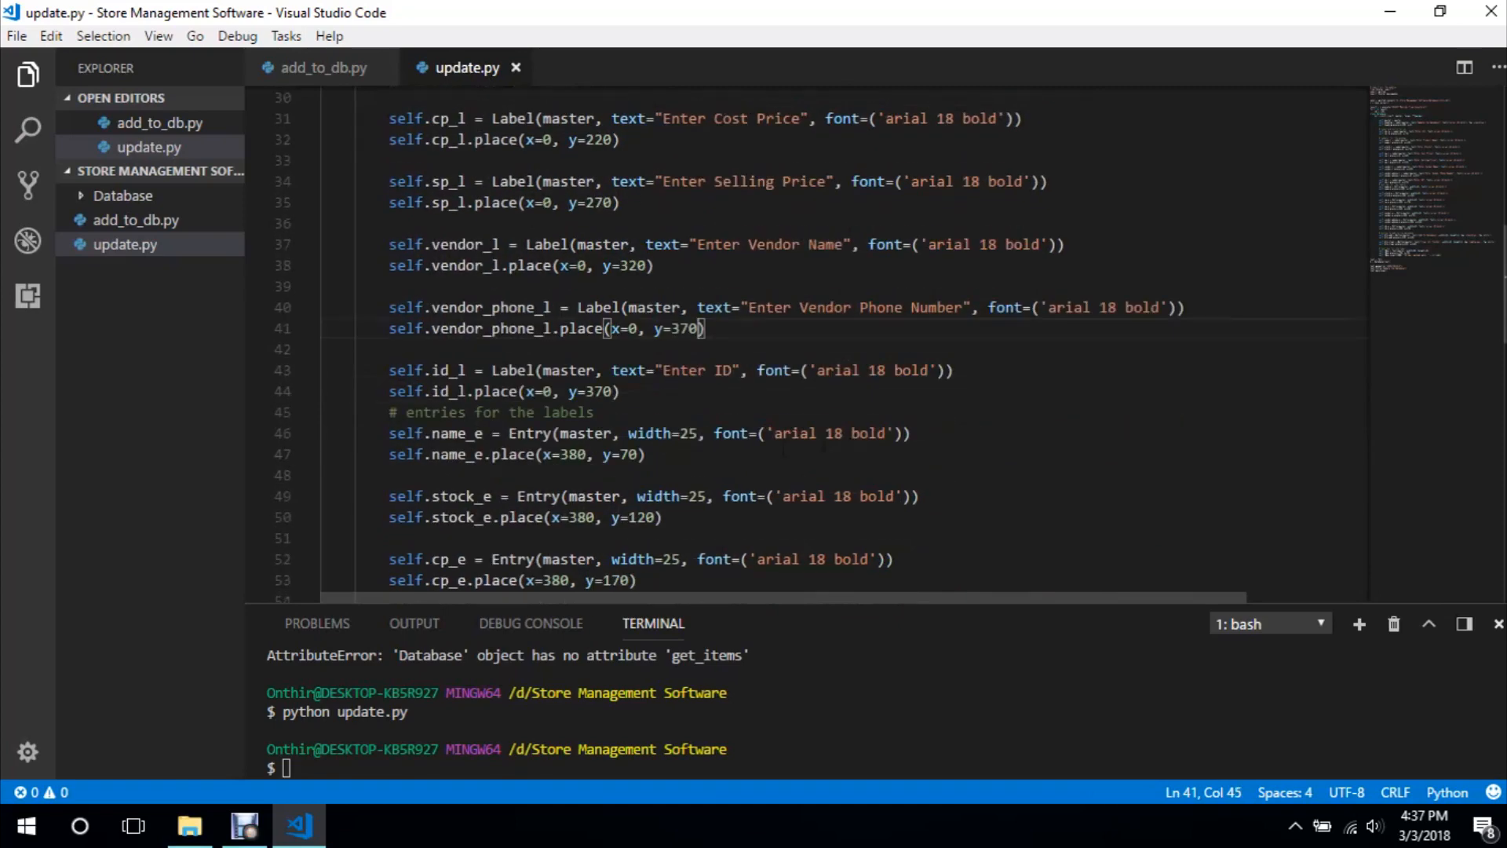
double_click(597, 391)
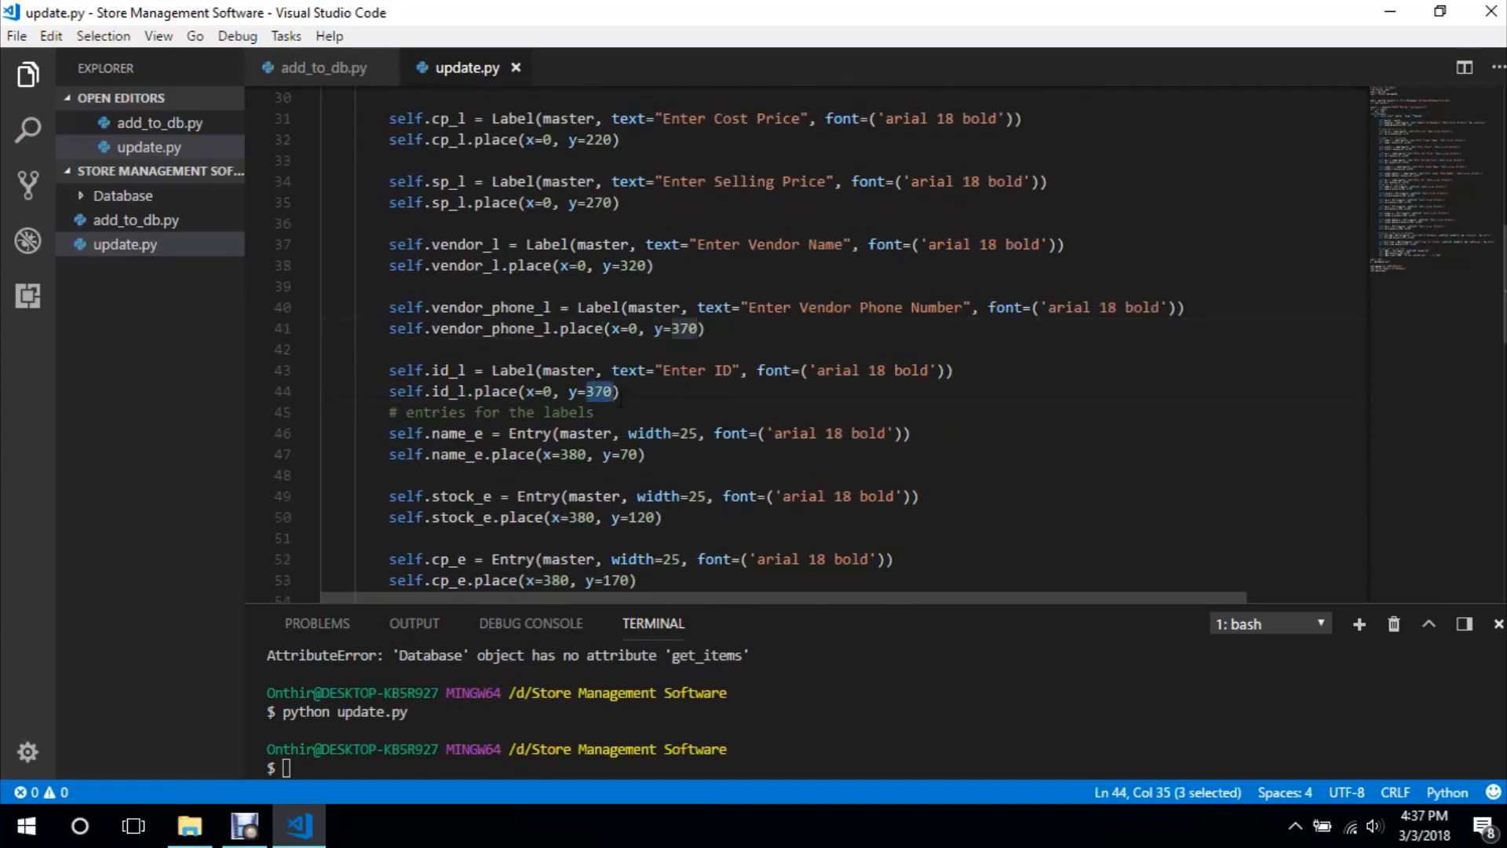
type("420")
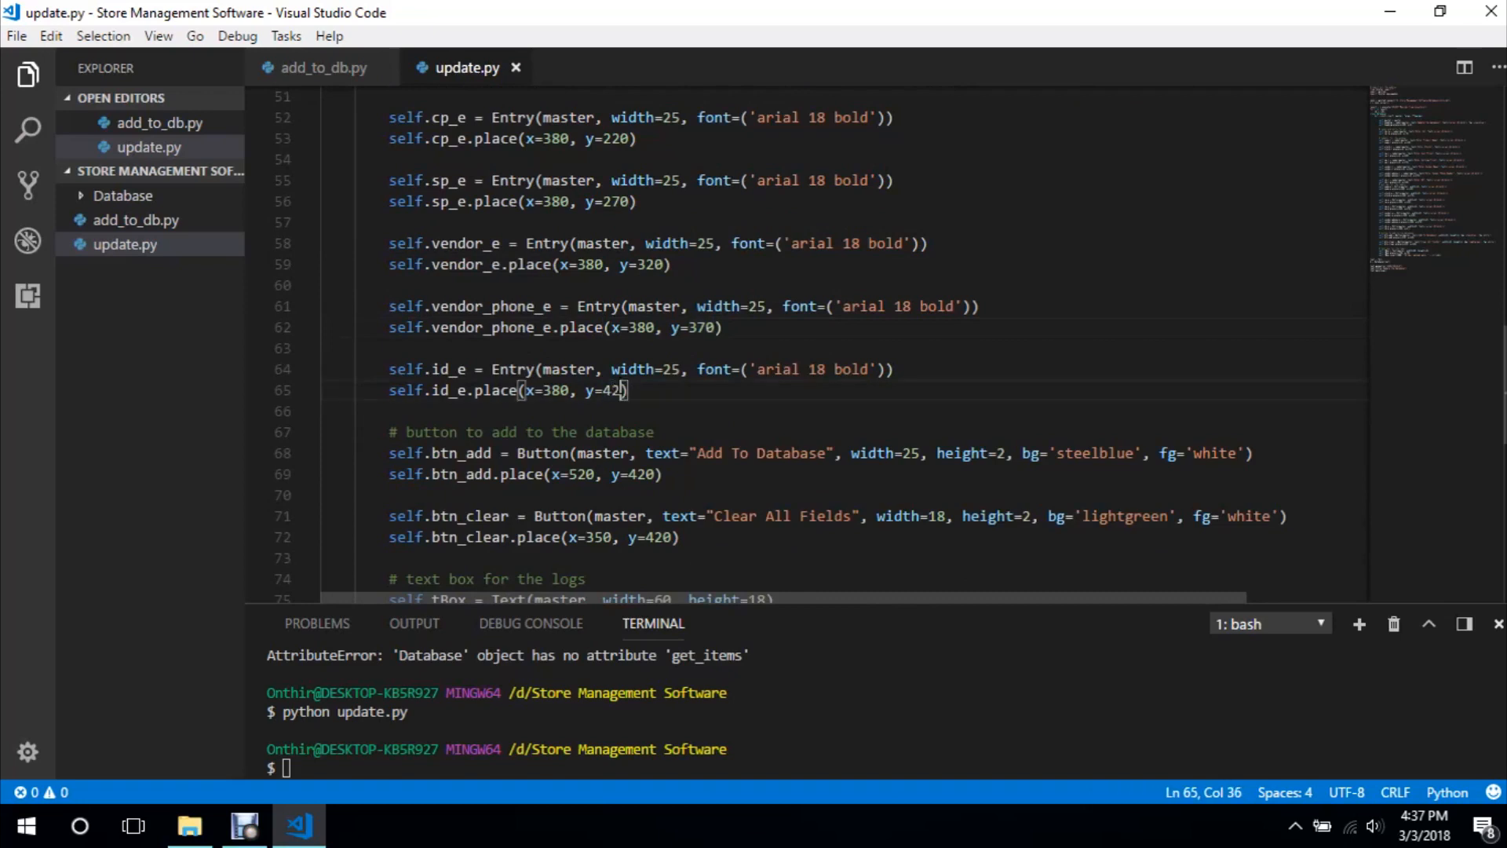
type("0")
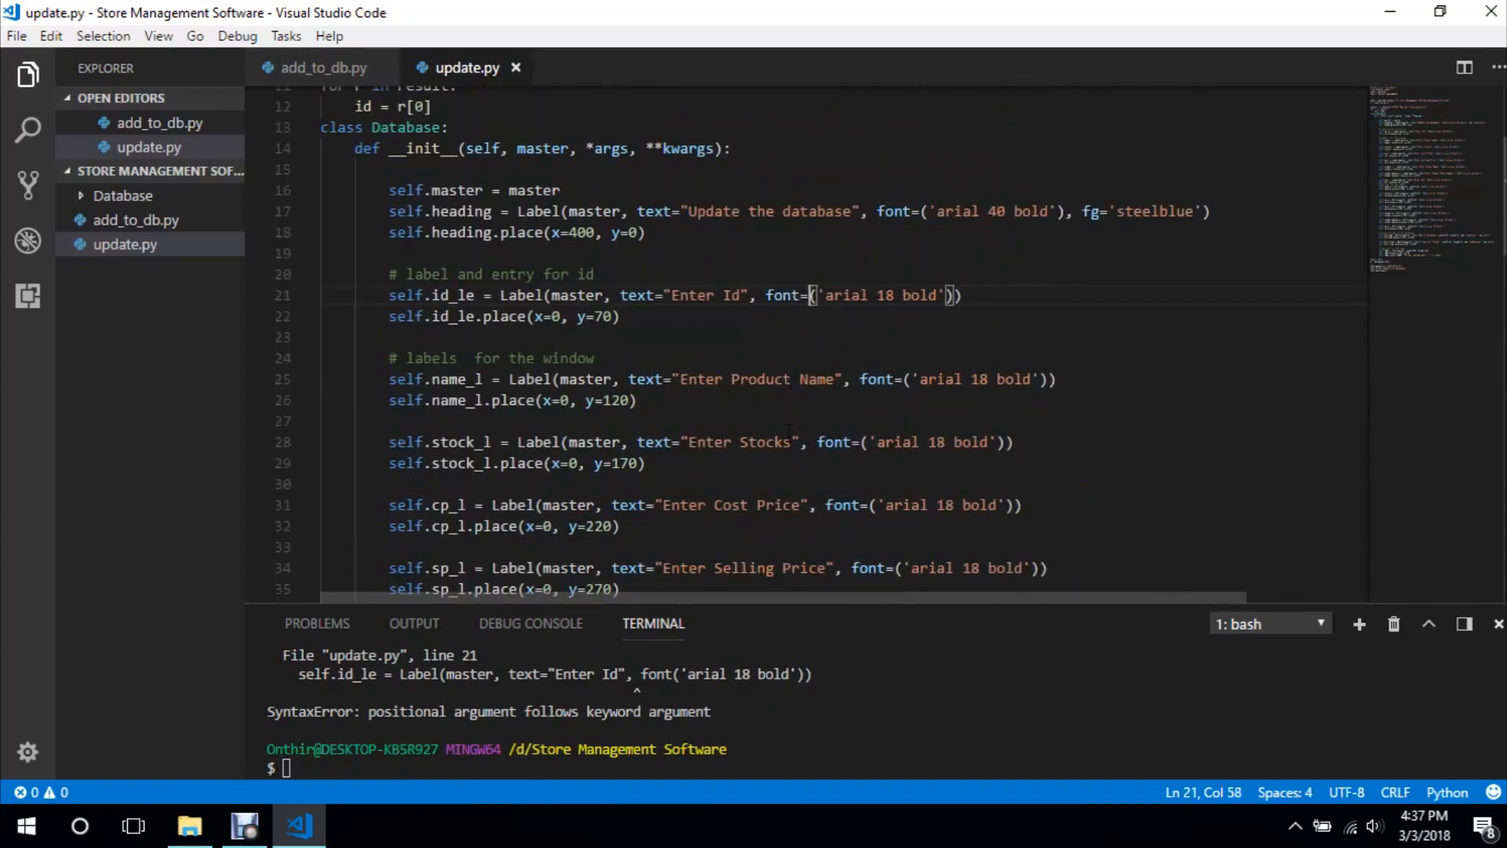
Correct the Enter Id label's font argument and rerun python update.py
type("c")
left_click(887, 768)
type("python update.py")
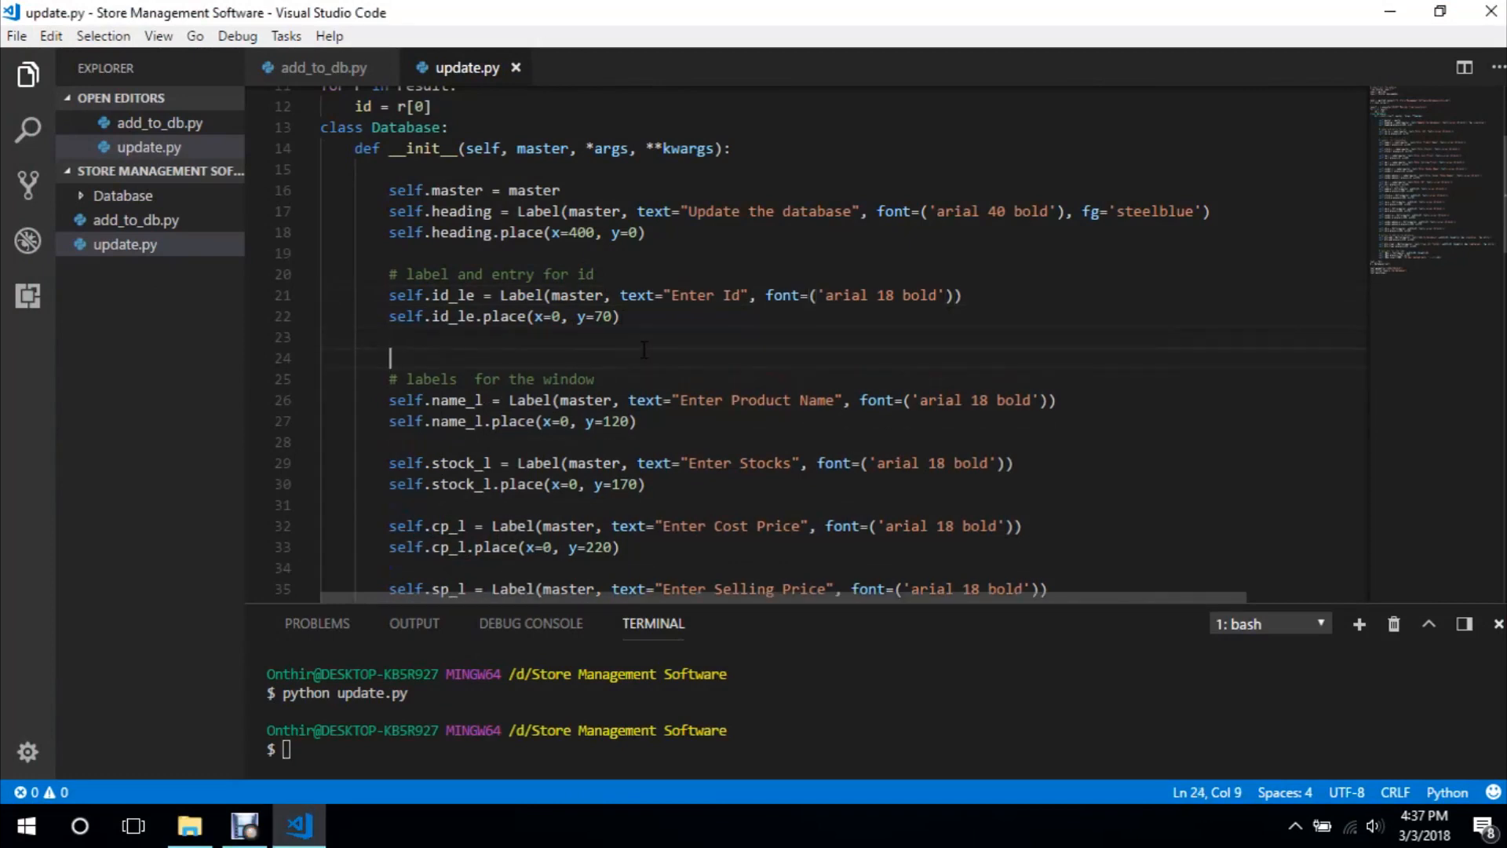
Create the self.id_leb Entry on master with arial 18 bold font and width 15
type("self.id_leb =")
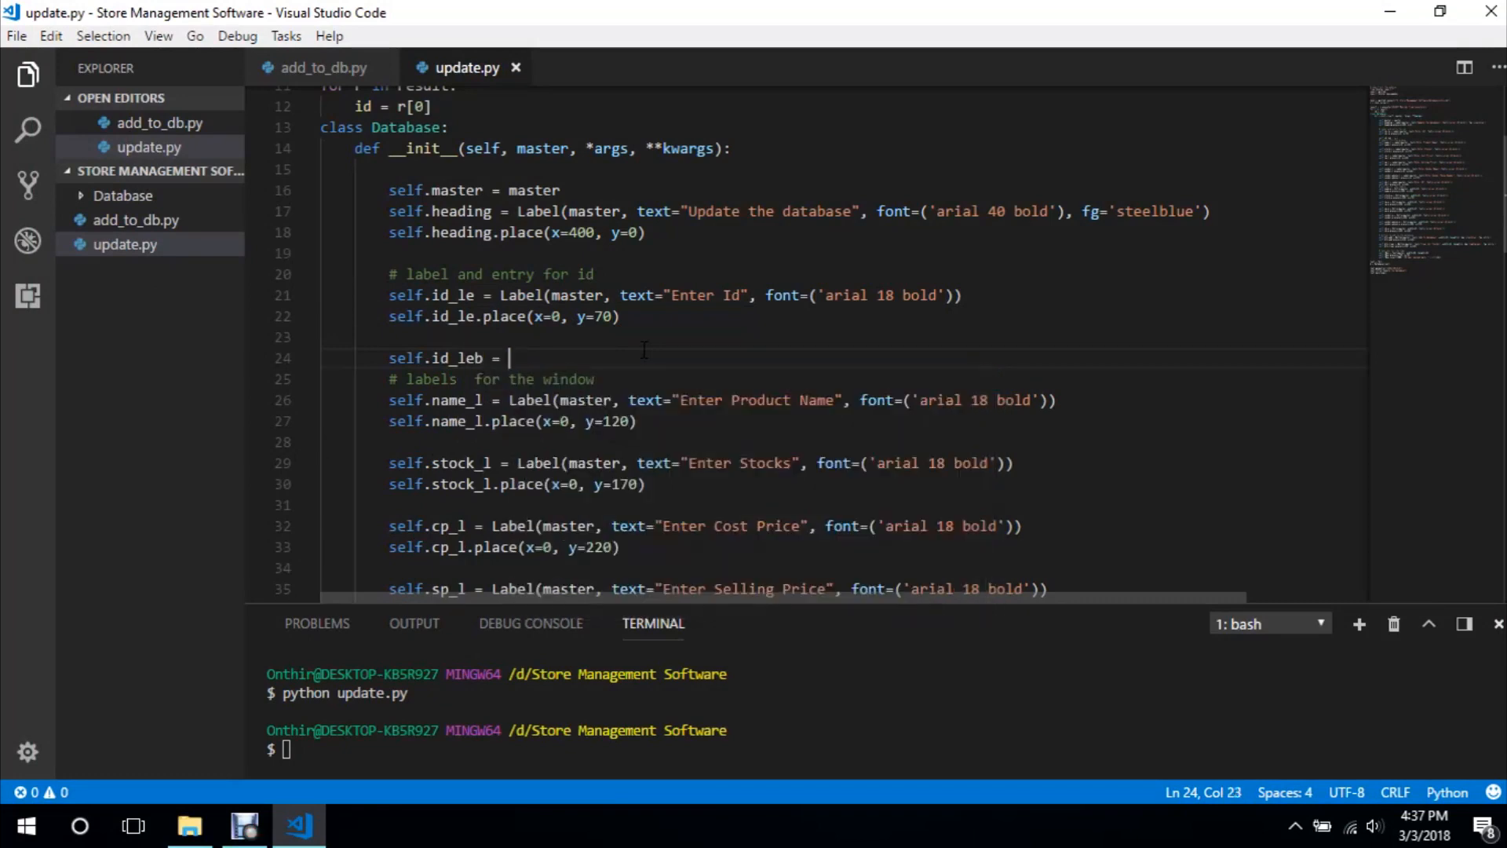
type("Entry(maste")
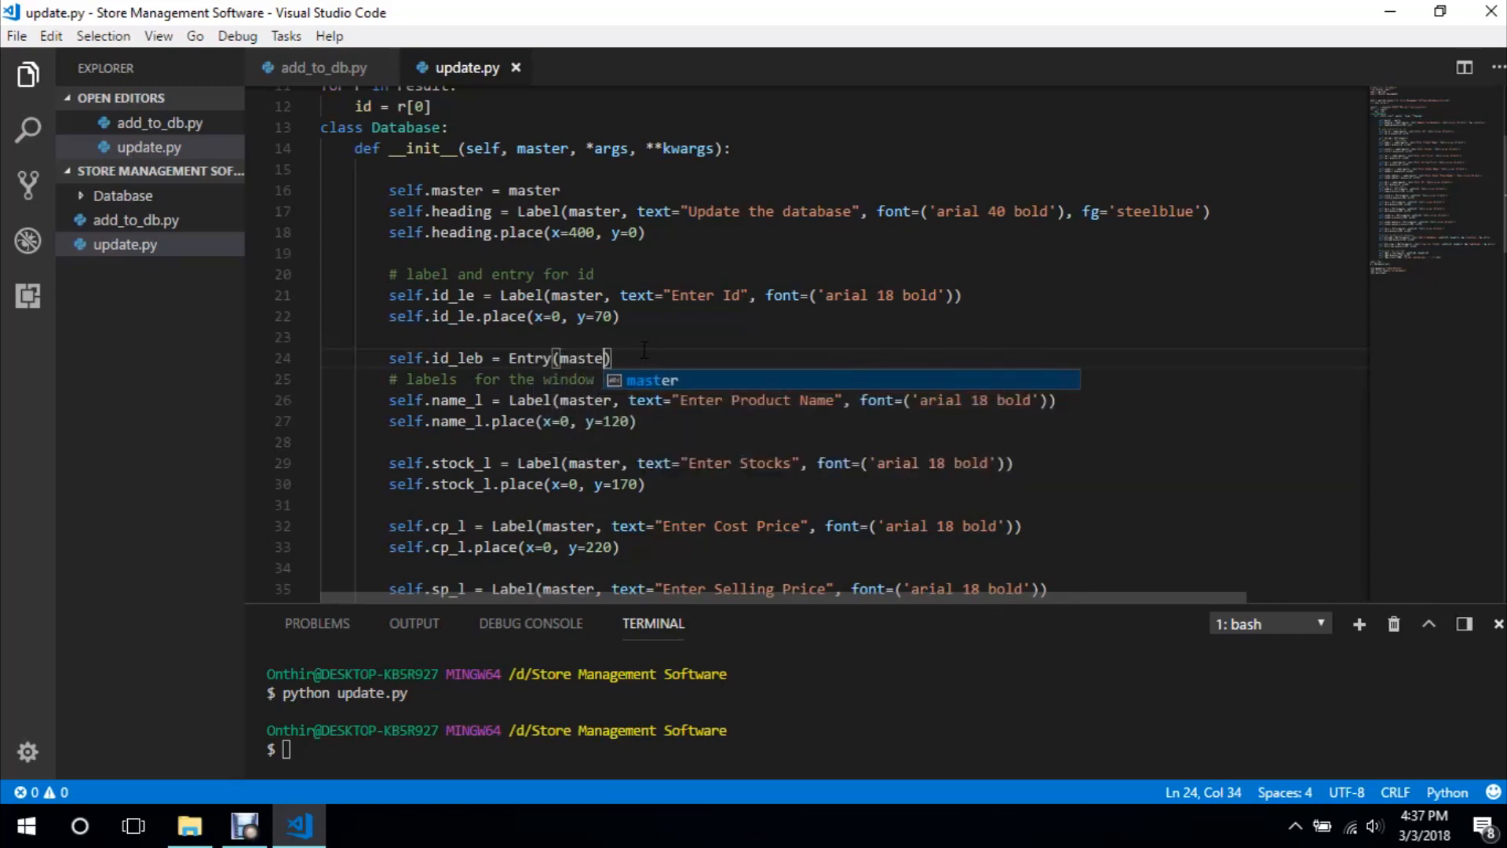
type(", font=('arial")
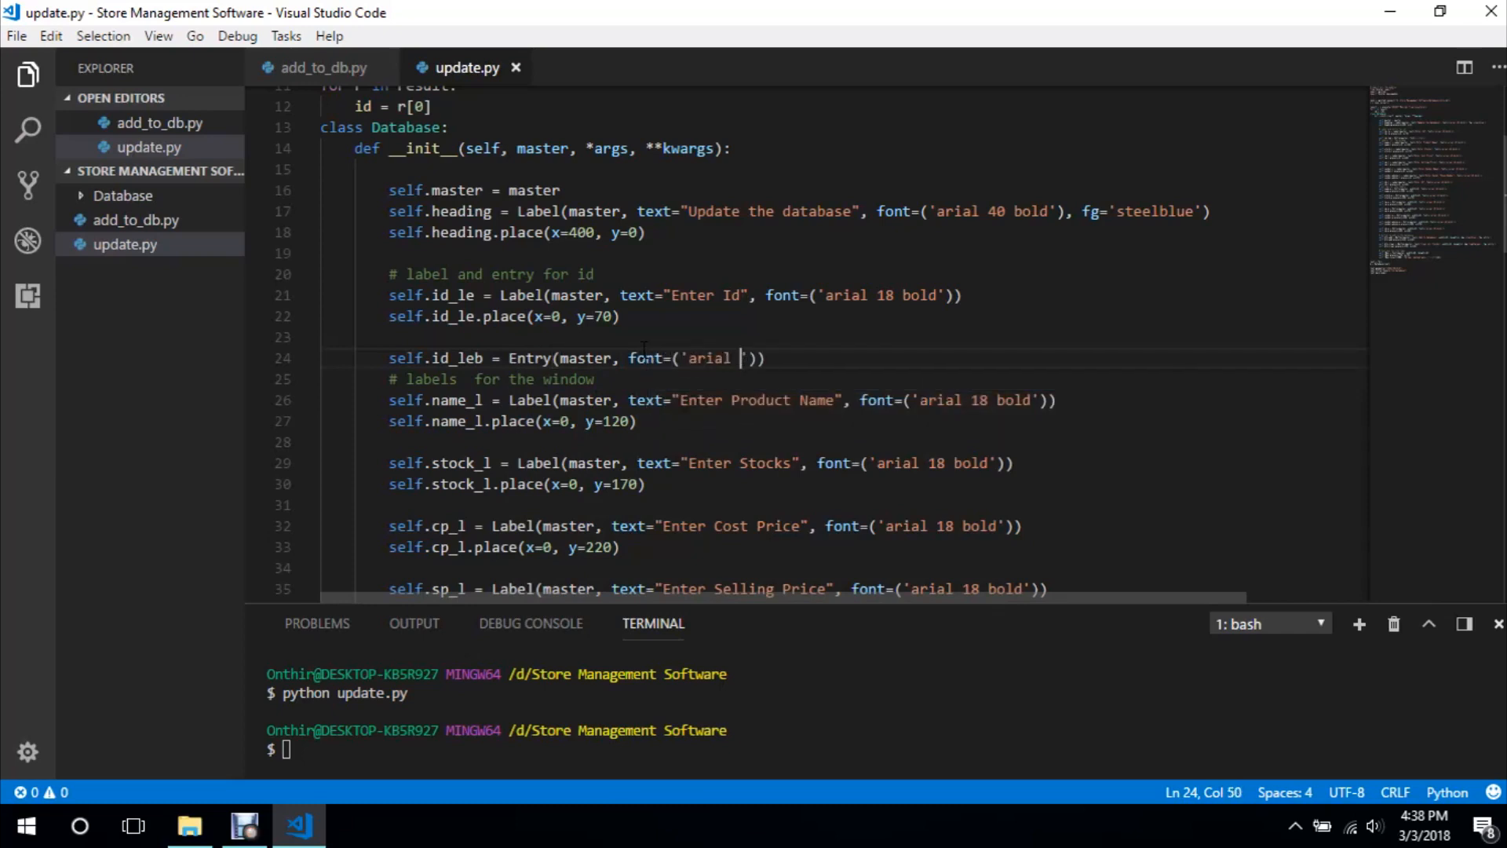
type("18 bold")
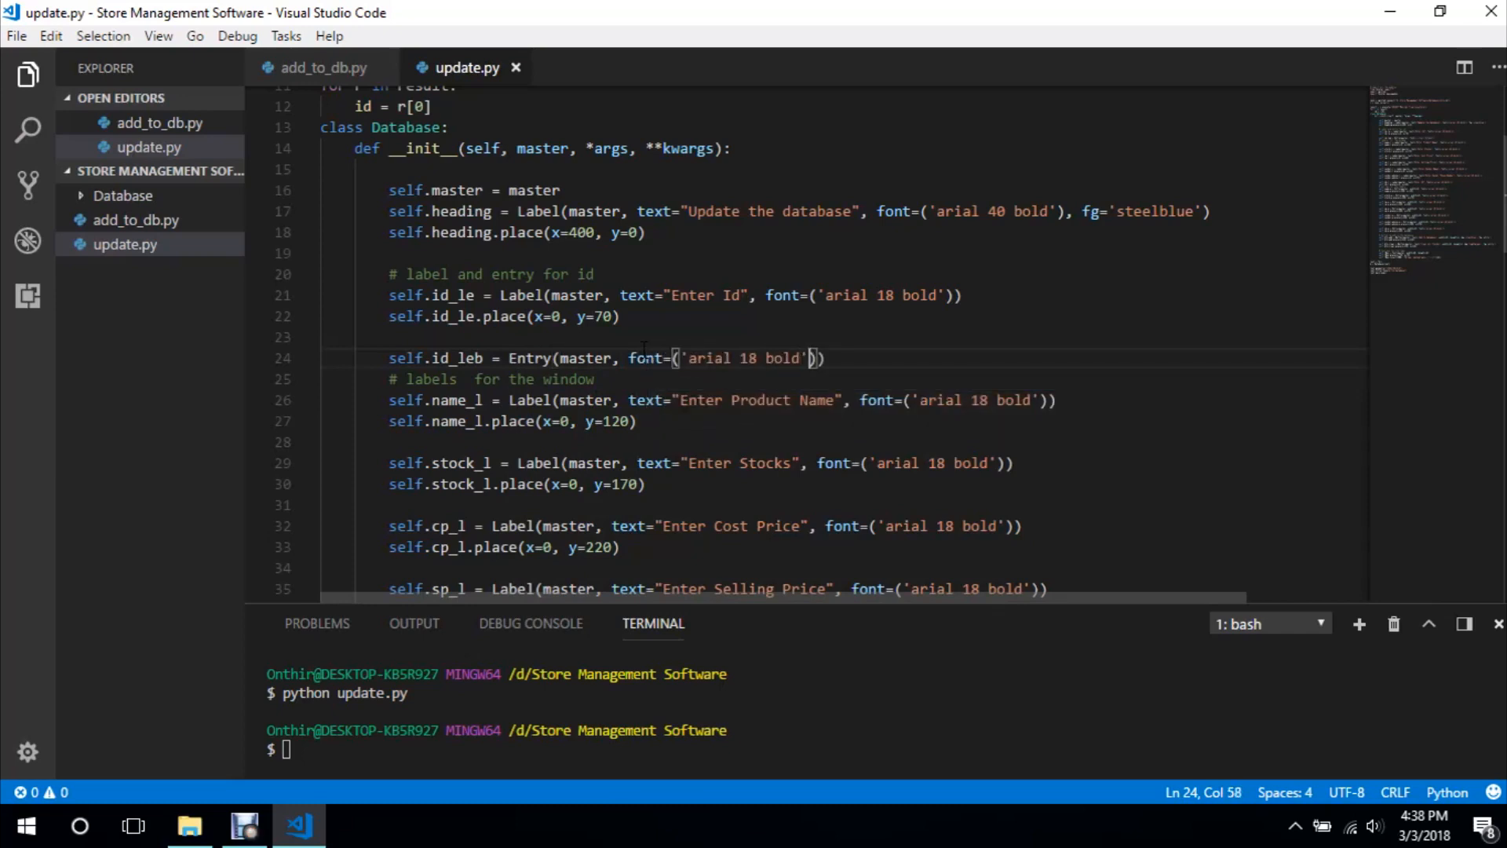
type(",widh")
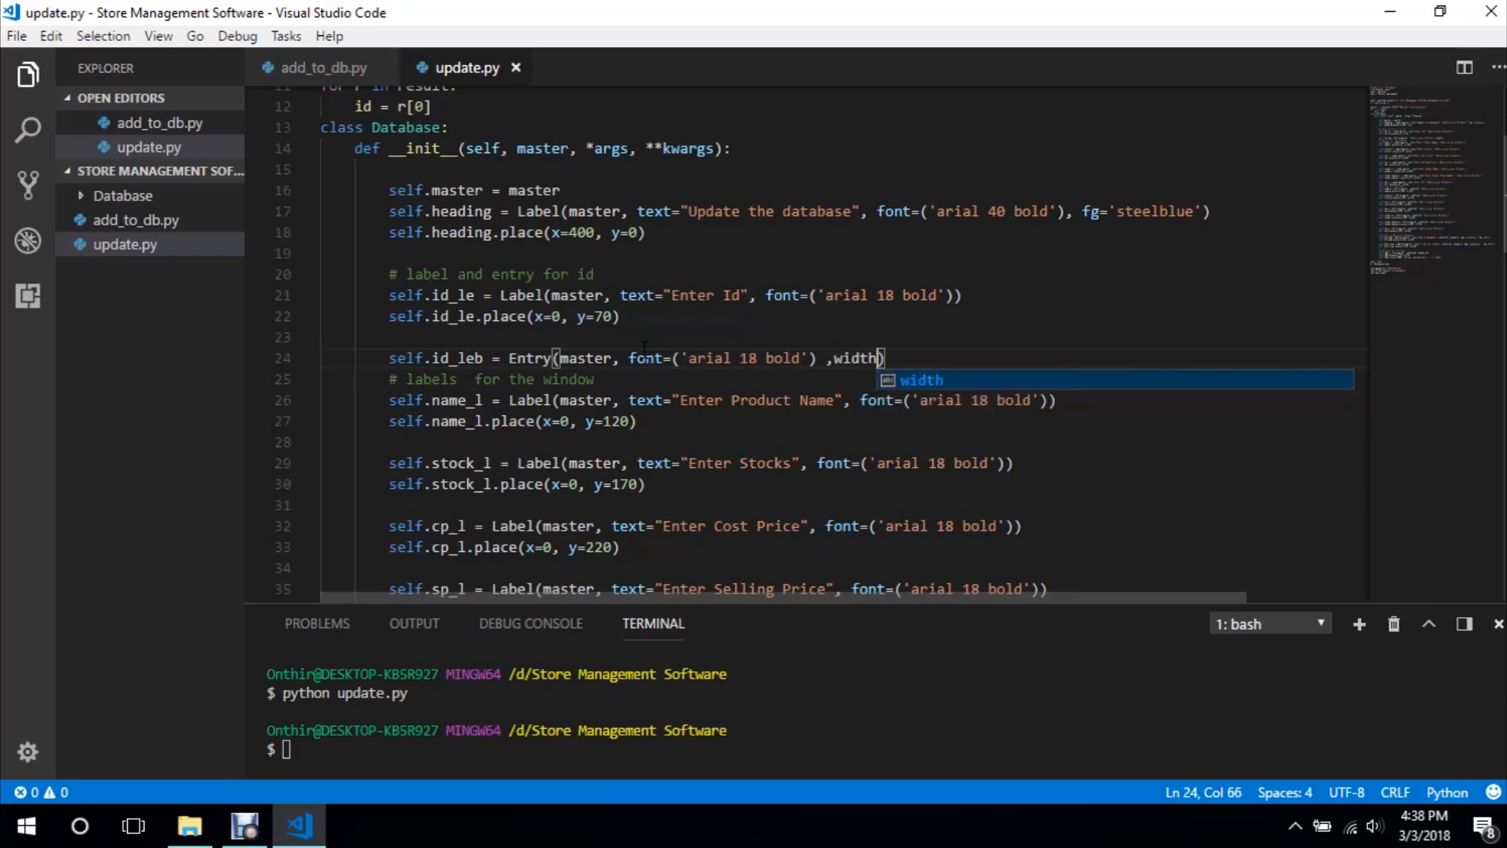
type("=")
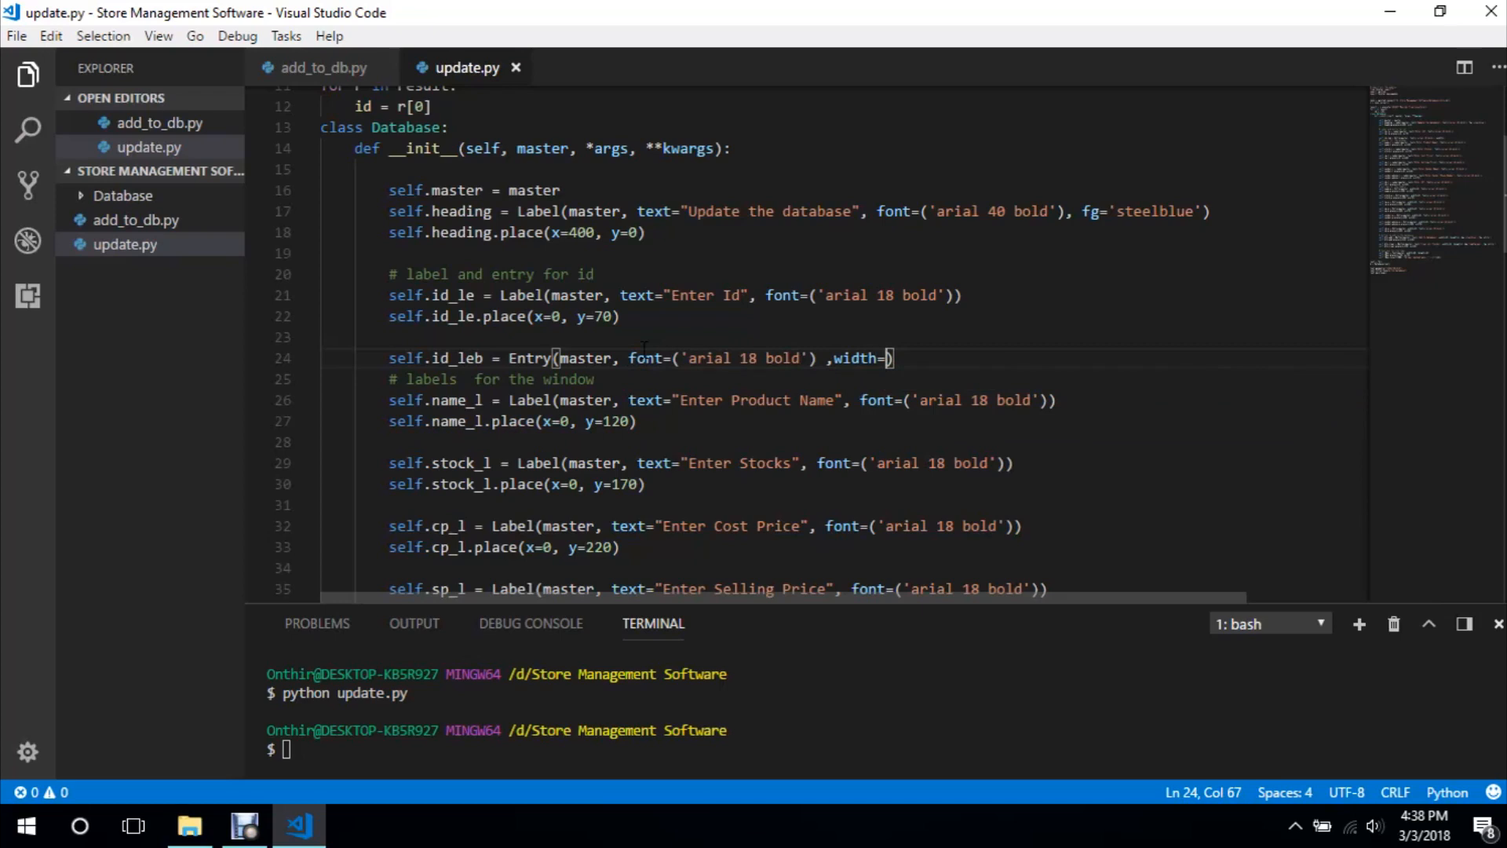
type("15")
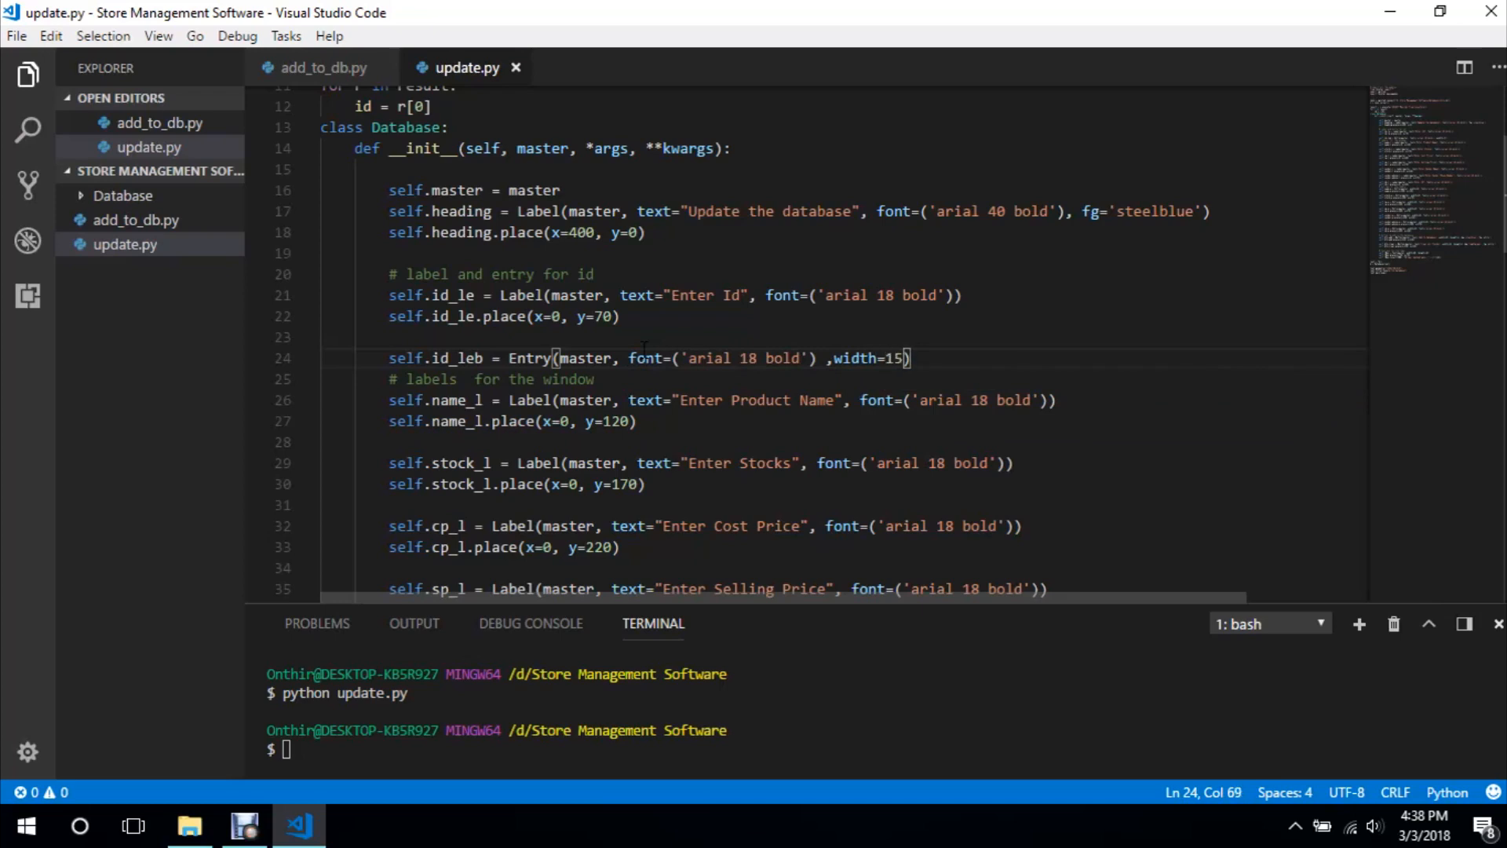
Place the Id entry at x=380, y=70 and correct its width to 10
type("self.id")
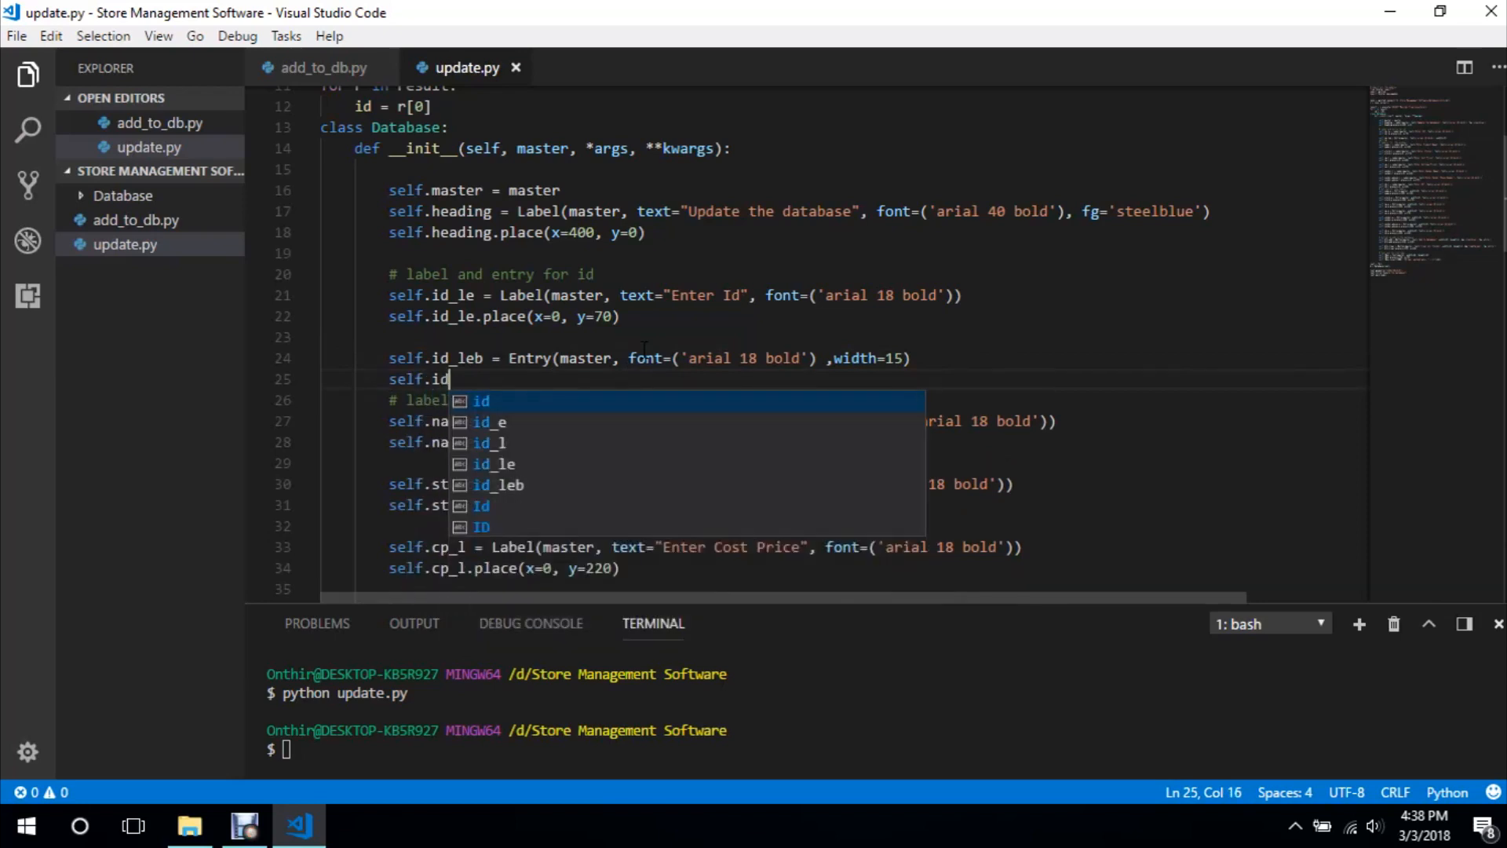
type("_leb.")
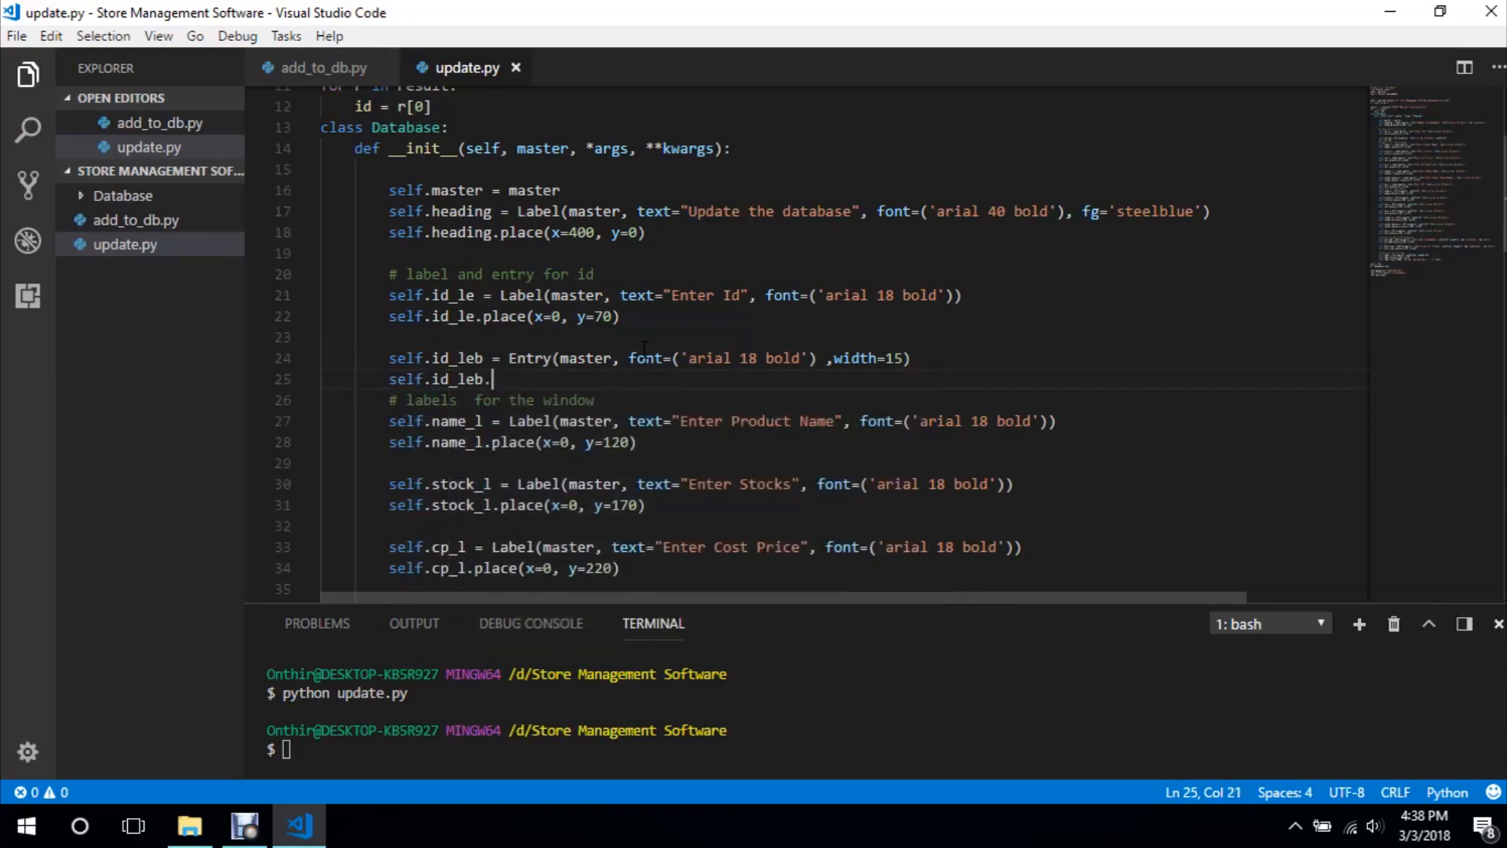
type("place()")
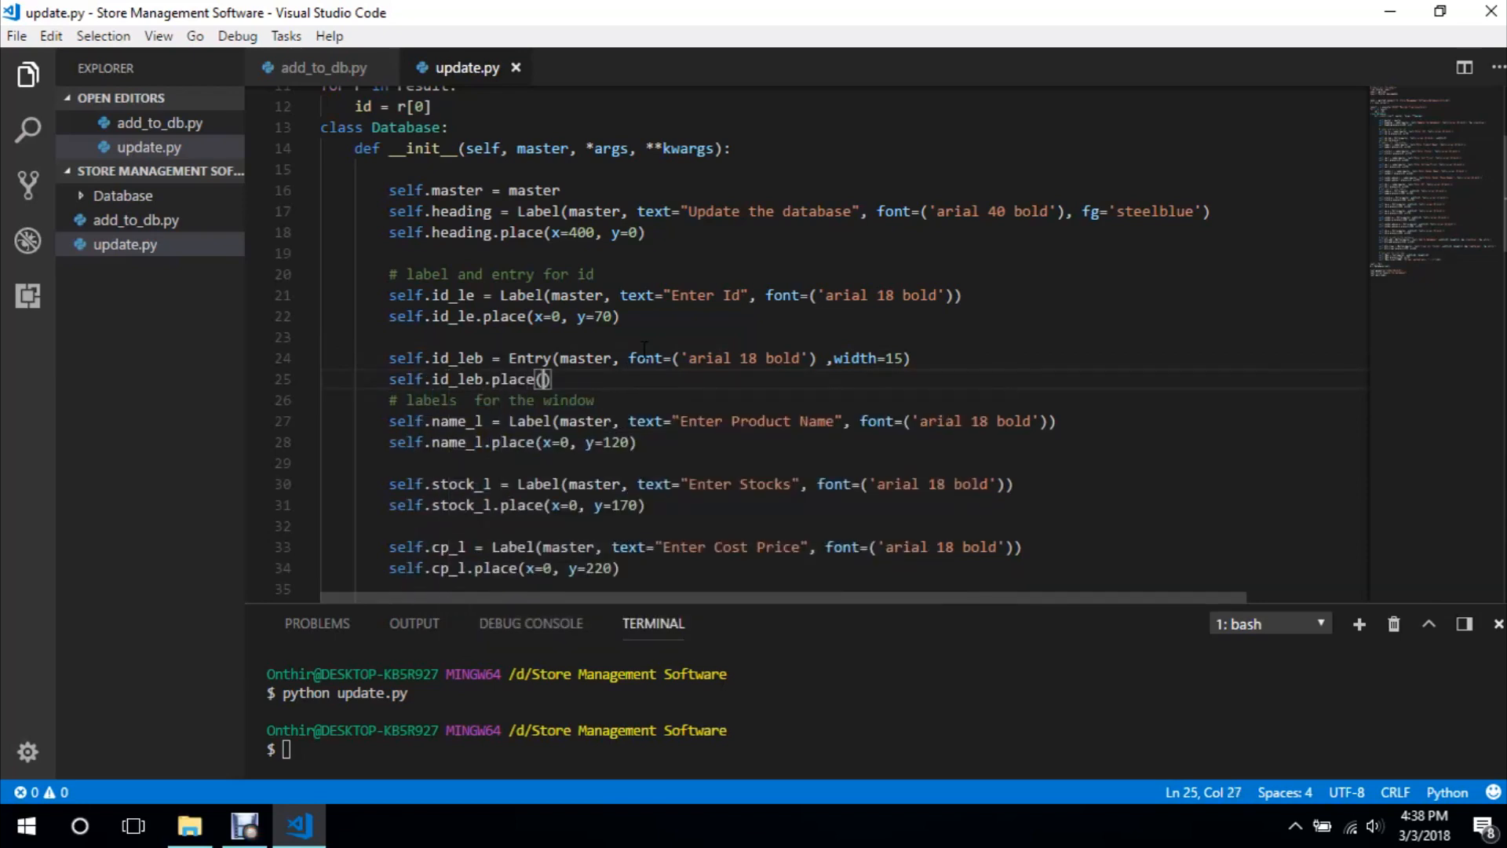
type("x=400")
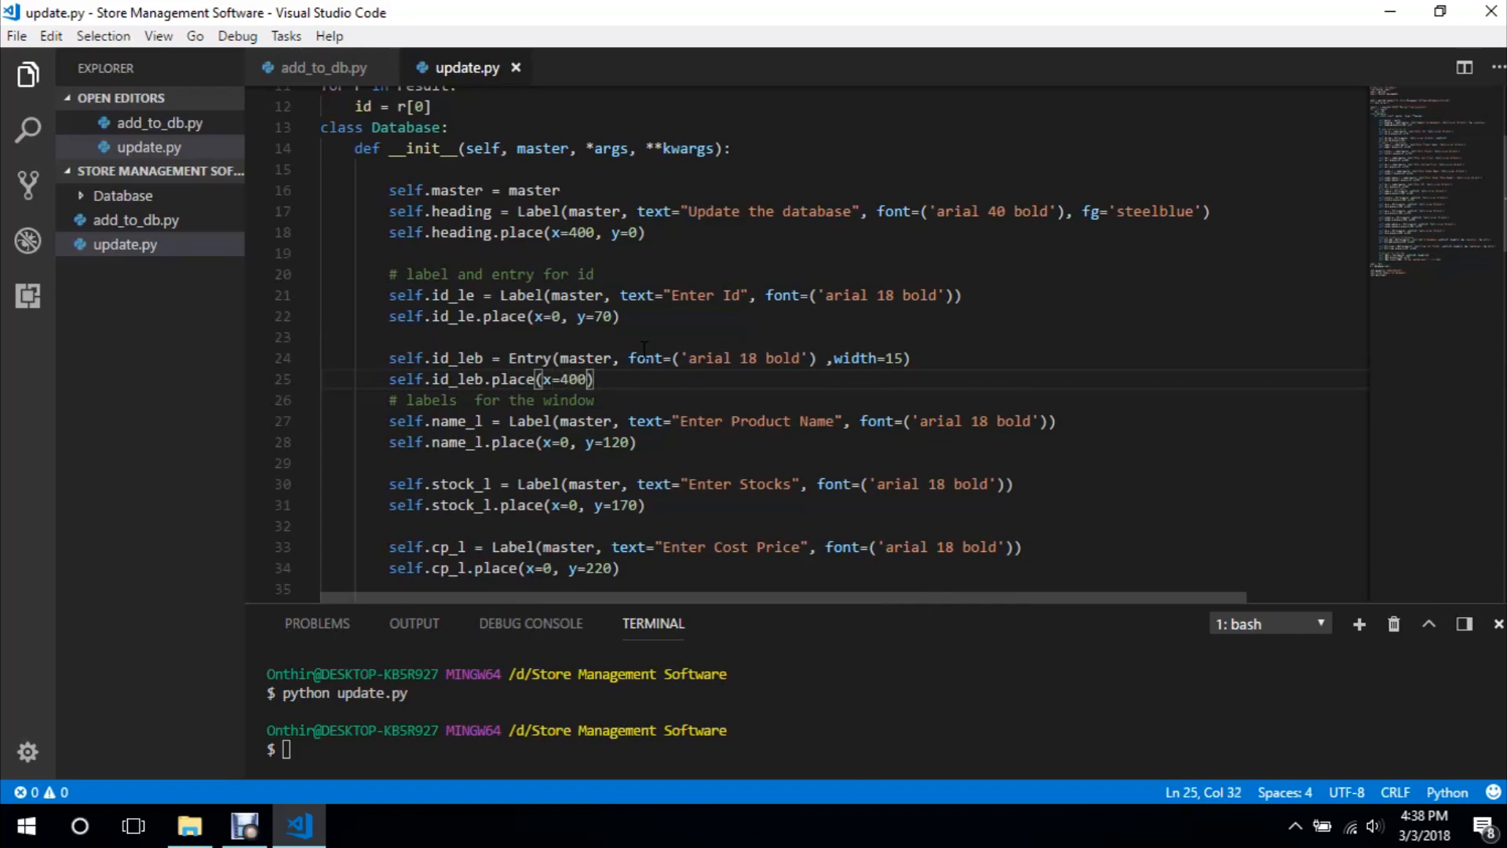
type(", t=70")
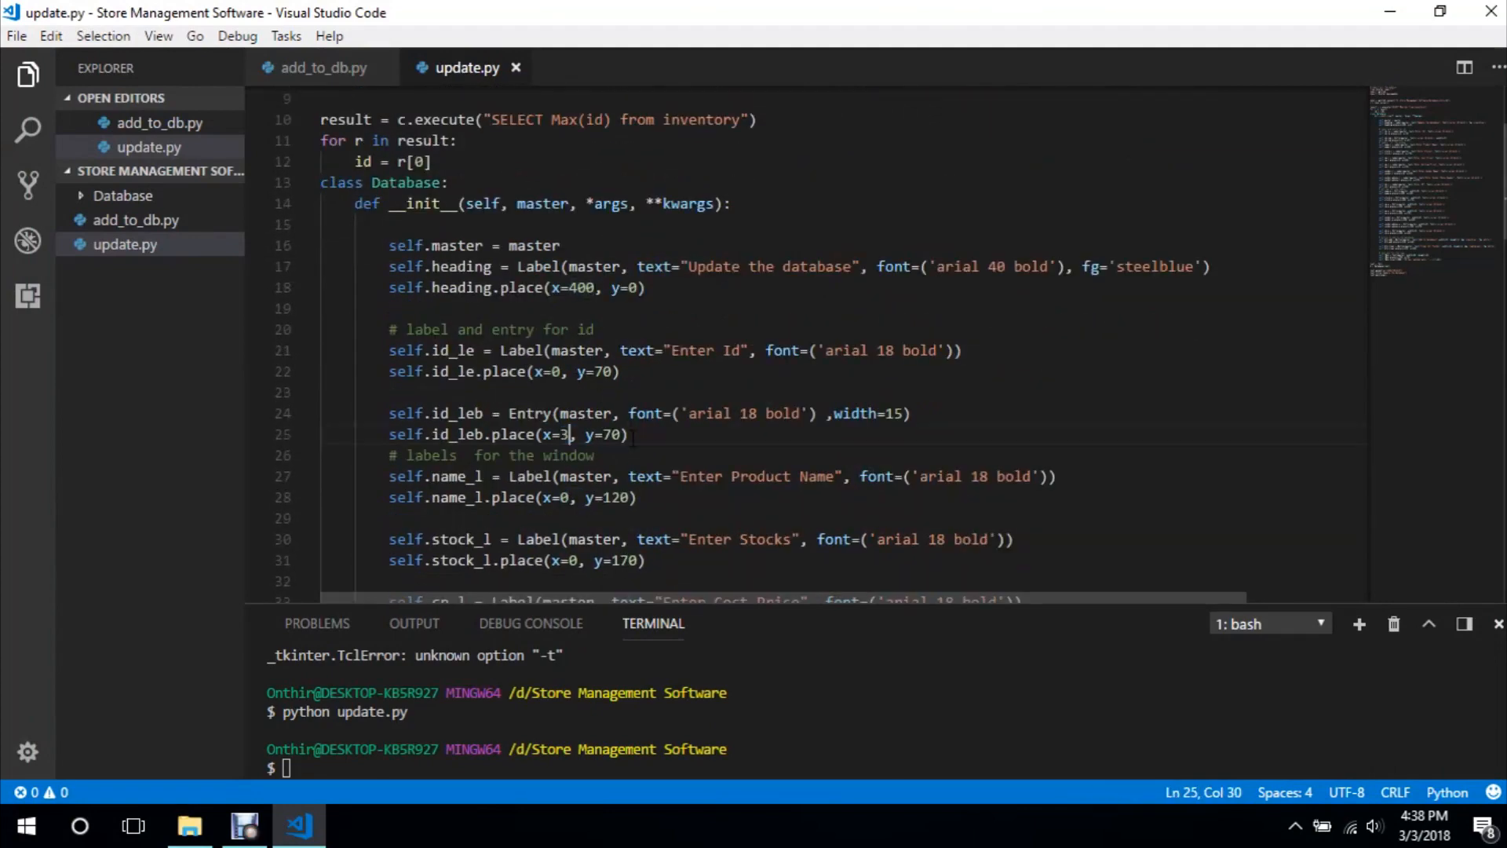
type("80")
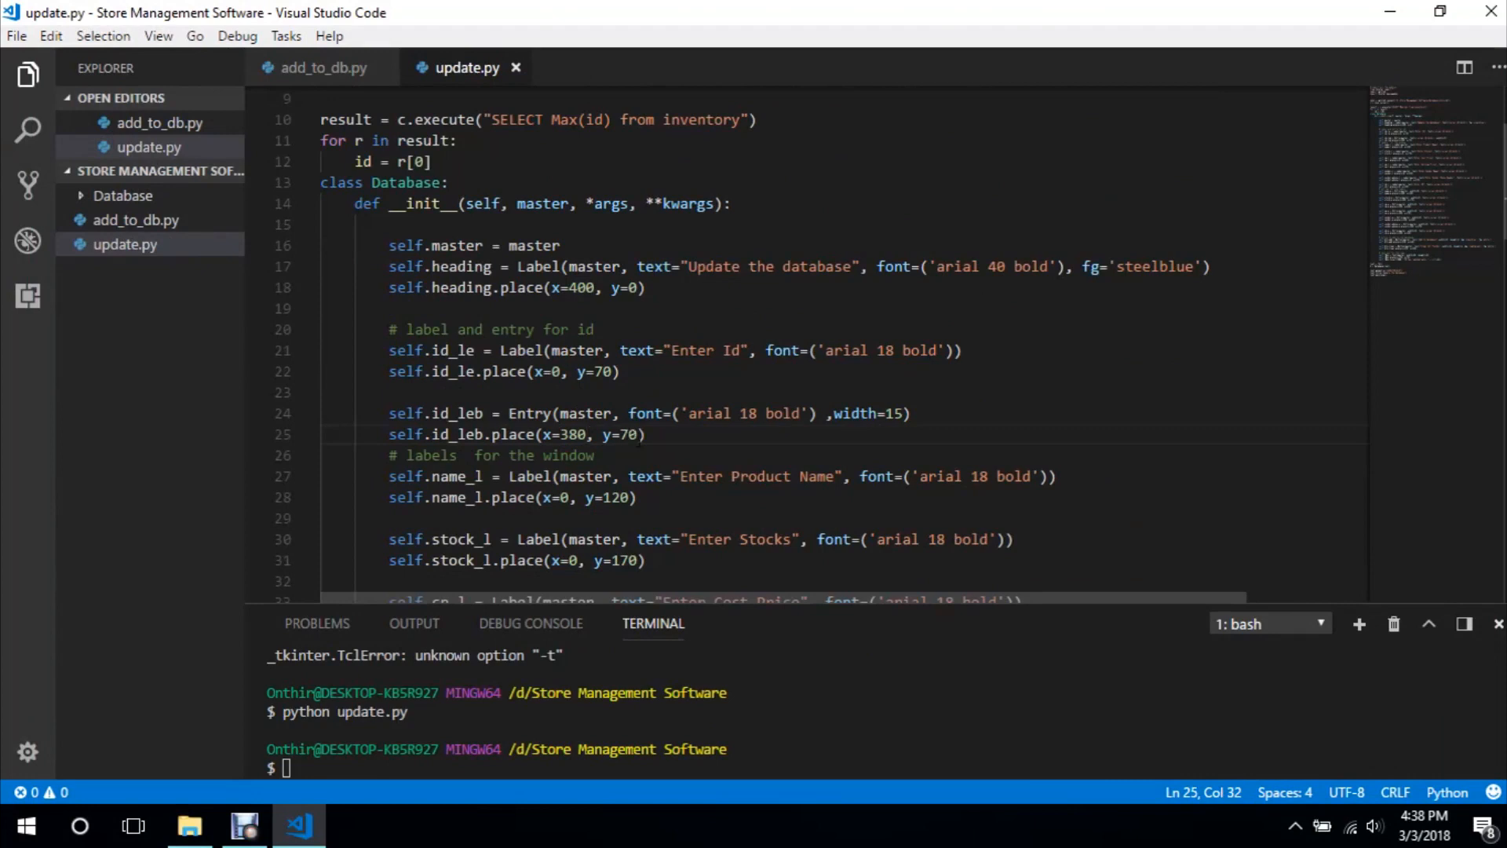
double_click(892, 413)
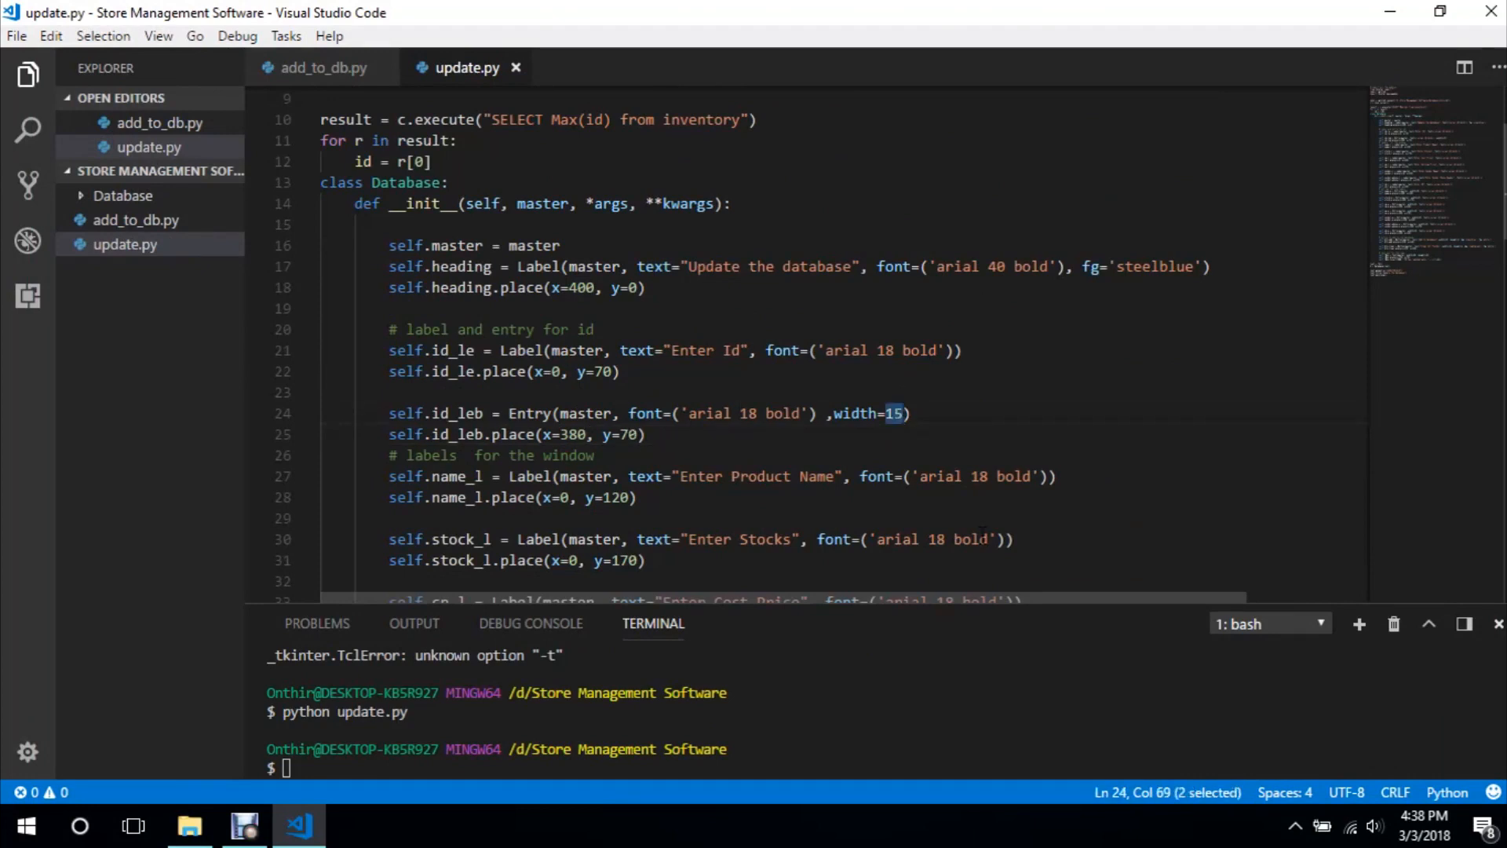
type("10")
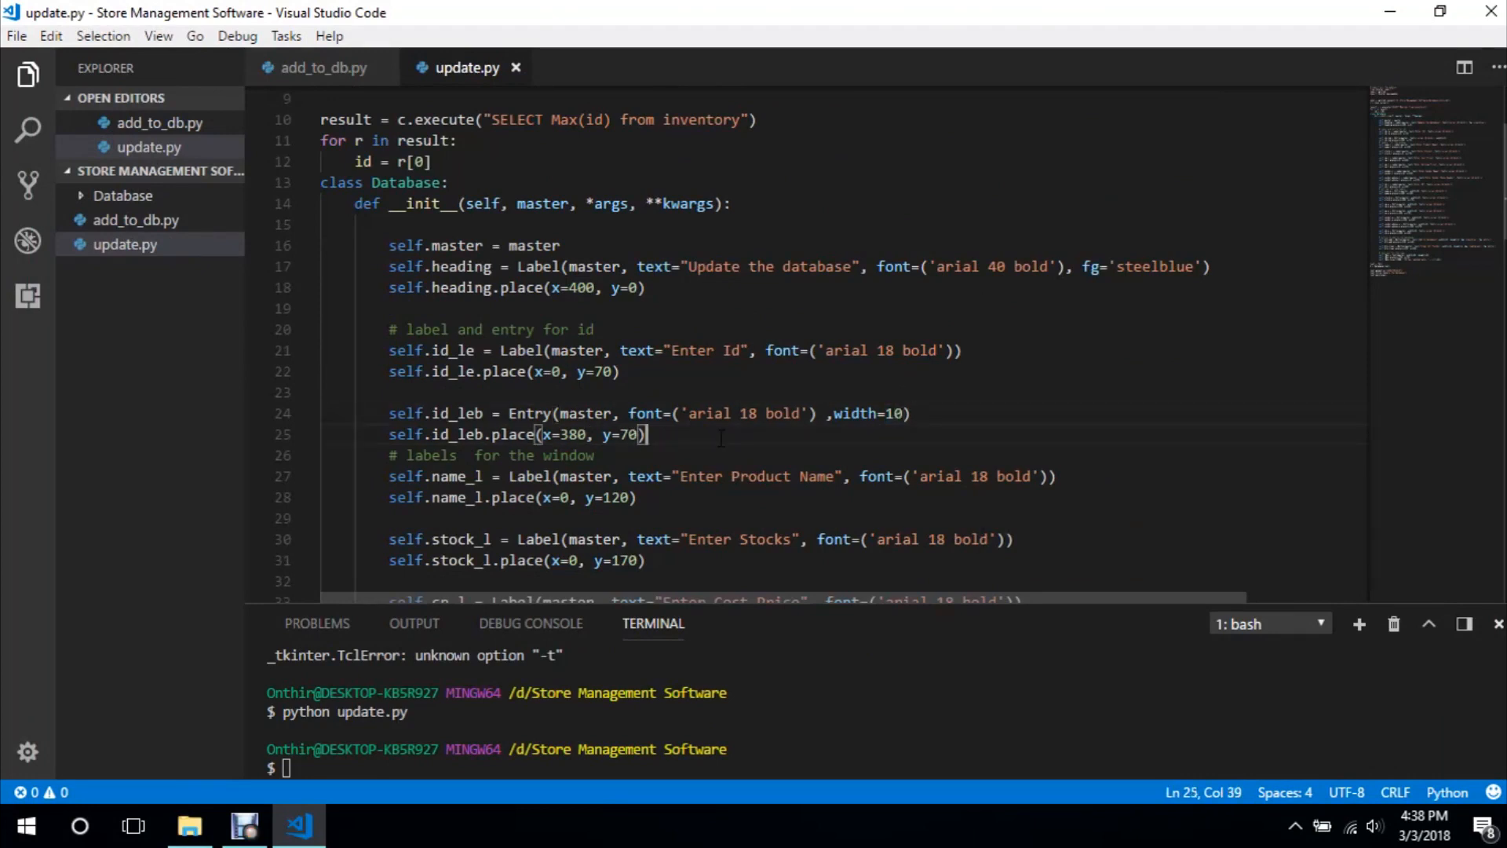
Define self.btn_search as a Button with width 15, height 2 and text 'Search'
type("self.b")
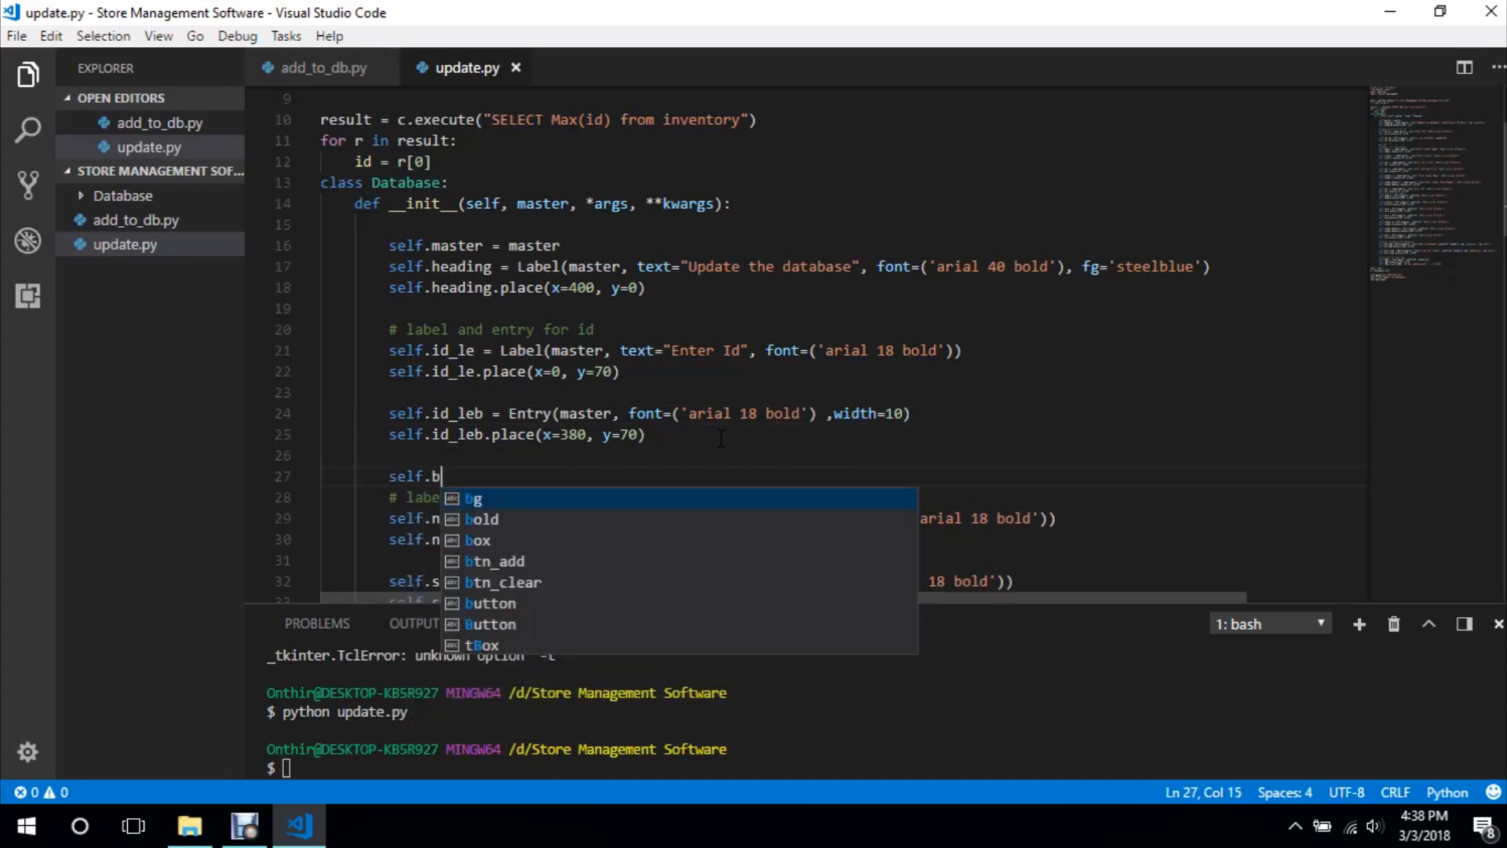
type("tn_search")
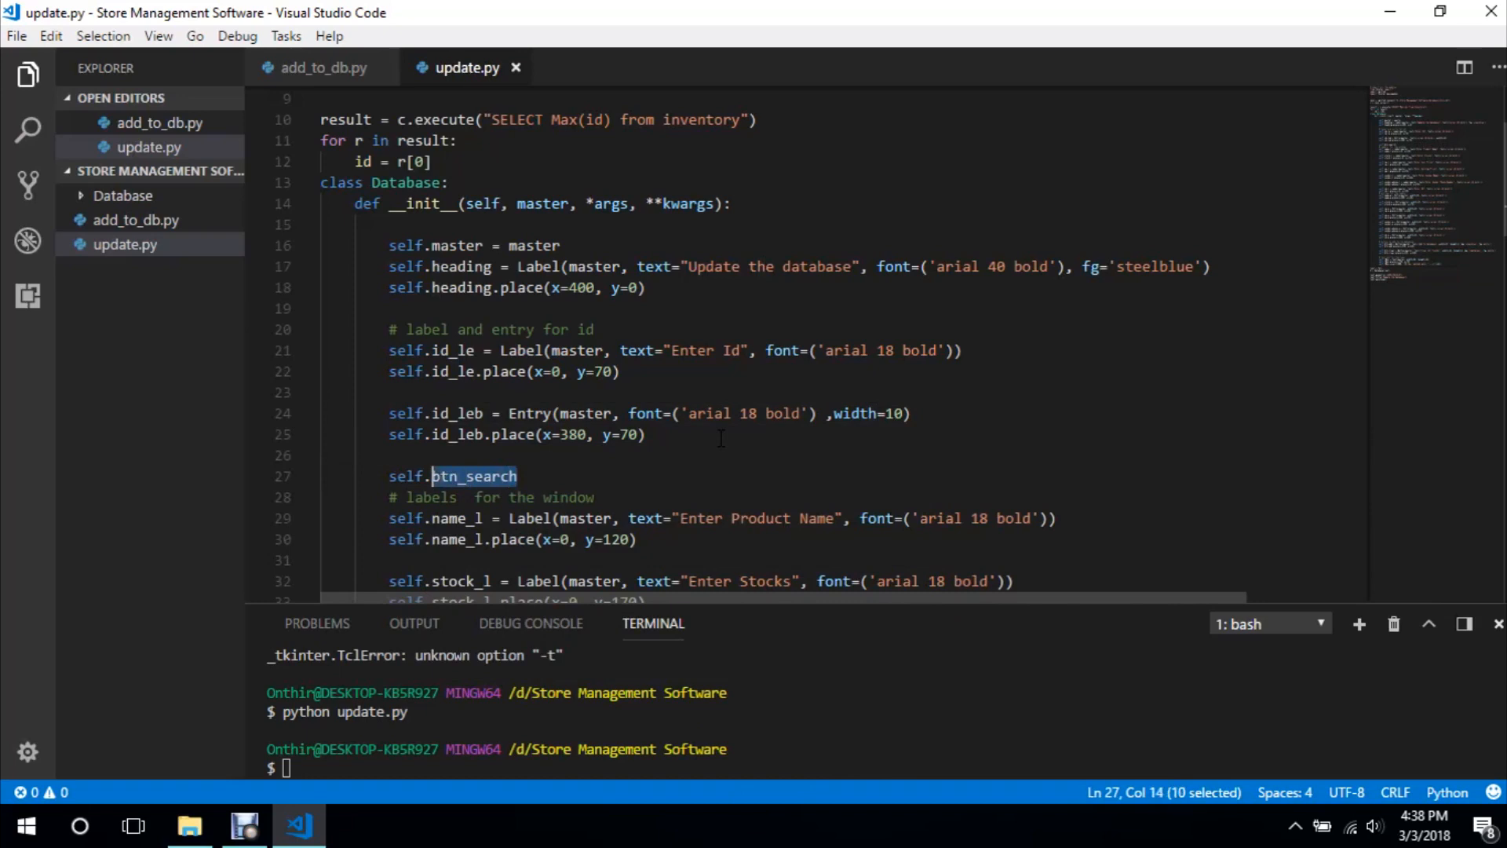
type("=")
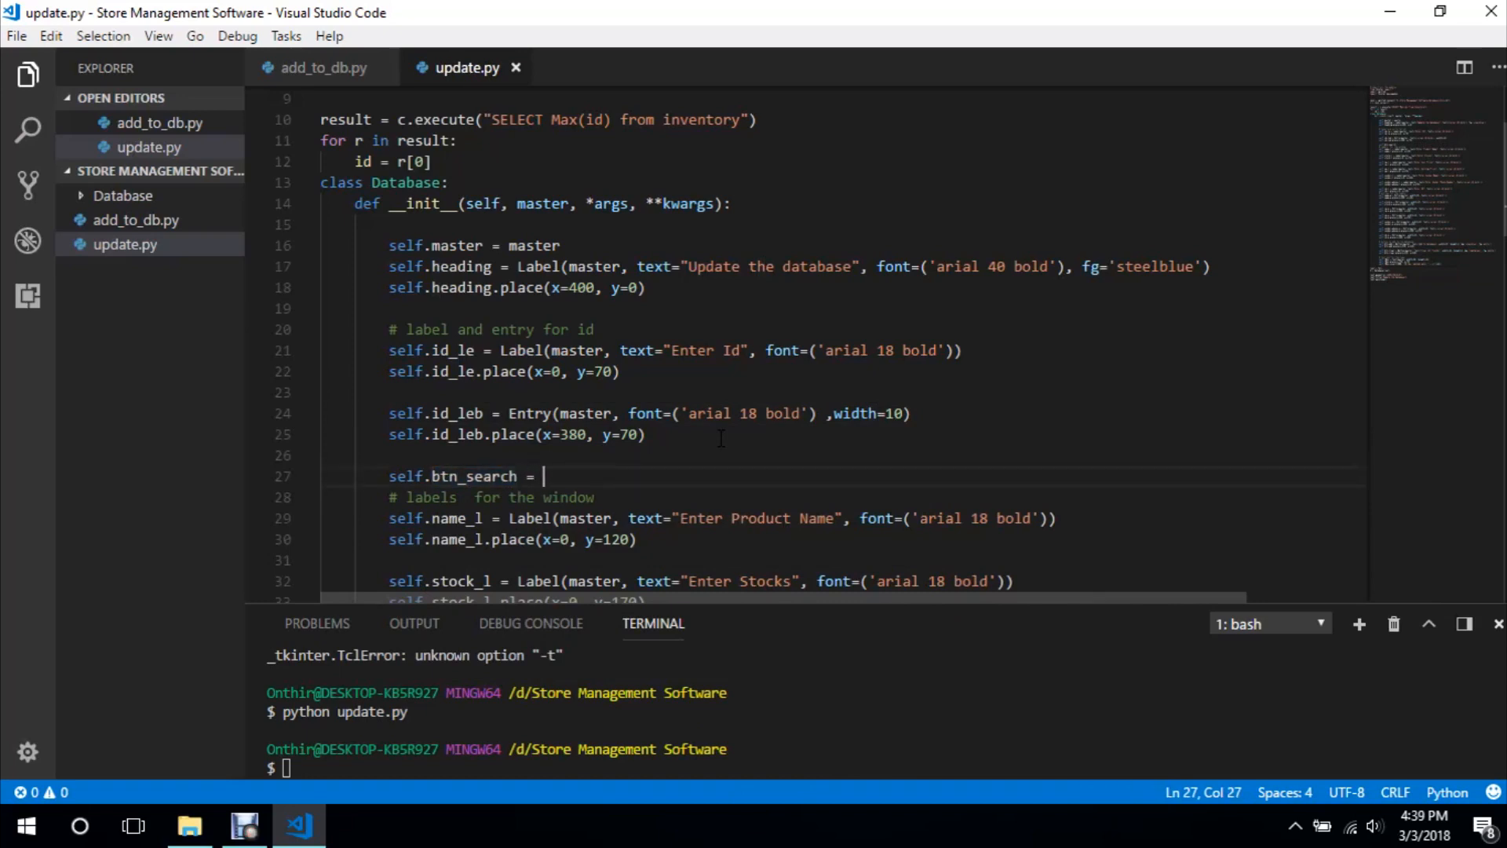
type("Button(ma")
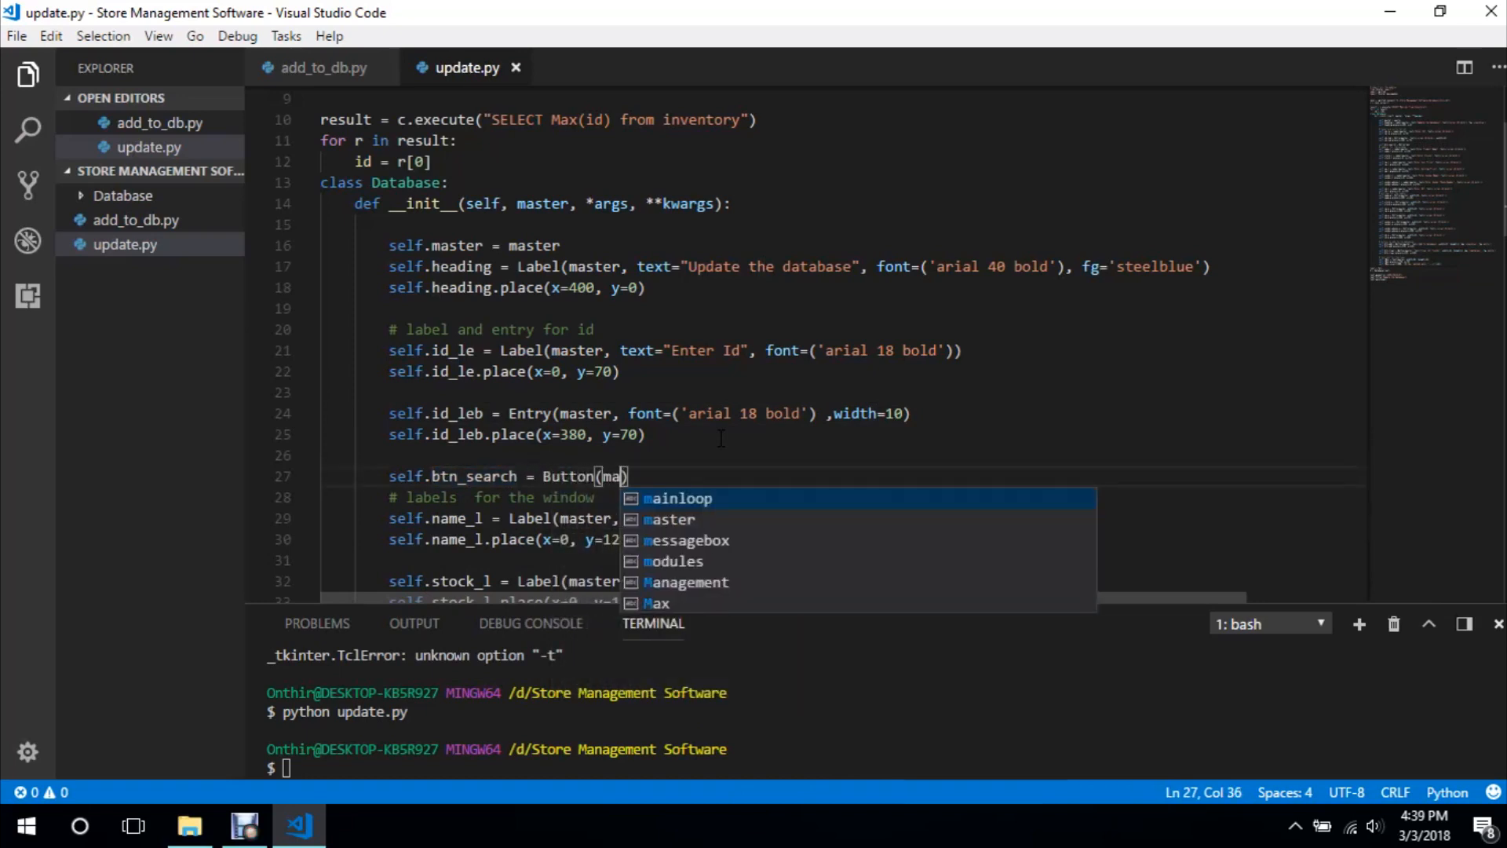
type("ster, width")
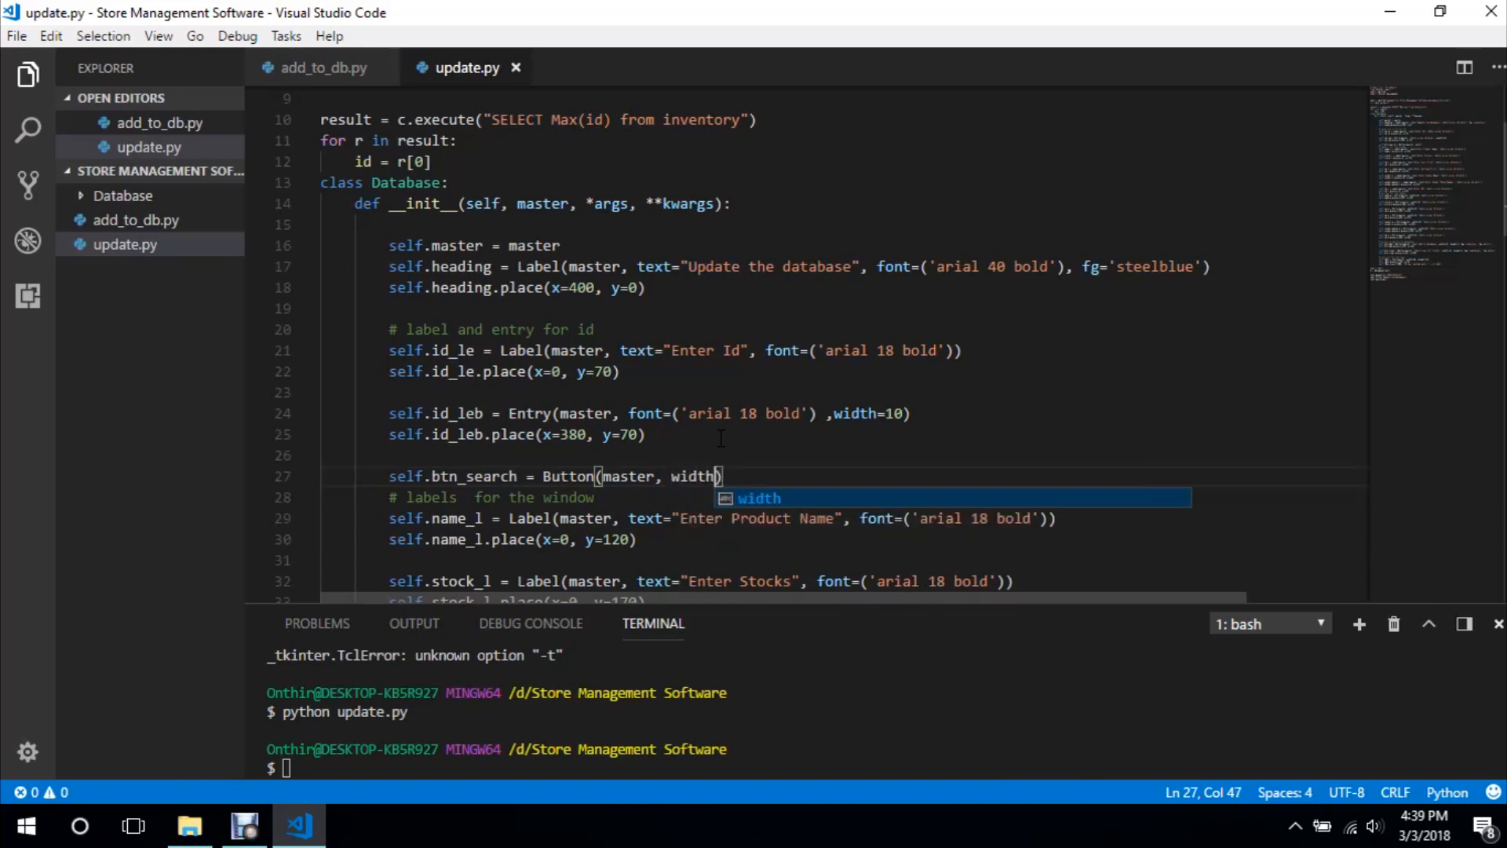
type("=")
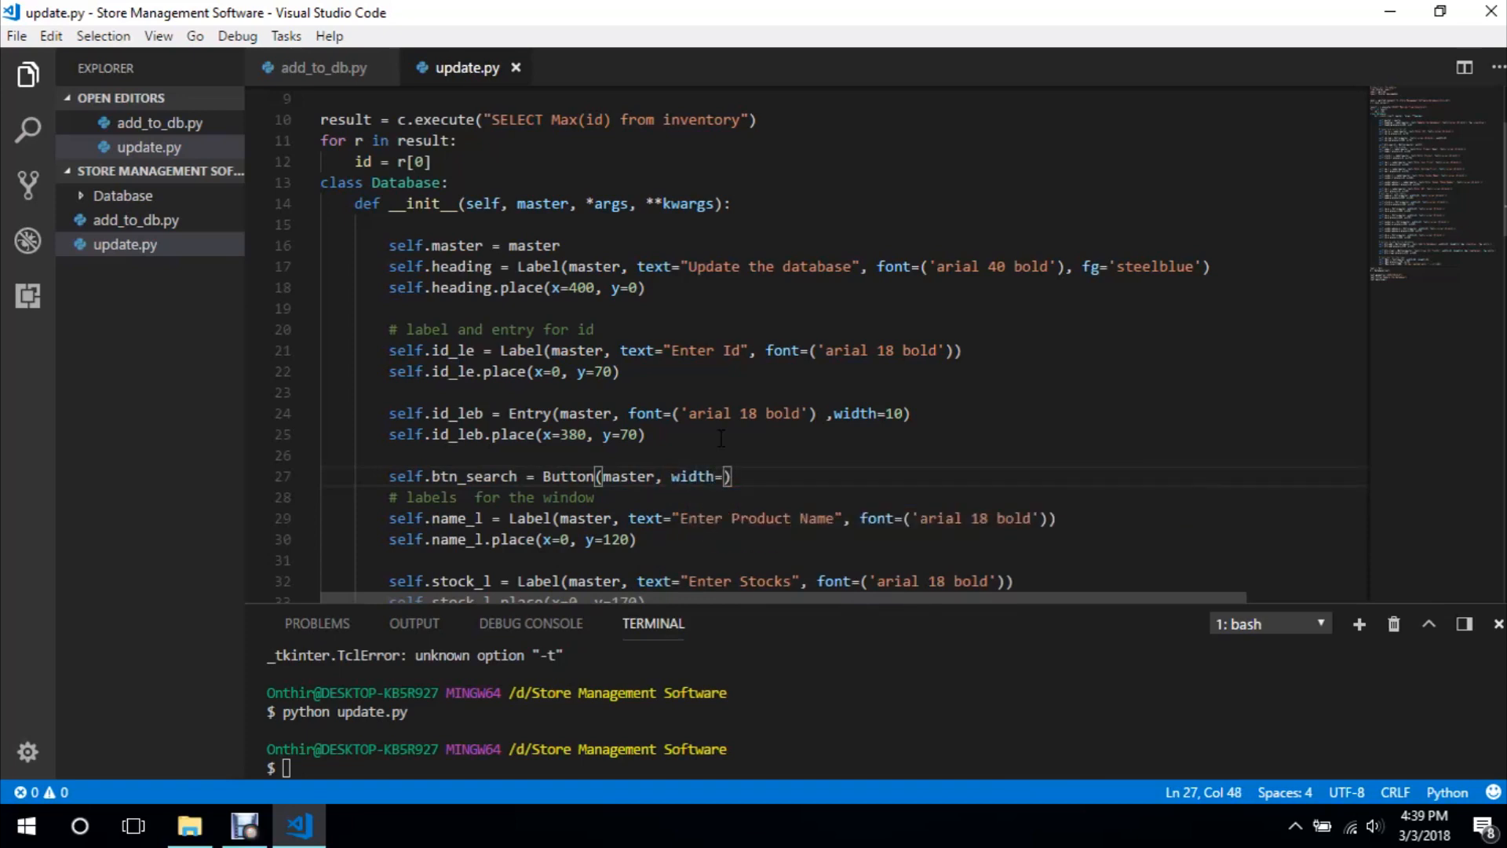
type("5,")
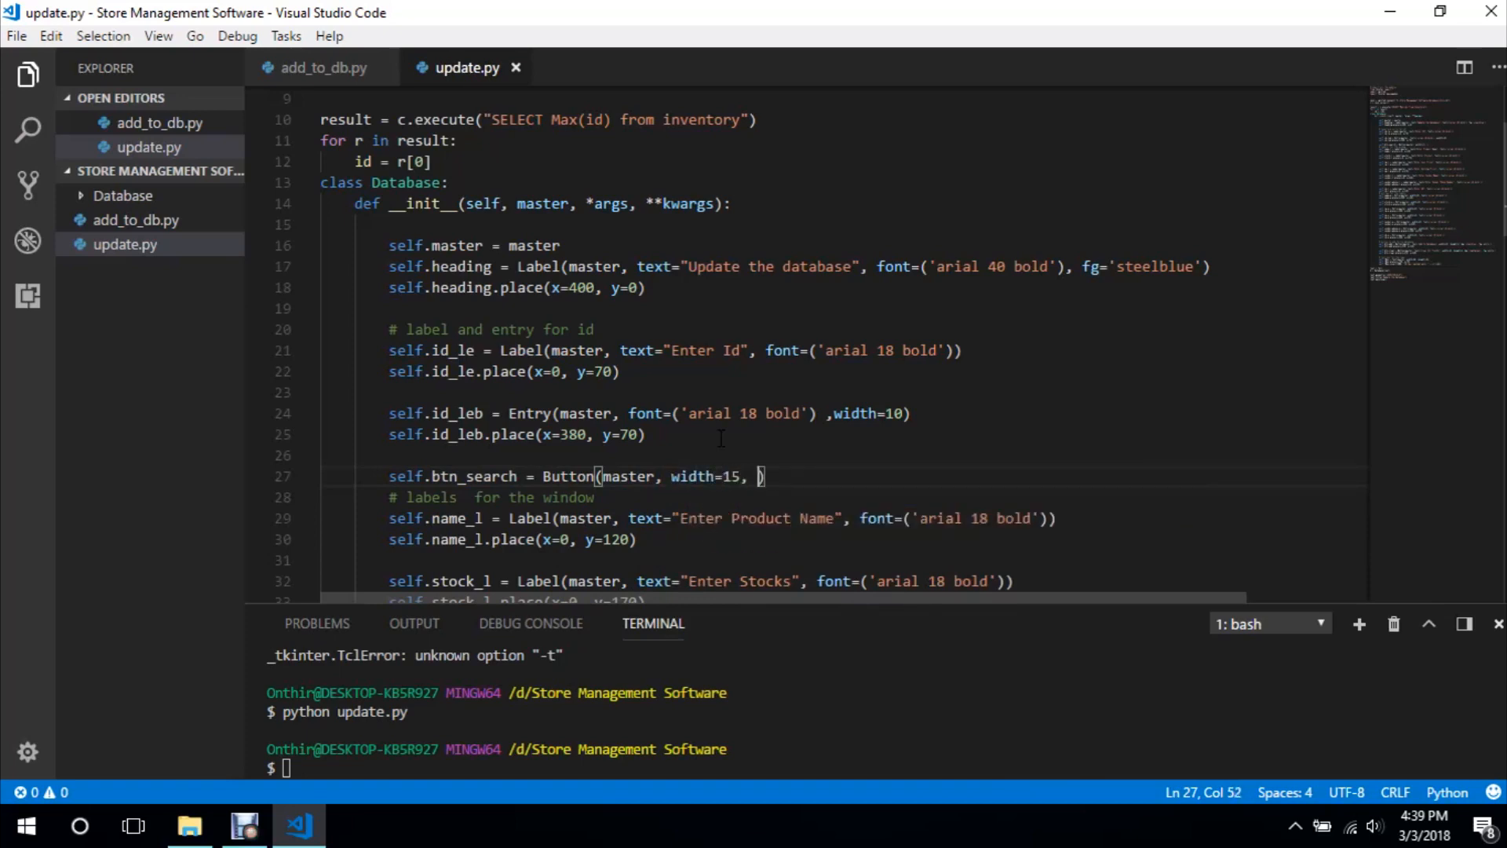
type("height=2")
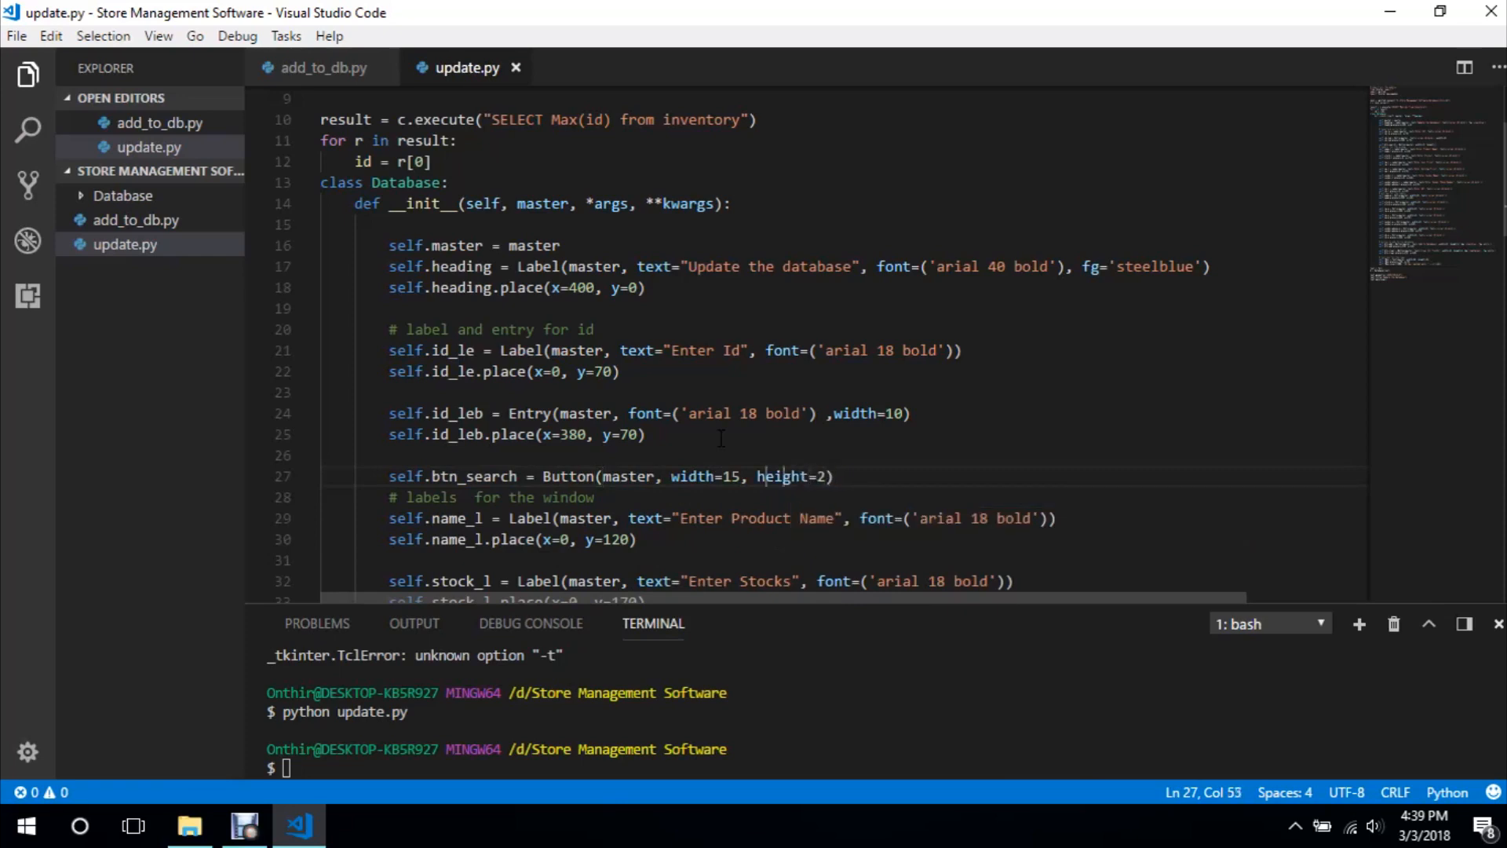
type("text=")
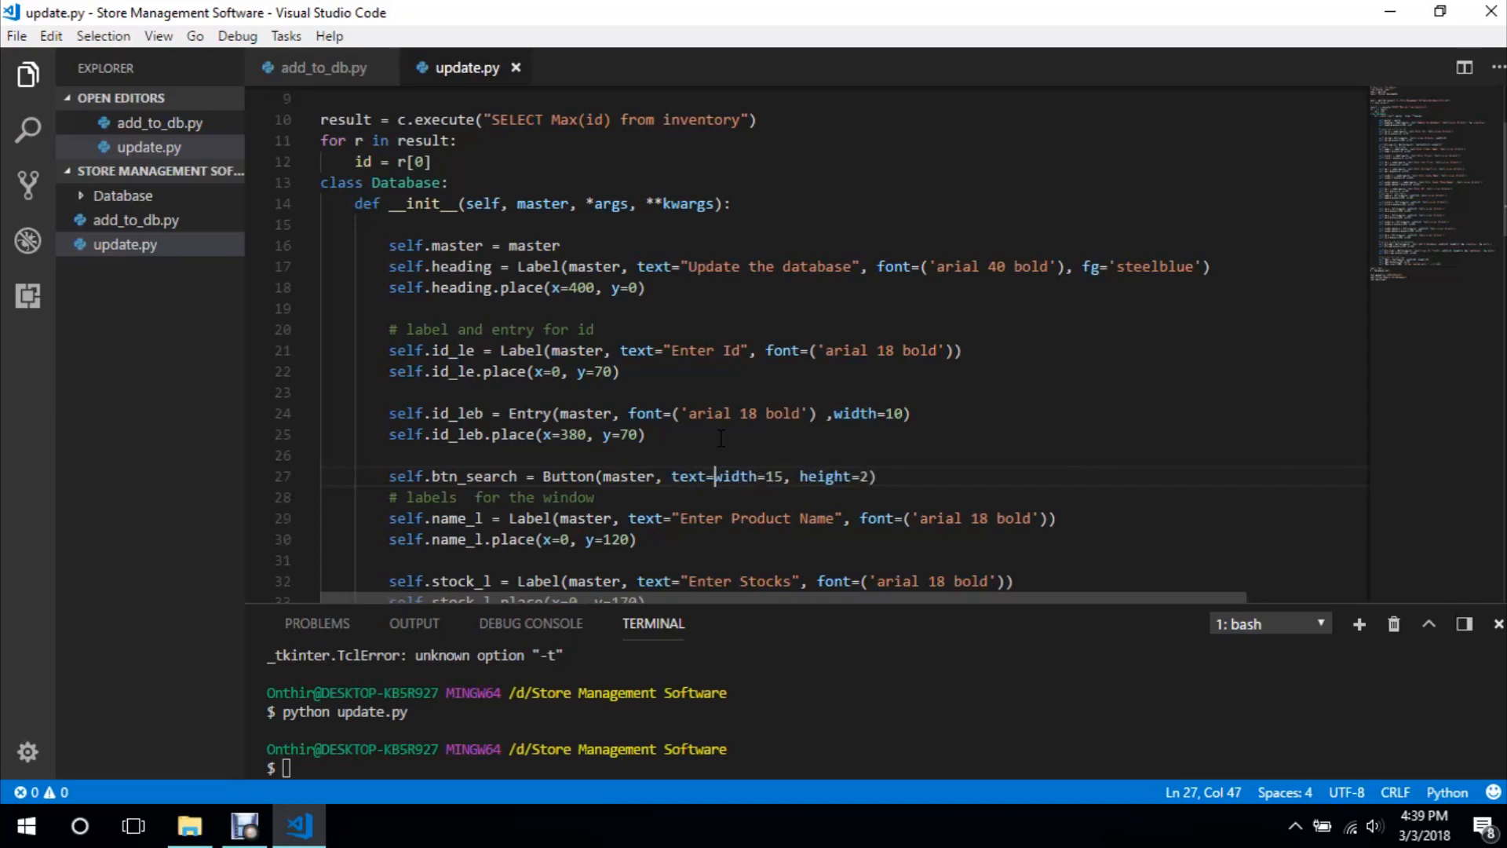
type("Se\"")
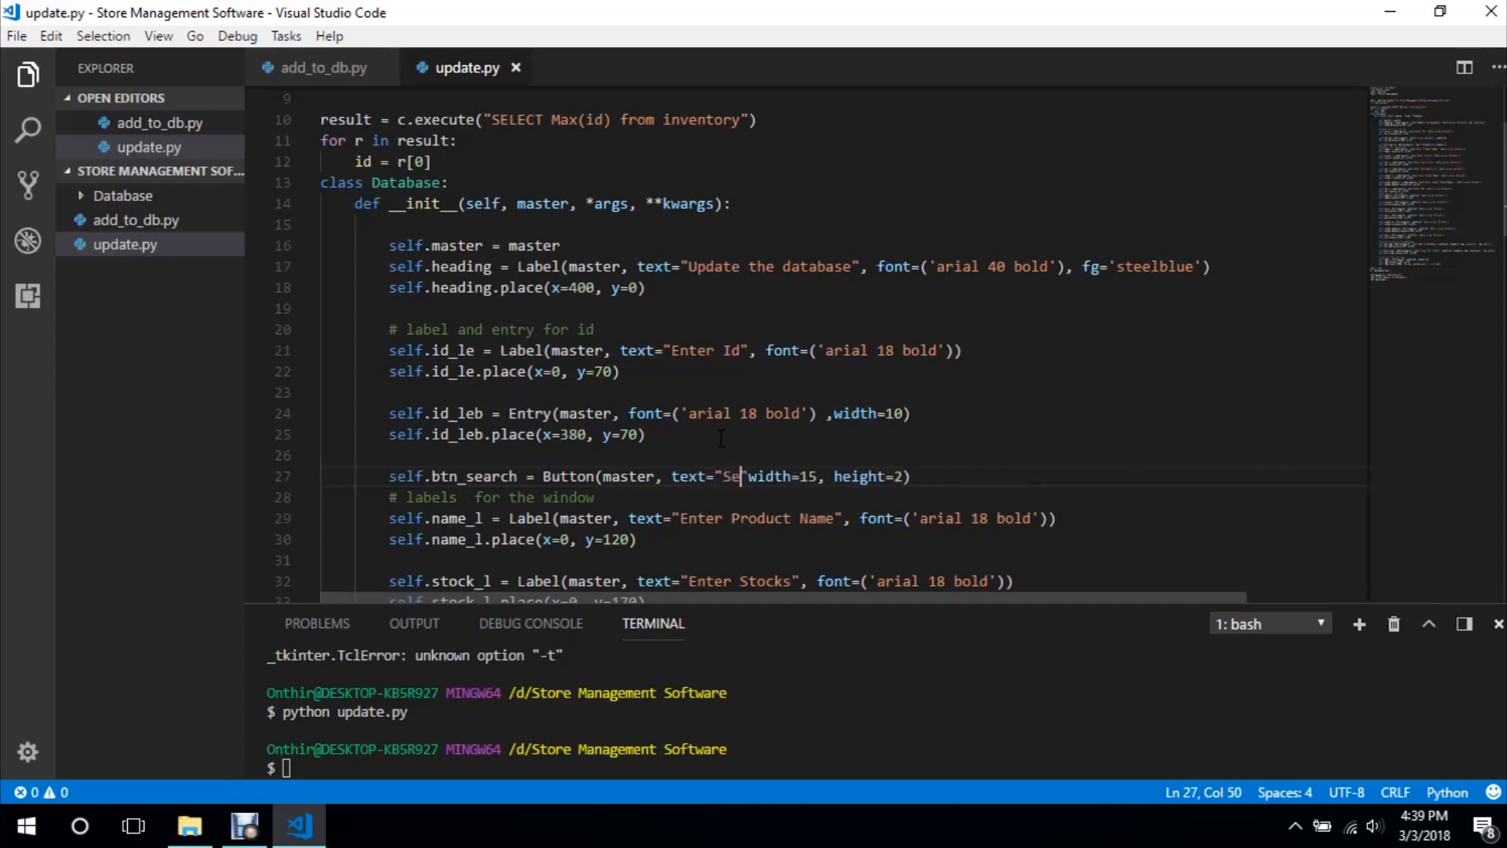
type("arch\",")
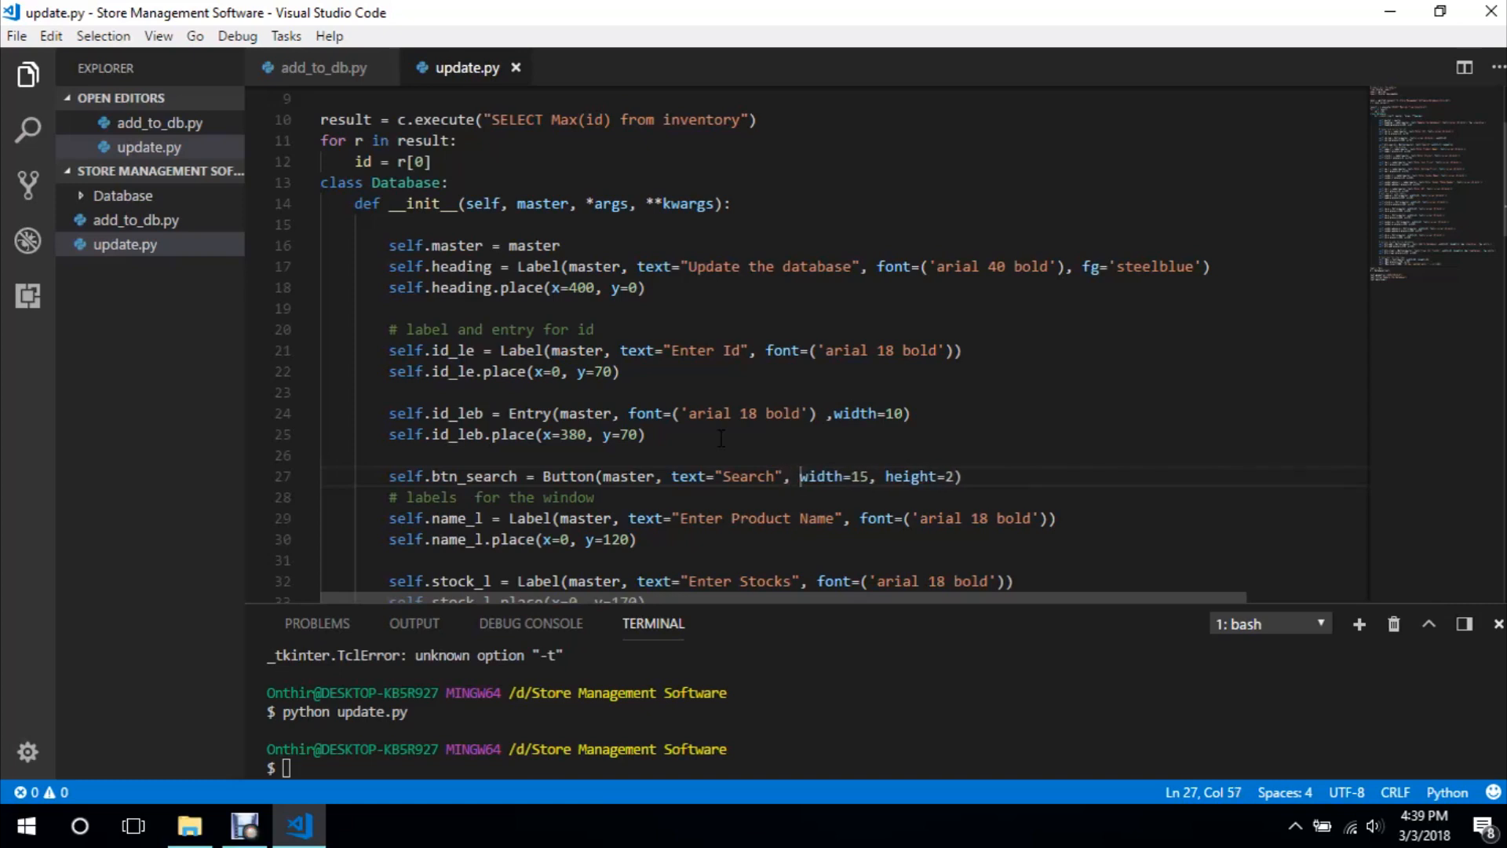
Place the Search button at x=450, y=70 and give it an orange background
type("s")
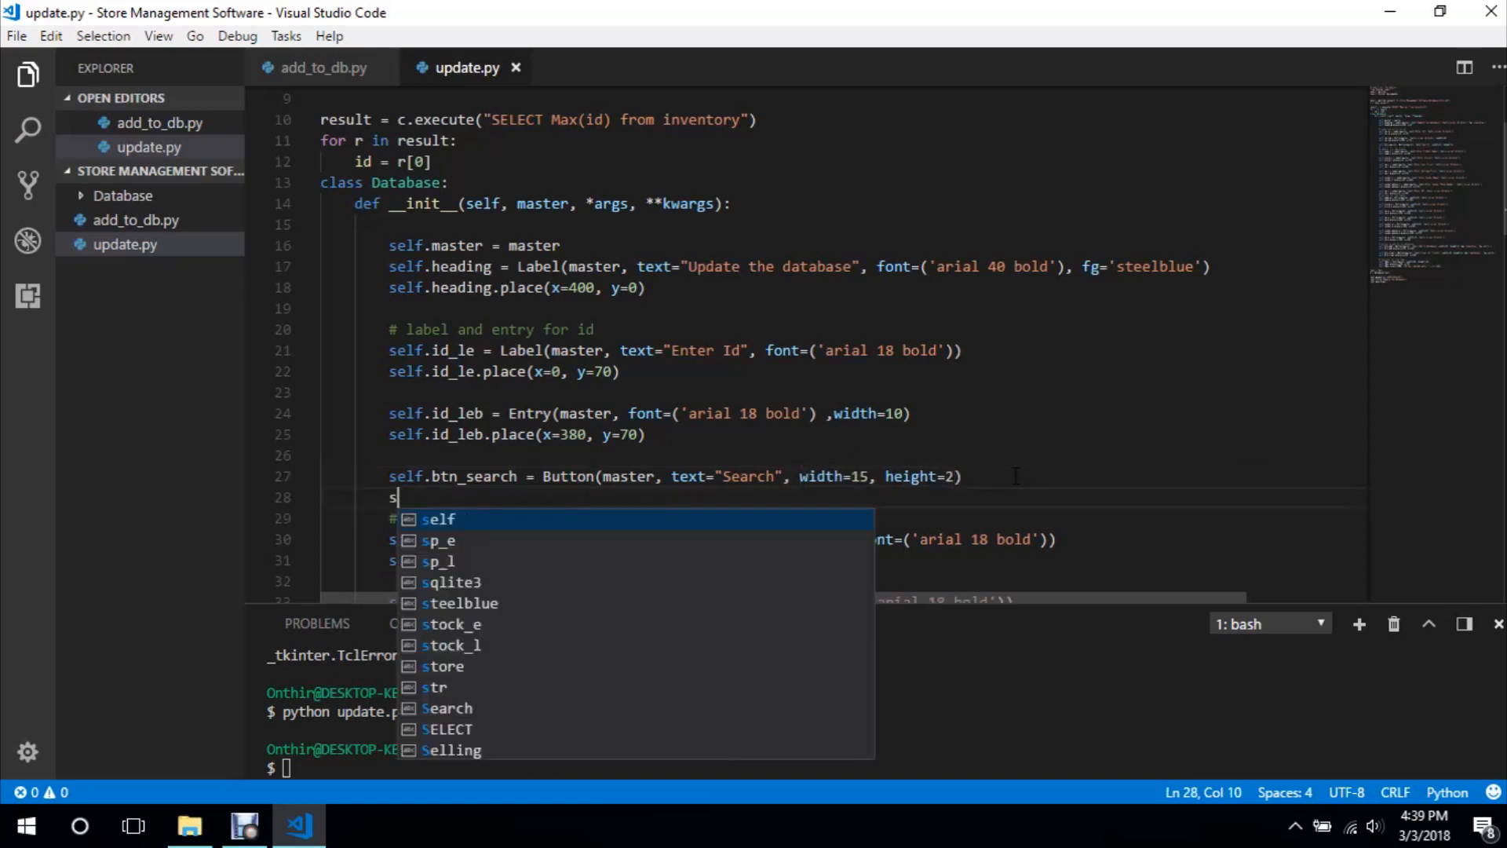
type("elf.btn_search.place")
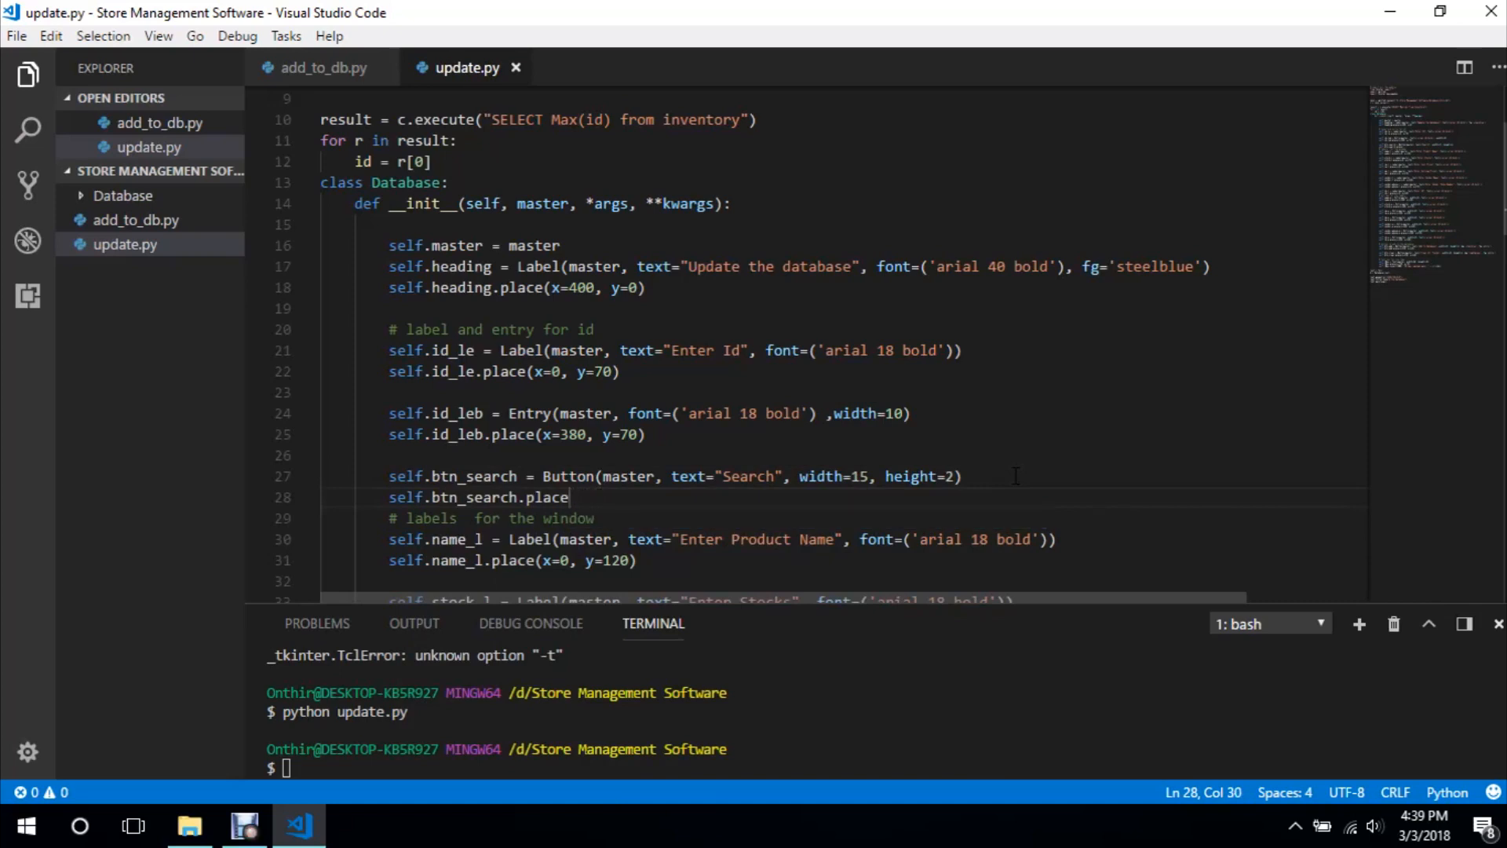
type("(x=")
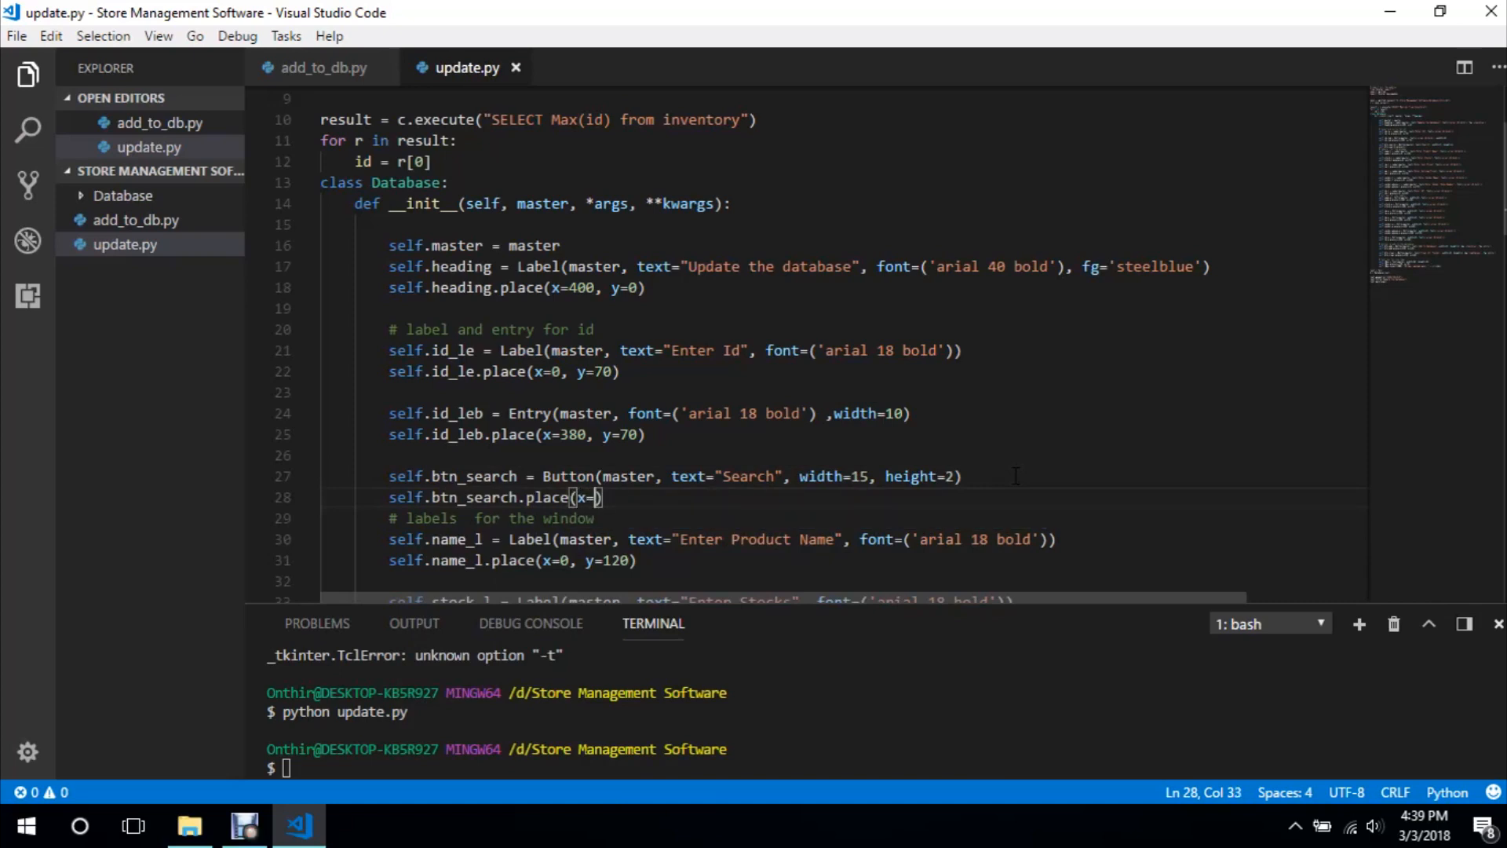
type("450, y=")
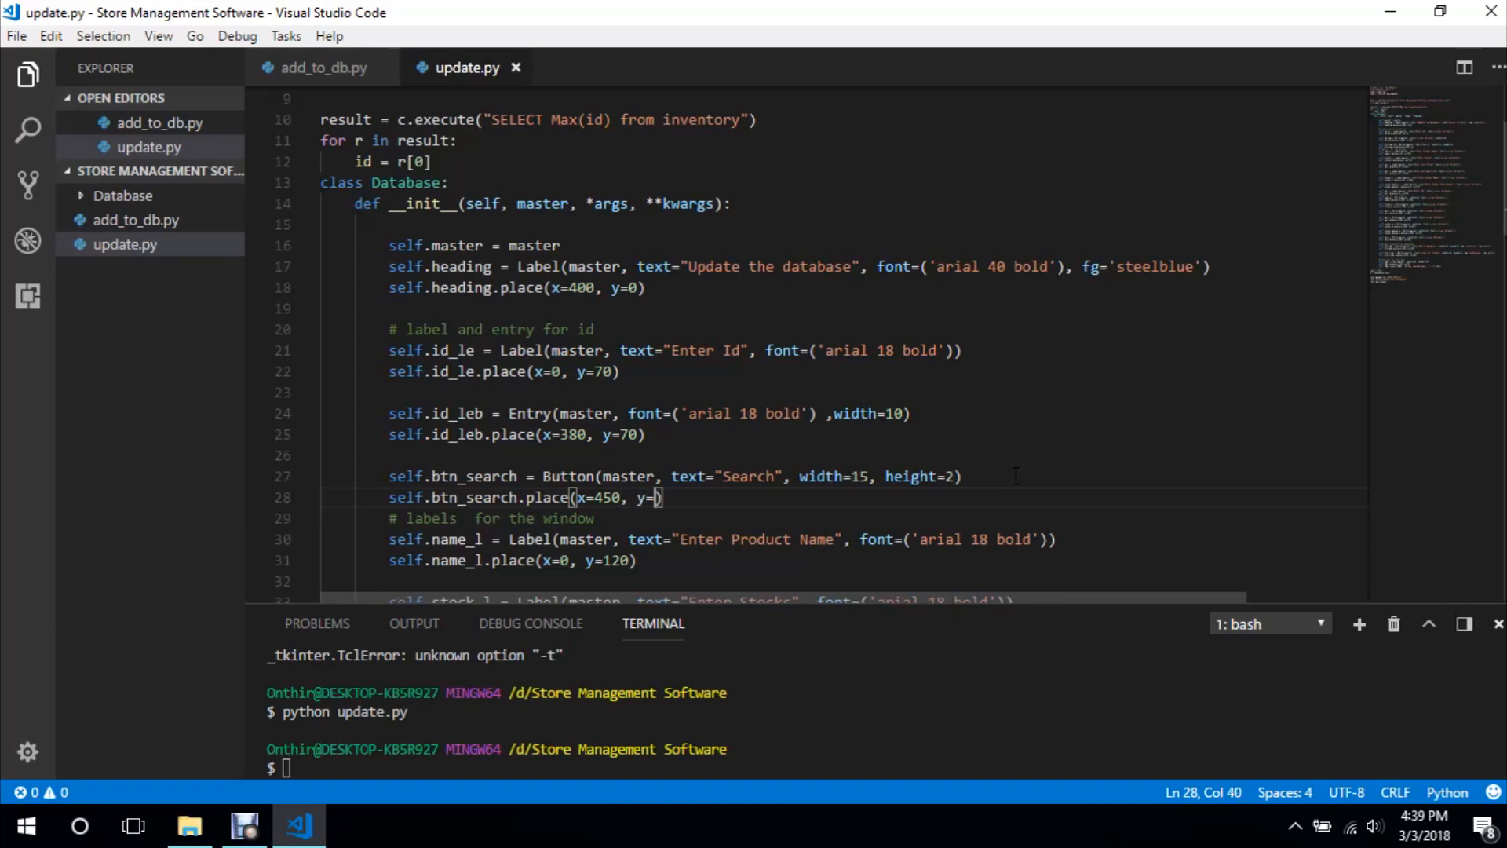
type("70")
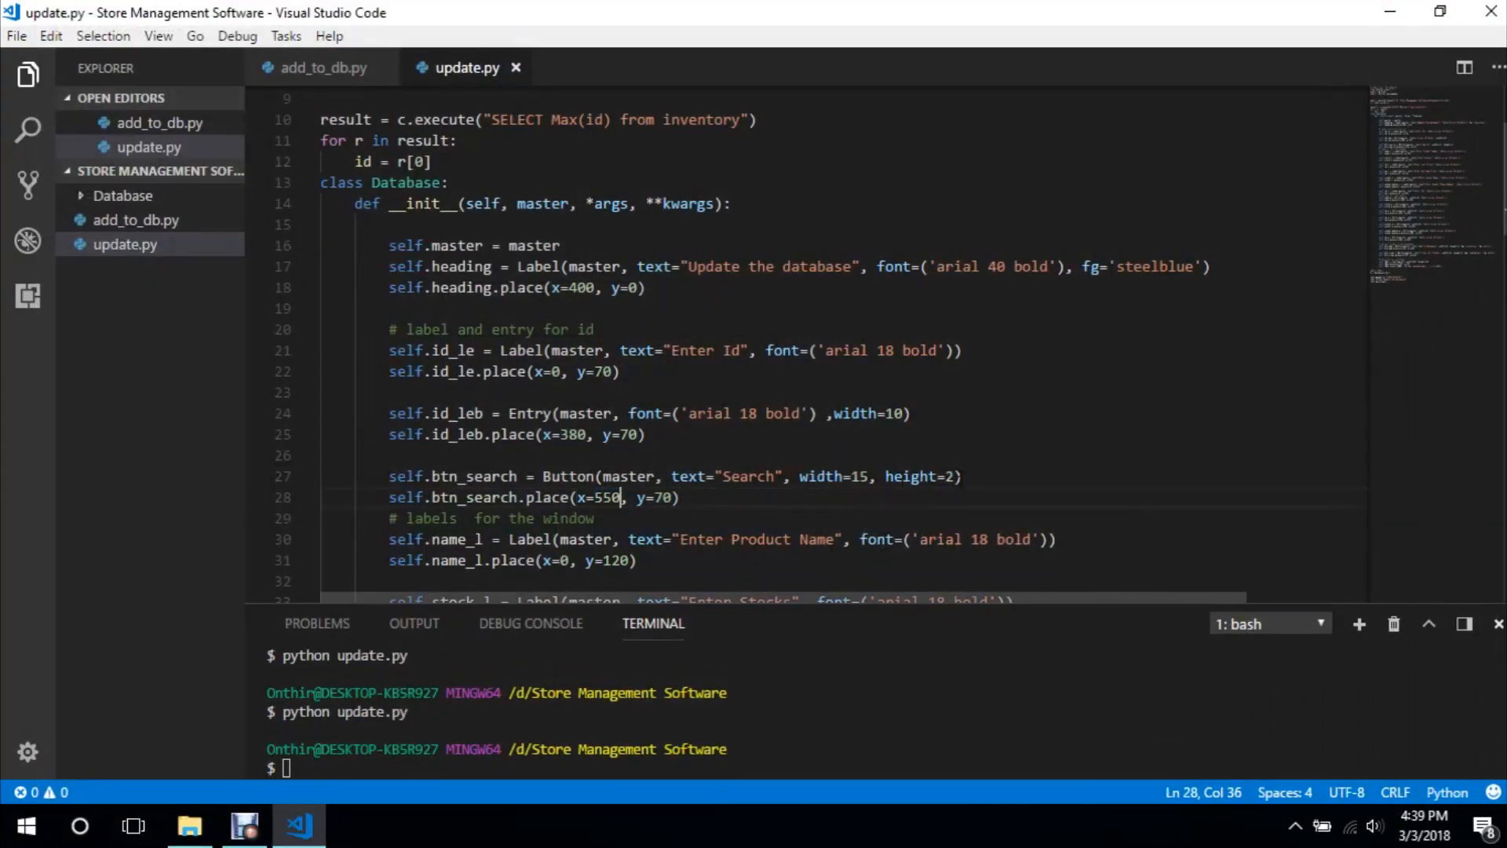
type(", bg='")
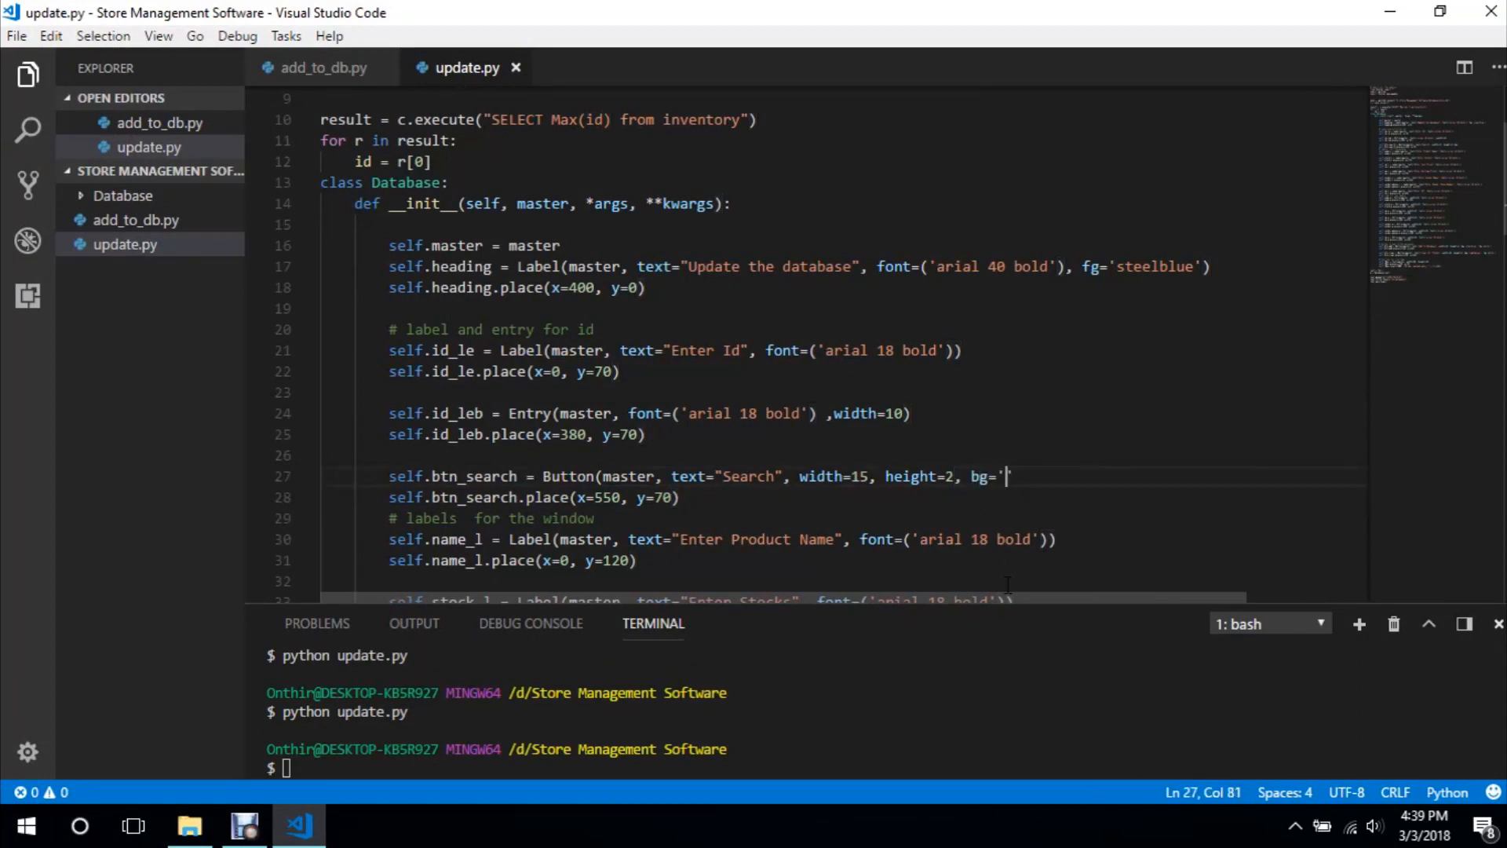
type("orange")
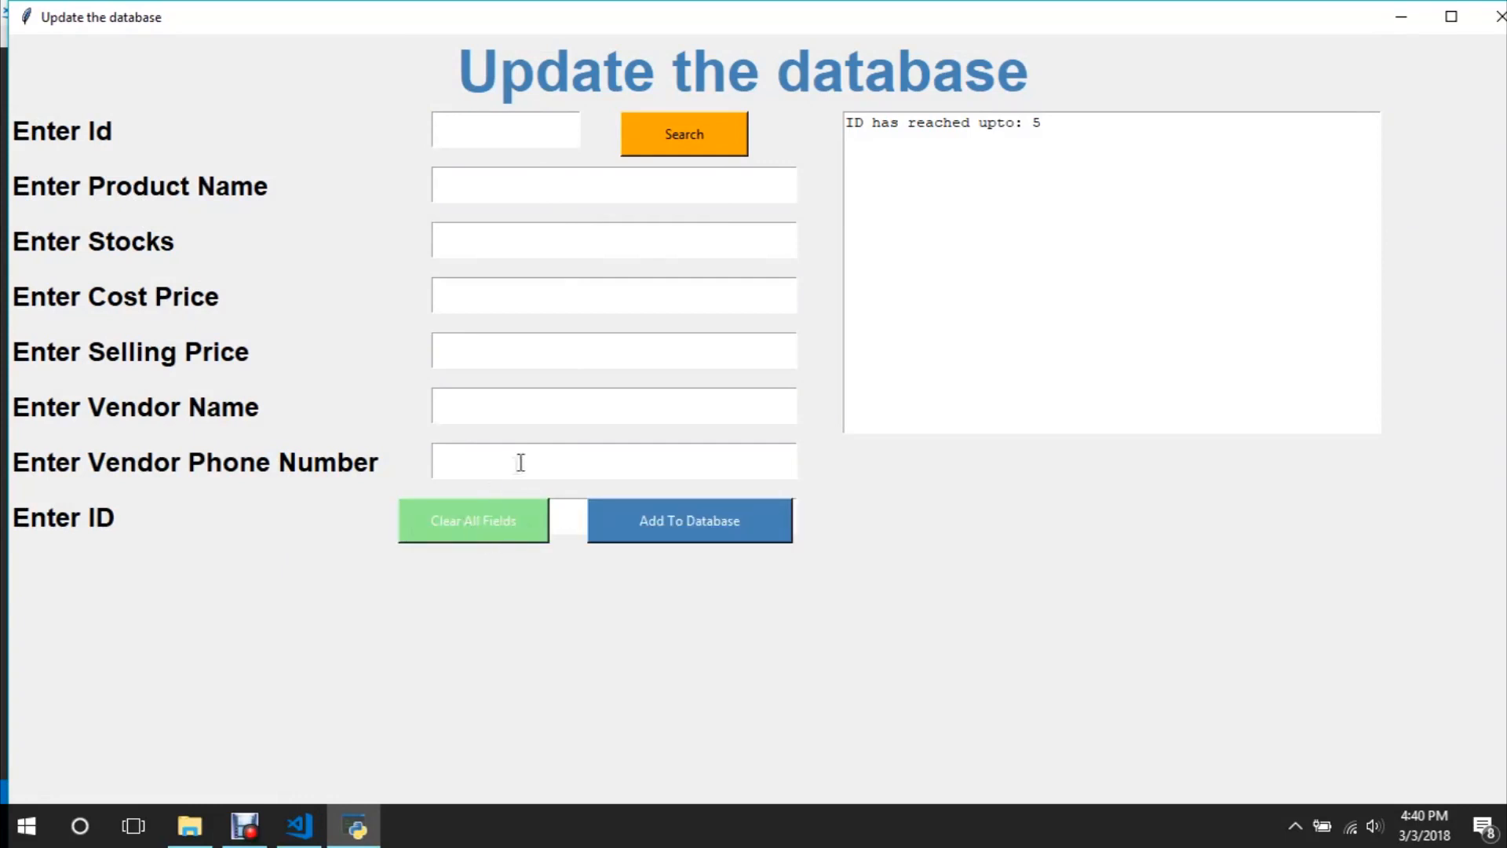
mouse_move(1474, 26)
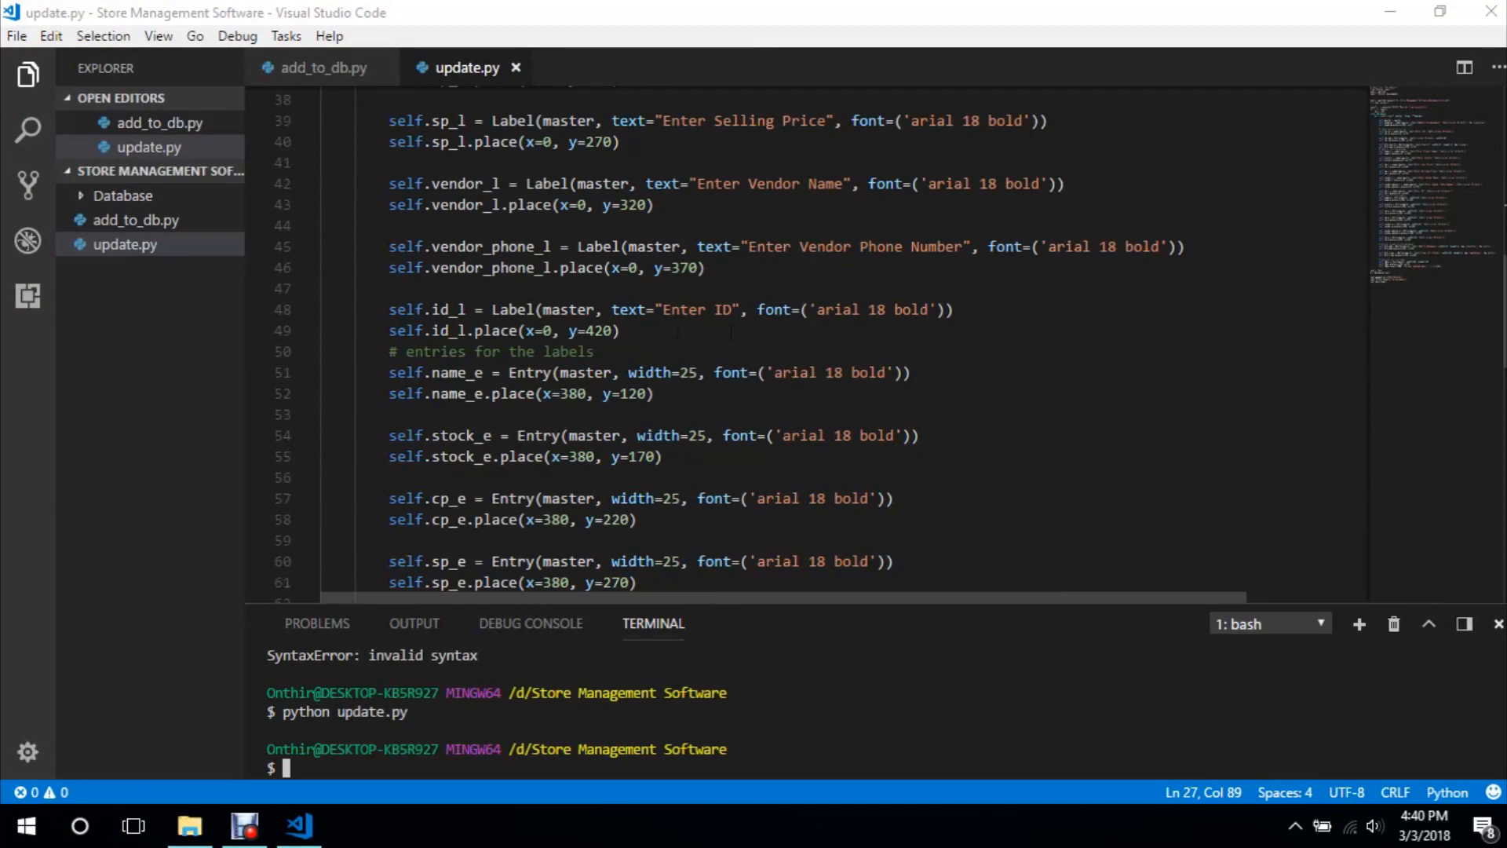
Select the two Enter ID label lines and scroll down past the widget setup
left_click_drag(389, 310, 621, 332)
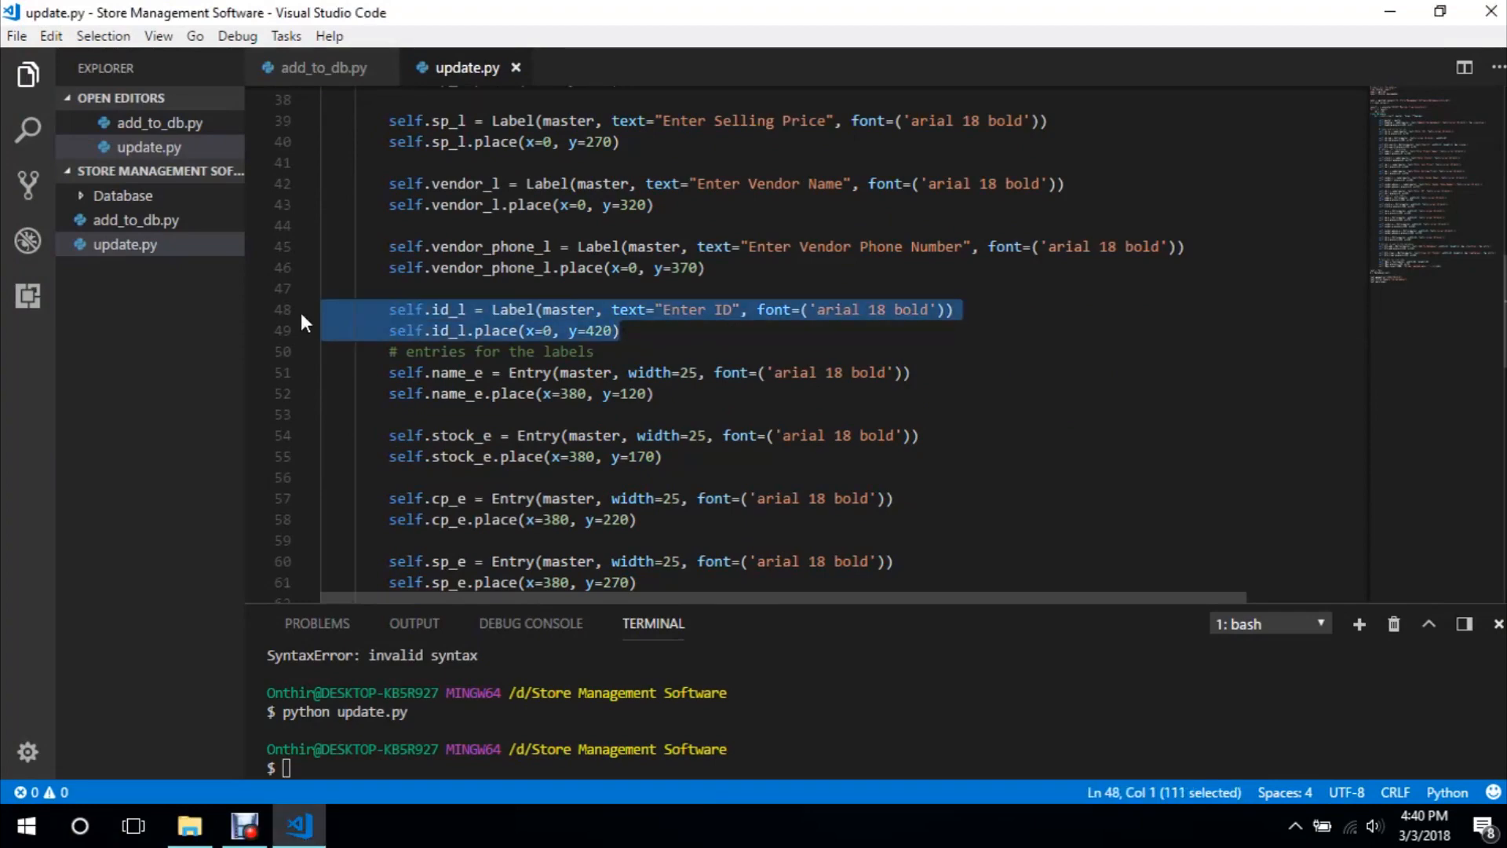
scroll("down", 3)
type("def")
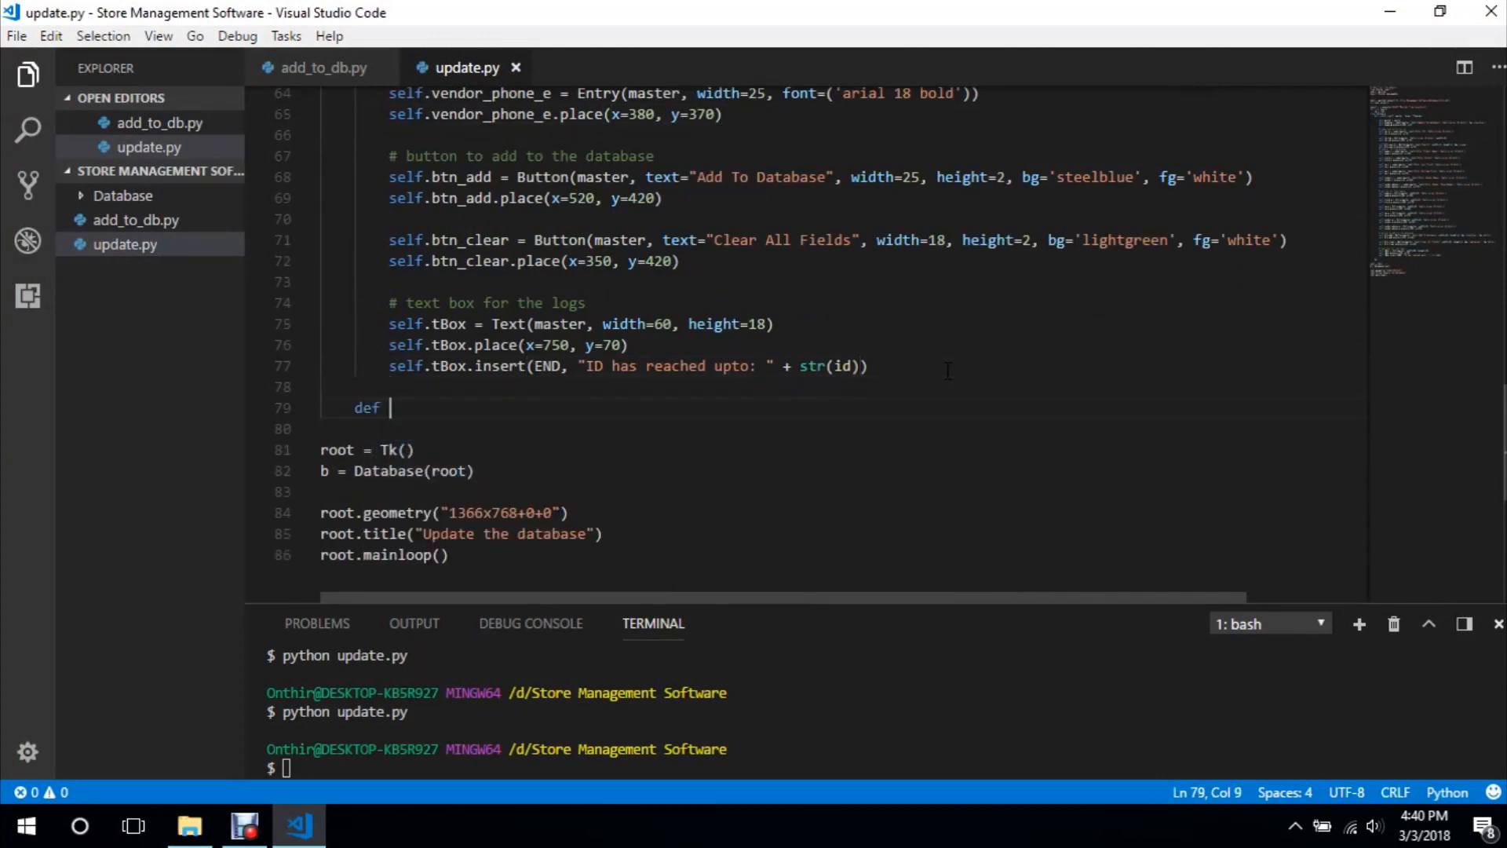
Define a search(self, *args, **kwargs) method stub with pass
type("search")
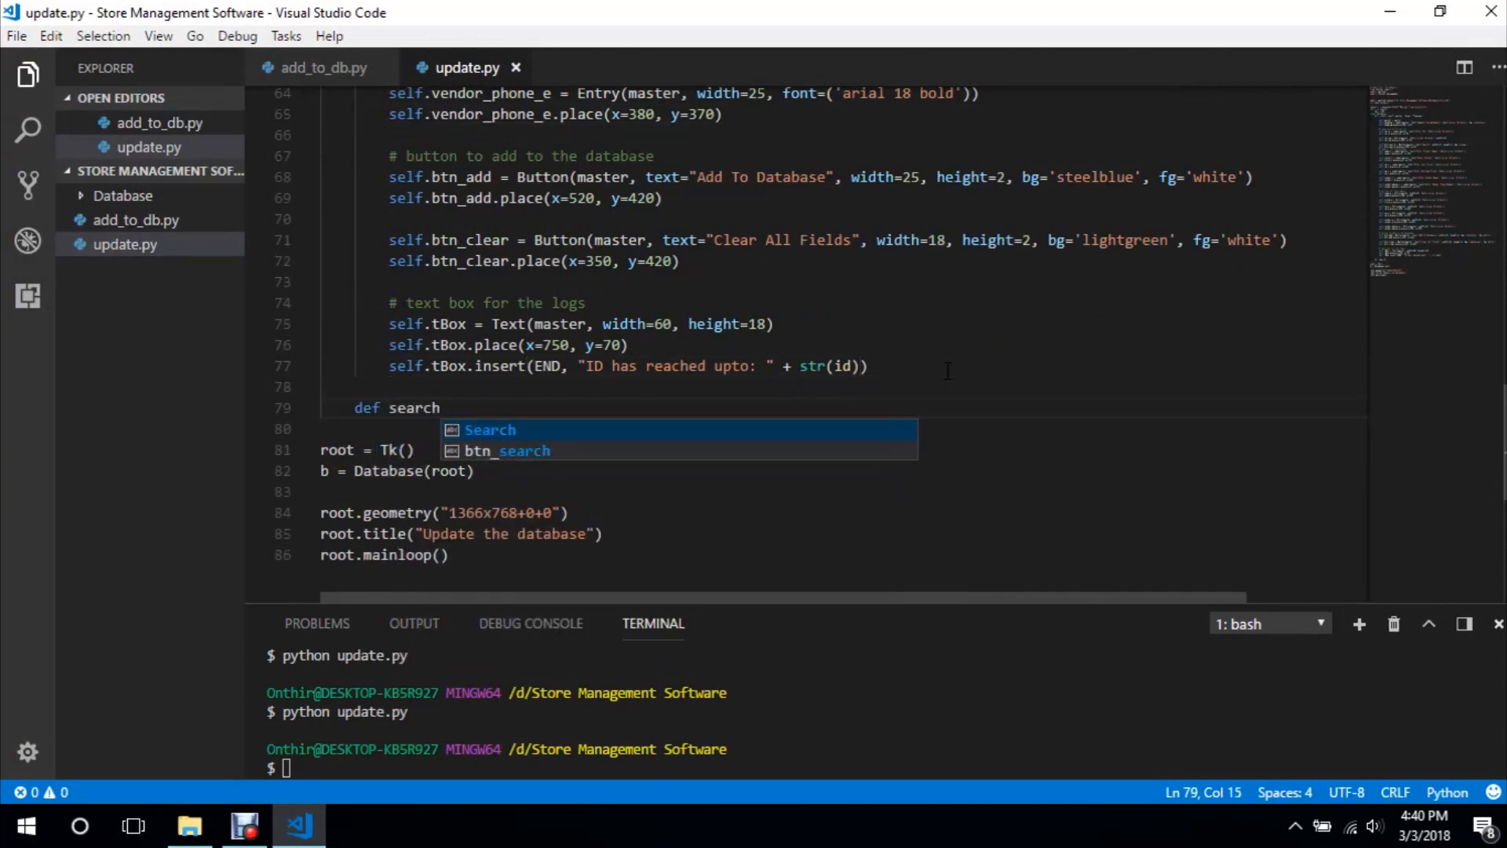
type("(self, *ar")
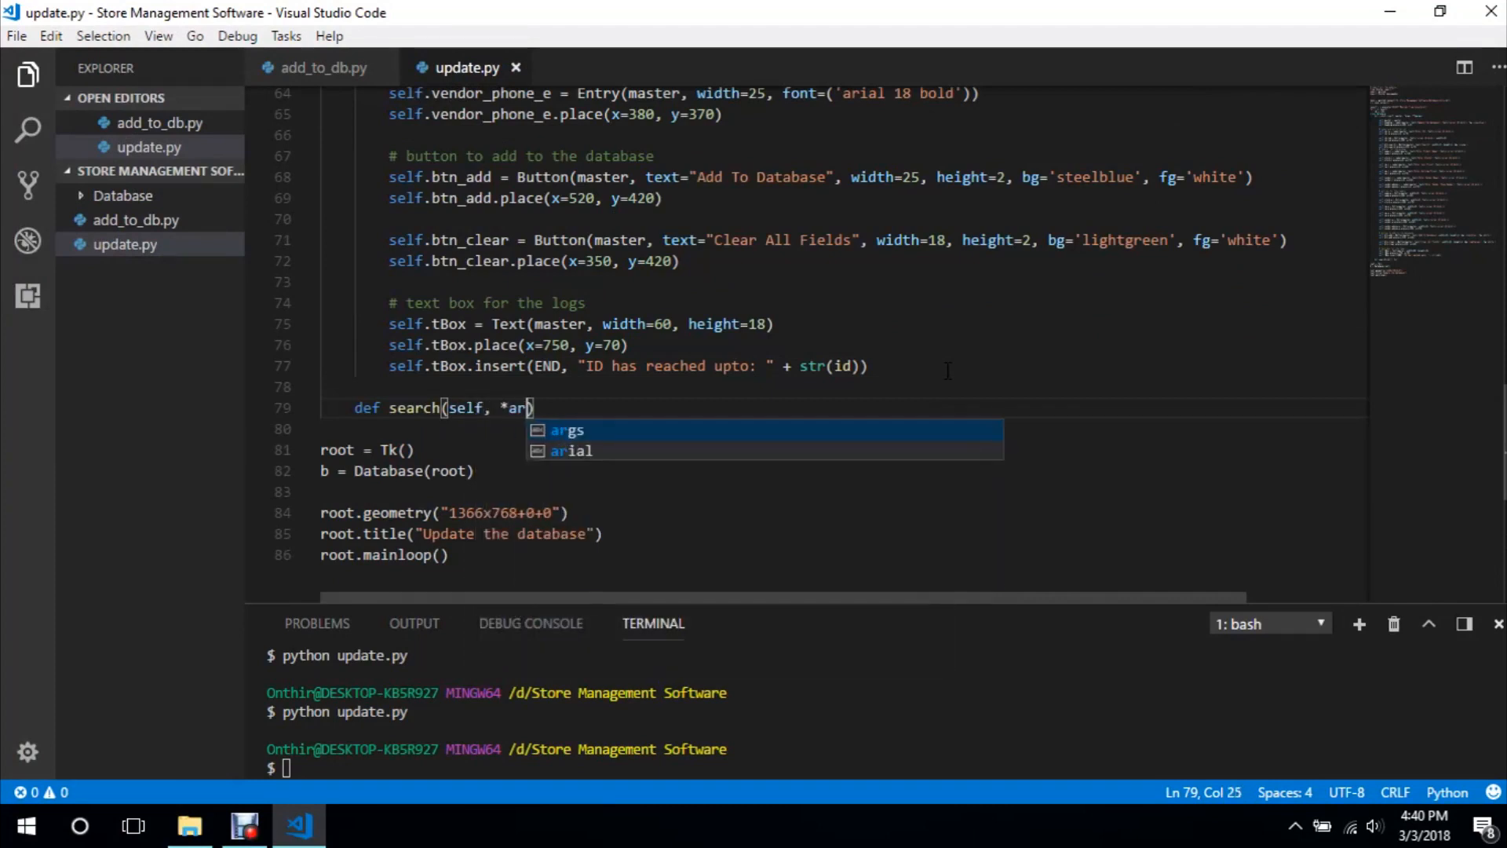
type("gs, **")
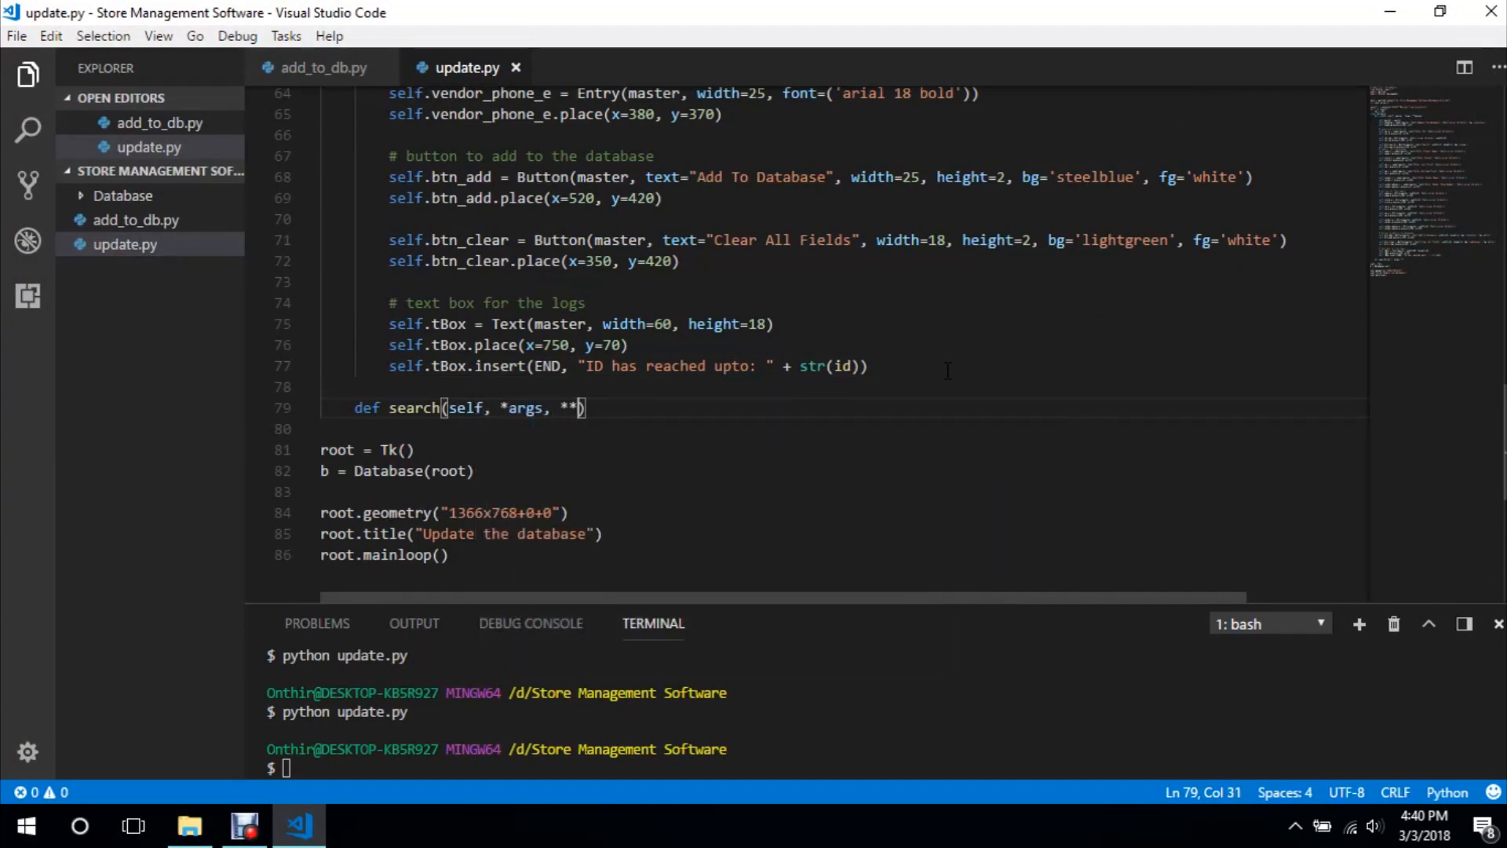
type("kwargs")
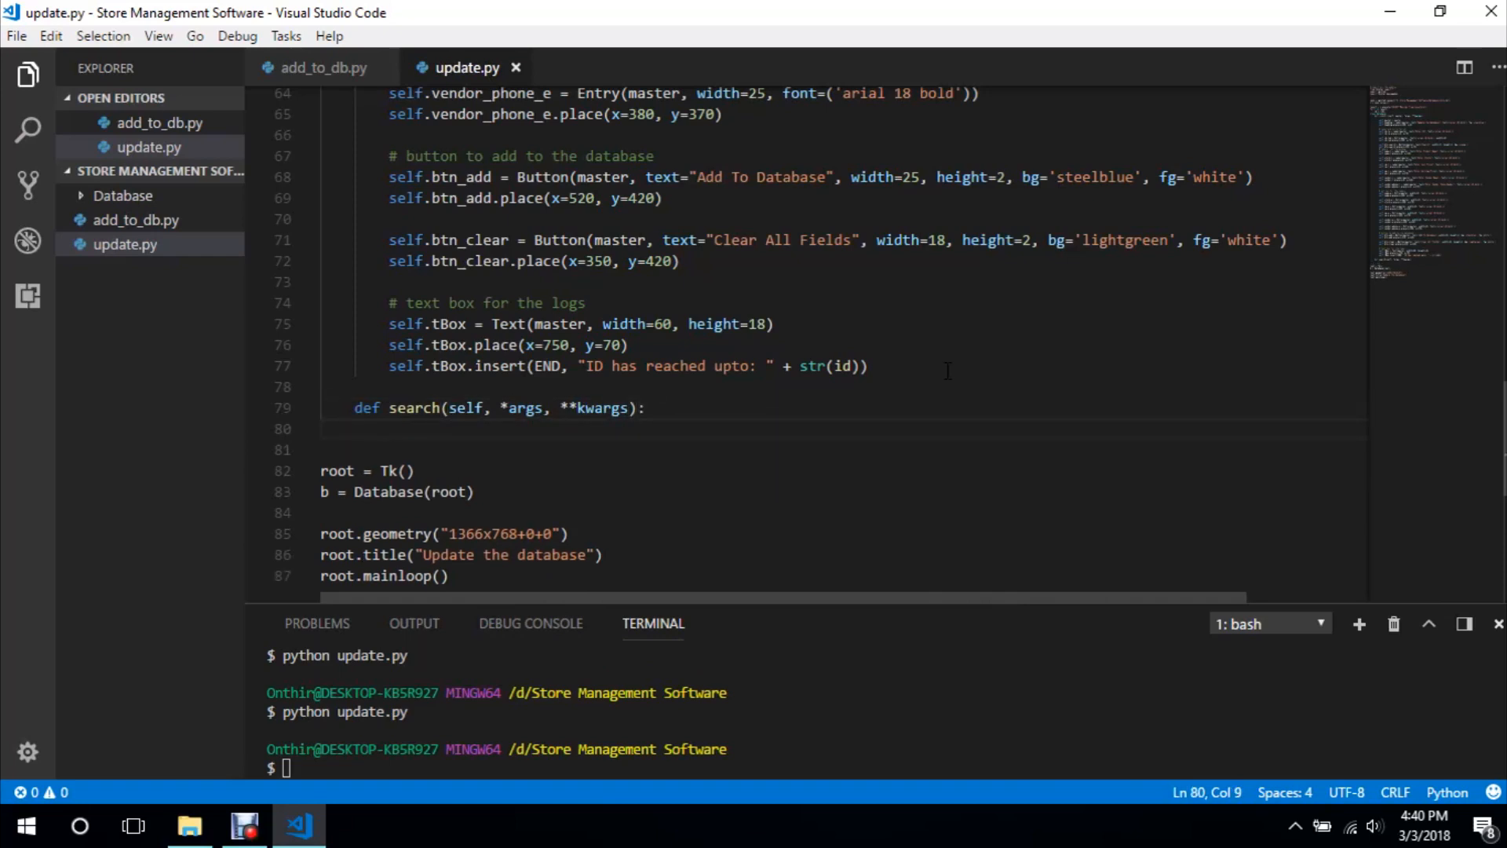
type("pass")
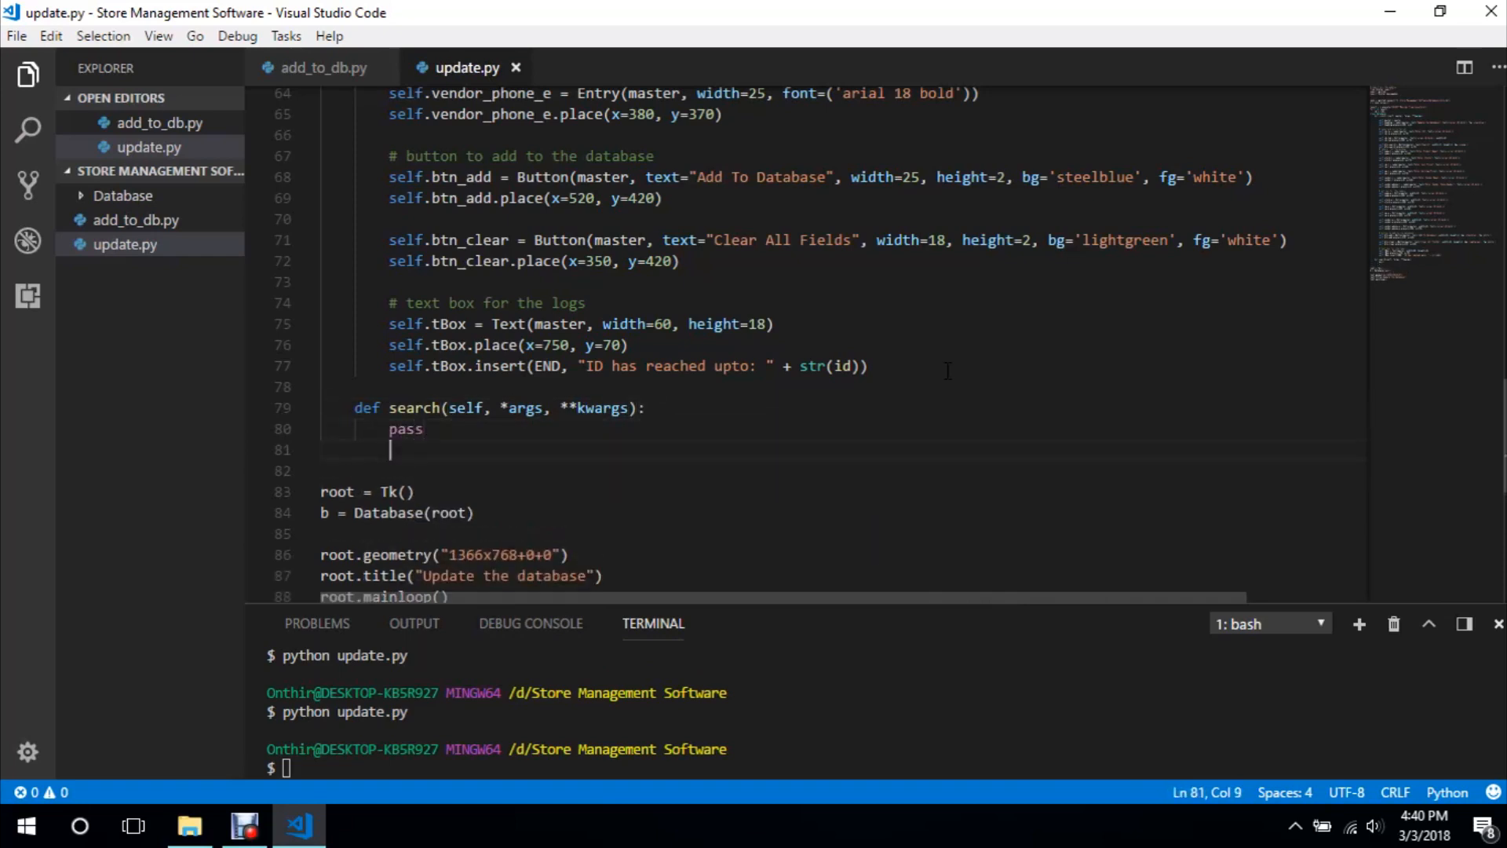
Write the sql string 'SELECT * FROM inventory WHERE id=' with a placeholder
type("sql")
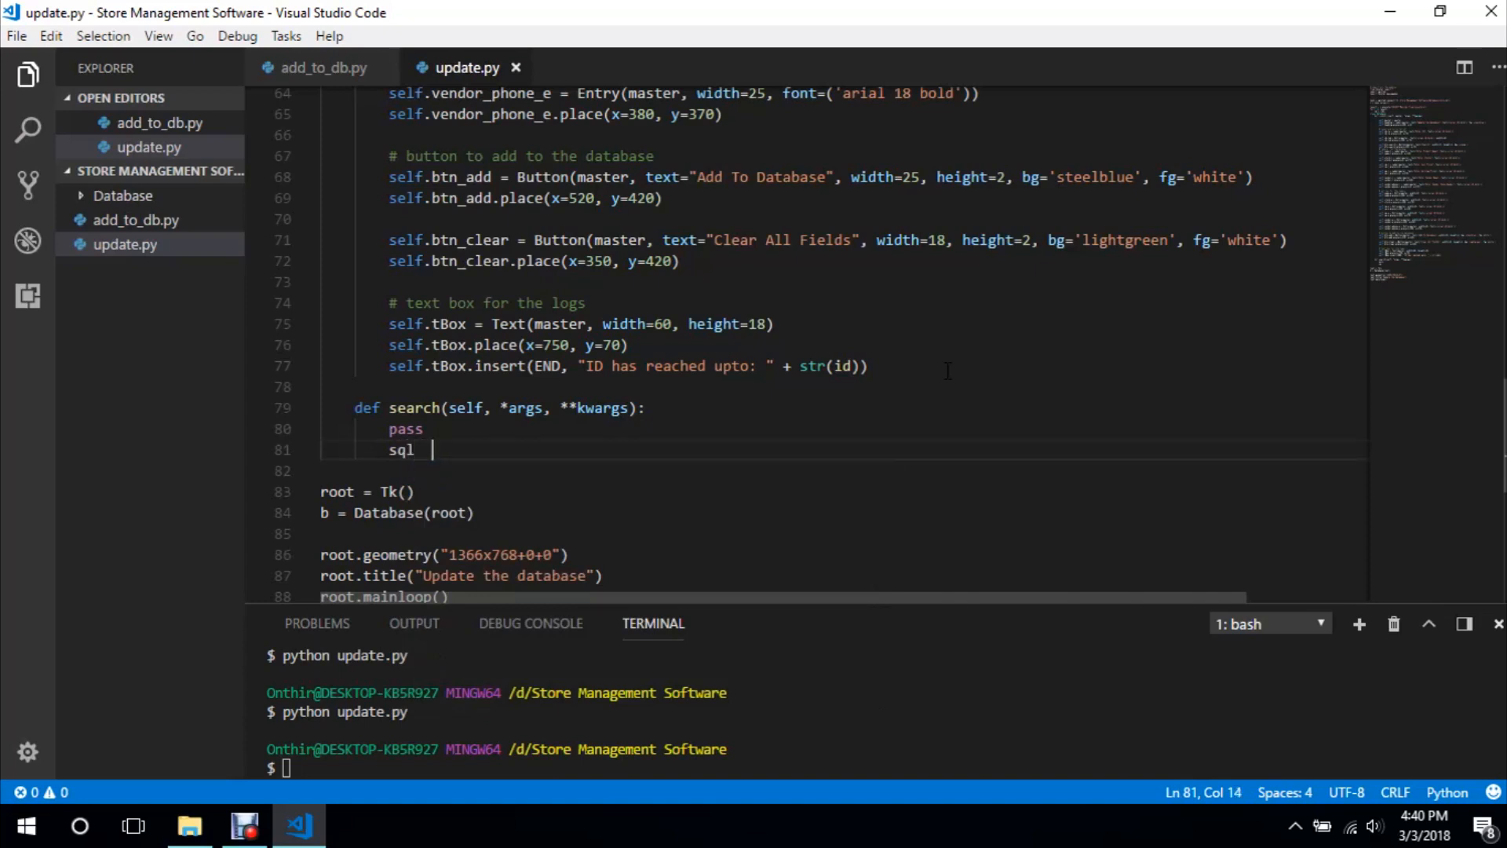
key("Backspace")
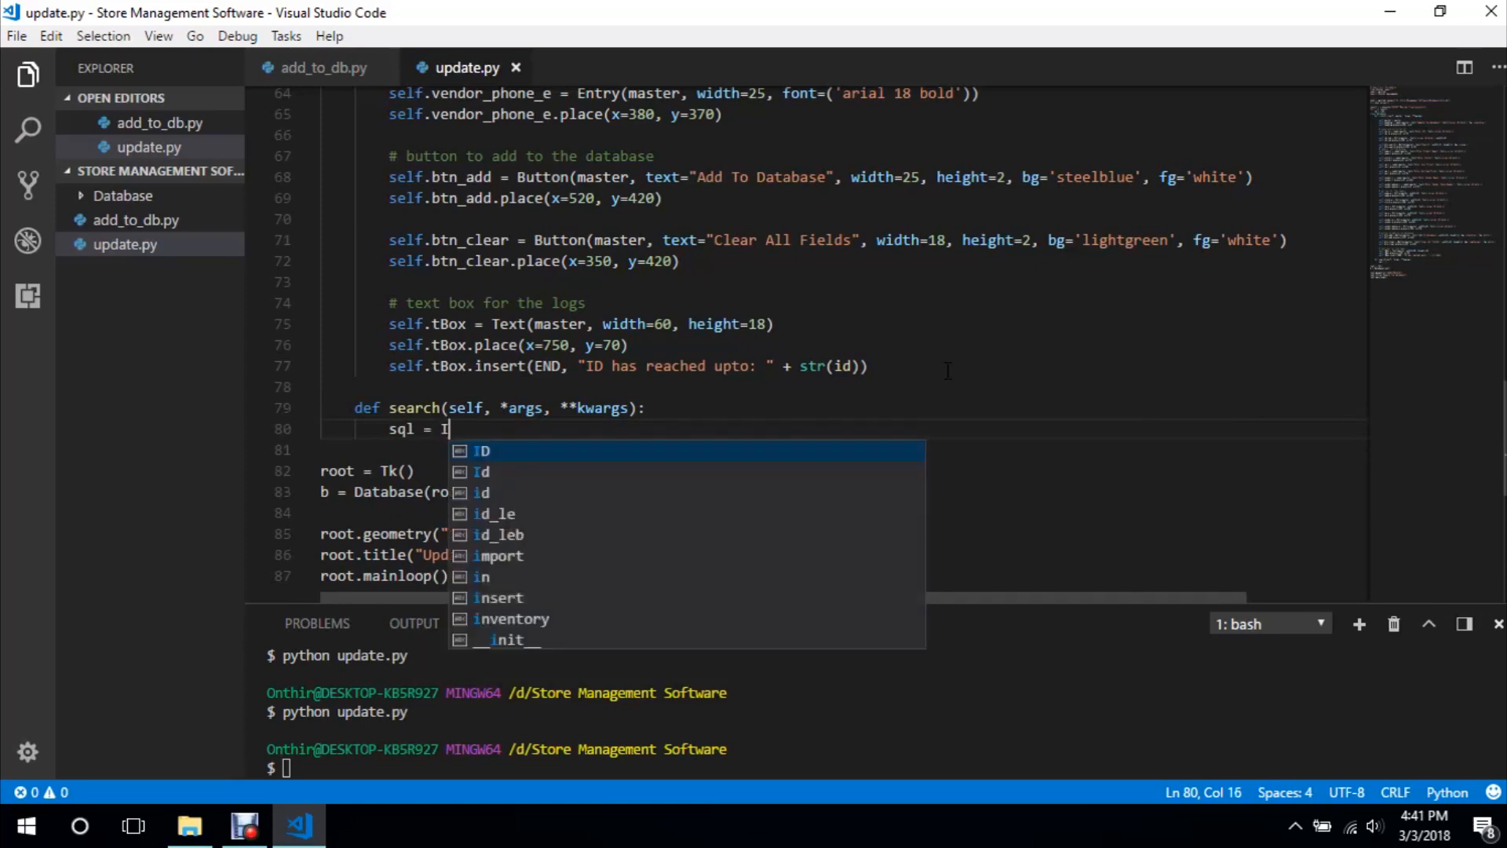
key("backspace")
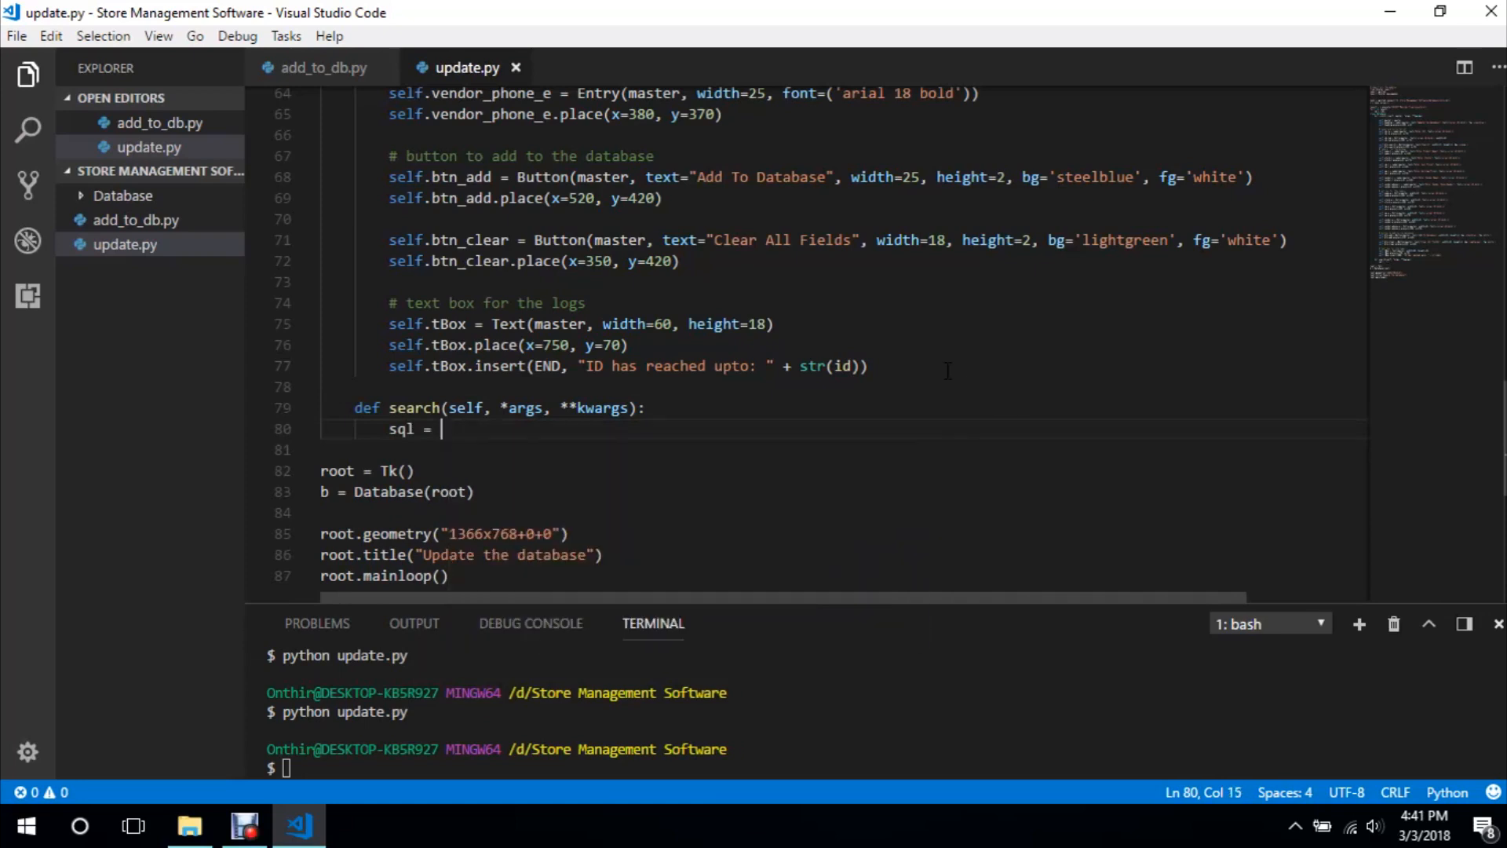
type("\"INSE")
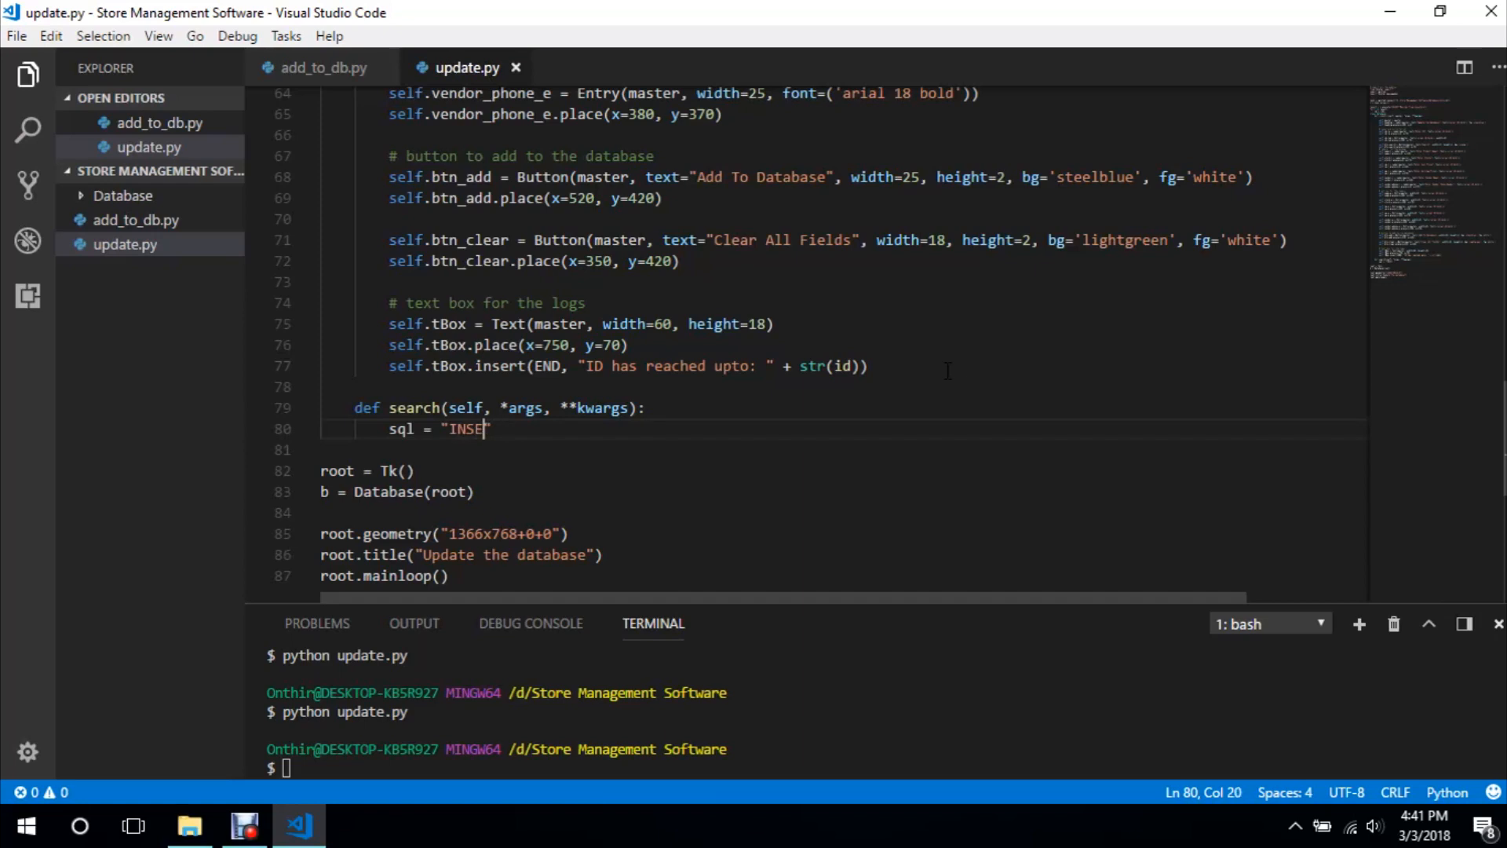
type("SELECT")
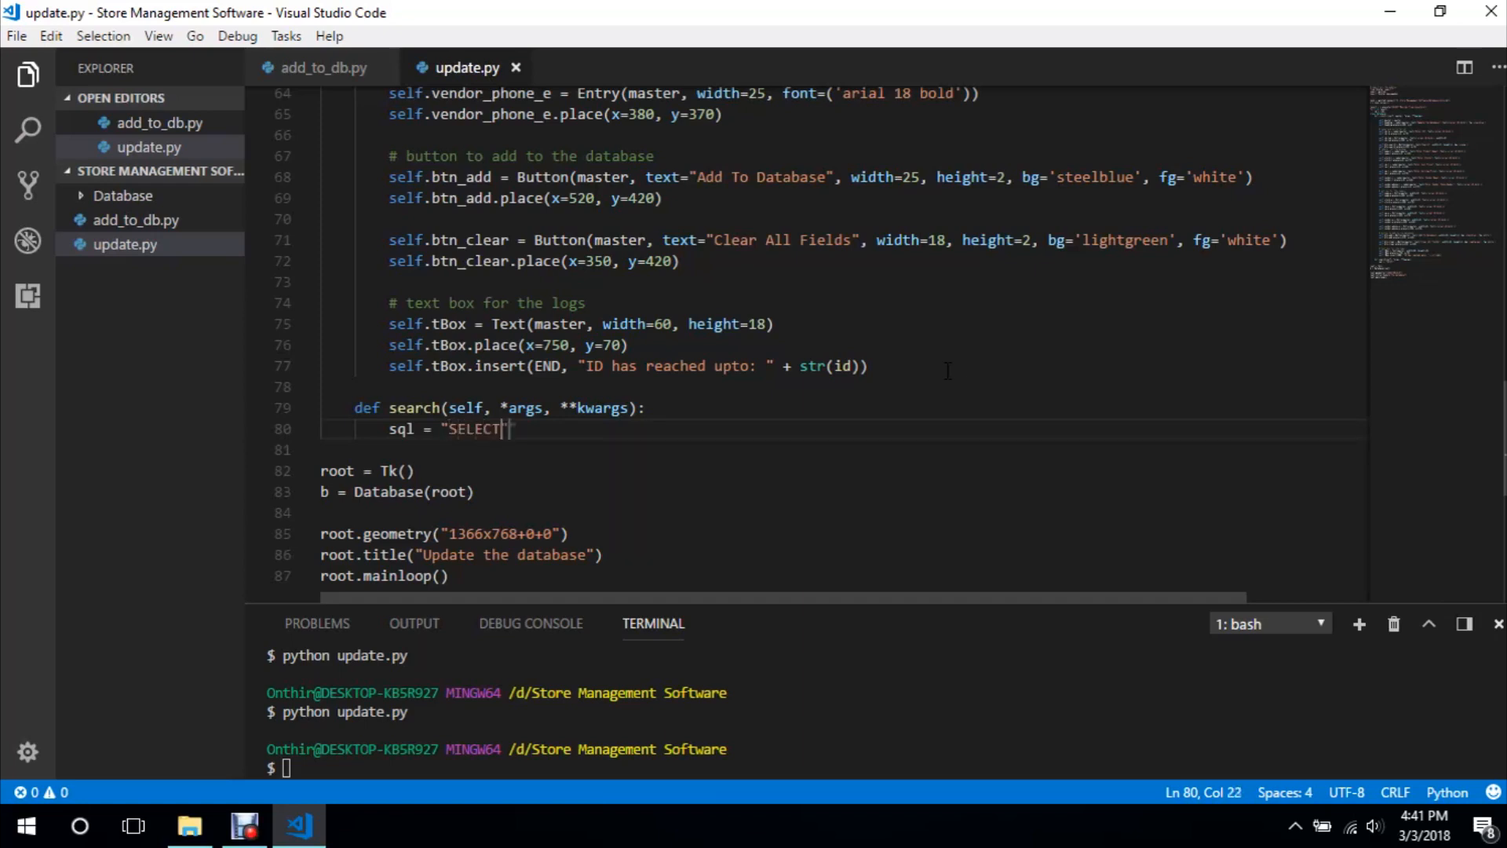
type("*")
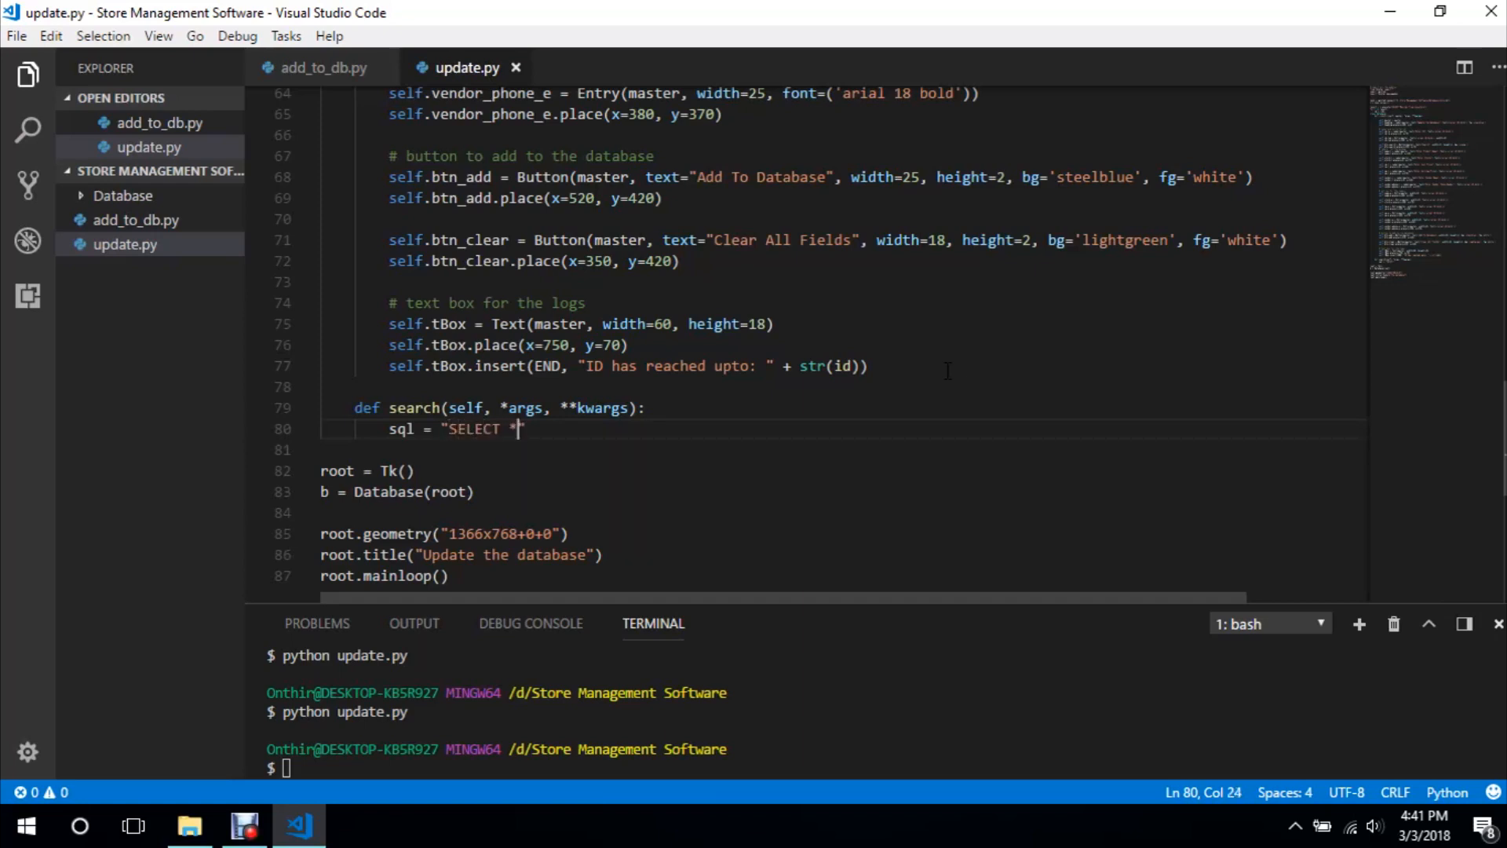
type("F")
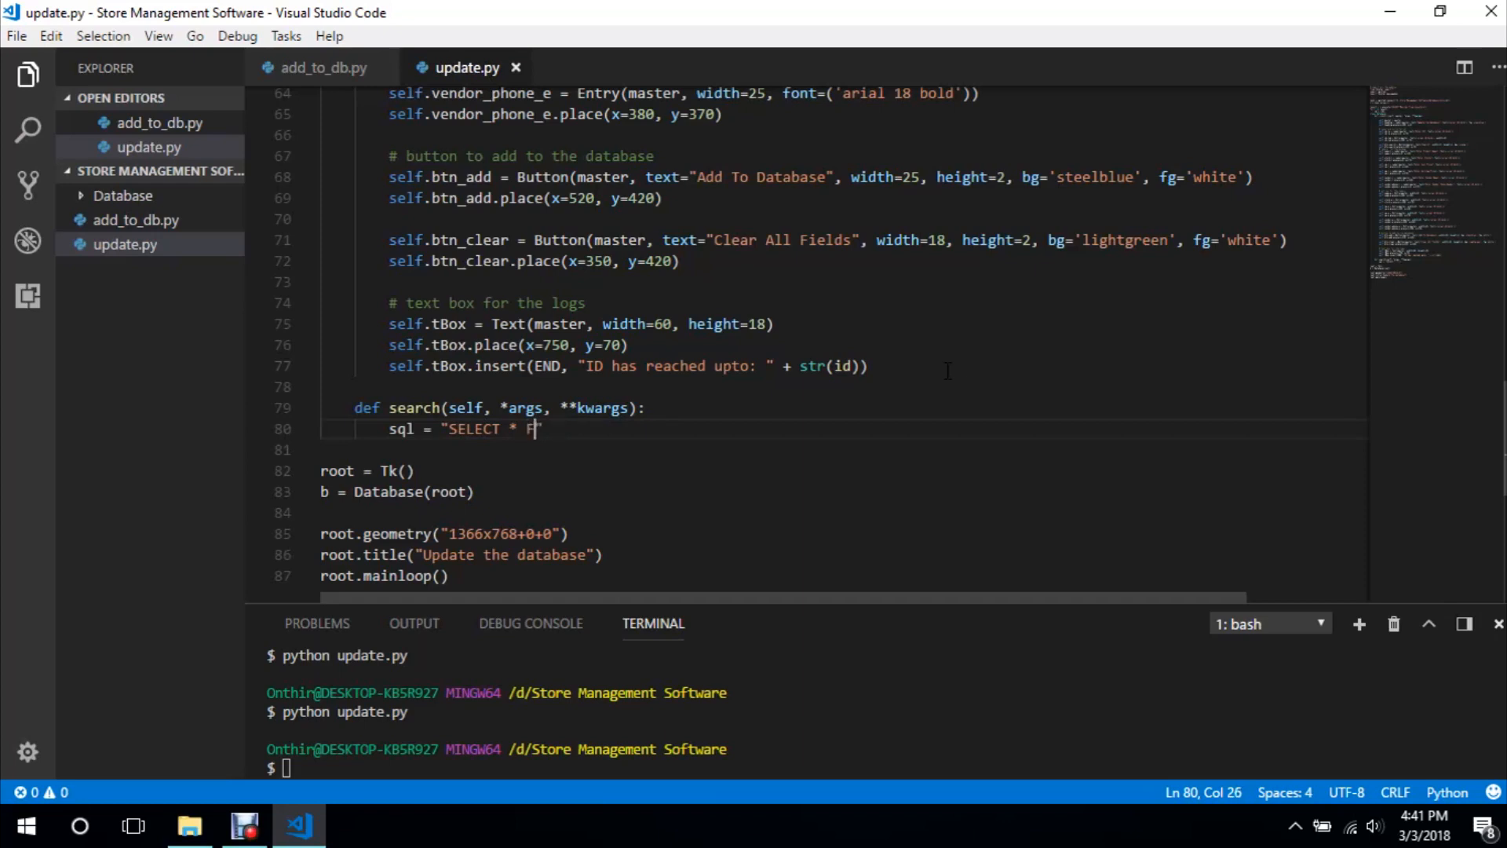
type("ROM")
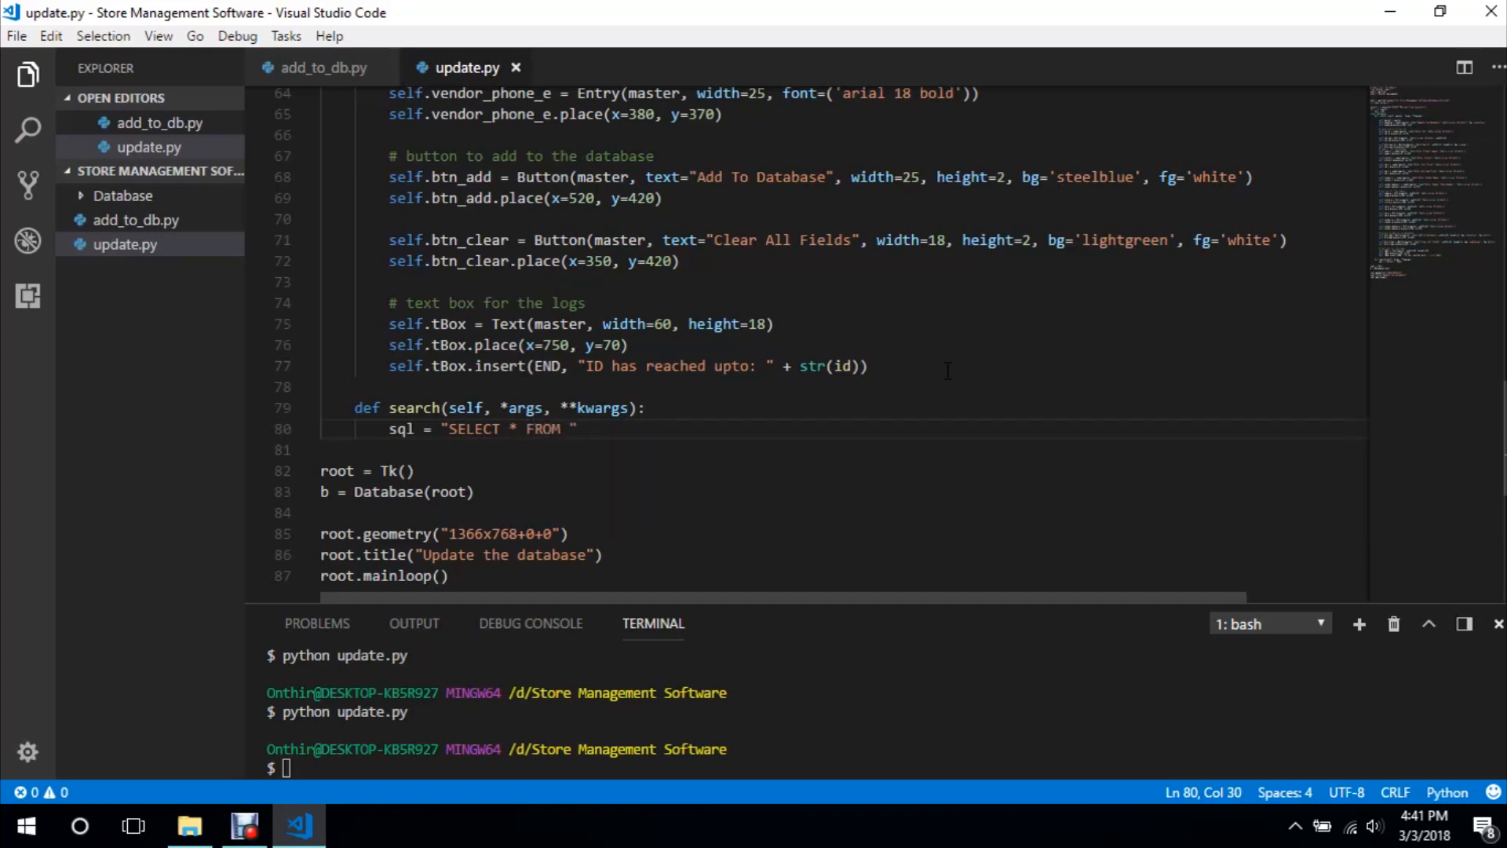
type("inventory")
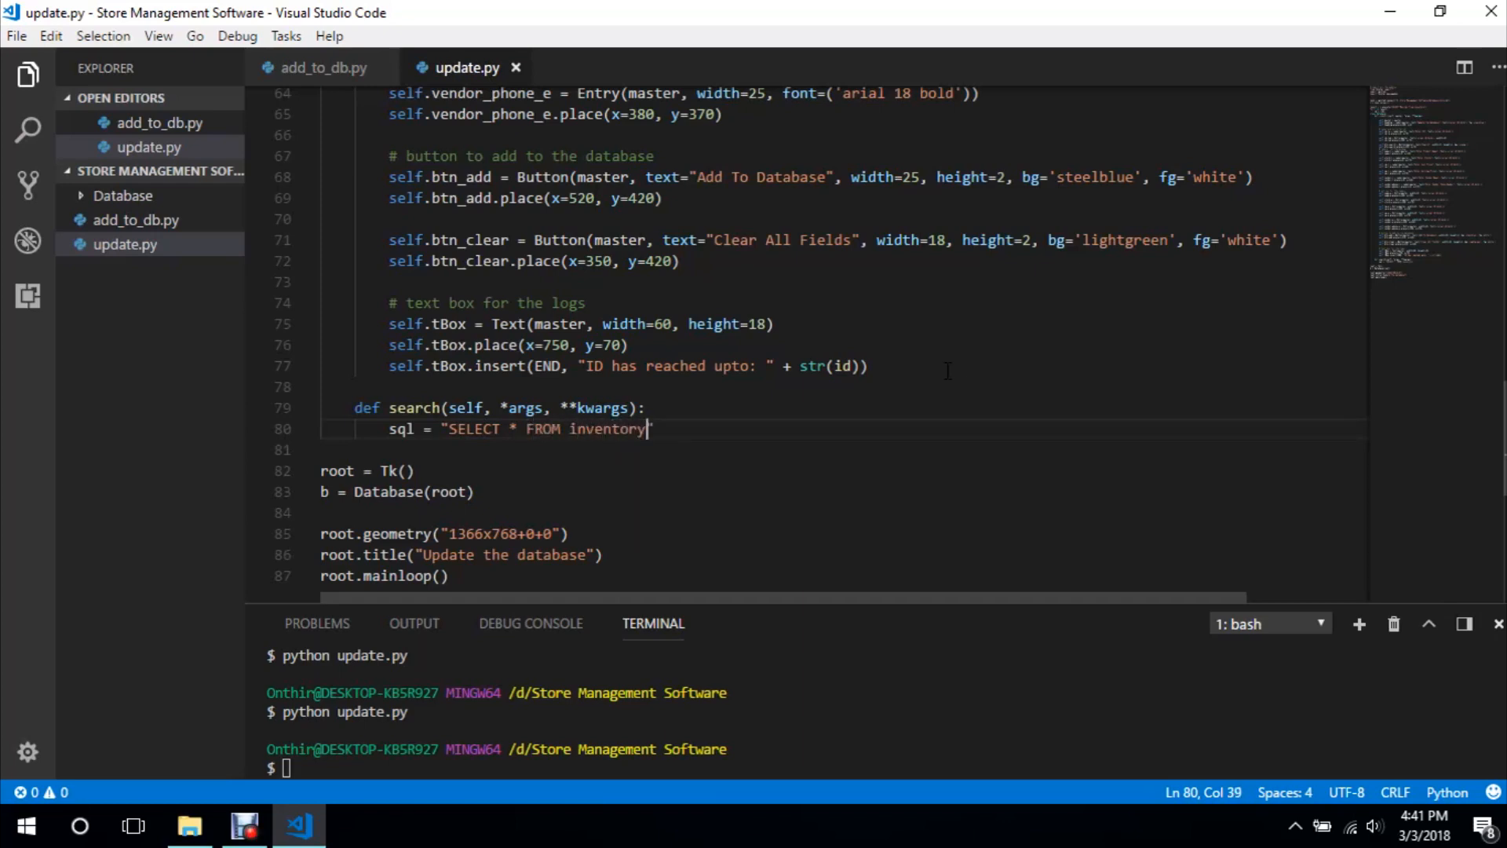
type("WHERE")
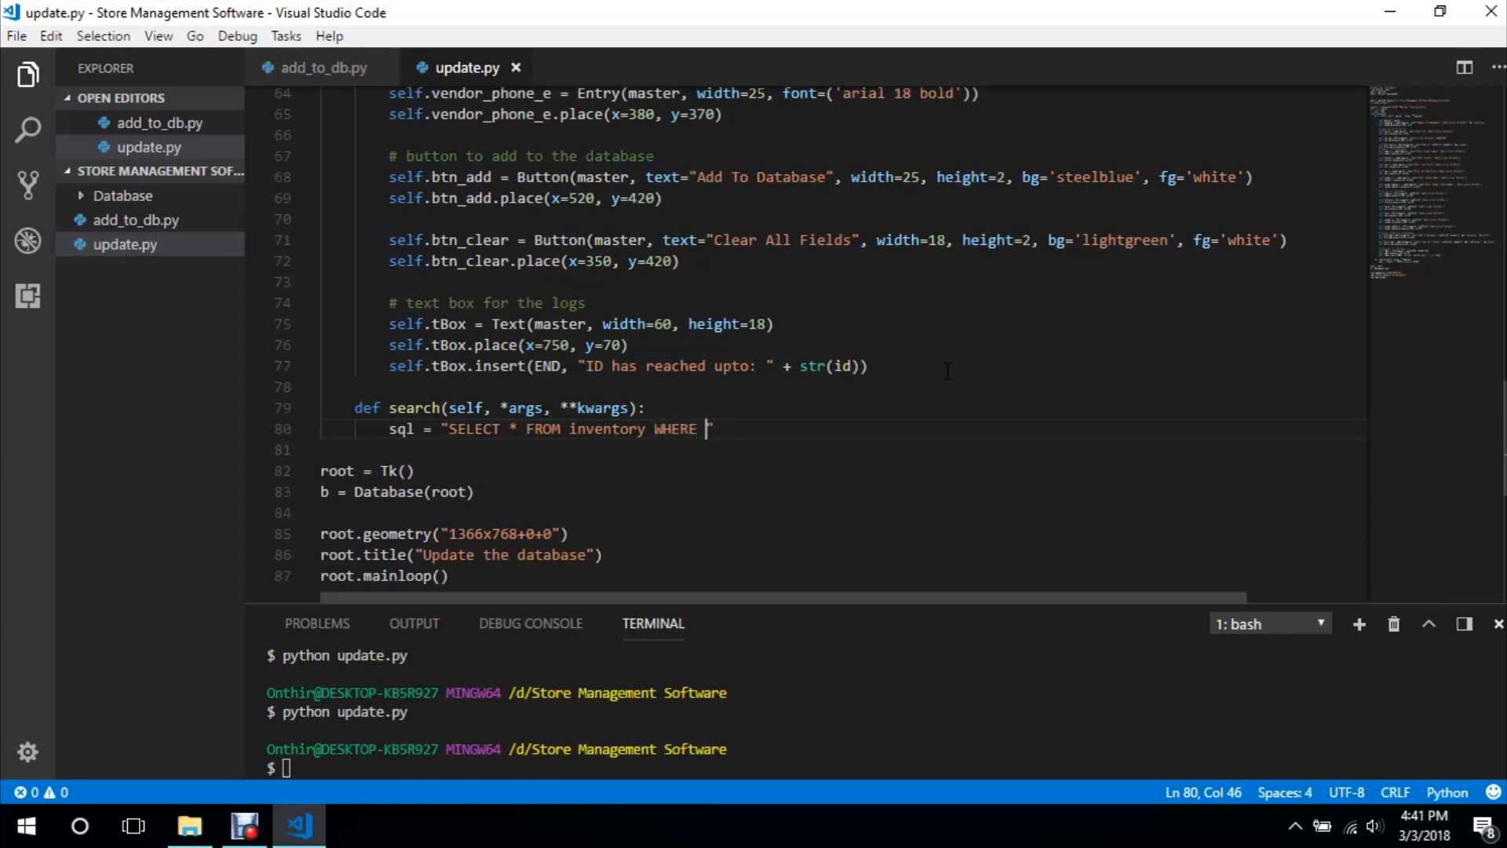
type("id=?")
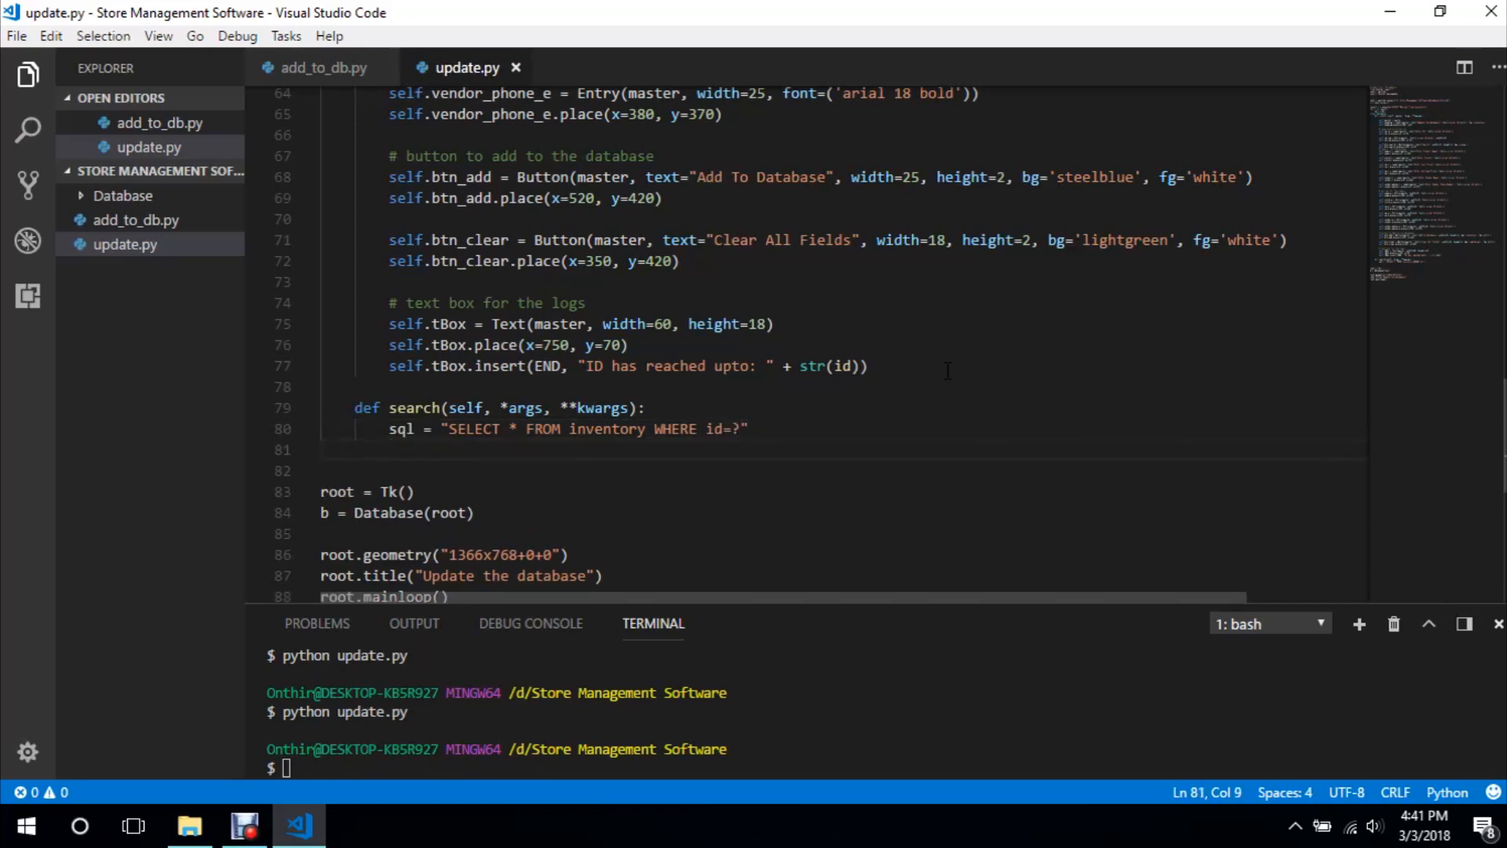
Run result = c.execute(sql, (self.id_leb.get(), )) with the entered ID
type("r")
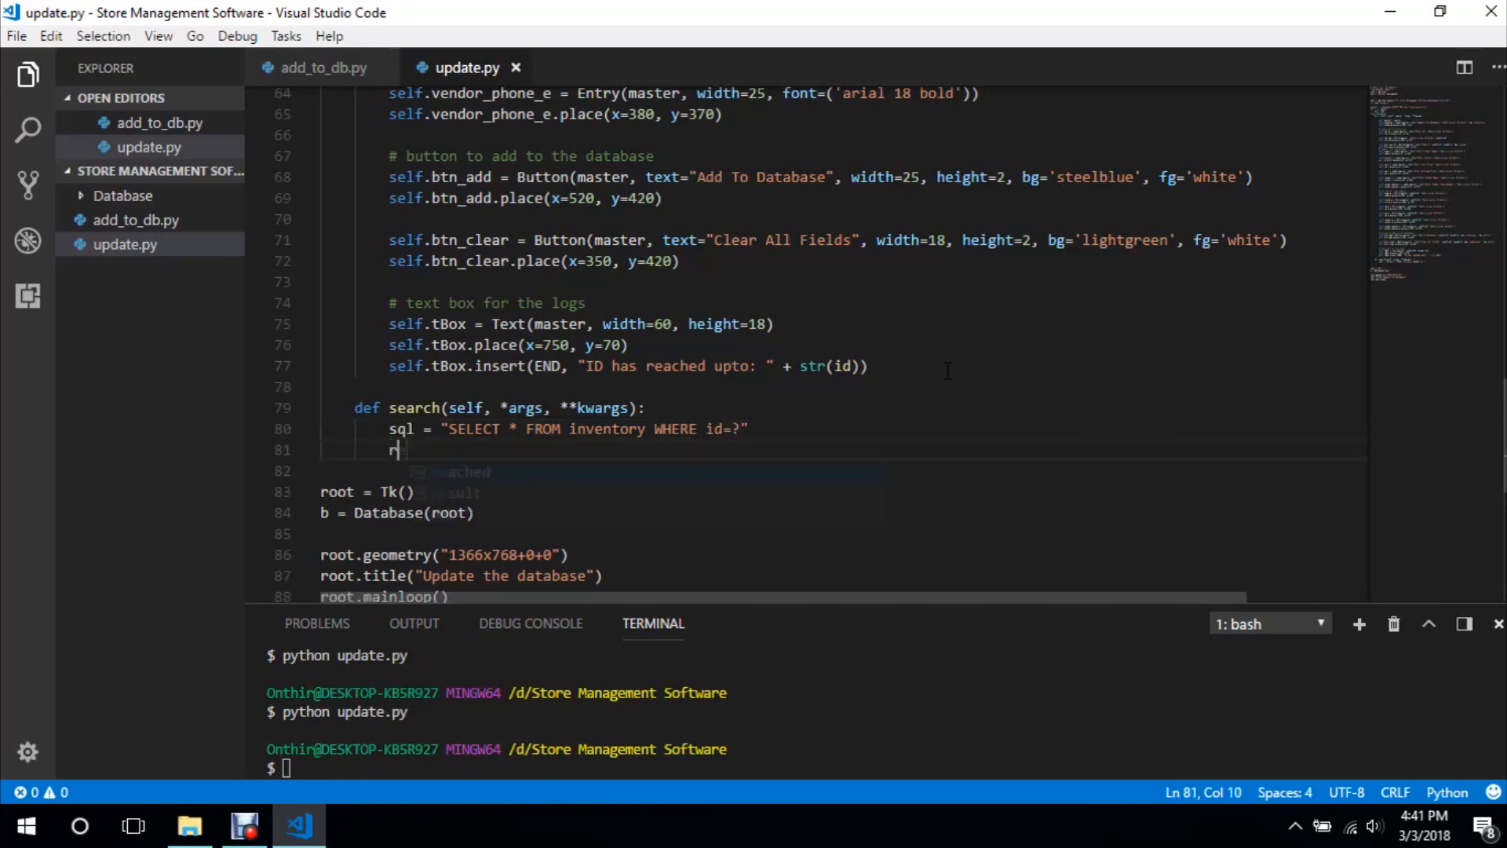
type("esult")
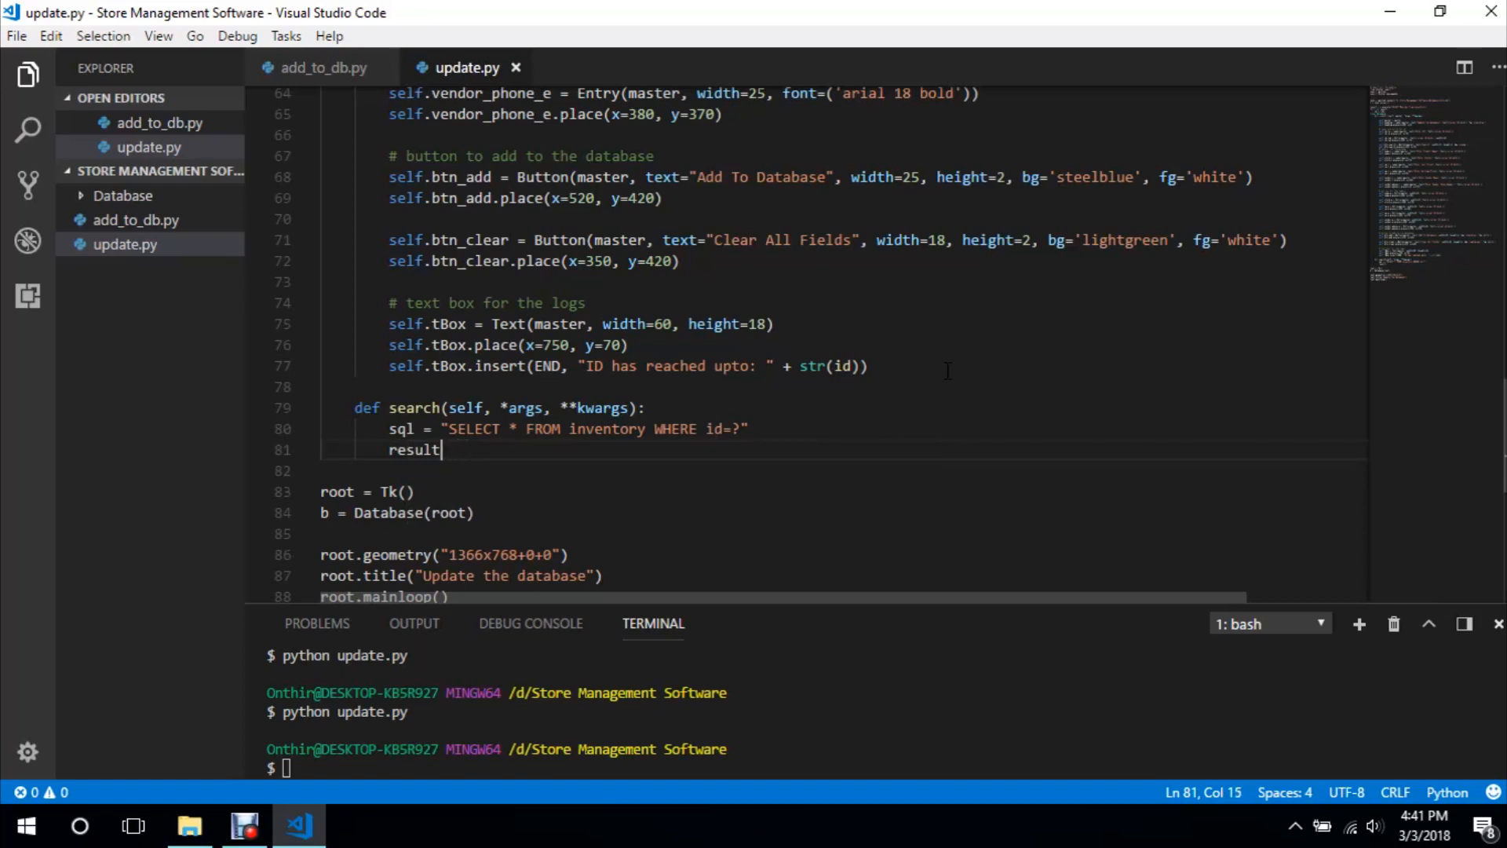
type("= c.execute(sql")
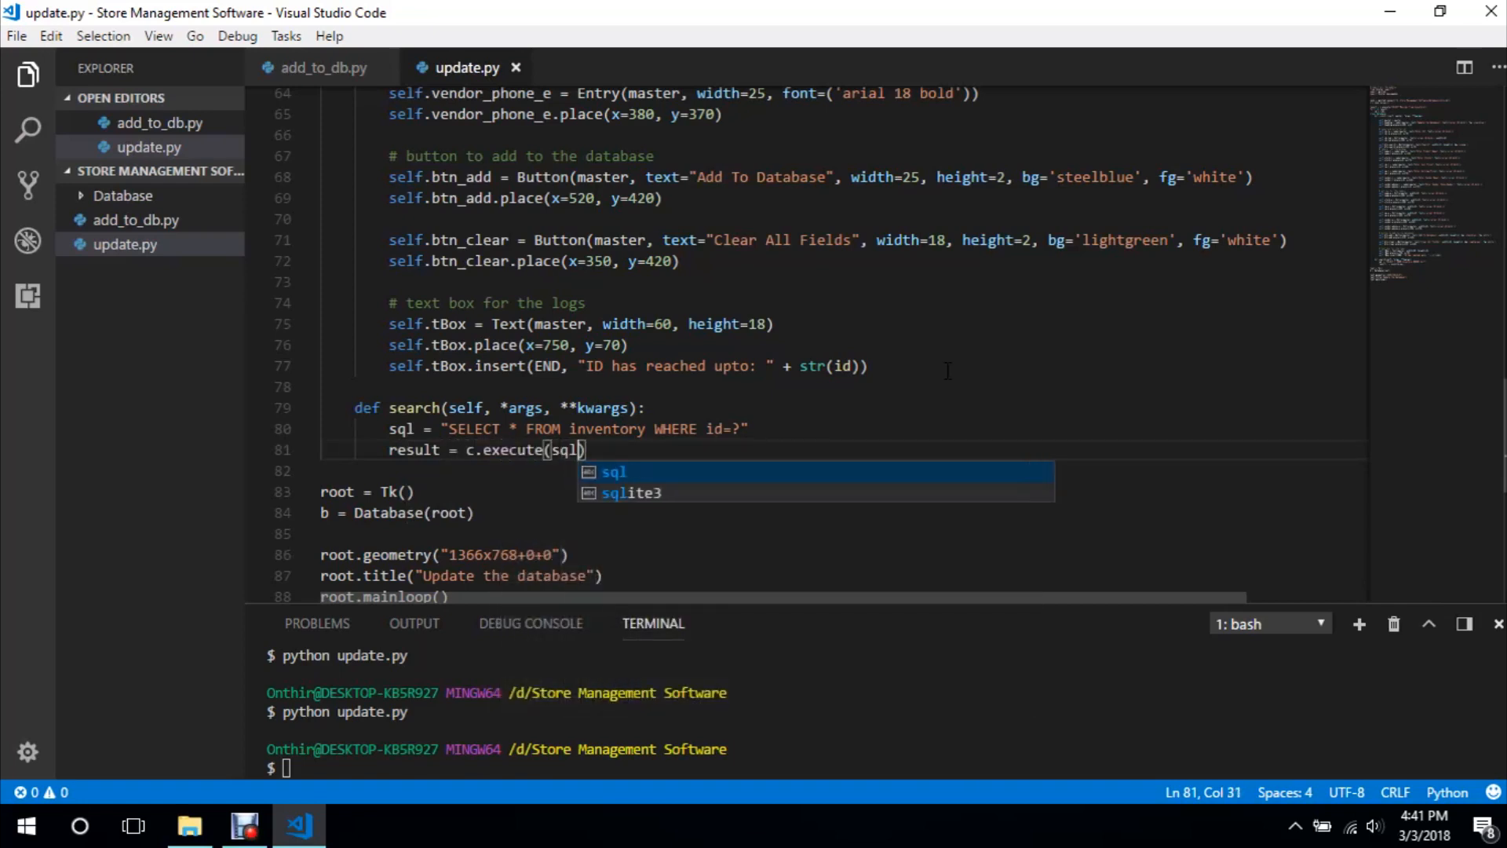
type(", (")
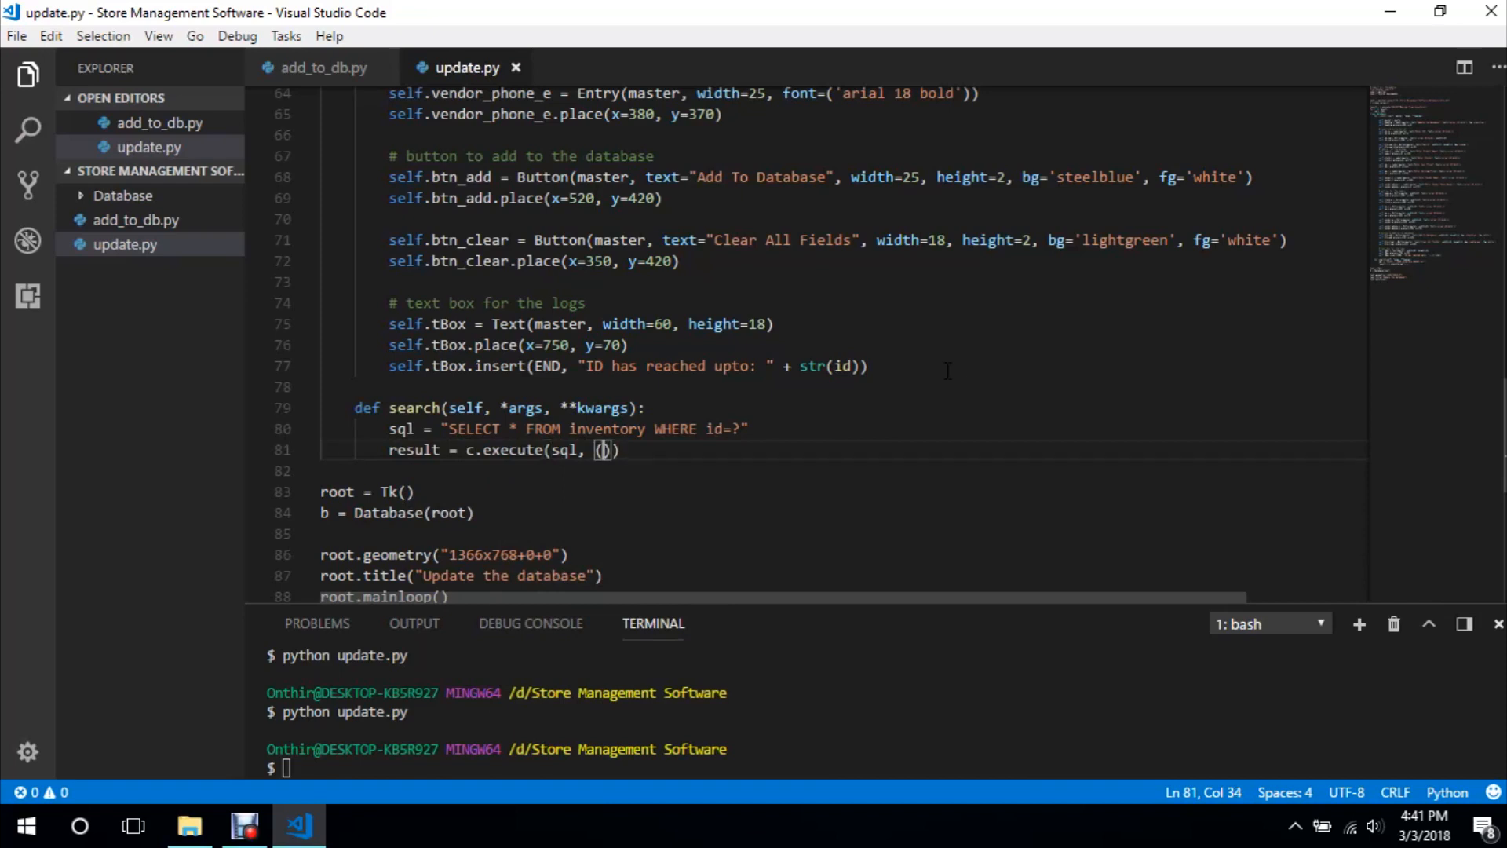
type("self.")
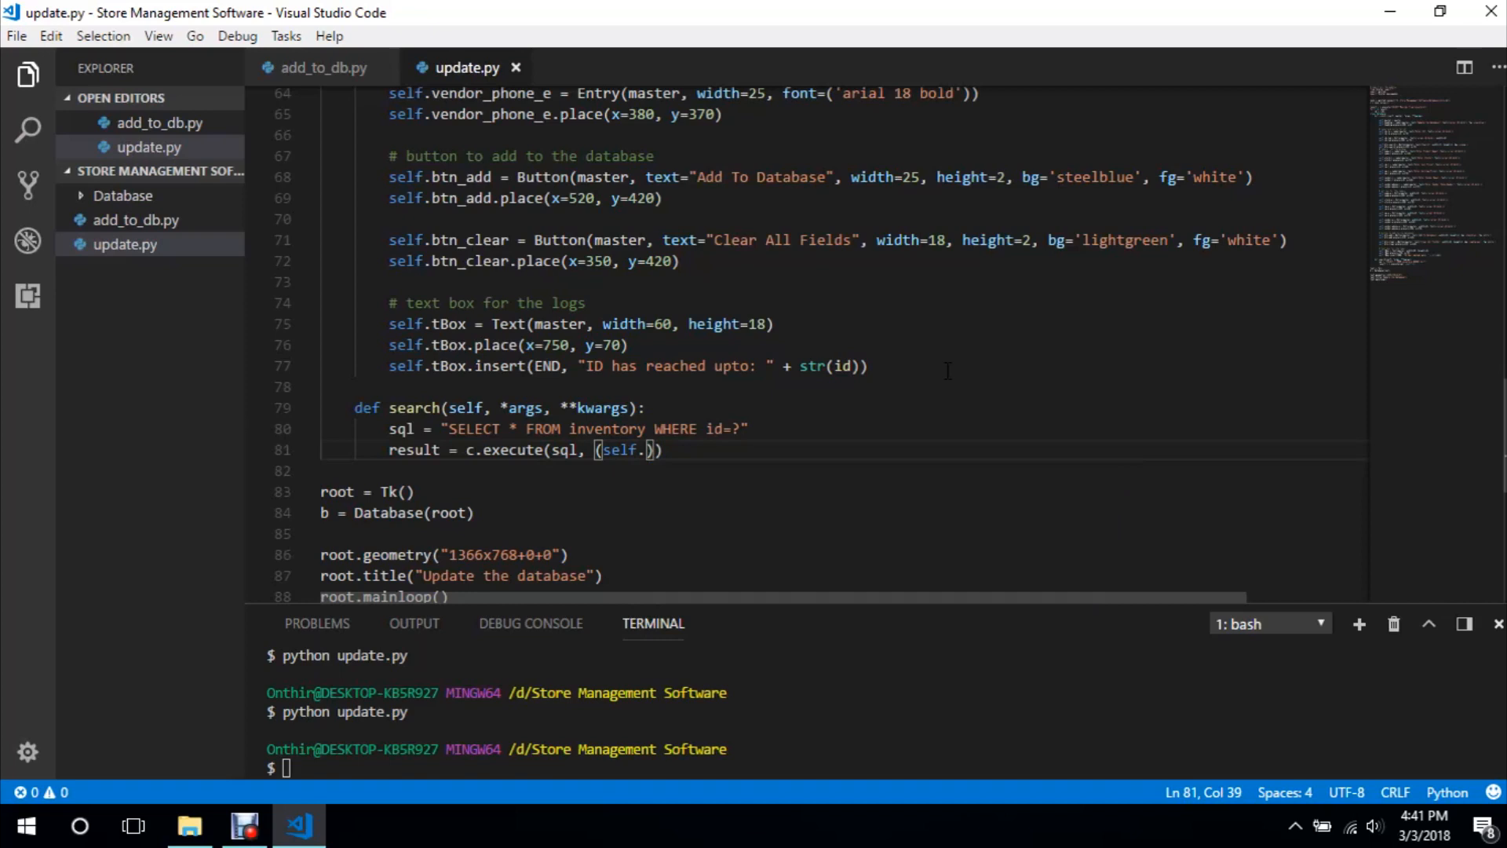
type("id_leb.get")
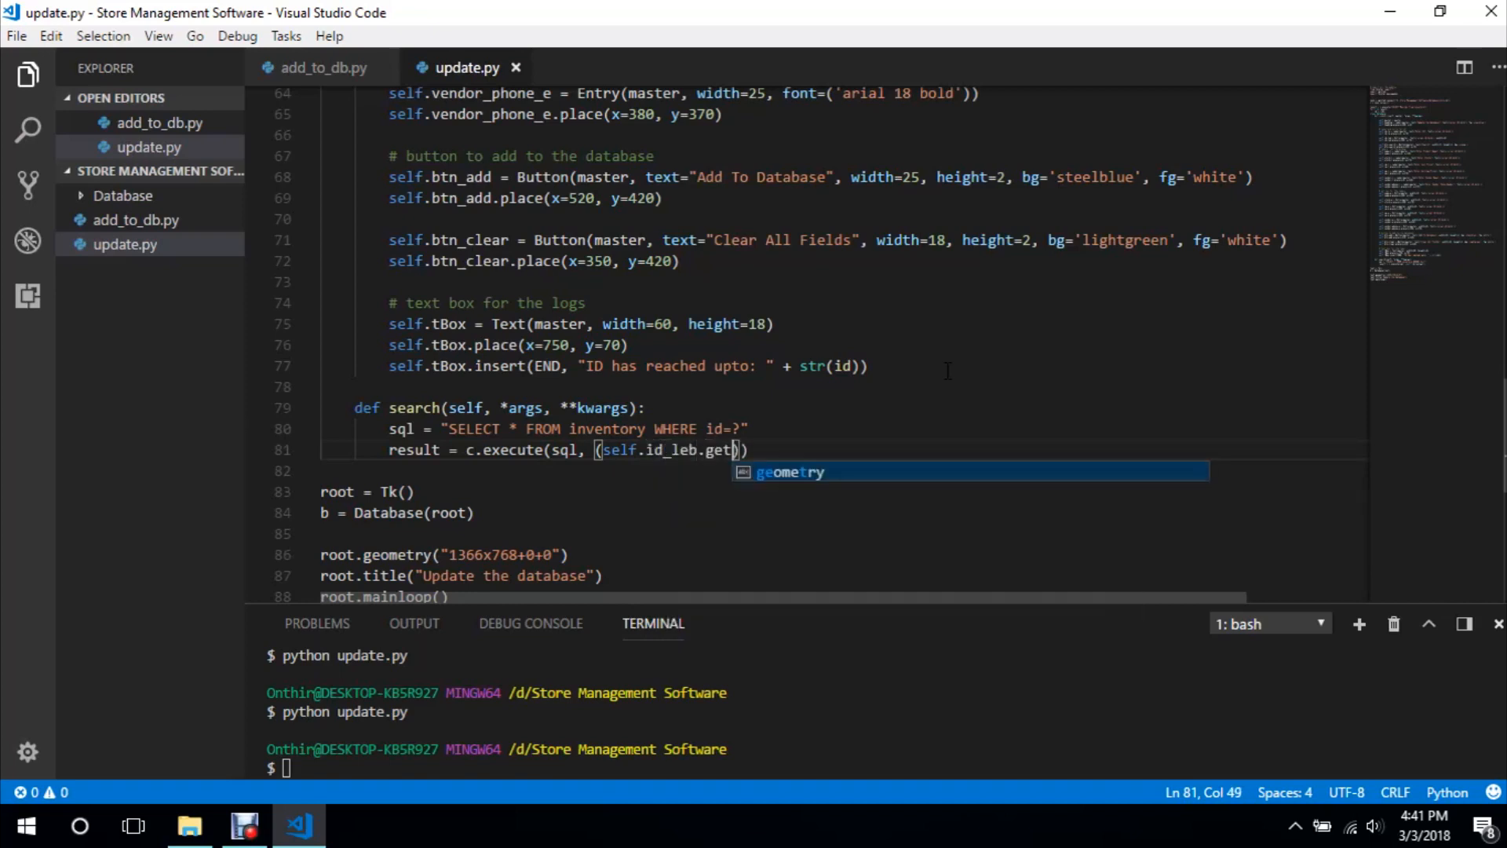
type("(),")
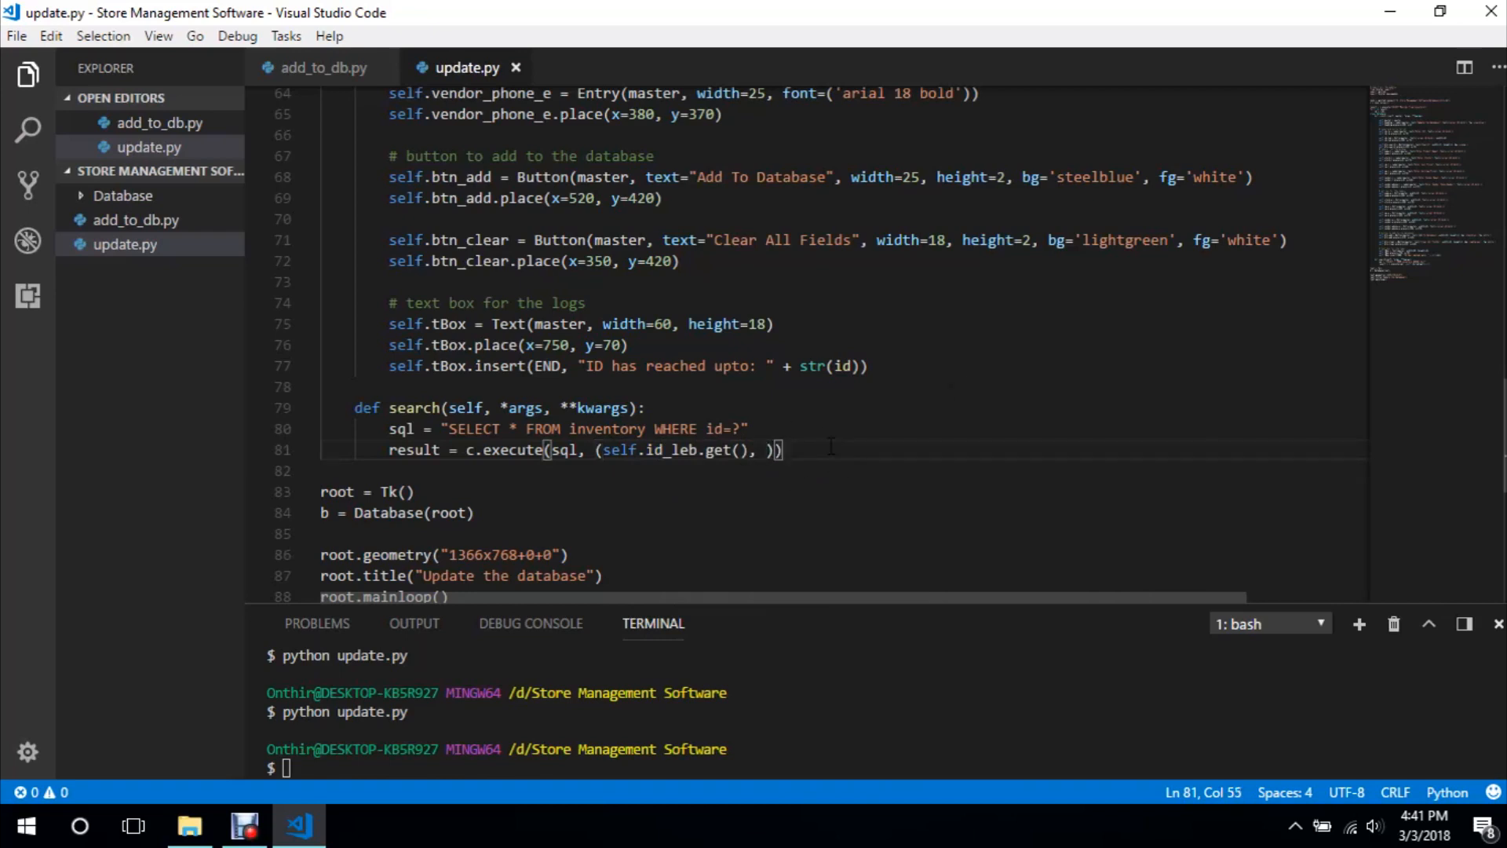
Loop for r in result assigning self.n1 = r[1] with a #name comment
type("for r in")
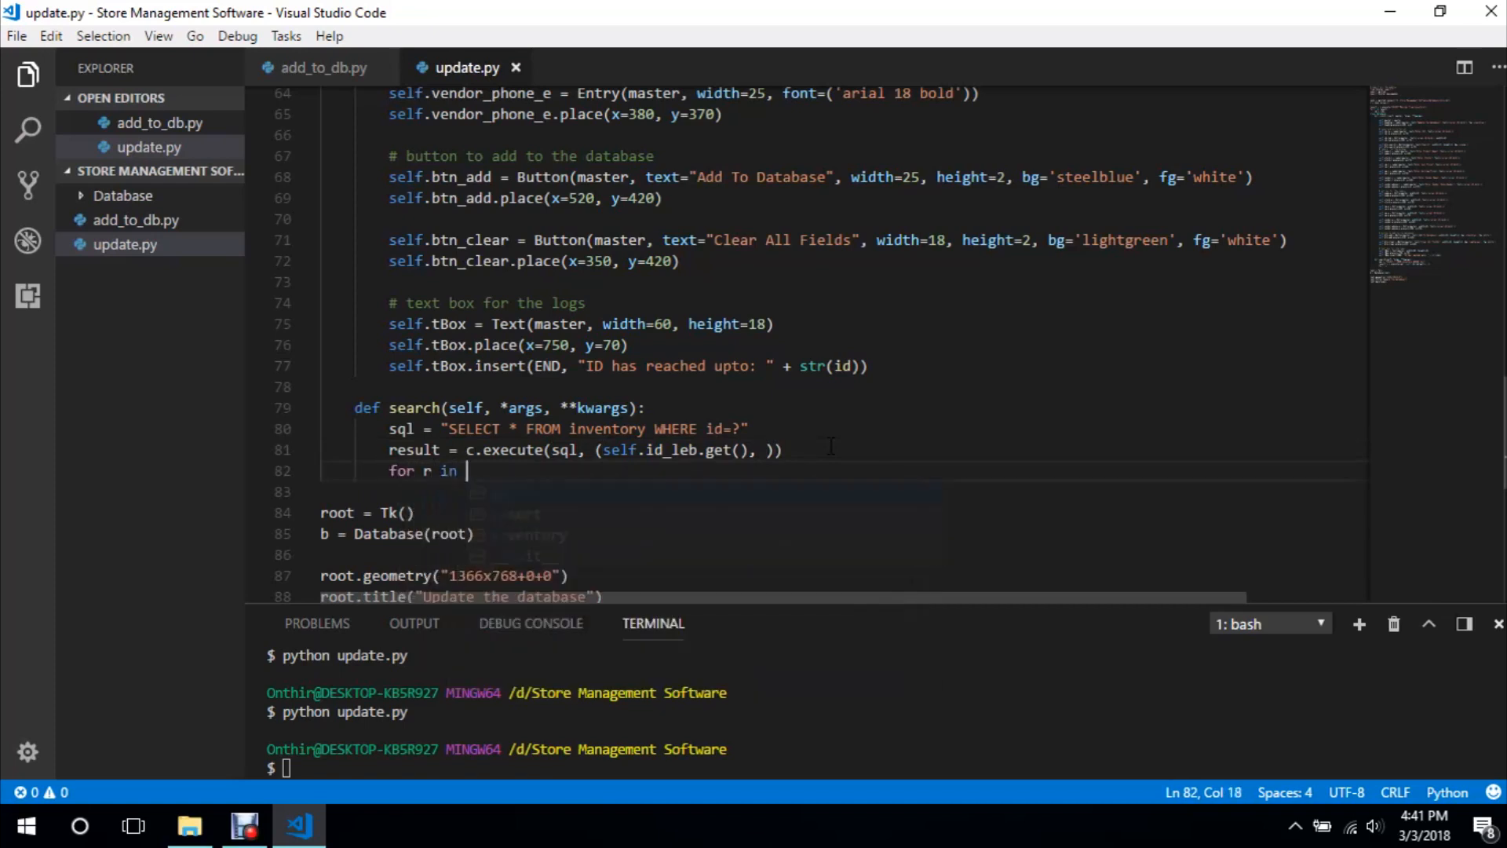
type("result:")
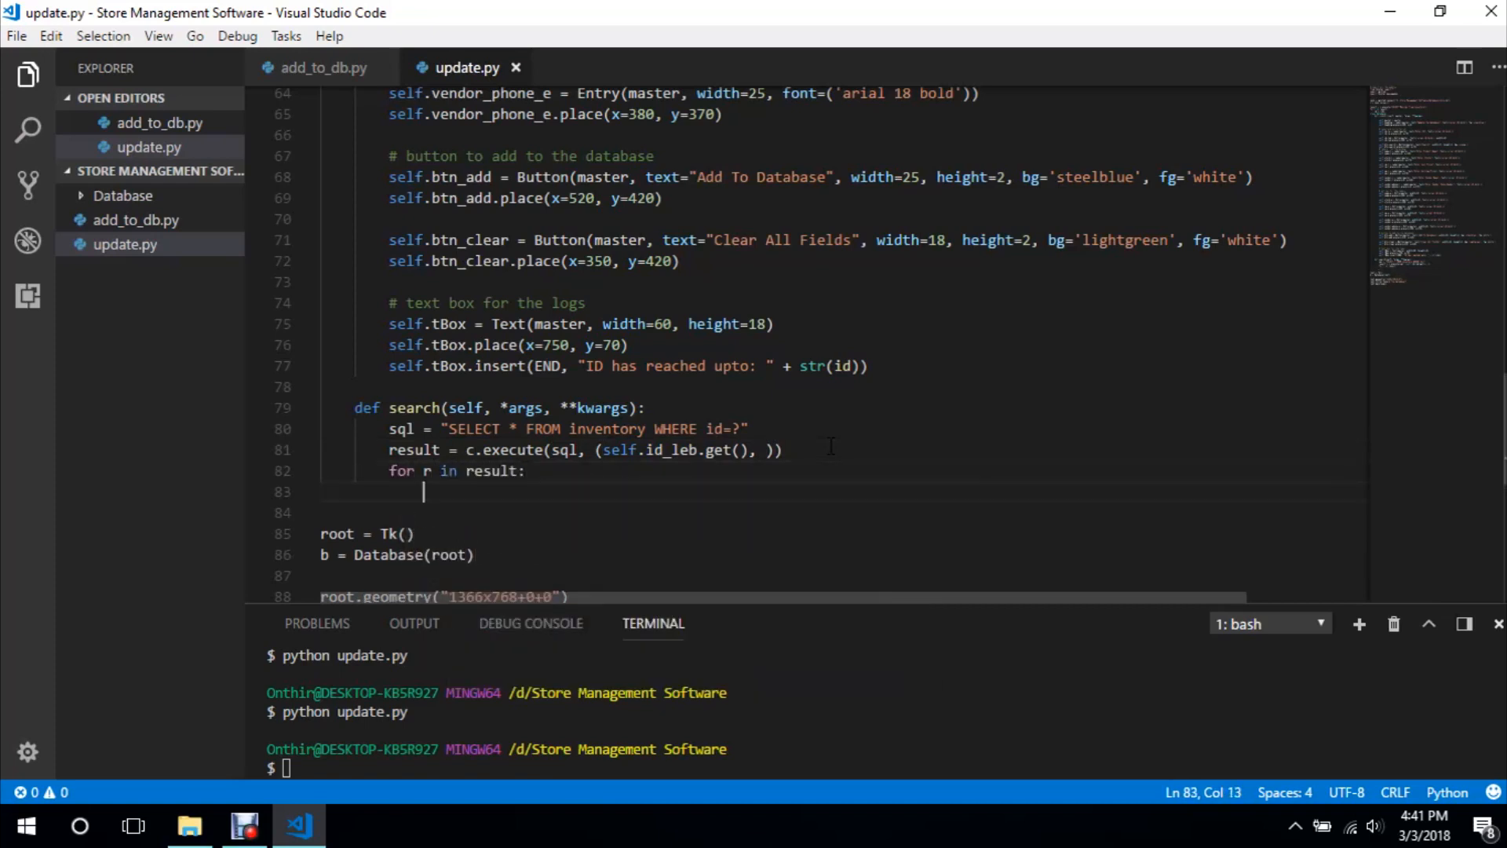
type("self.n = s")
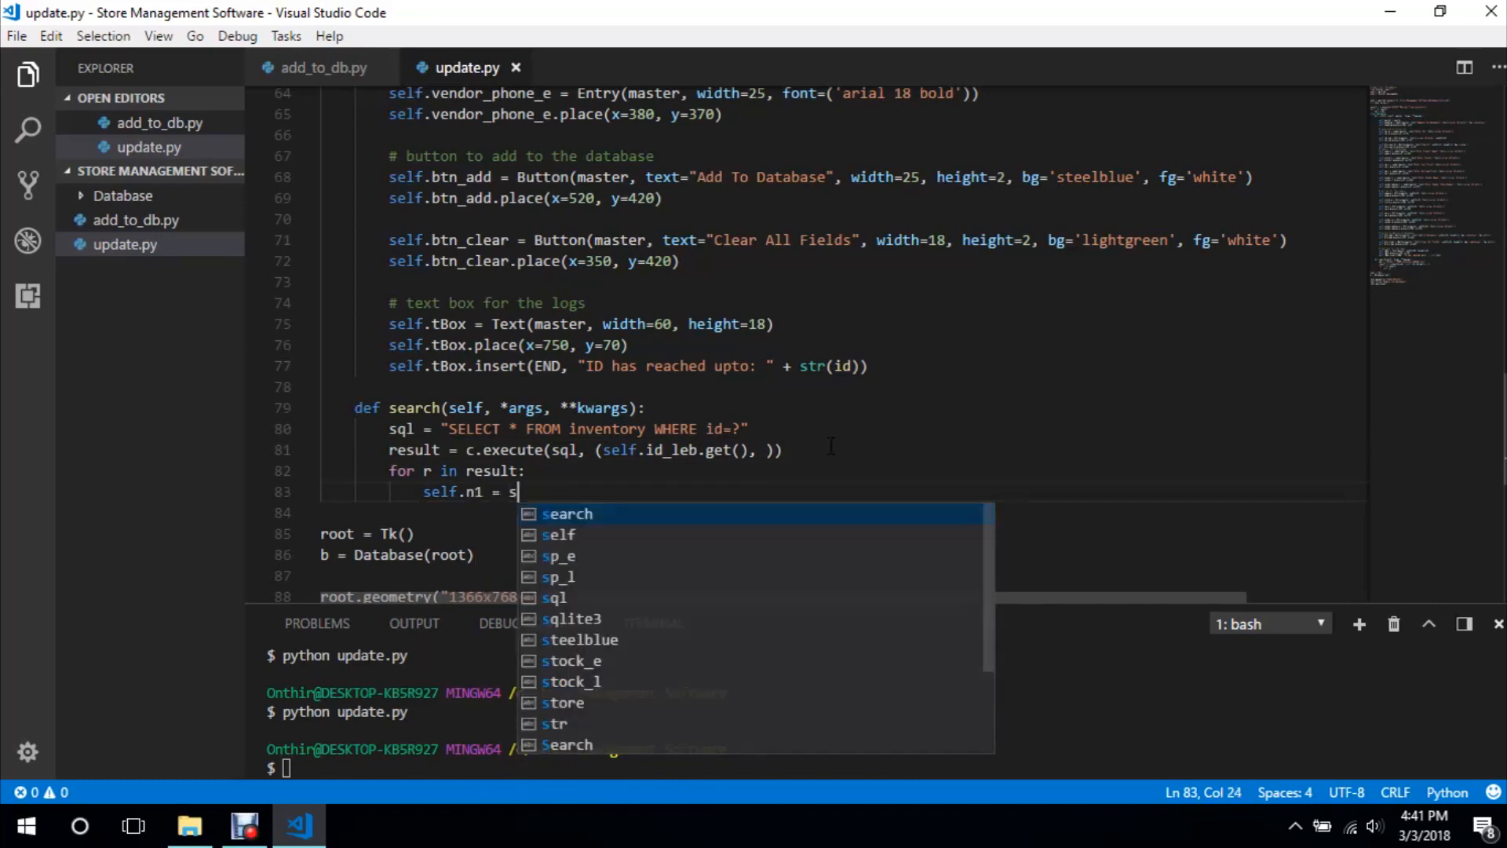
type("r")
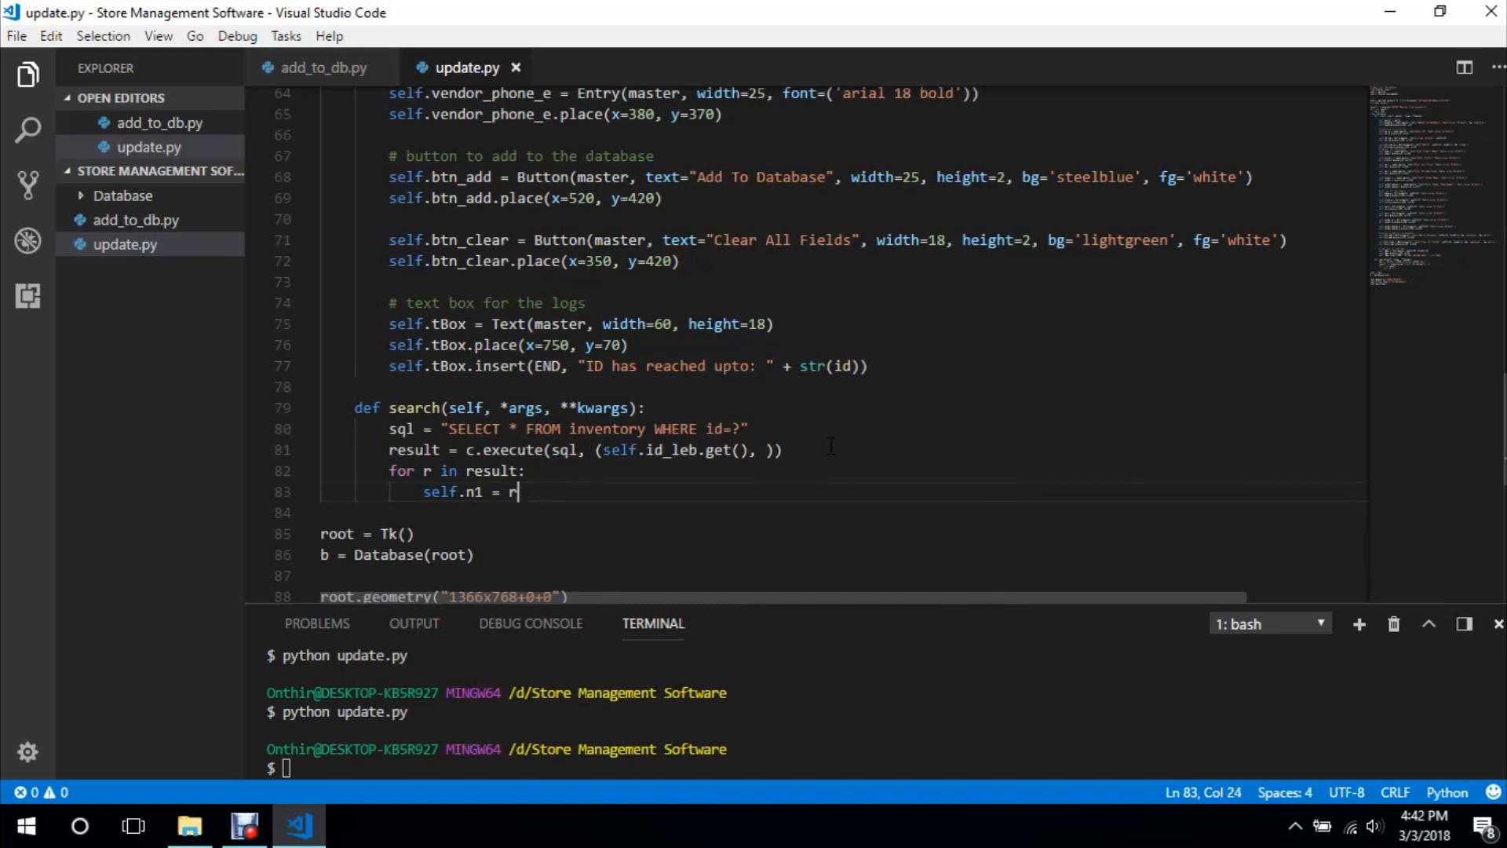
type("[]")
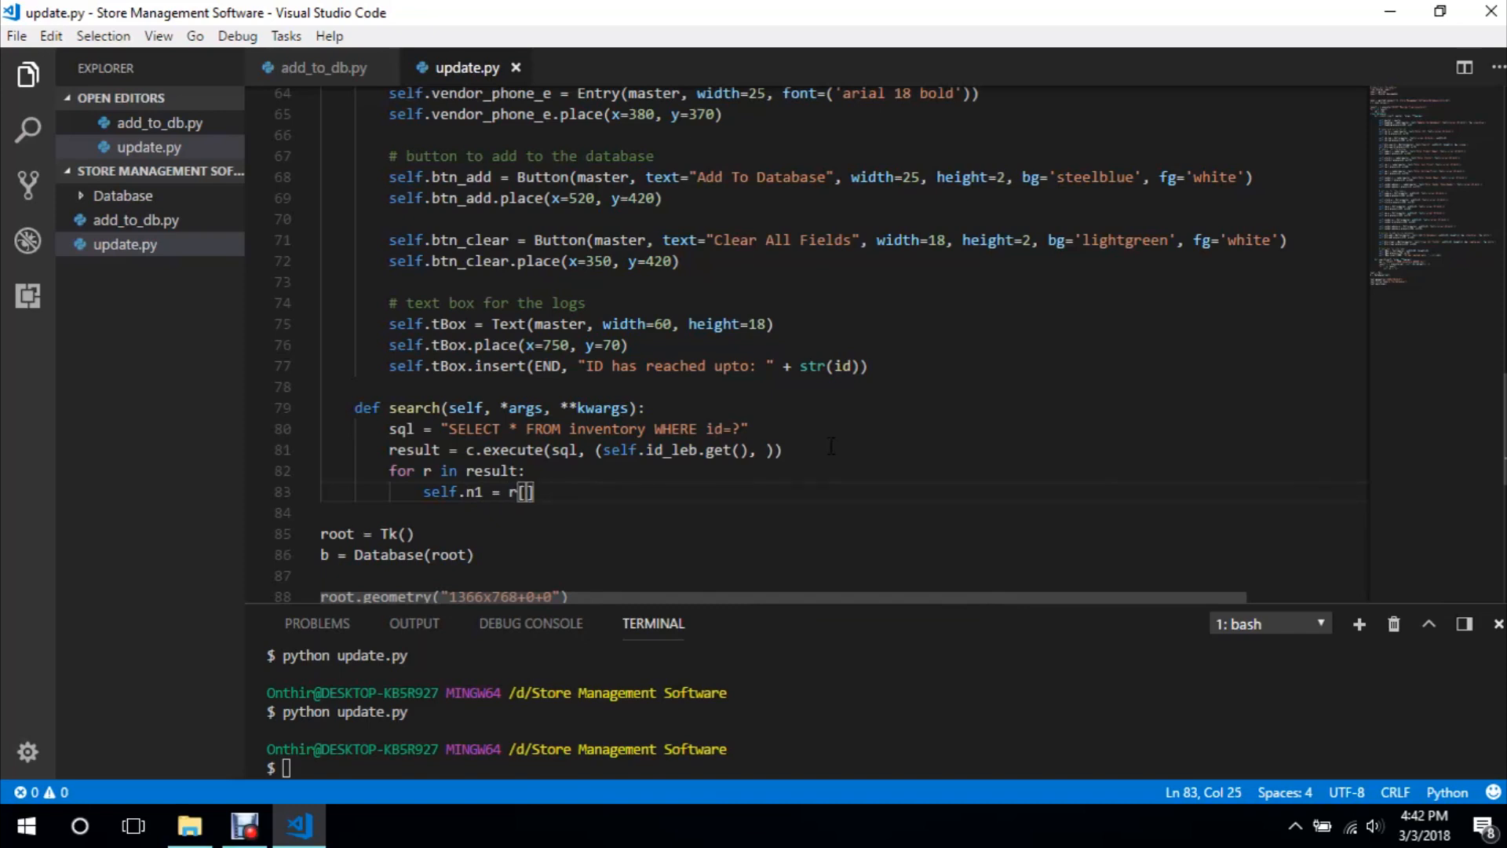
type("1")
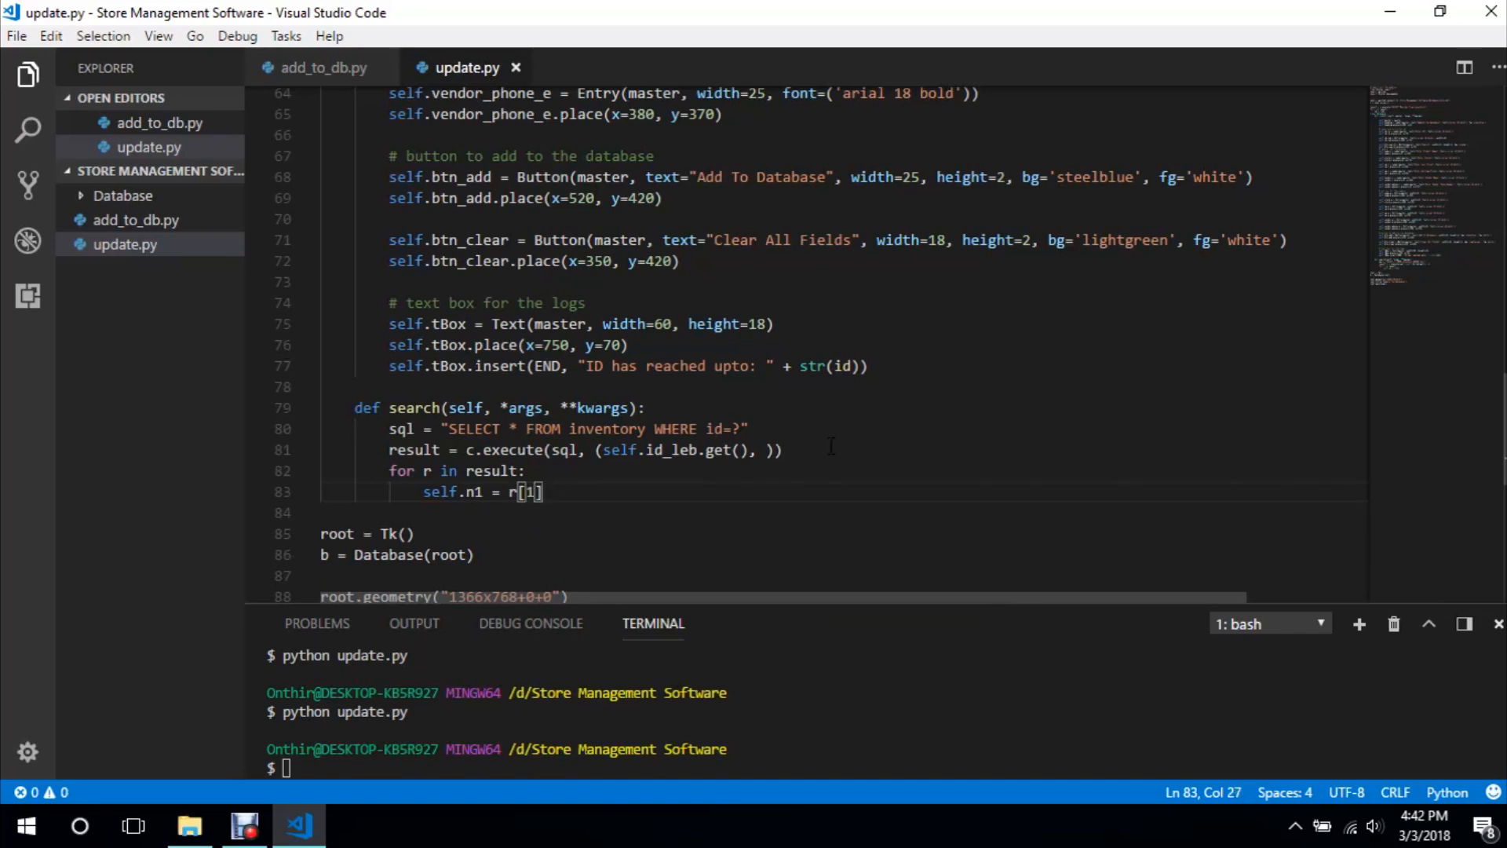
key("Right")
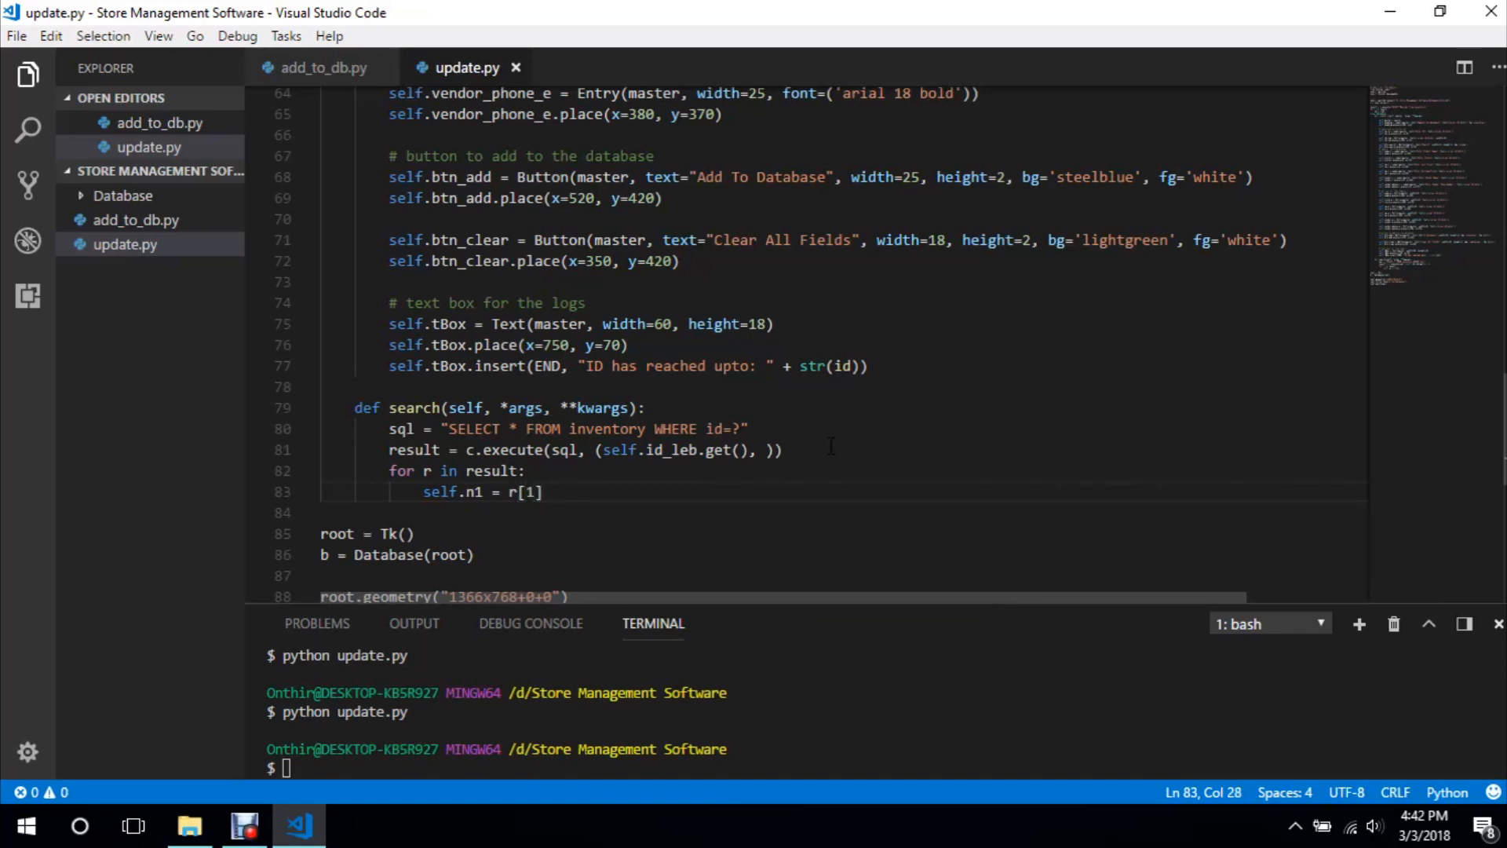
type("#name")
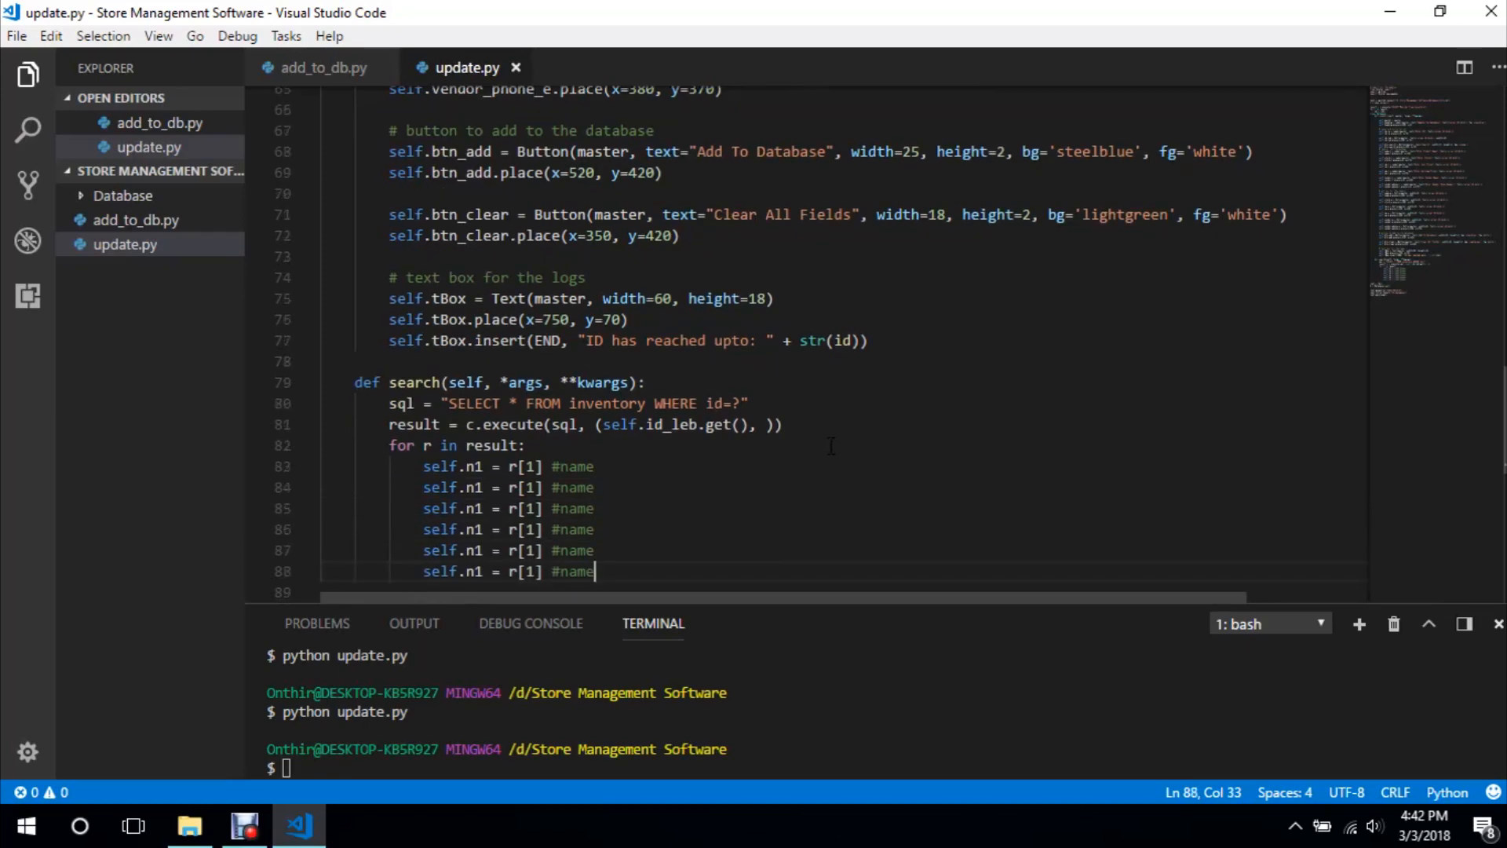
Duplicate the self.n1 = r[1] line and renumber the copies into self.n2…self.n9 from r[2]…r[9]
key("enter")
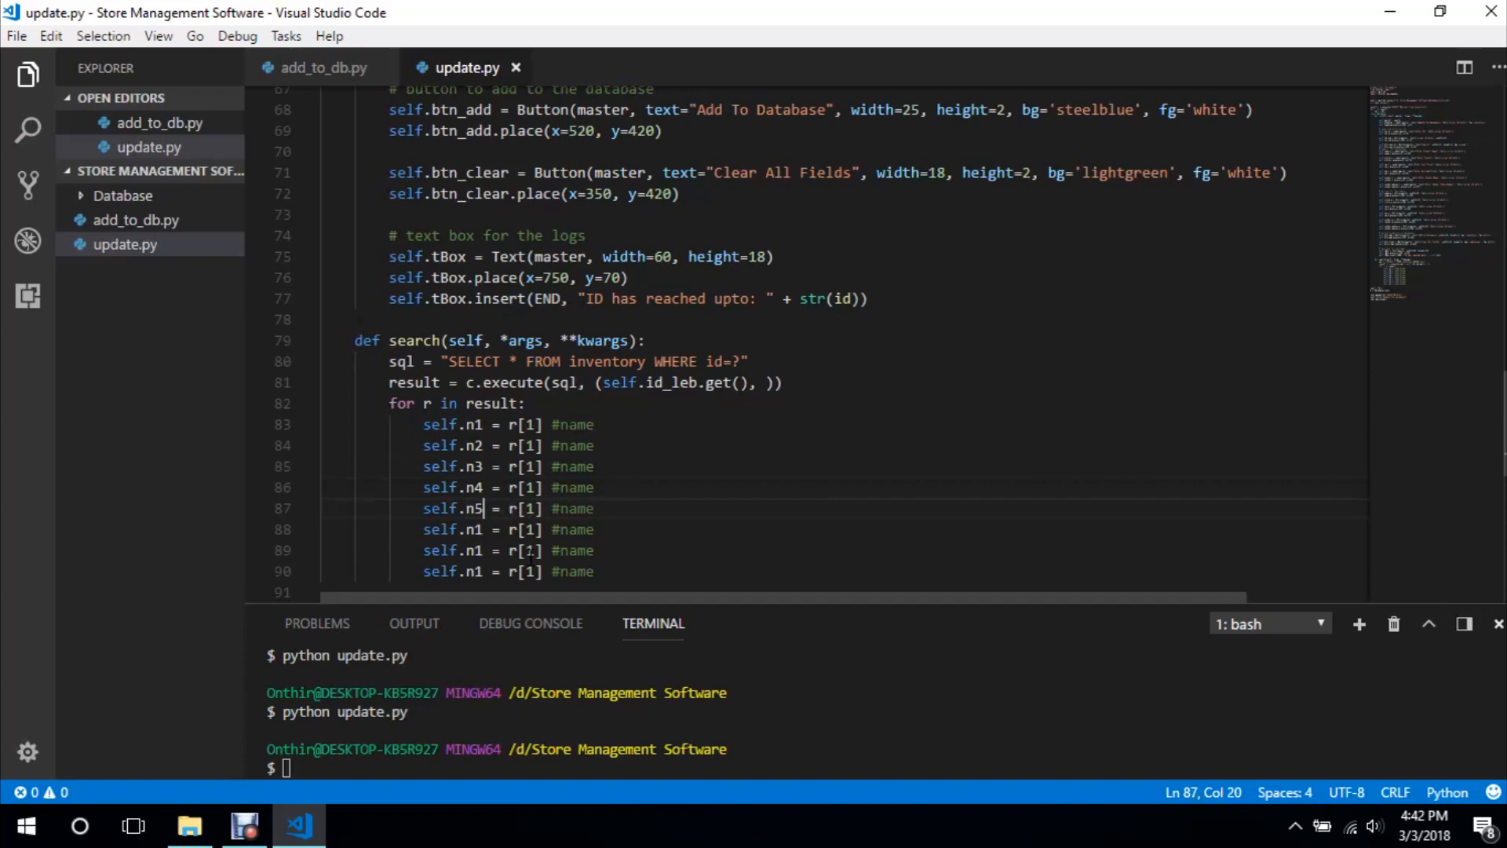
key("BackSpace")
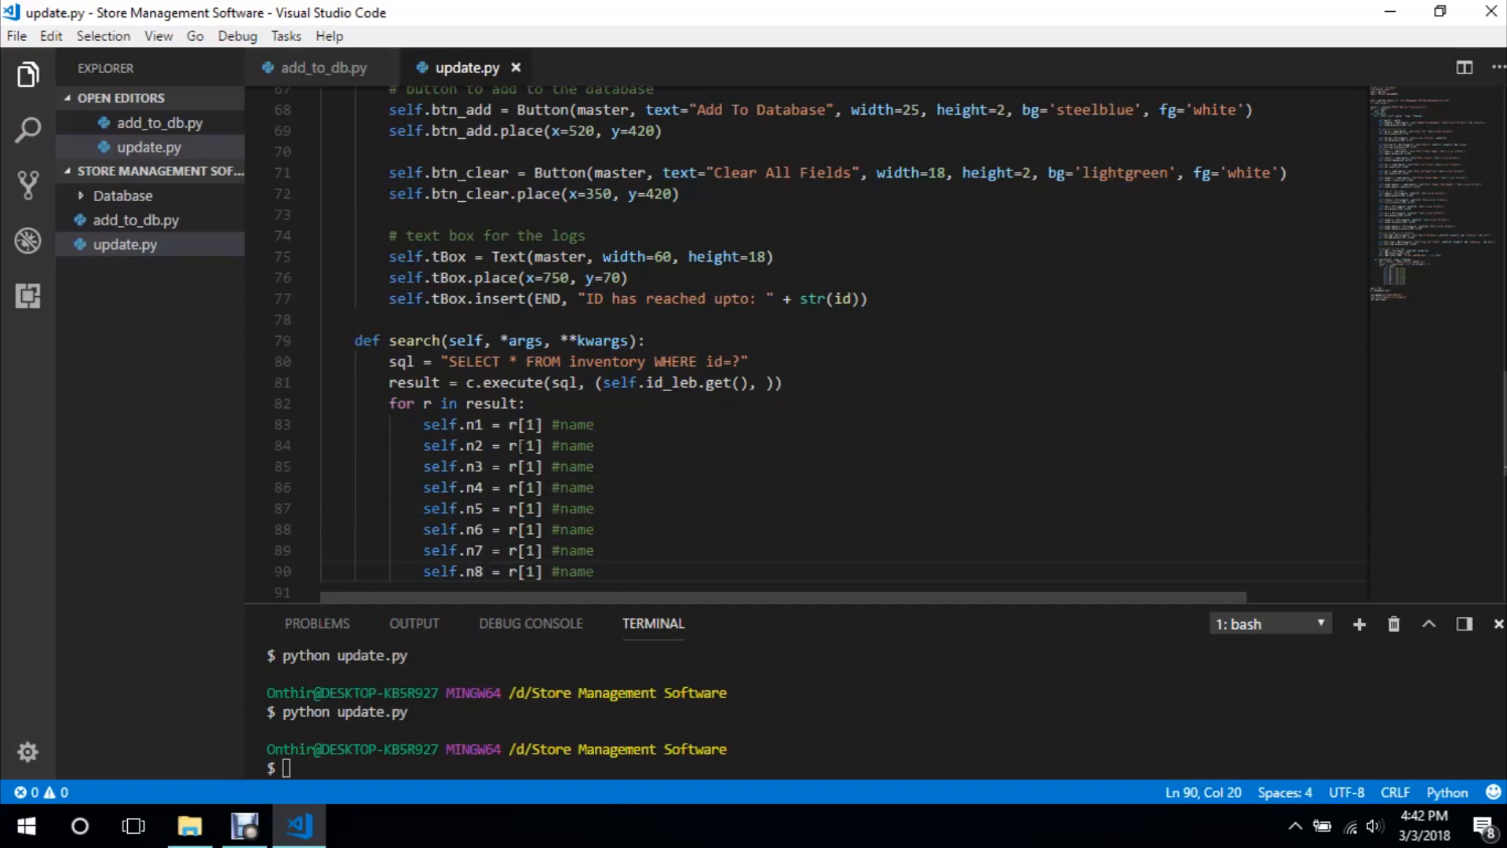
left_click(527, 445)
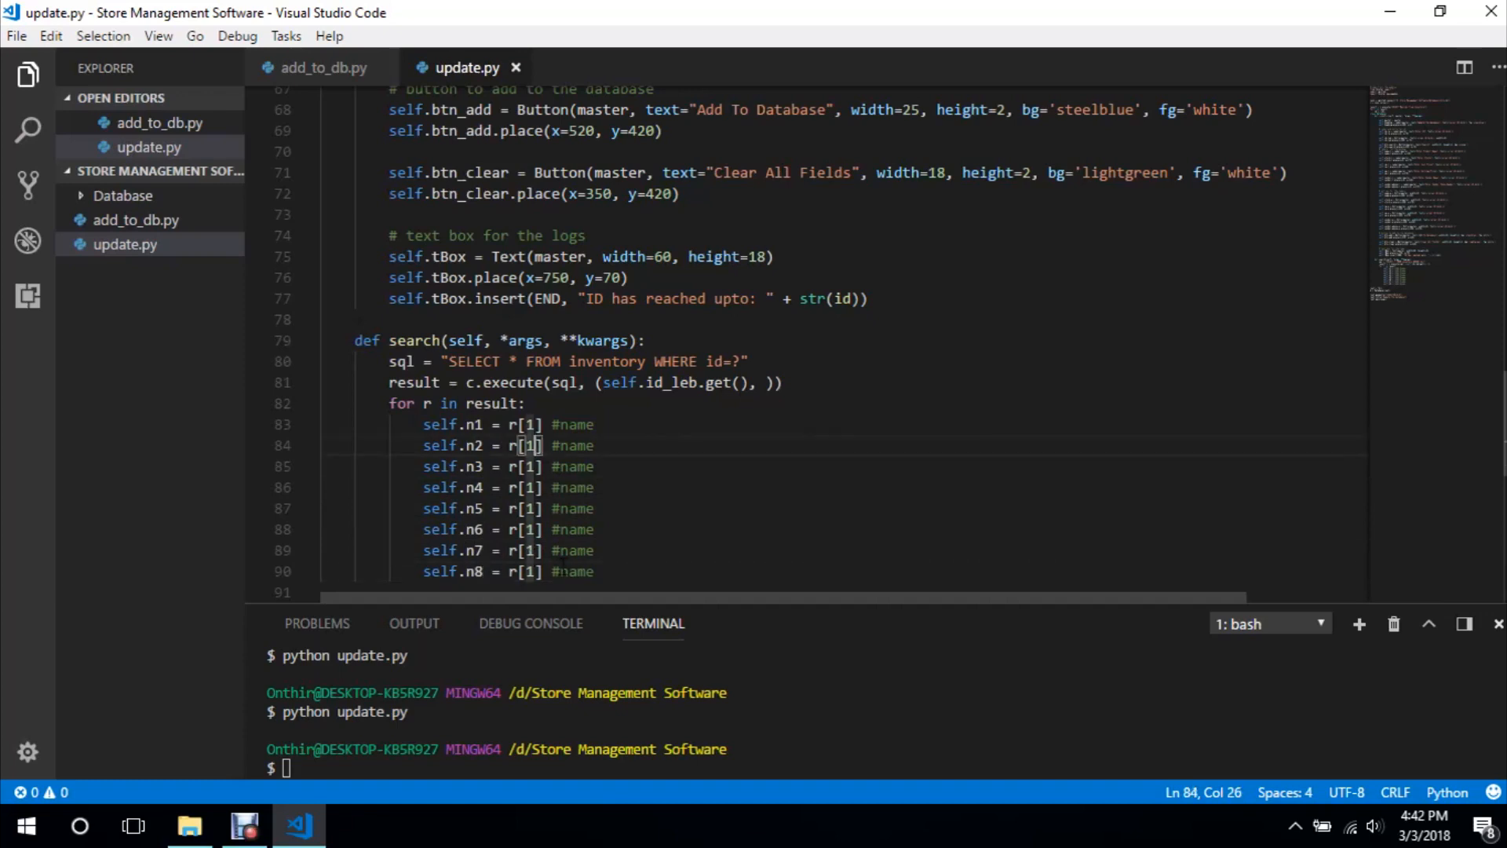
type("2")
left_click(508, 529)
type("6")
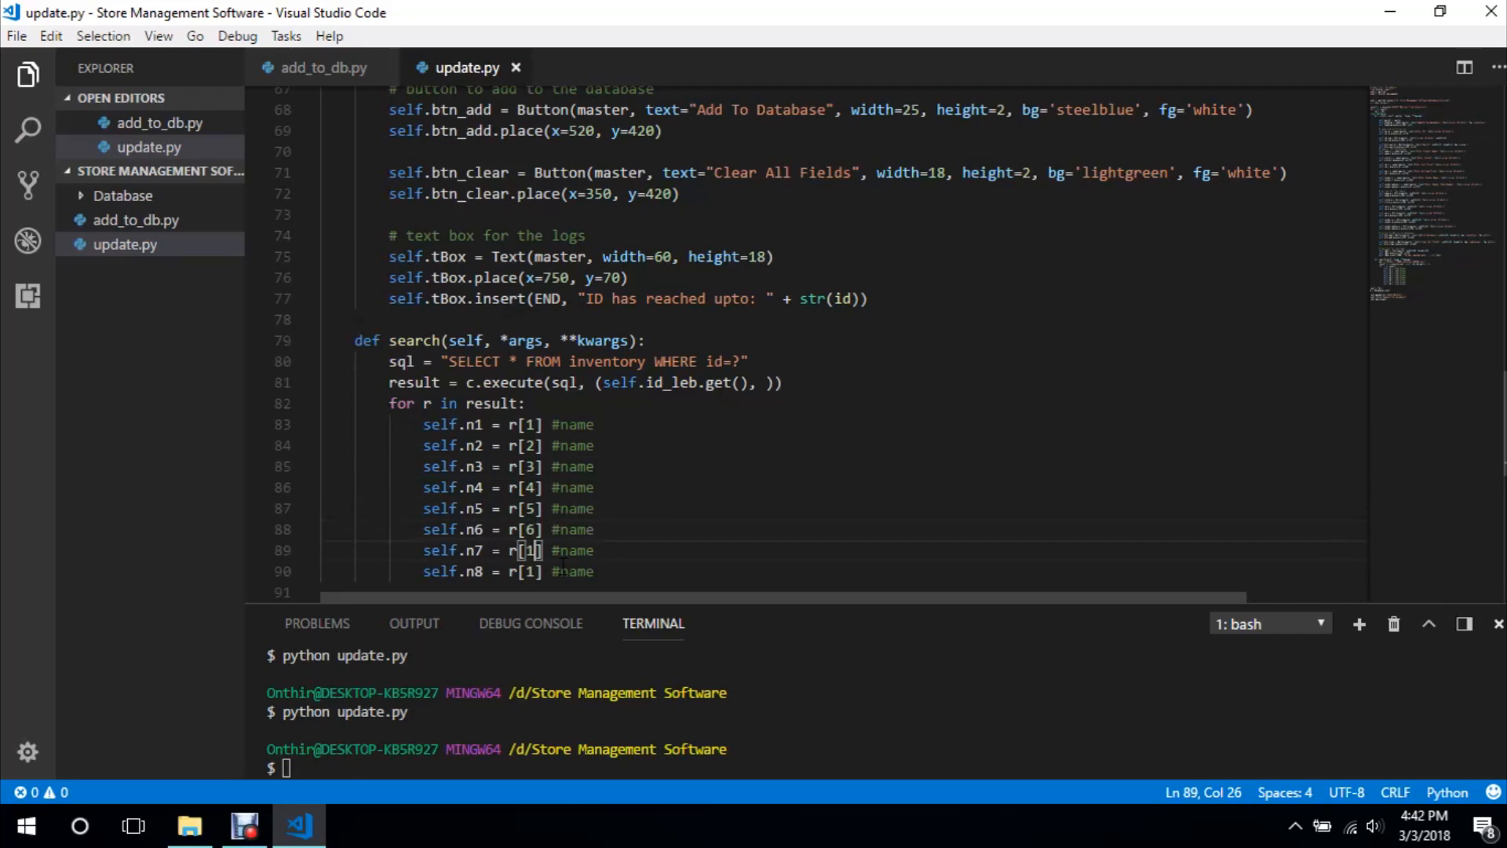
type("7")
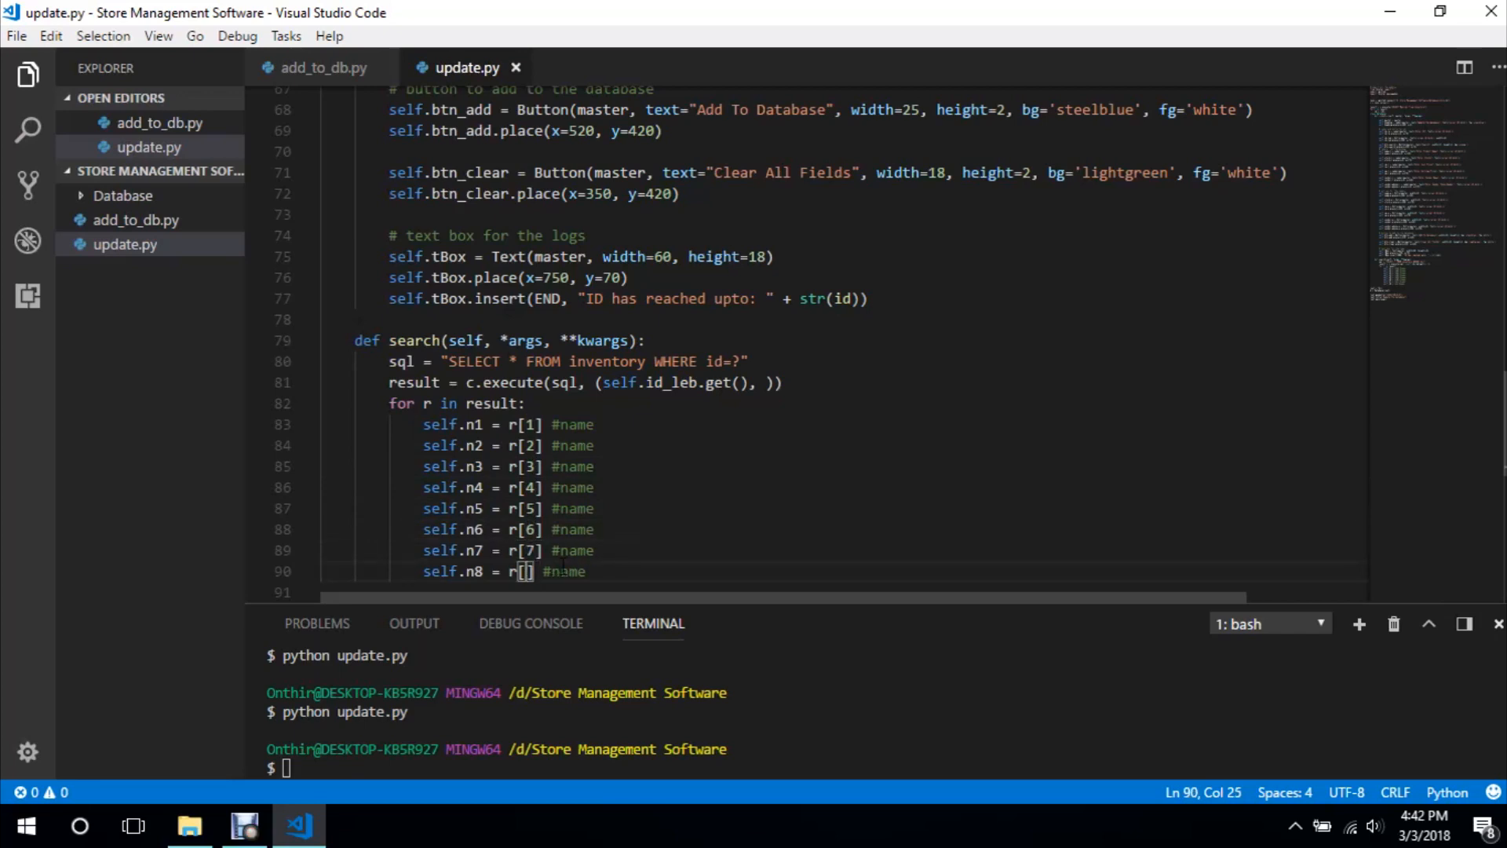
type("8")
type("self.")
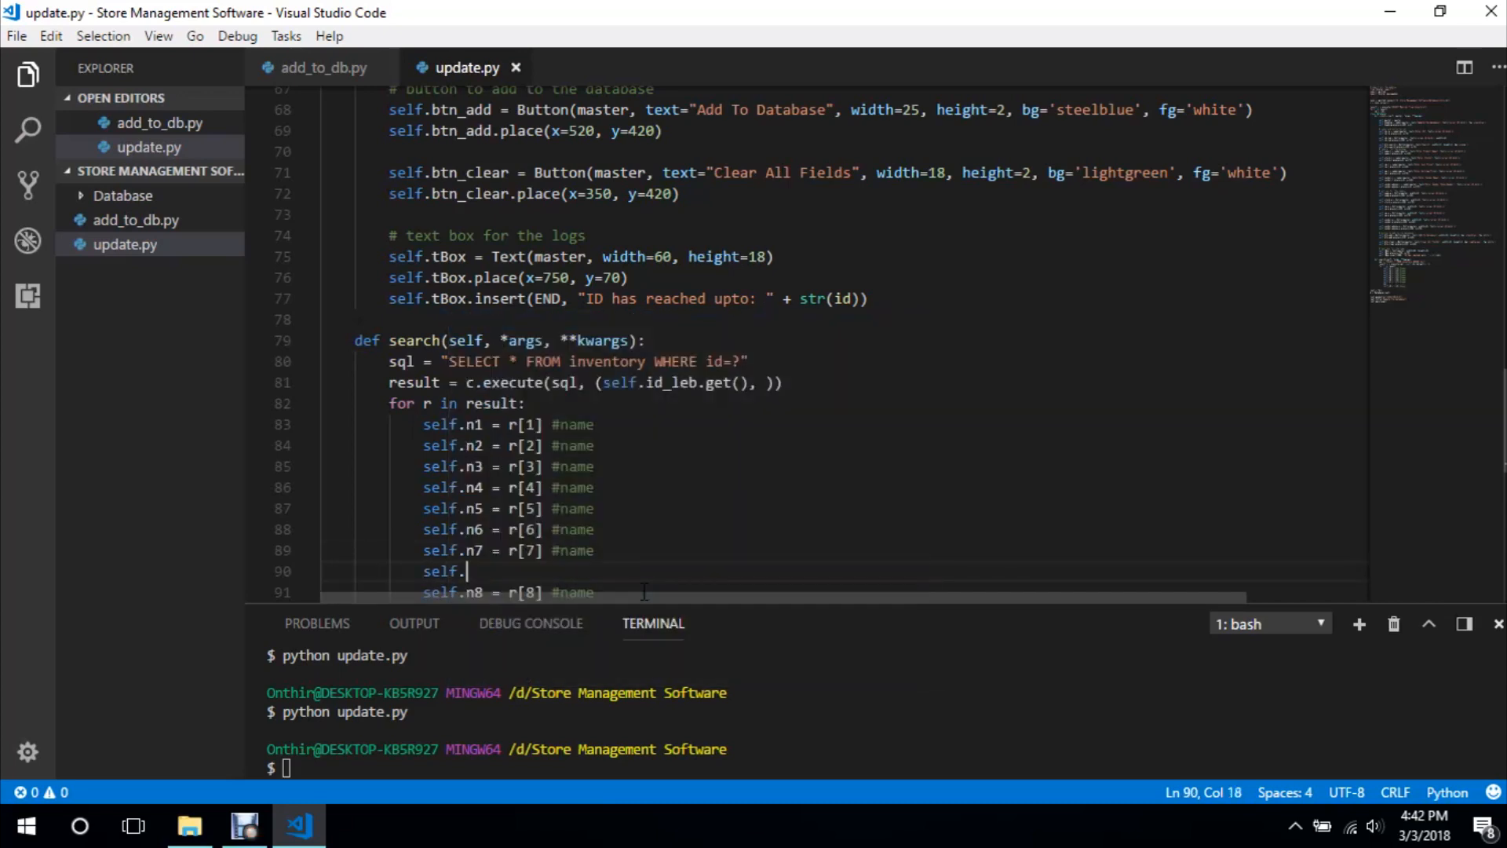
type("n7 = r[")
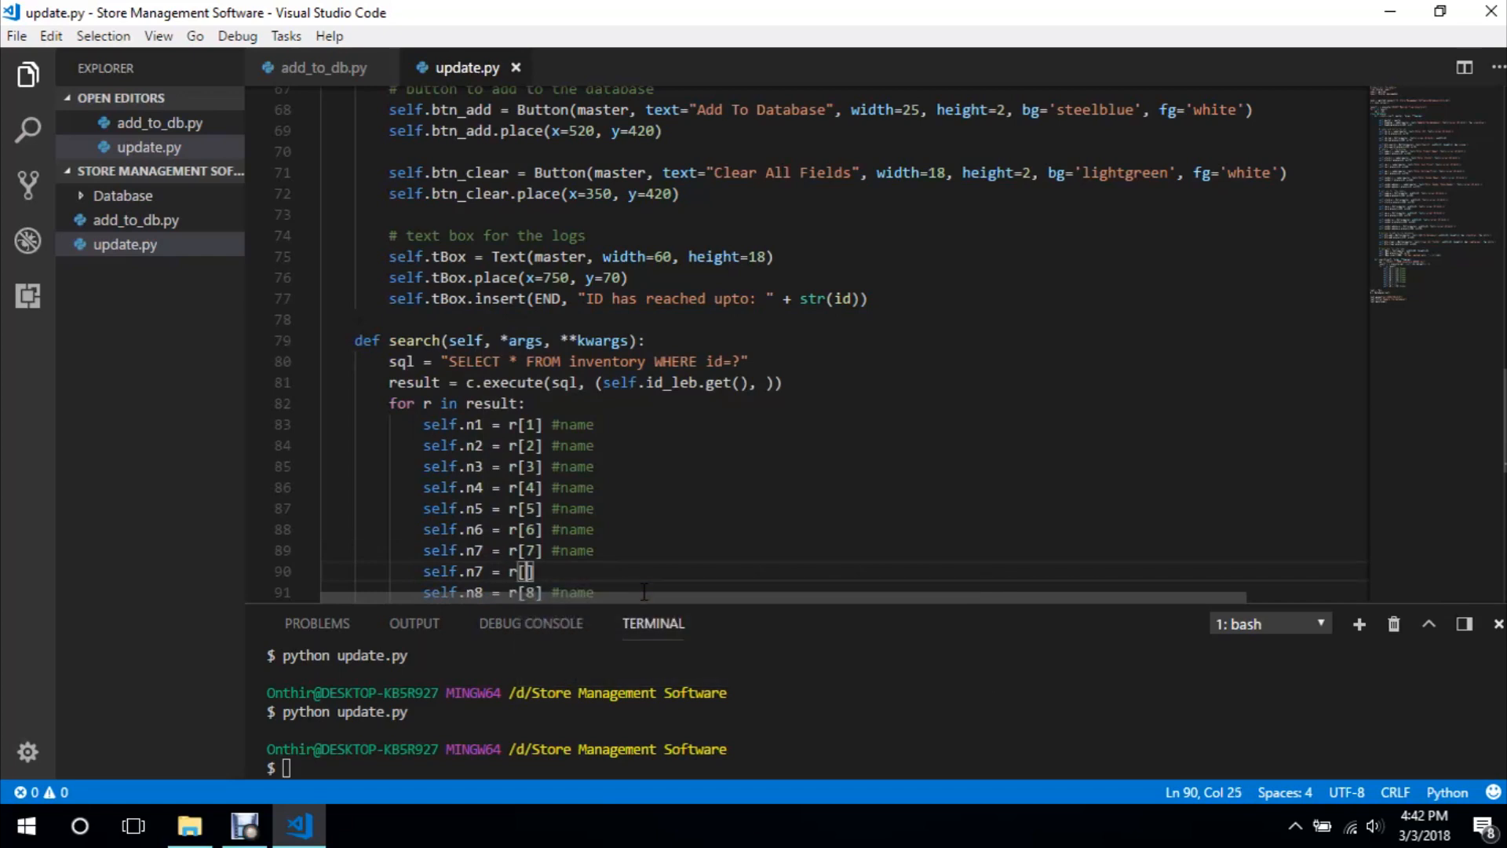
type("8")
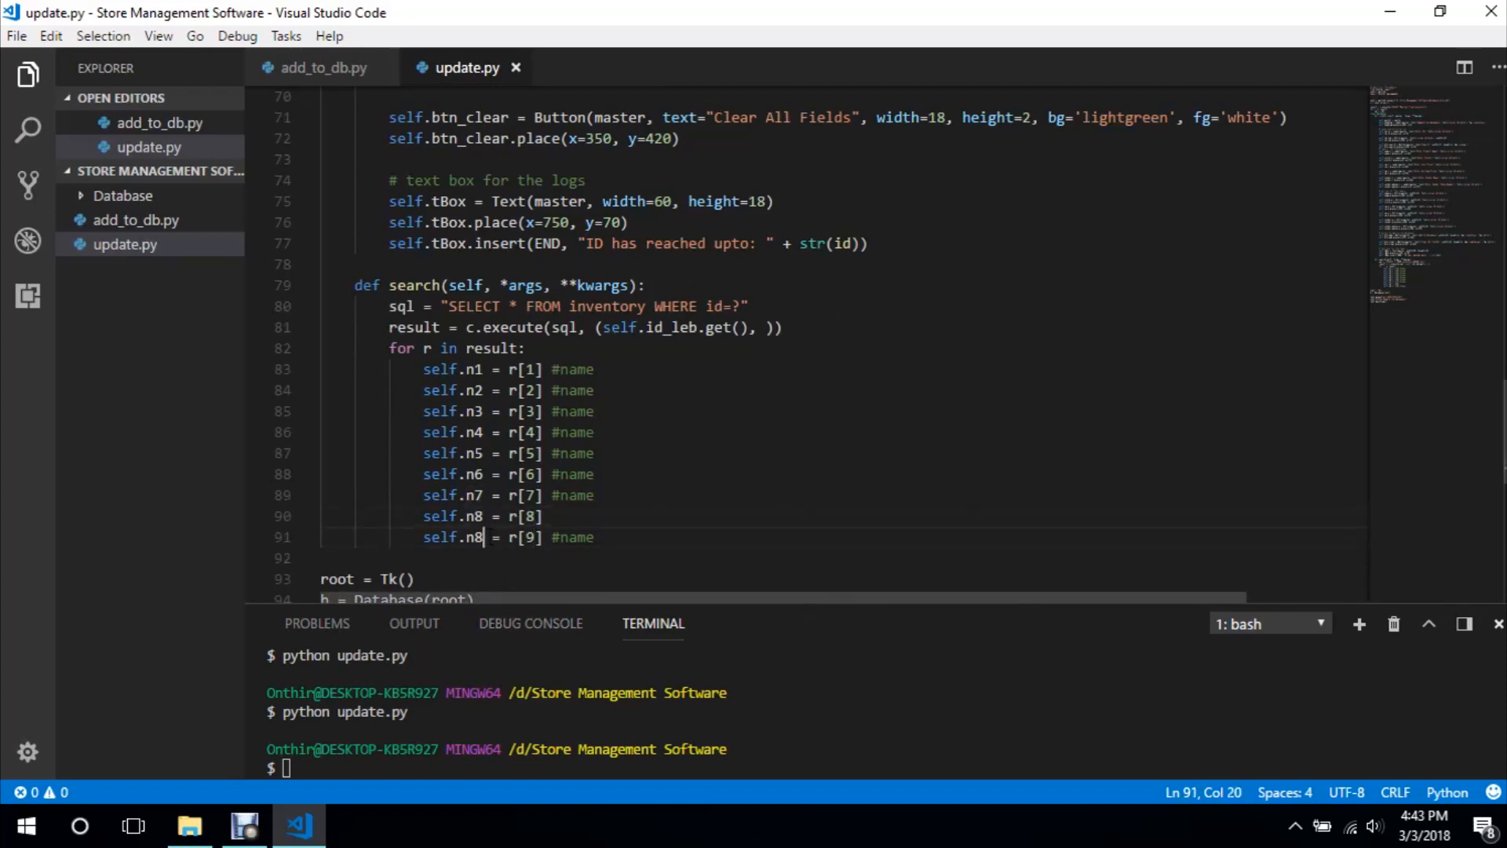
type("9")
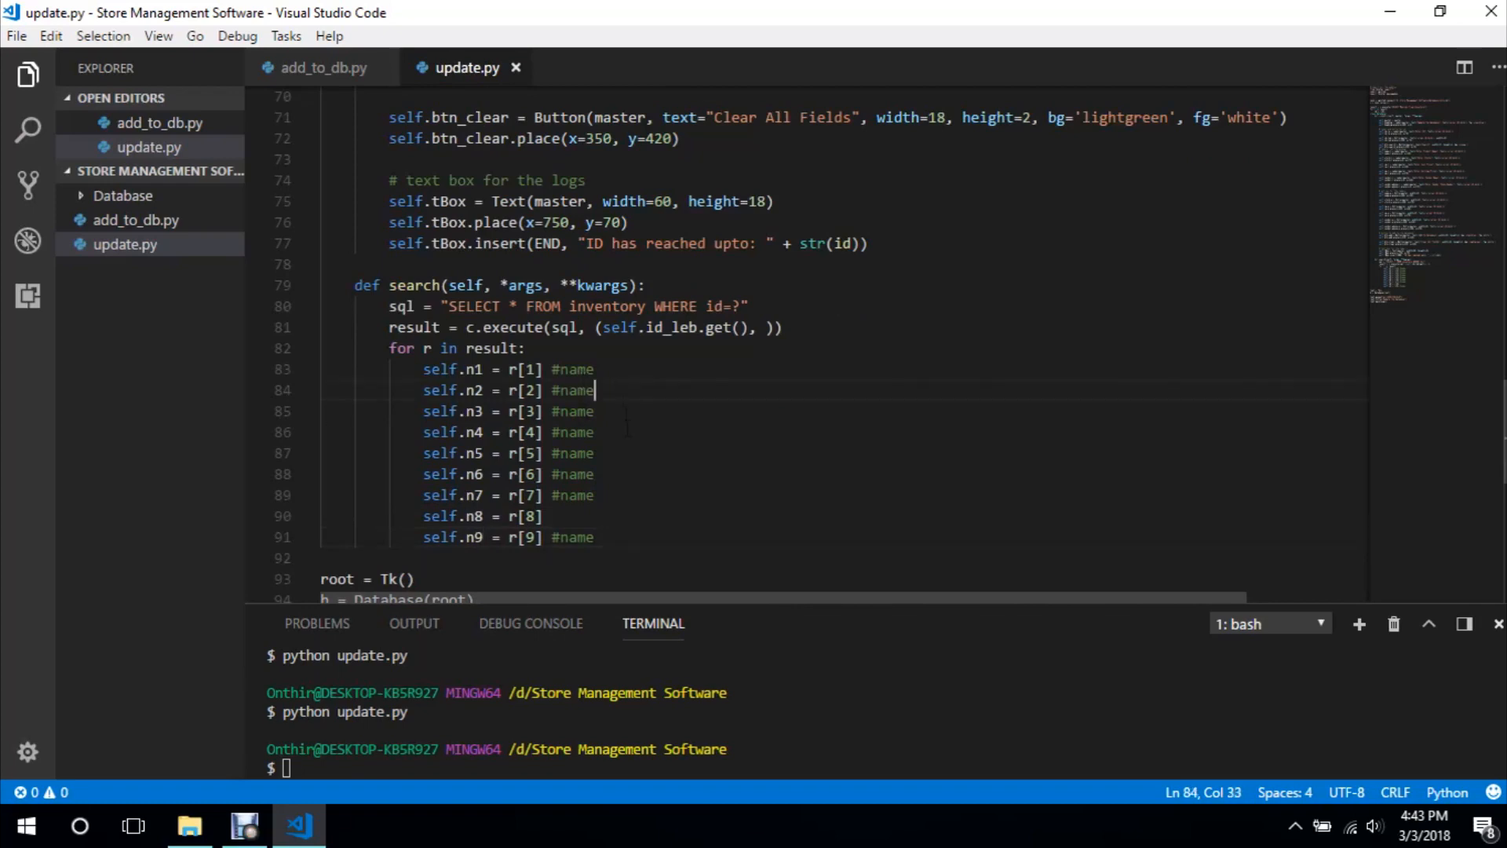
Relabel the copied lines' comments as cp, totalcp, totalsp and assumed_profit
key("BackSpace")
type("stock")
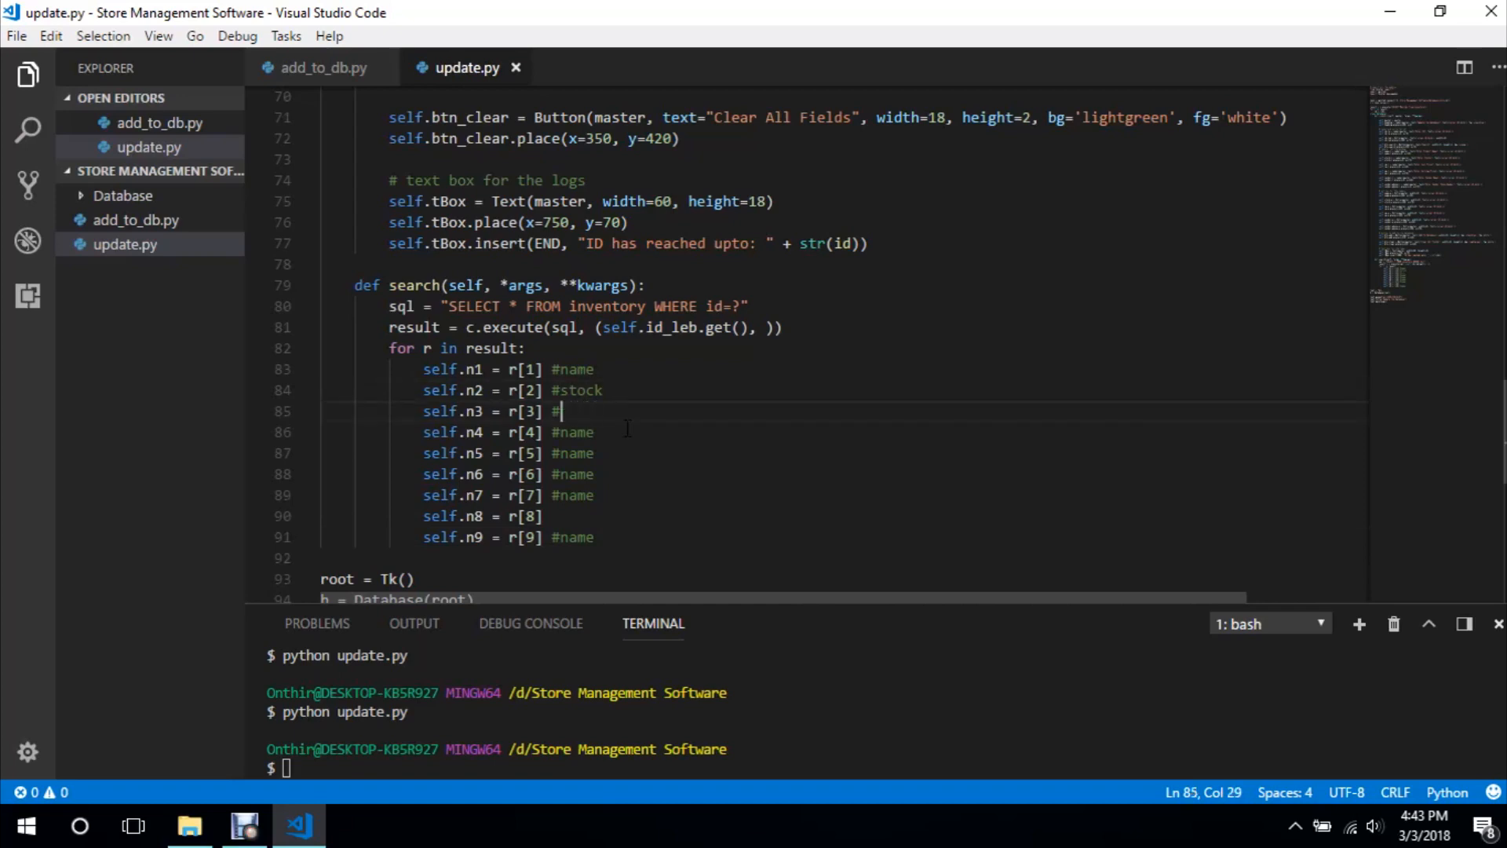
type("cp")
left_click(510, 432)
type("sp")
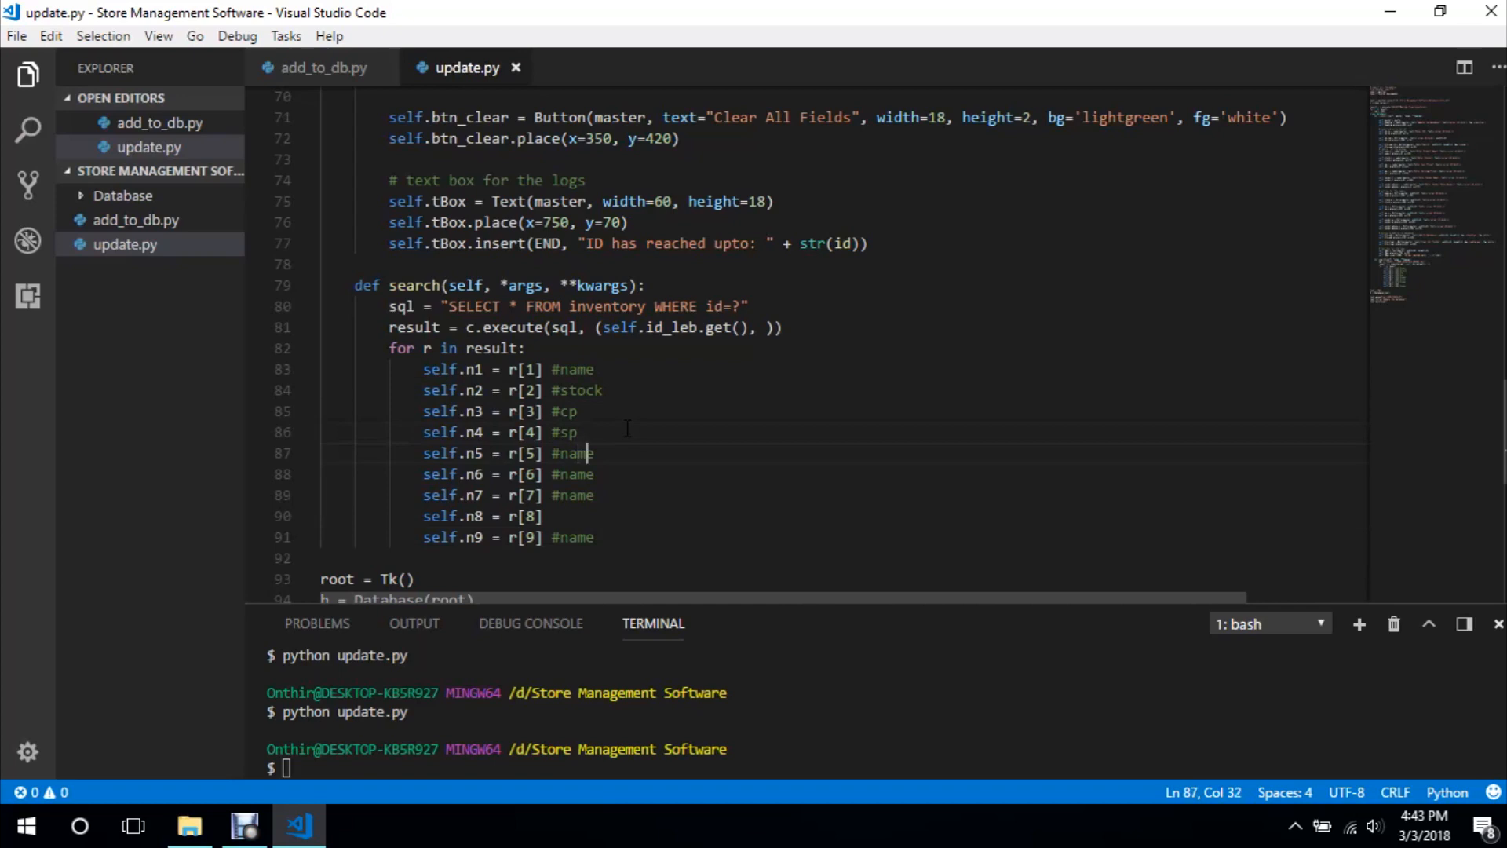
type("totalcp")
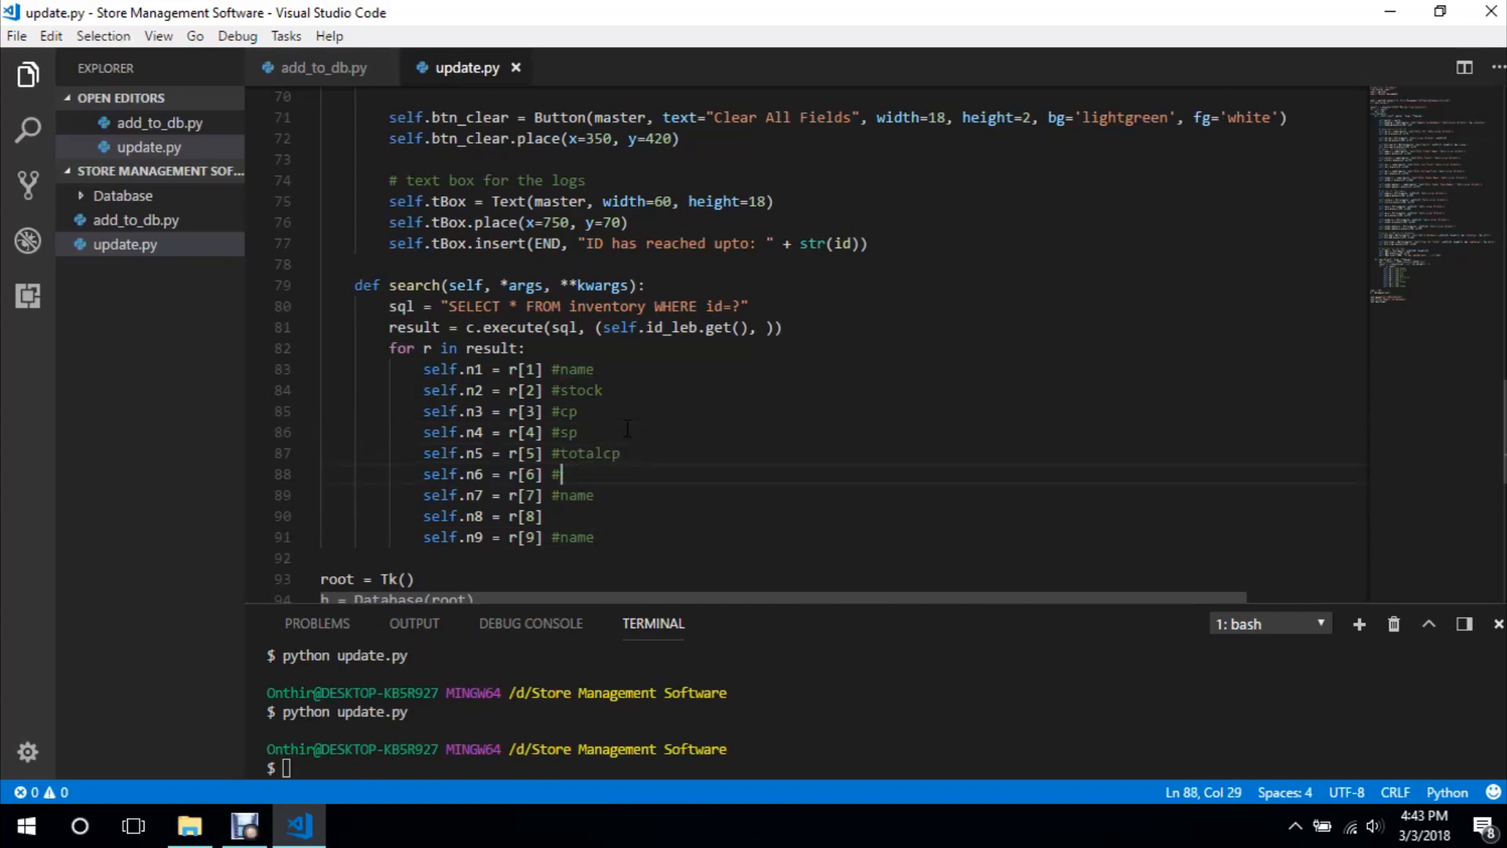
type("totalsp")
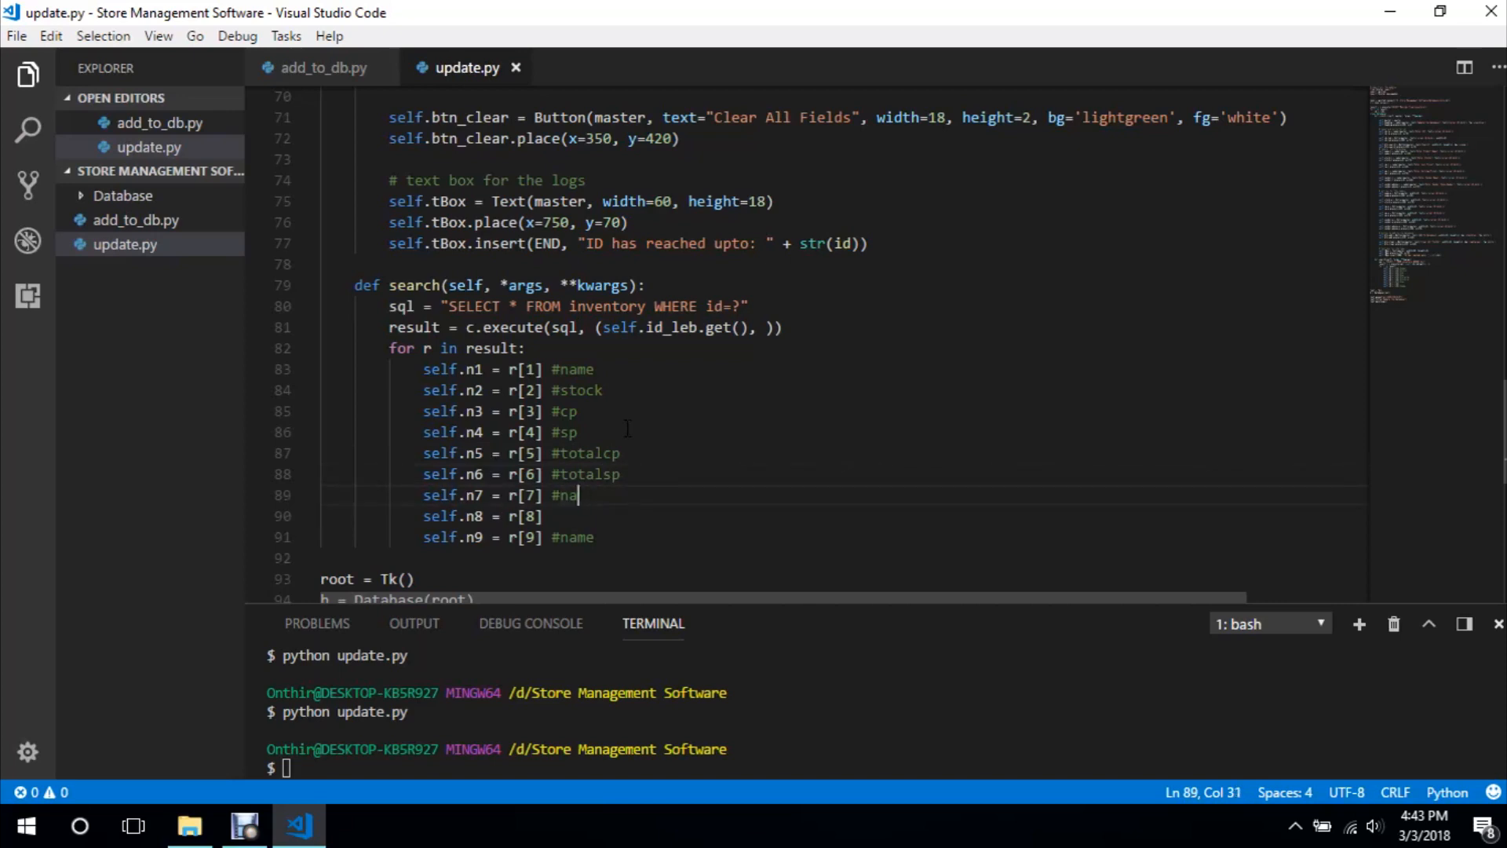
type("ssumed")
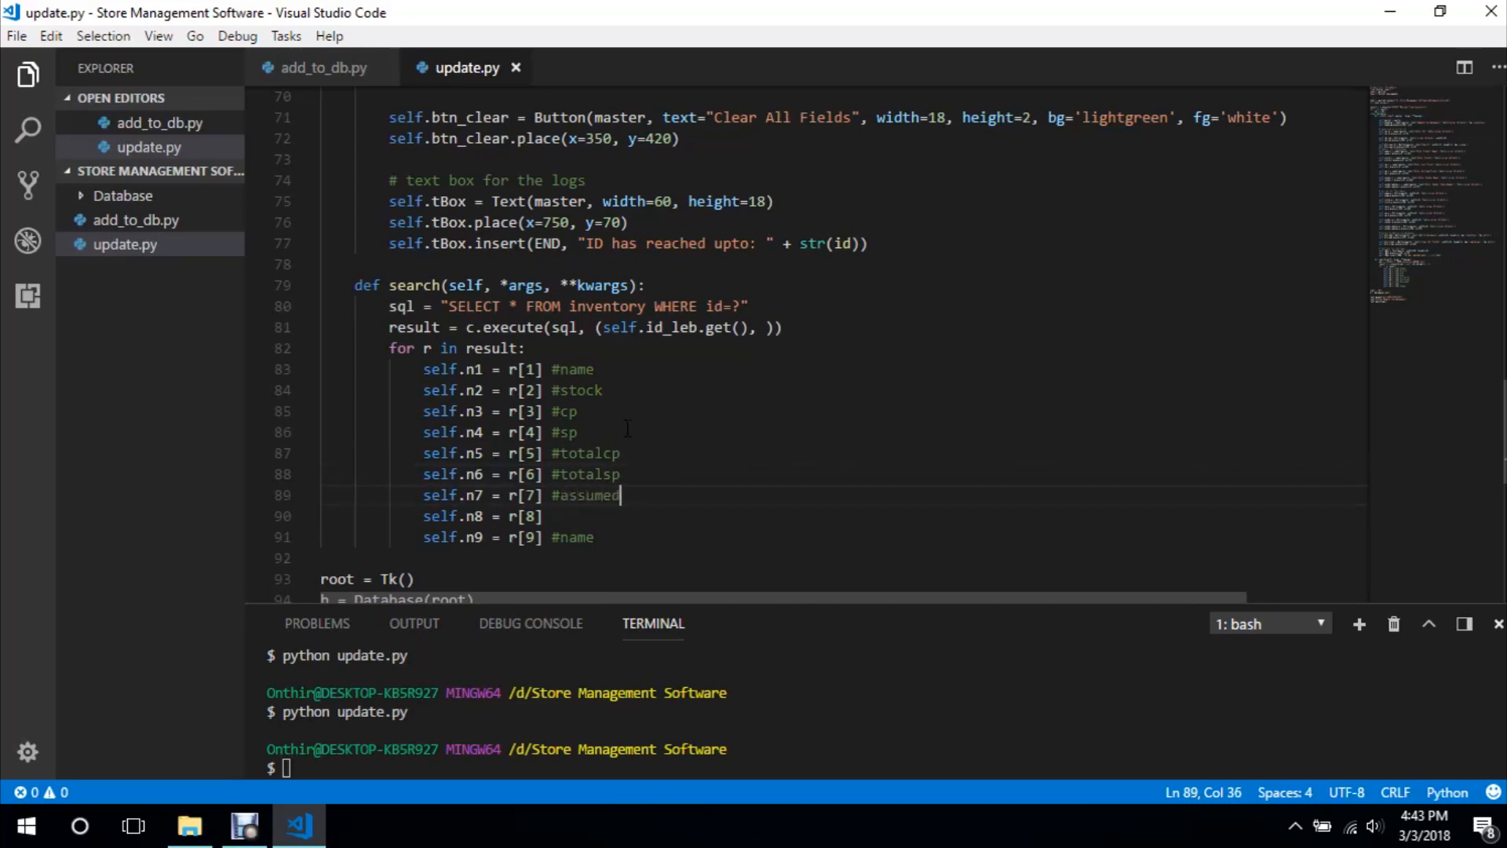
type("_profit")
left_click(493, 515)
type(" #")
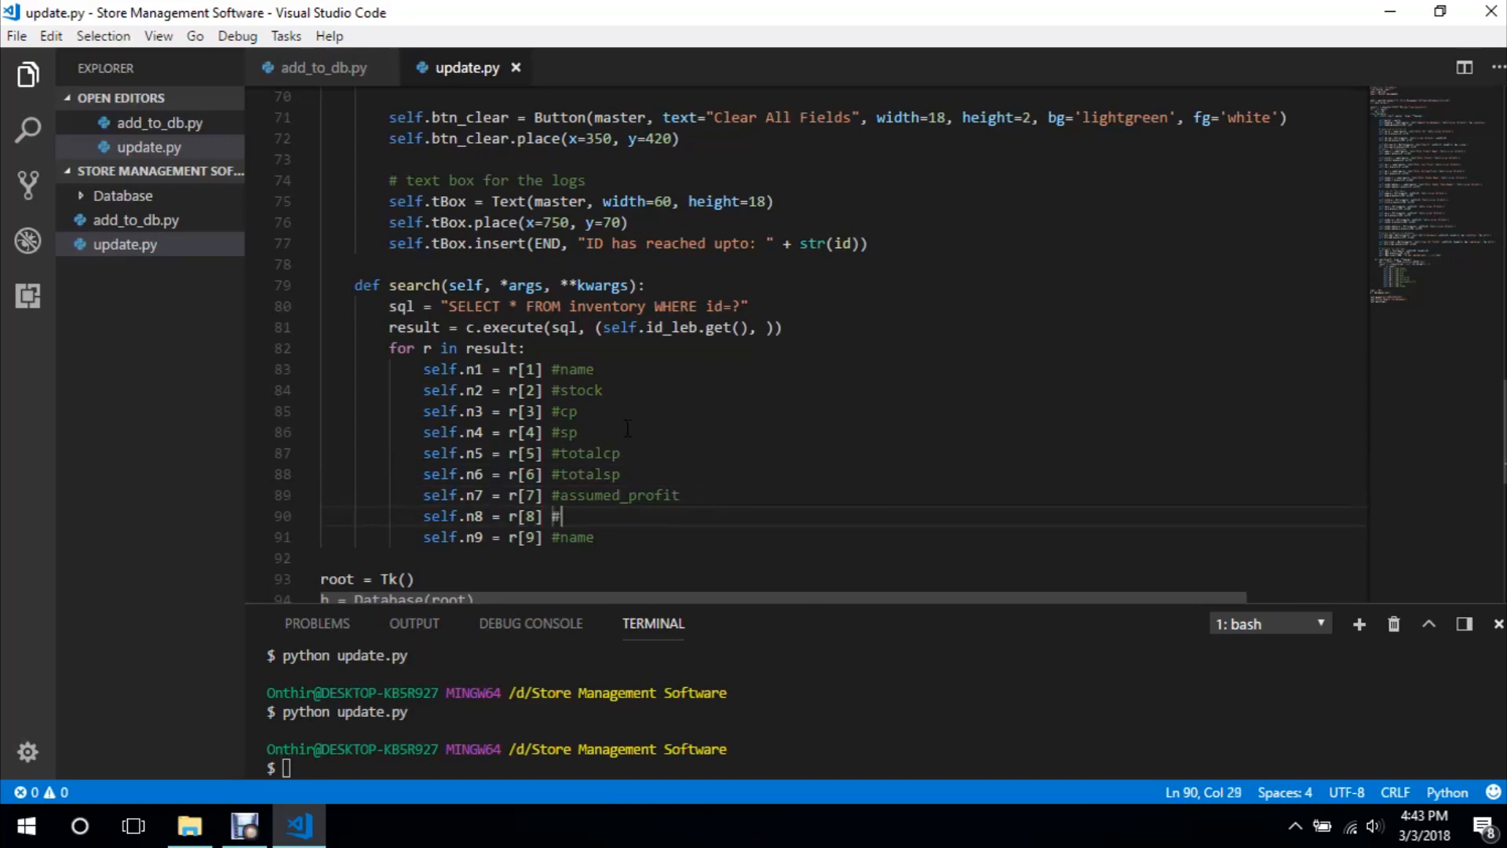
Comment the n8 and n9 assignments as vendor and vendor_phone
type("vendor")
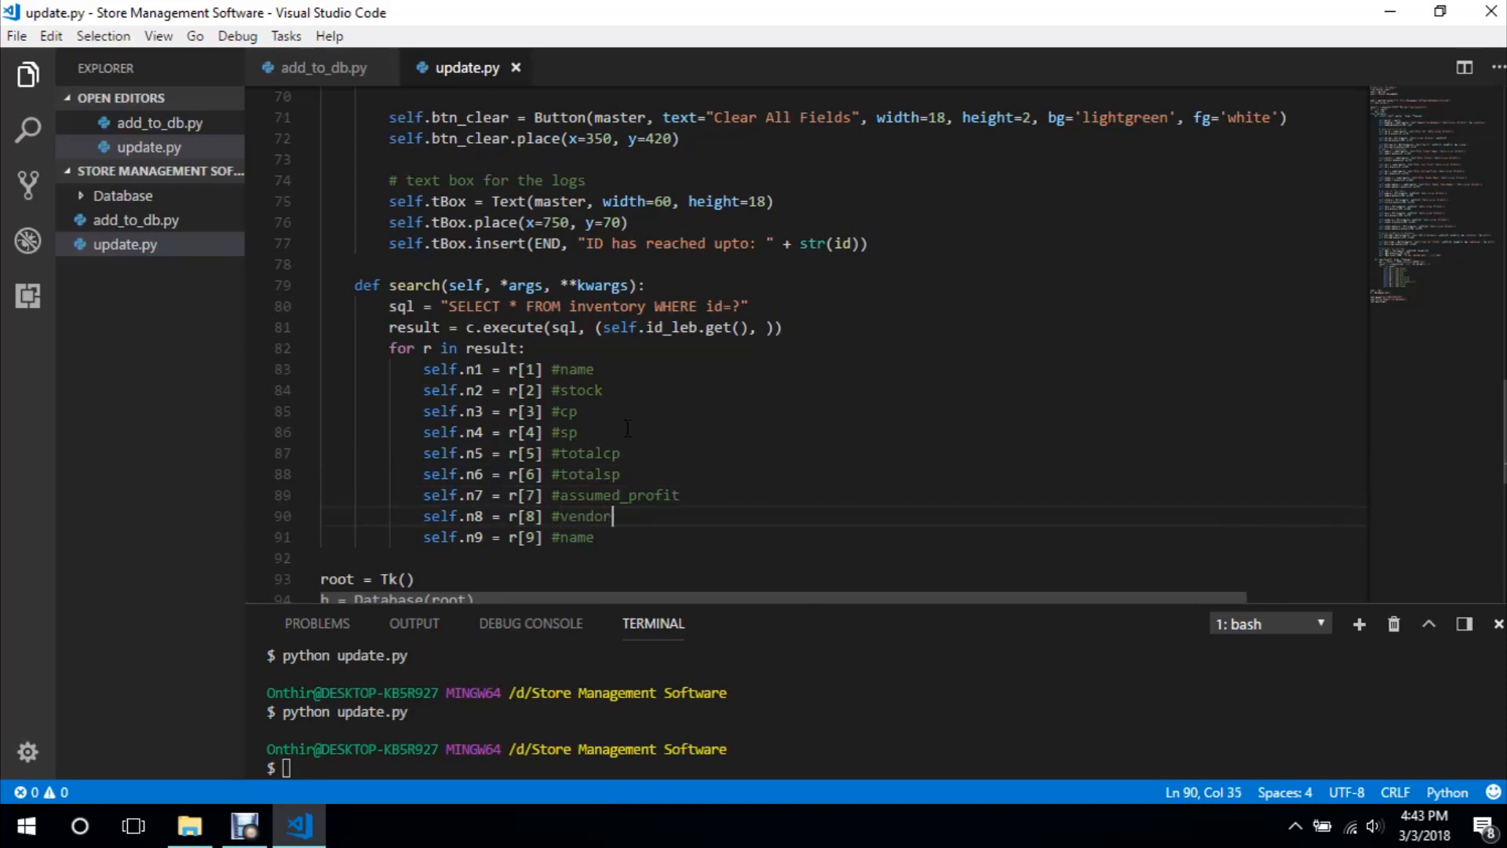
type("ven")
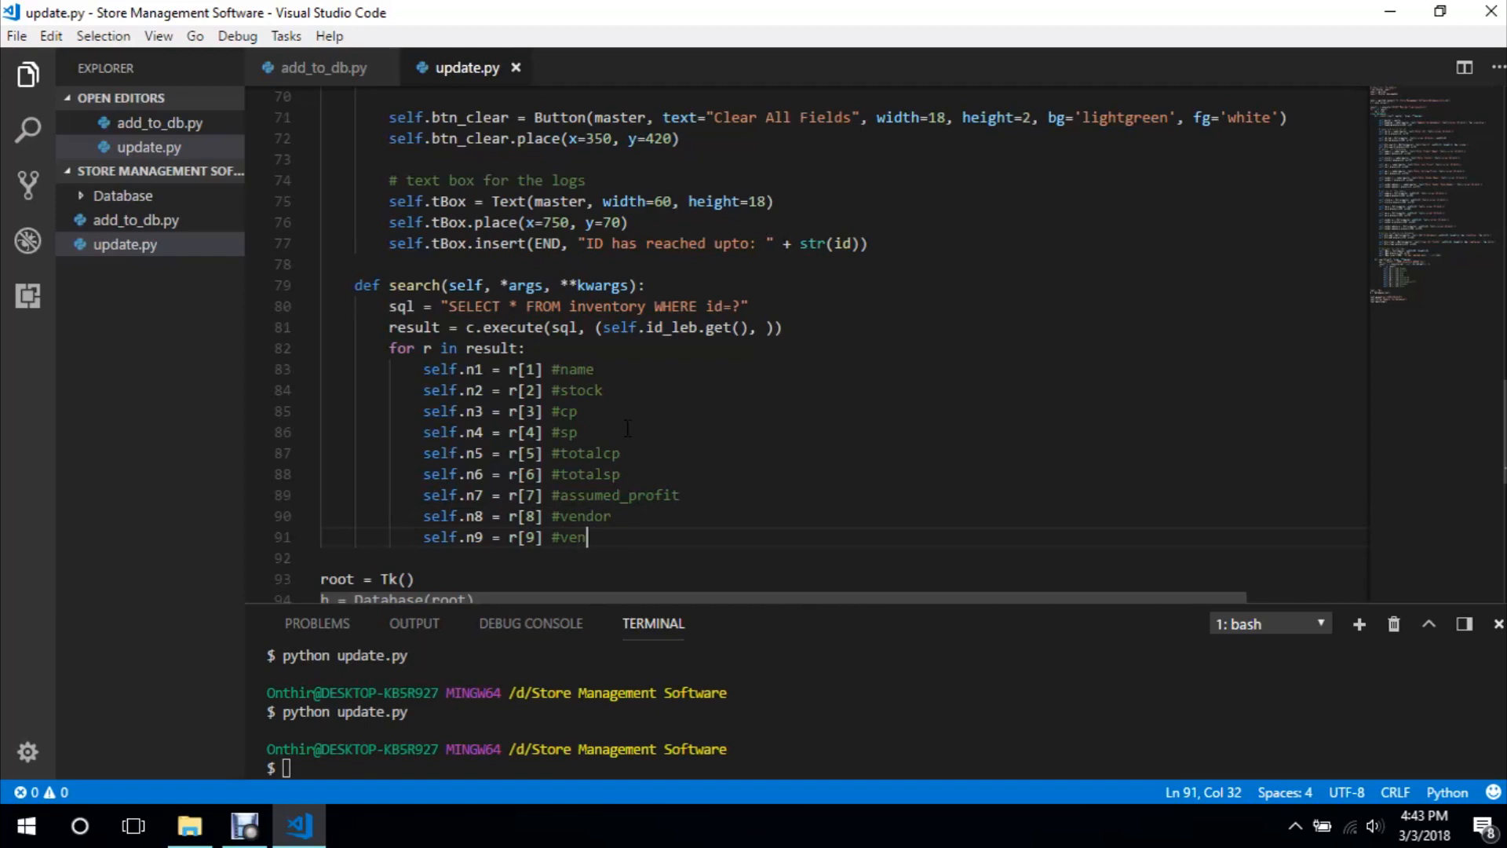
type("dor_pho")
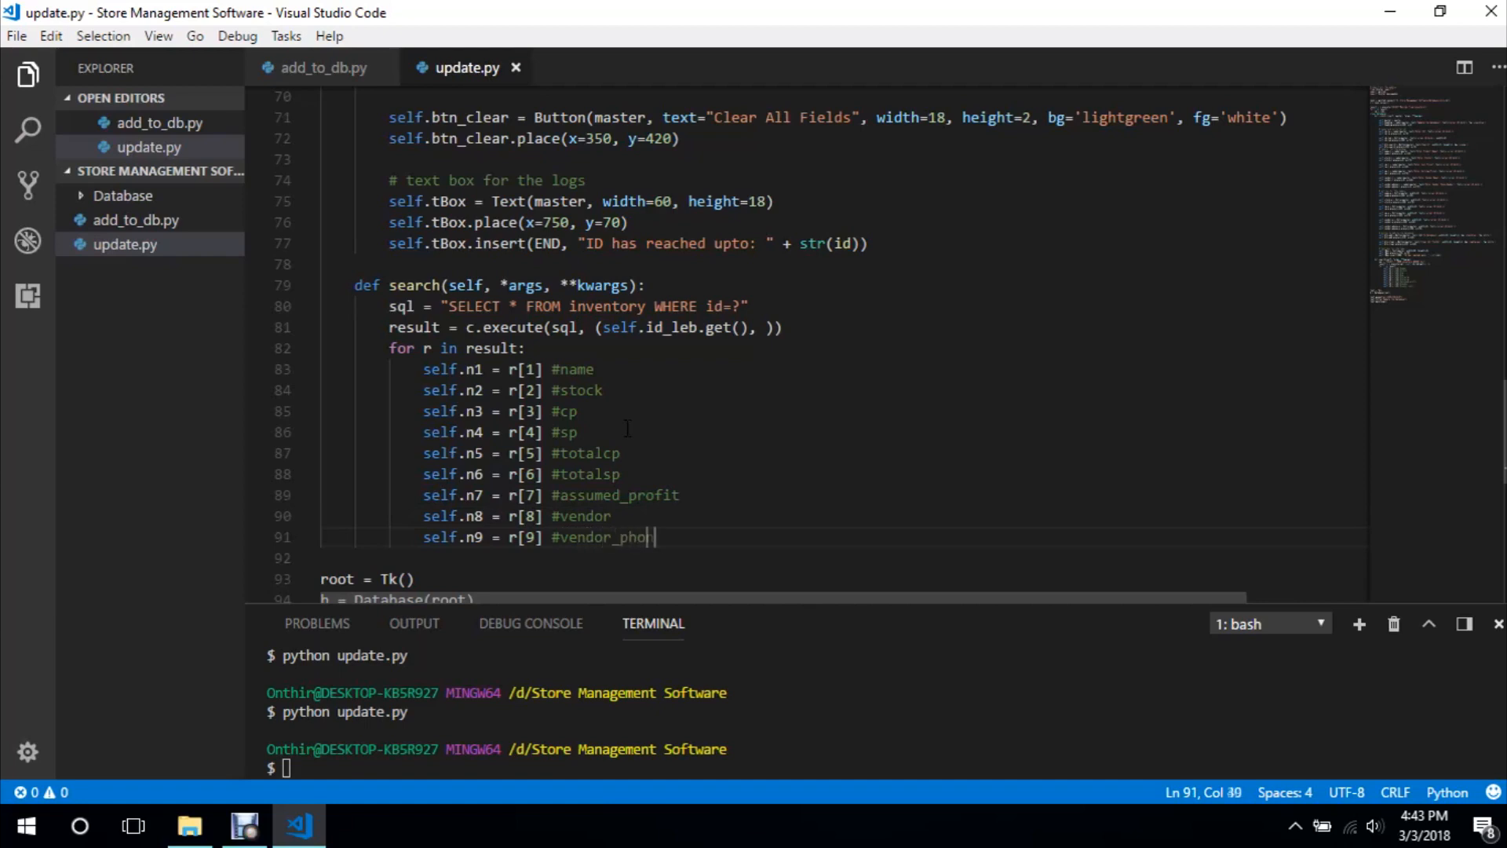
type("ne")
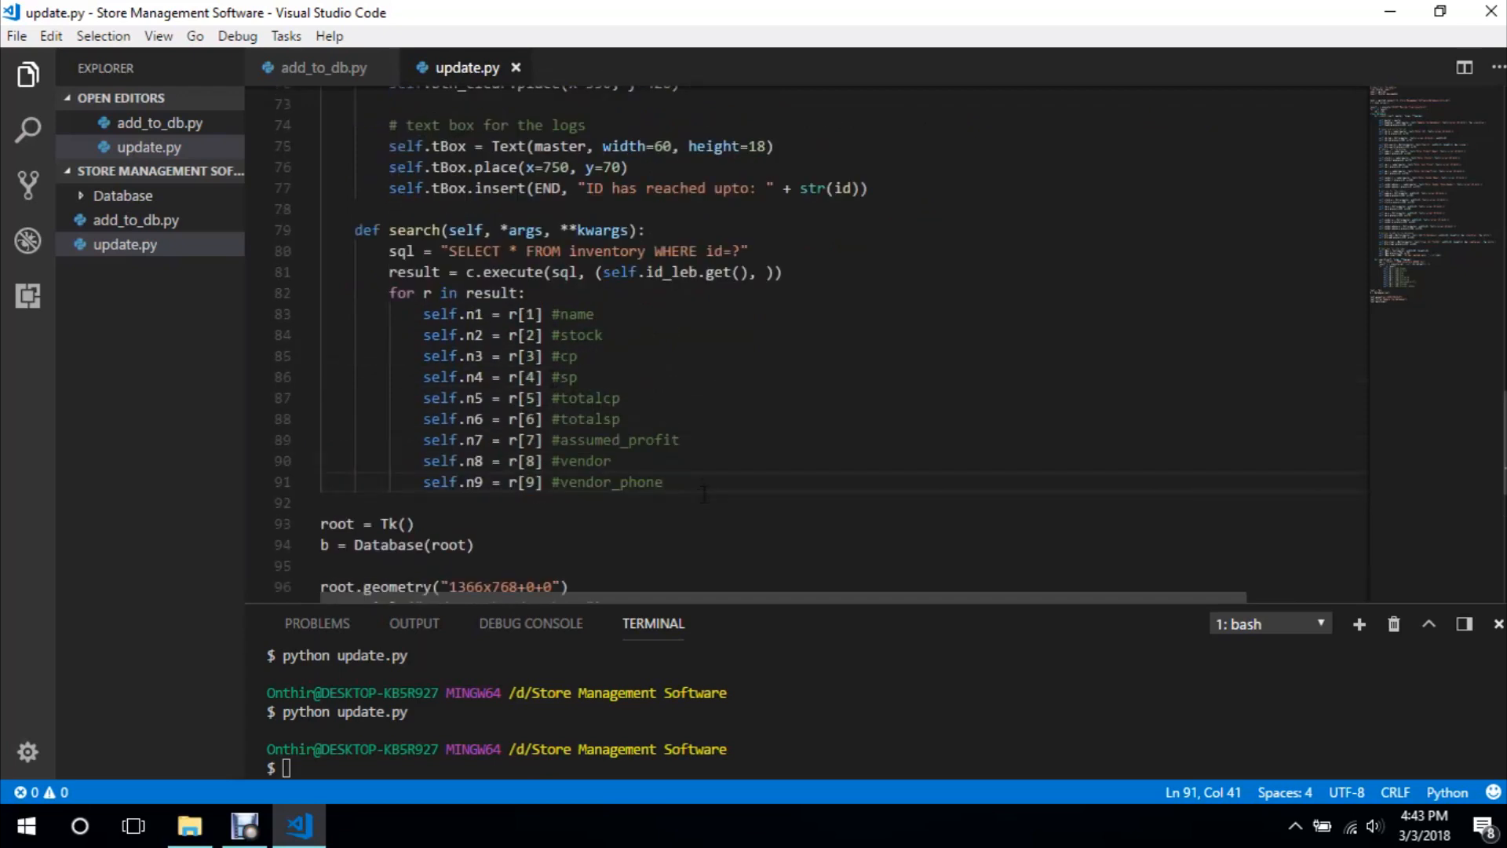
After the loop add conn.commit() and a '# insert into the entries to update' comment
type("c")
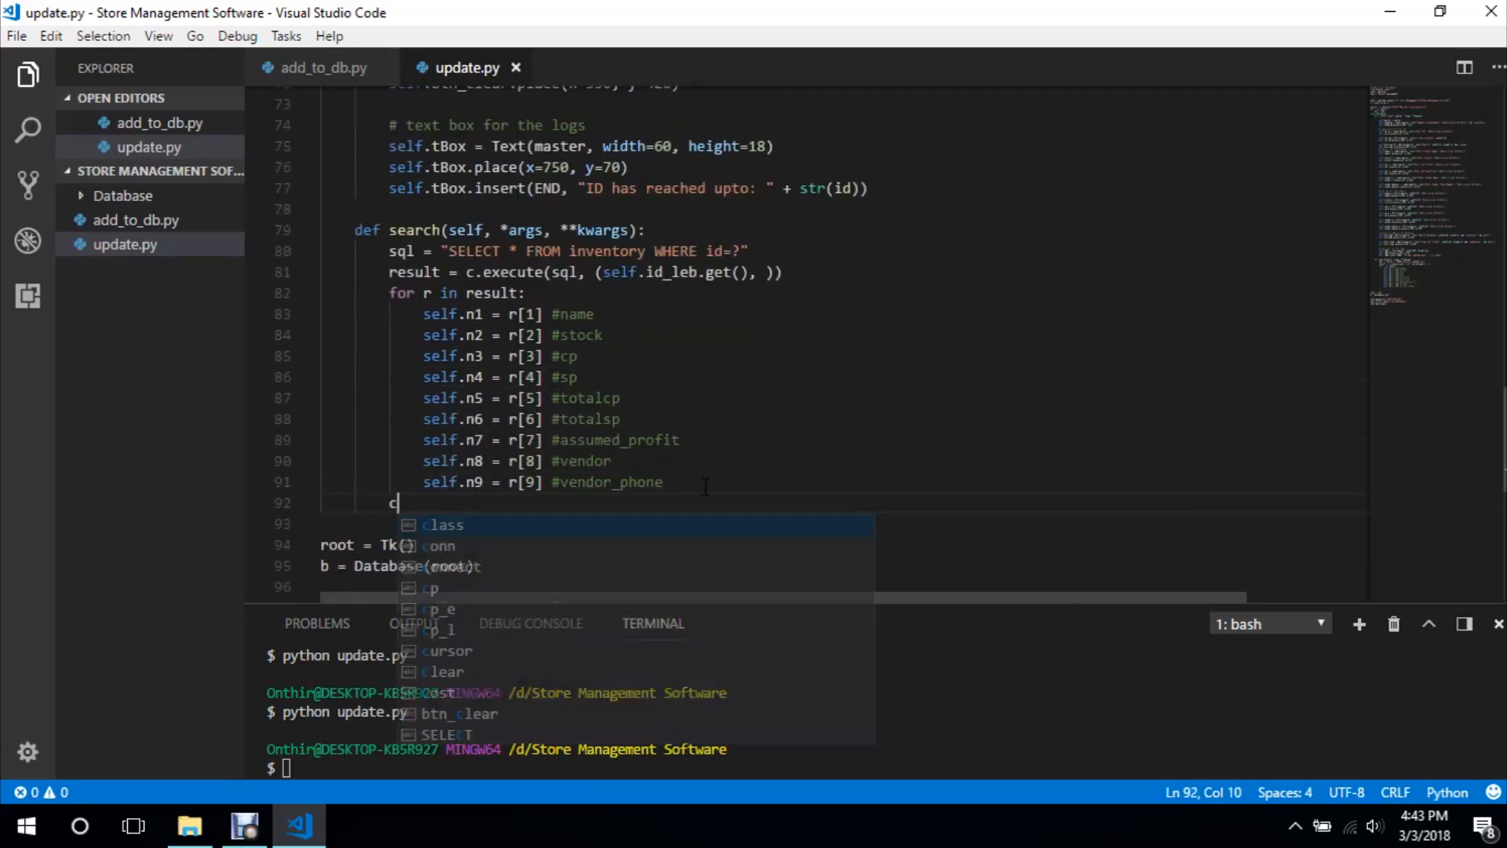
type("onn.commit(")
type("# isner")
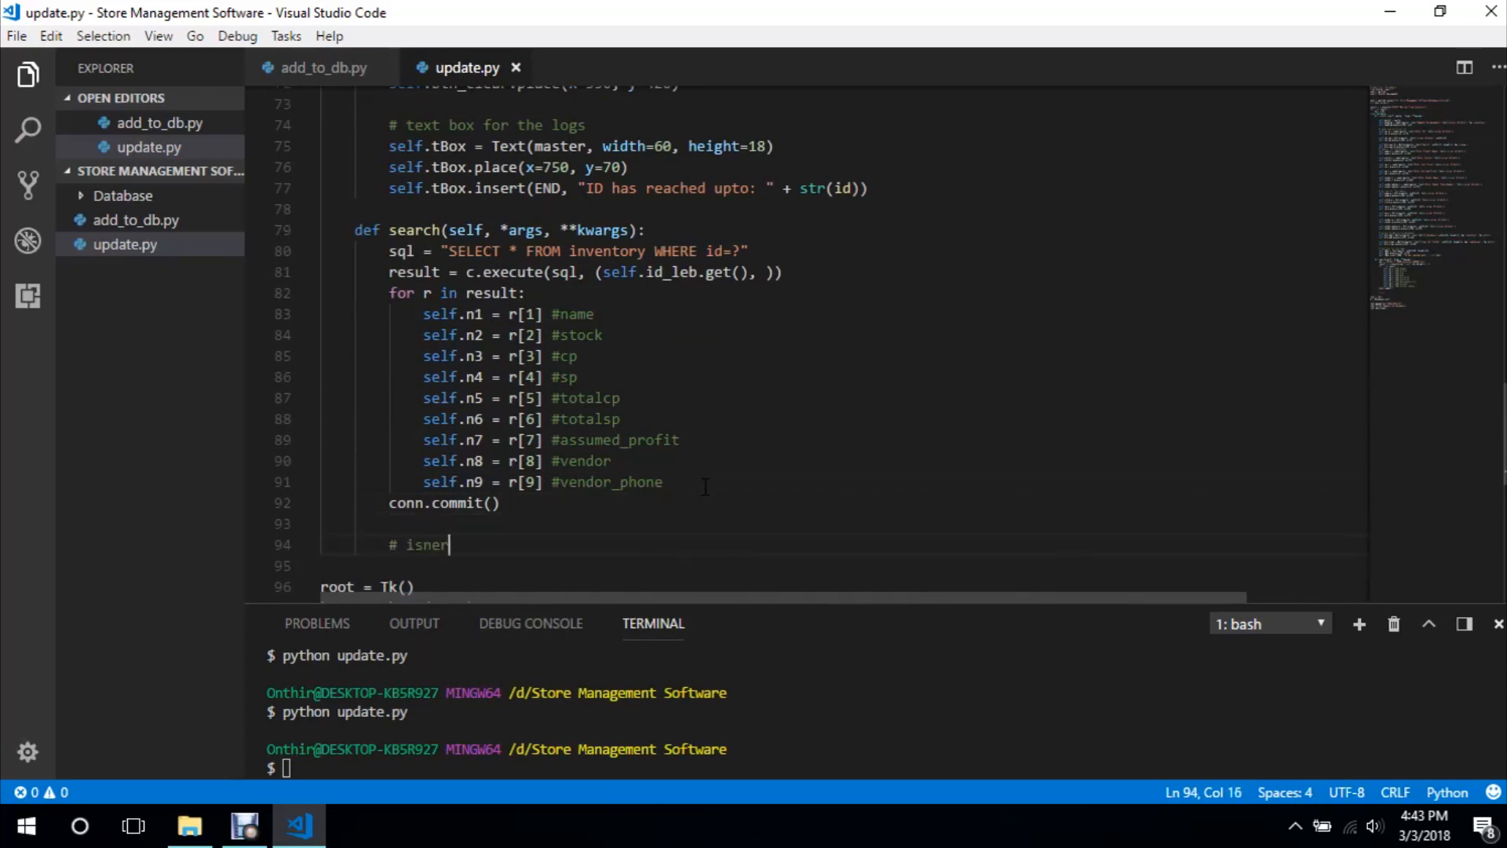
key("BackSpace")
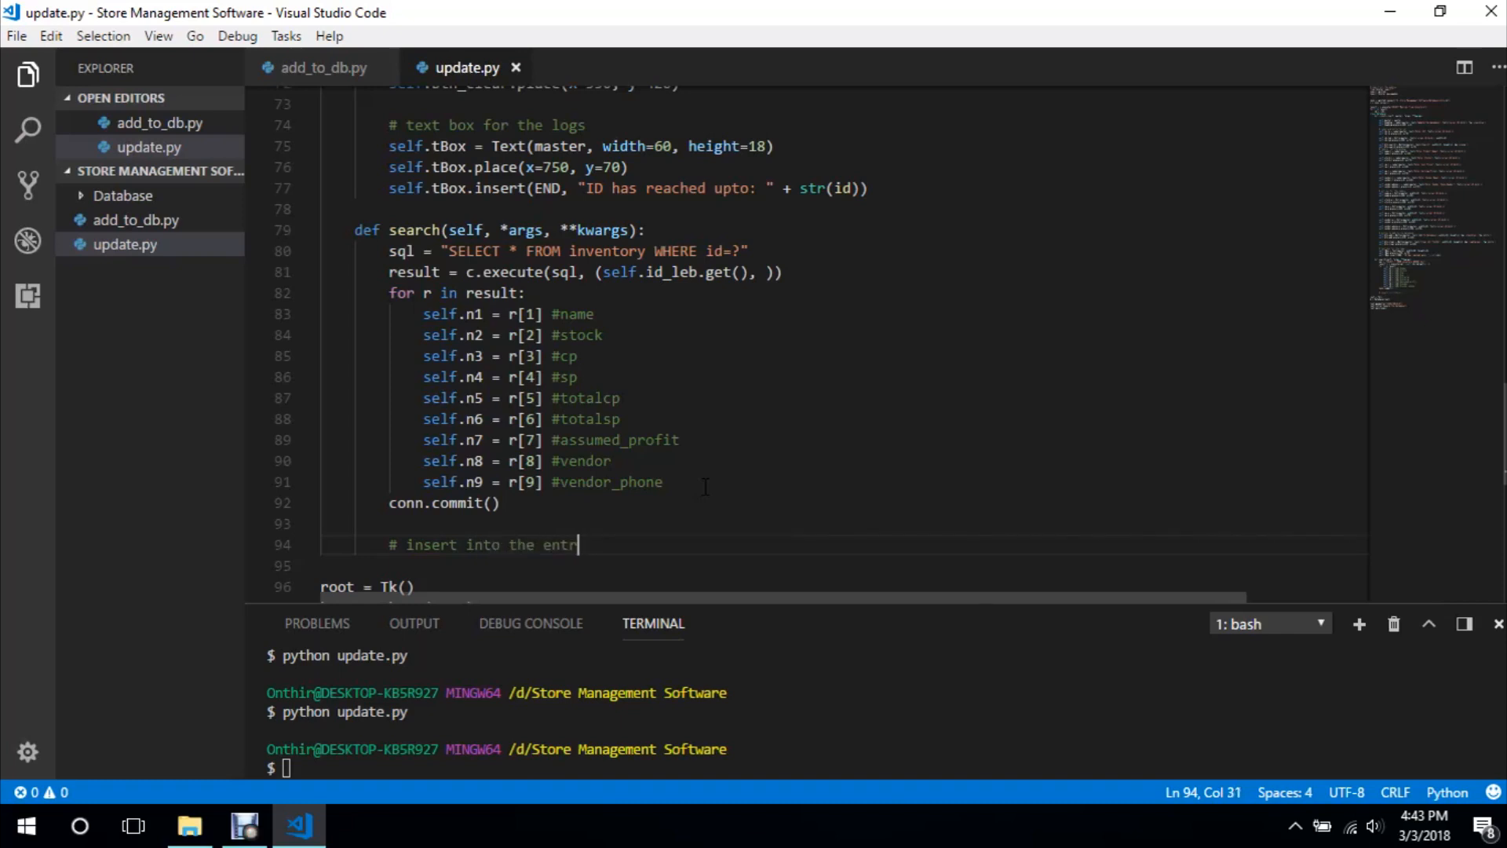
type("ies to")
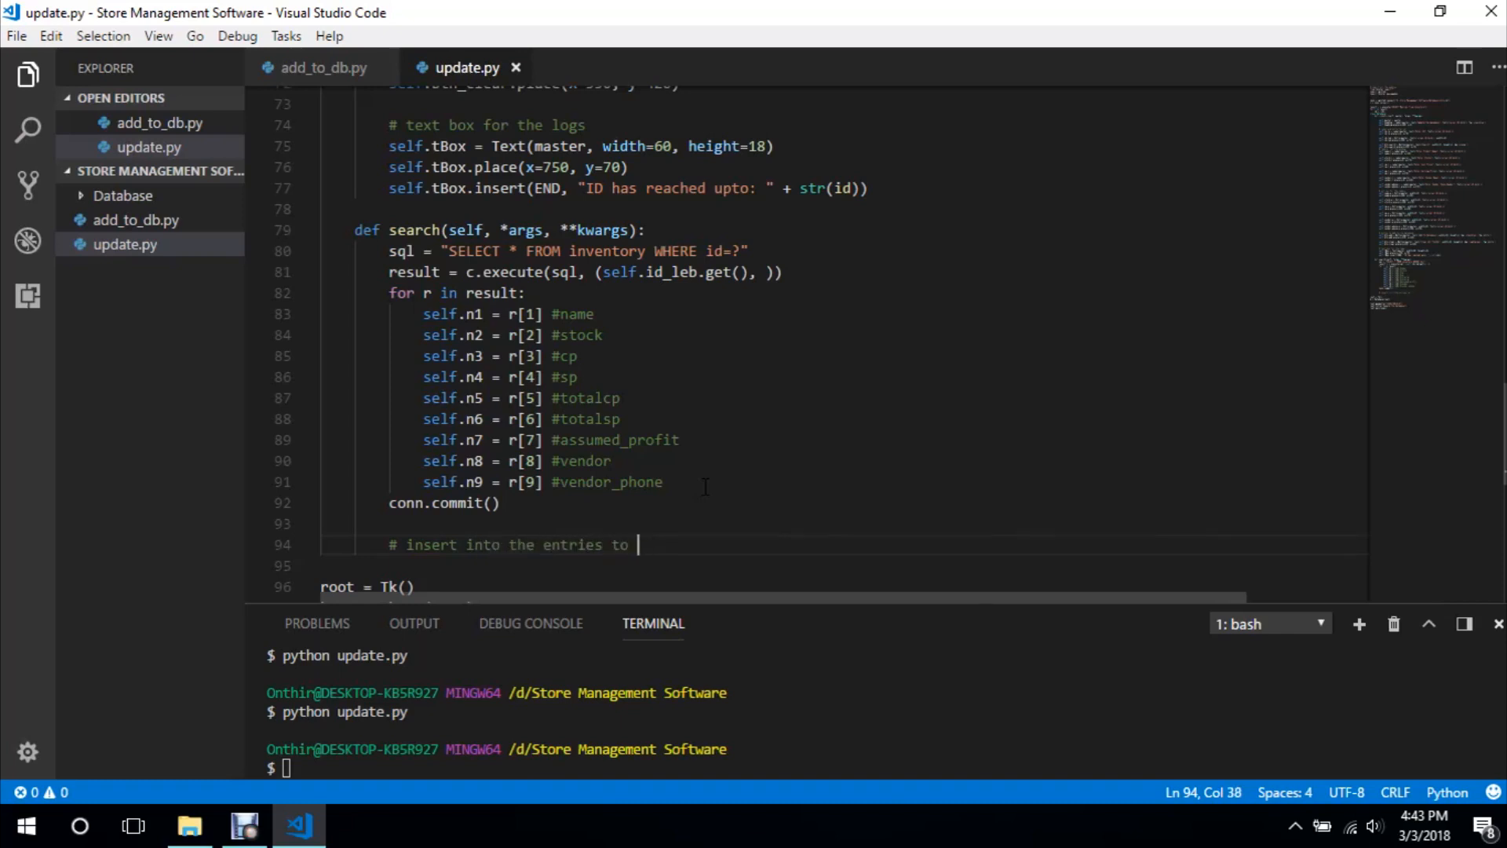
type("update")
type("self.")
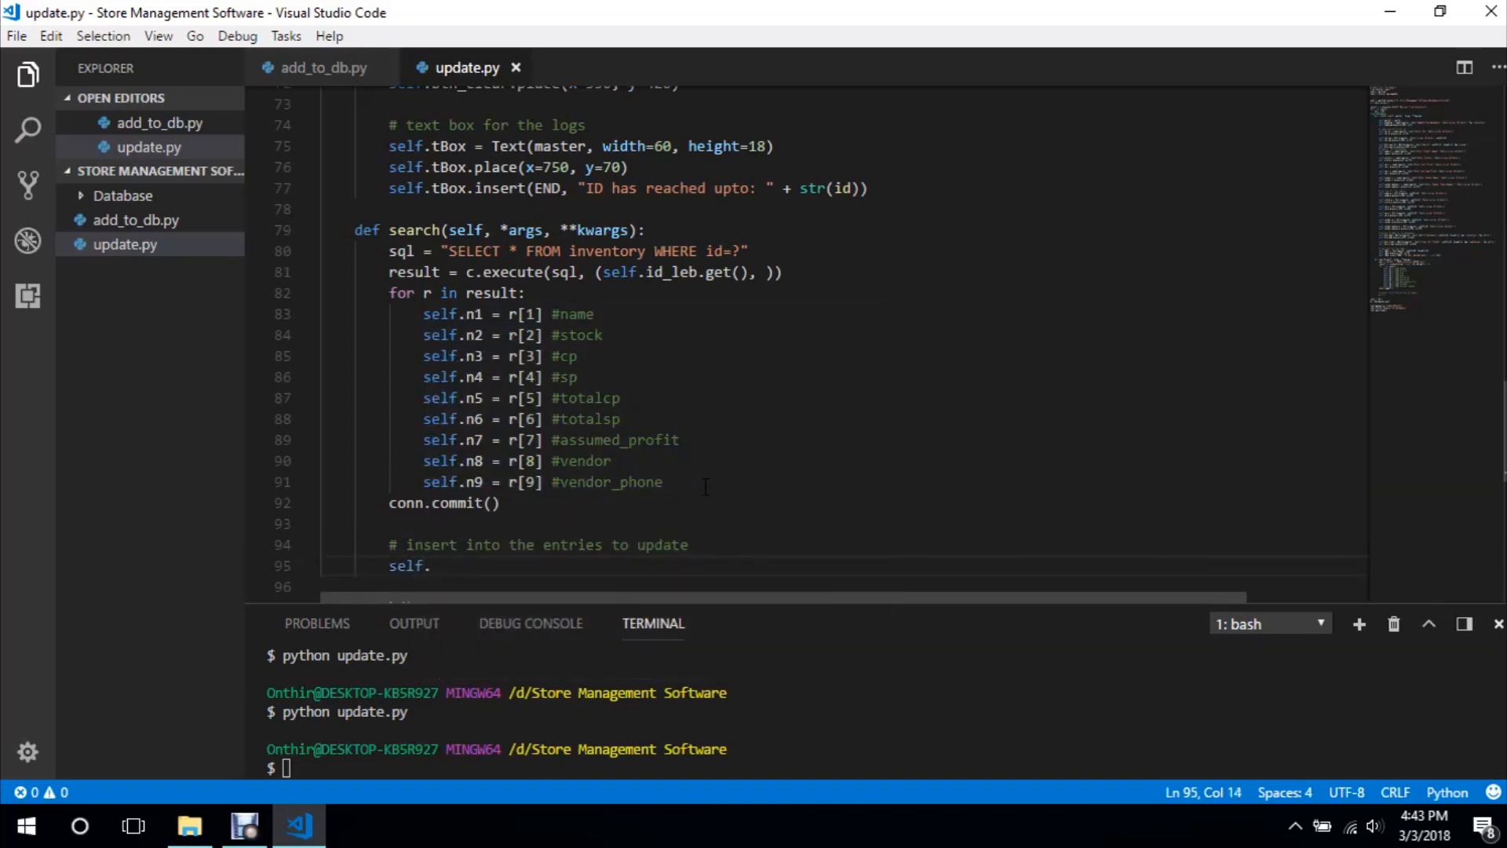
Start filling the product name with self.name_e.insert(self.n1, END)
type("name_e")
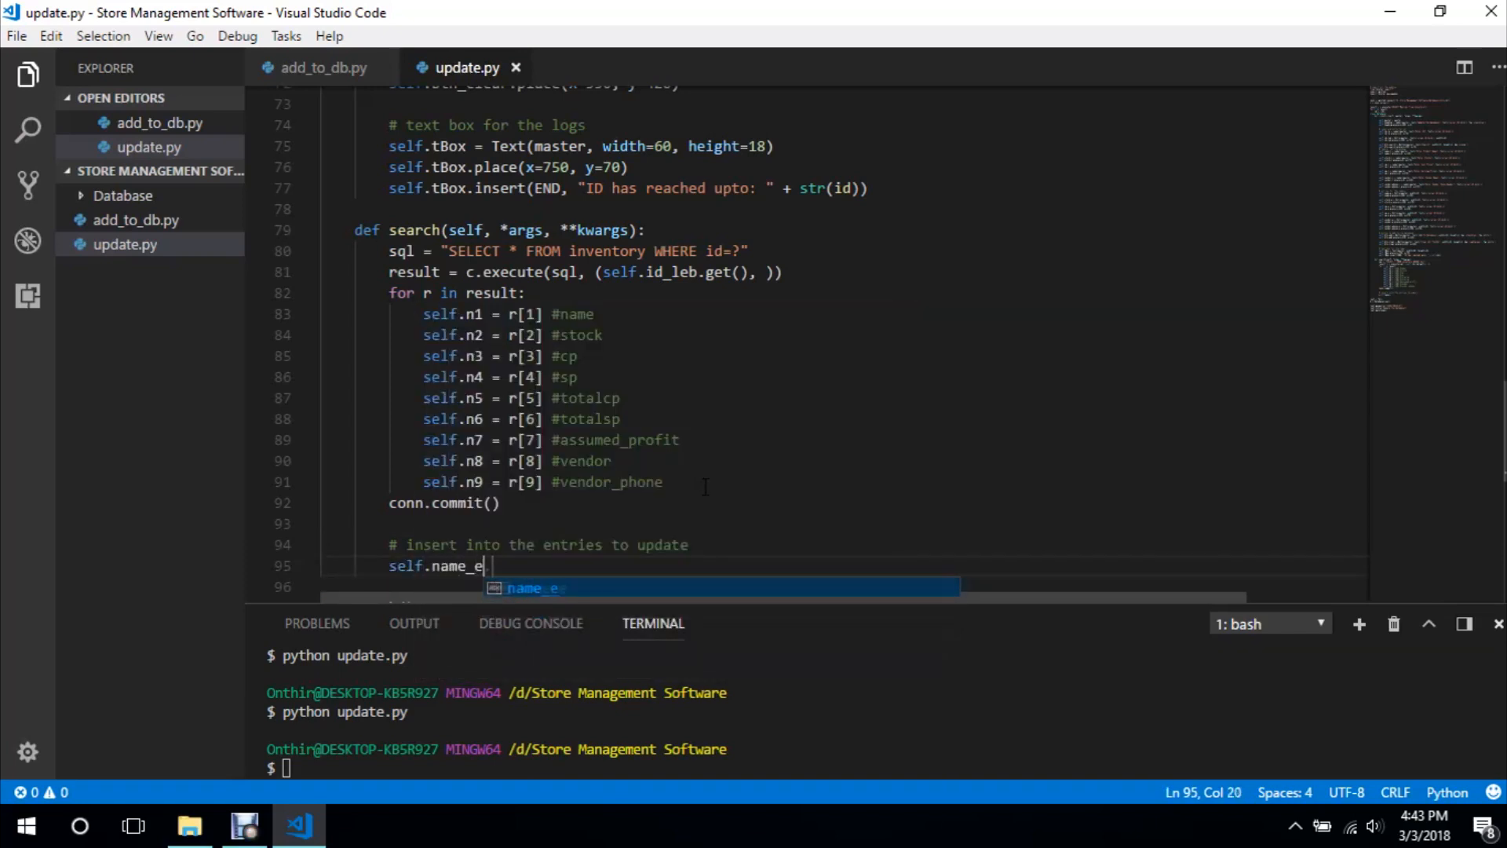
type(".insert")
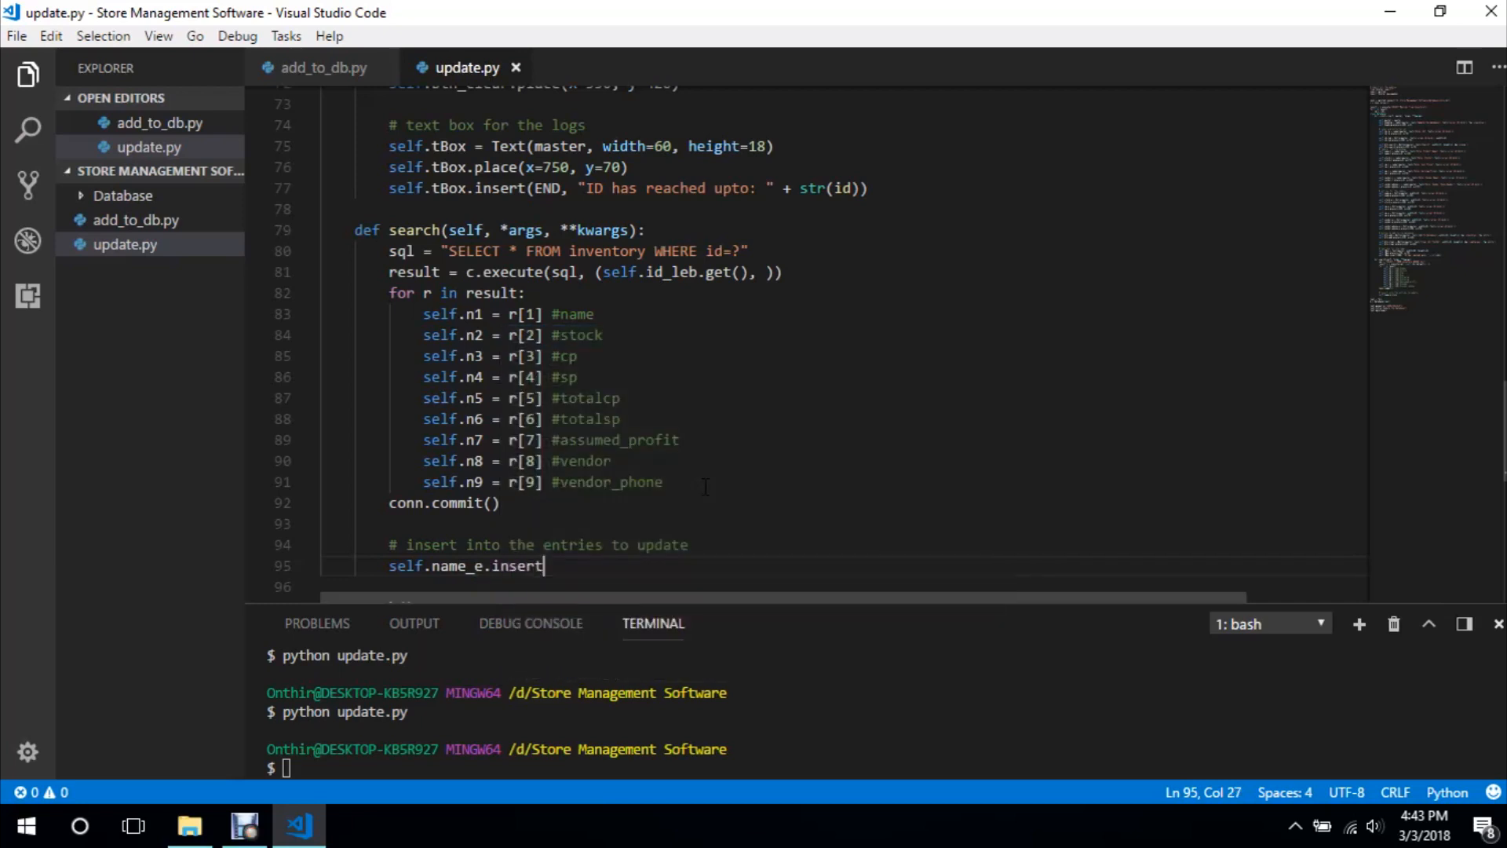
type("(")
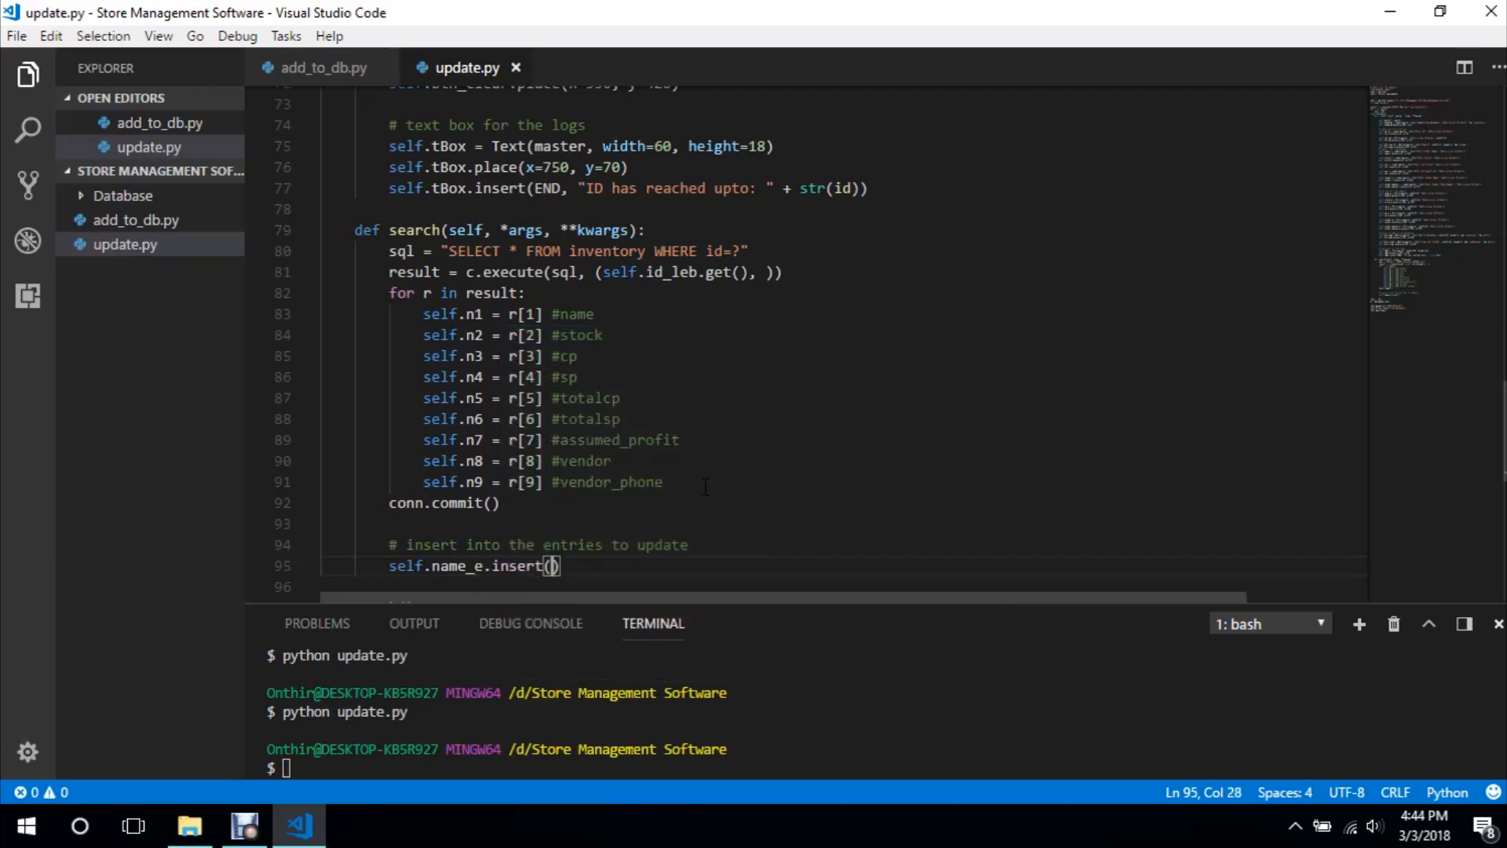
type("self.n1,")
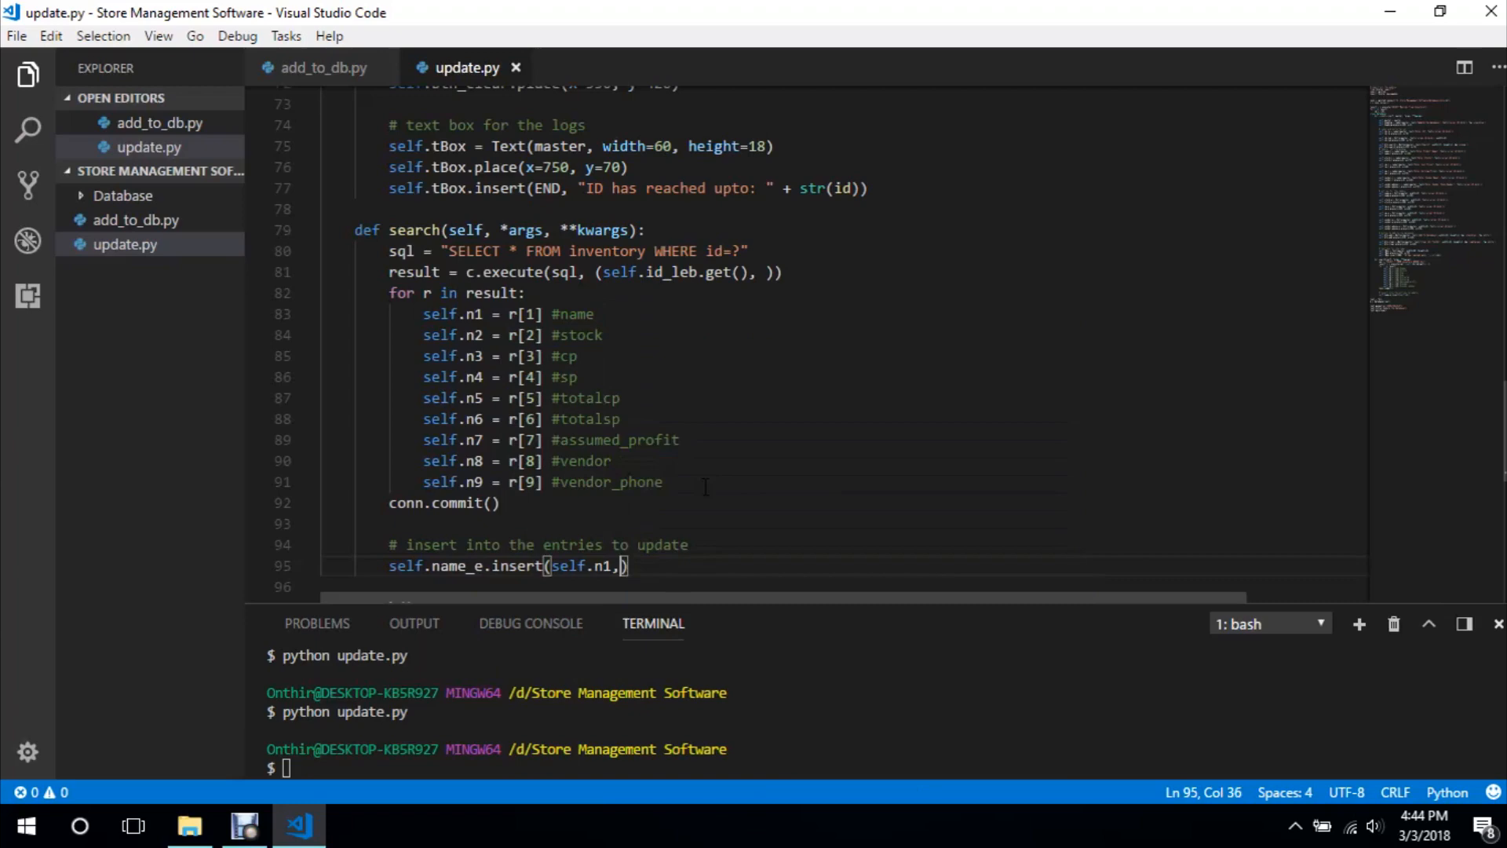
type("END")
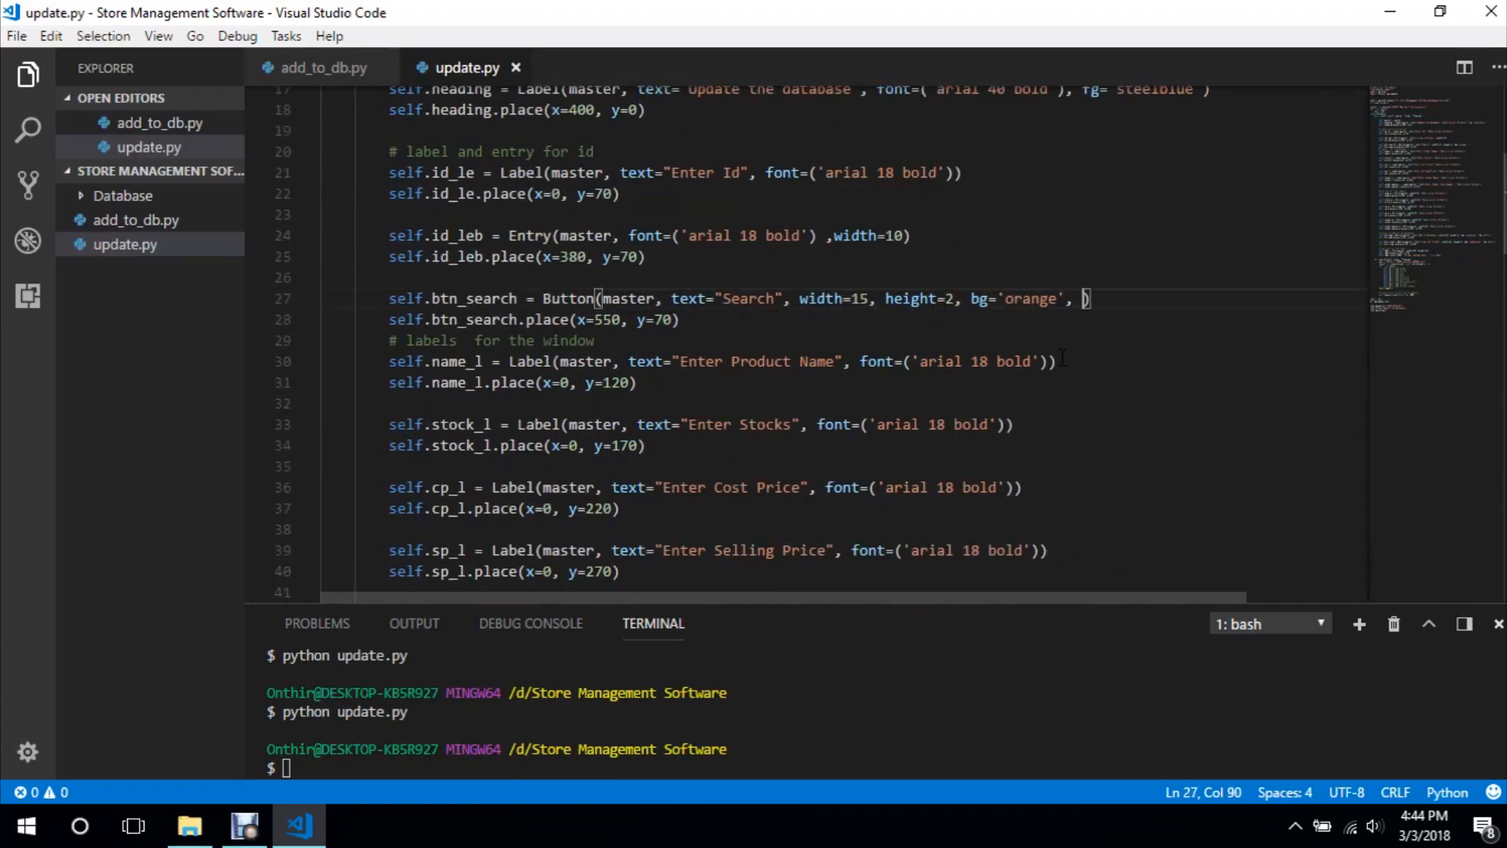
Wire btn_search to command=self.search, run update.py and search ID 1, hitting a bad entry index error
type("command=self.")
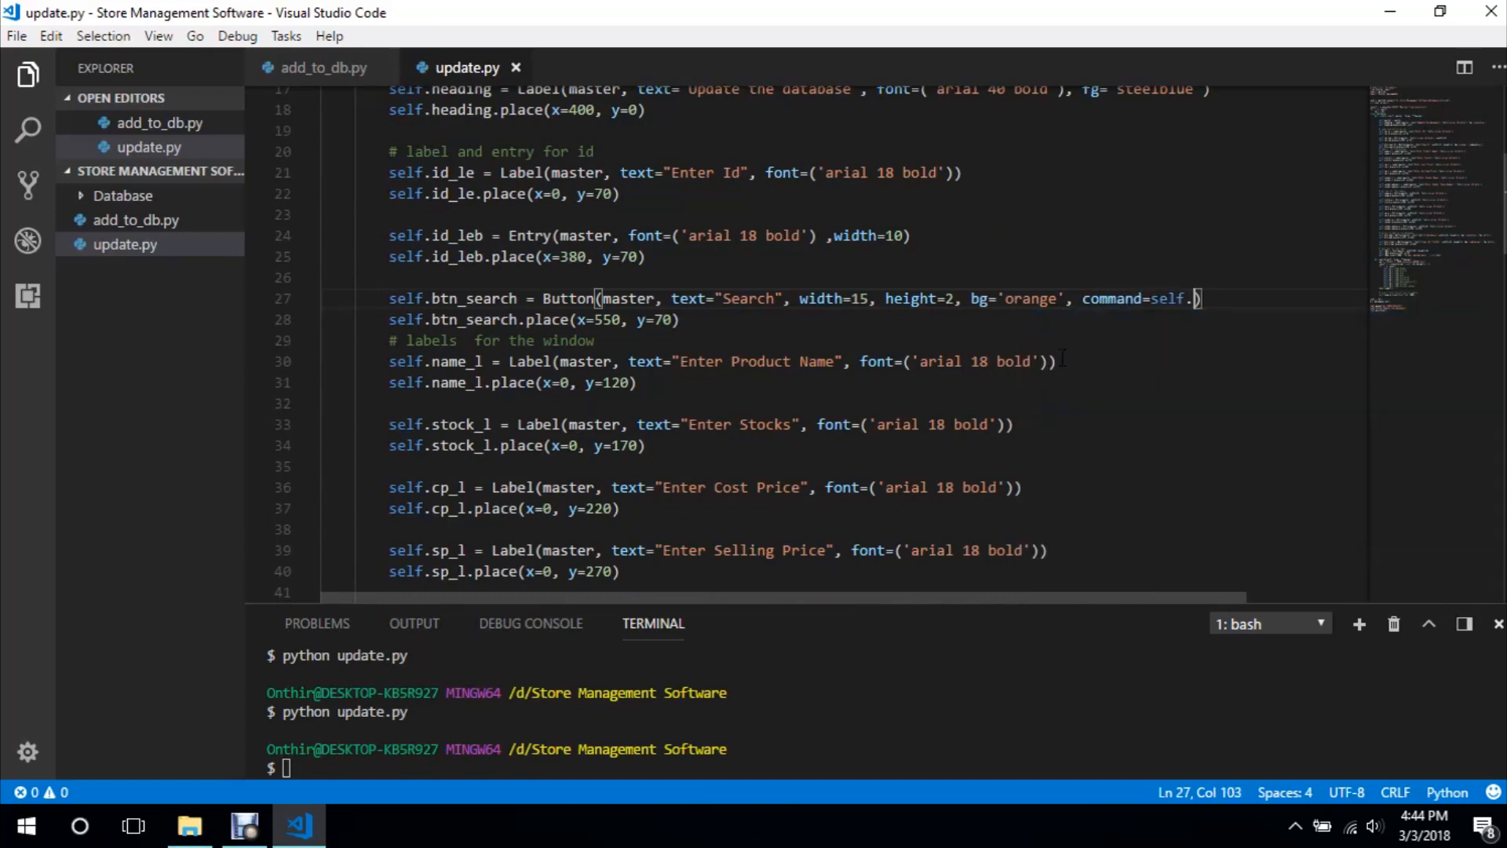
type("search")
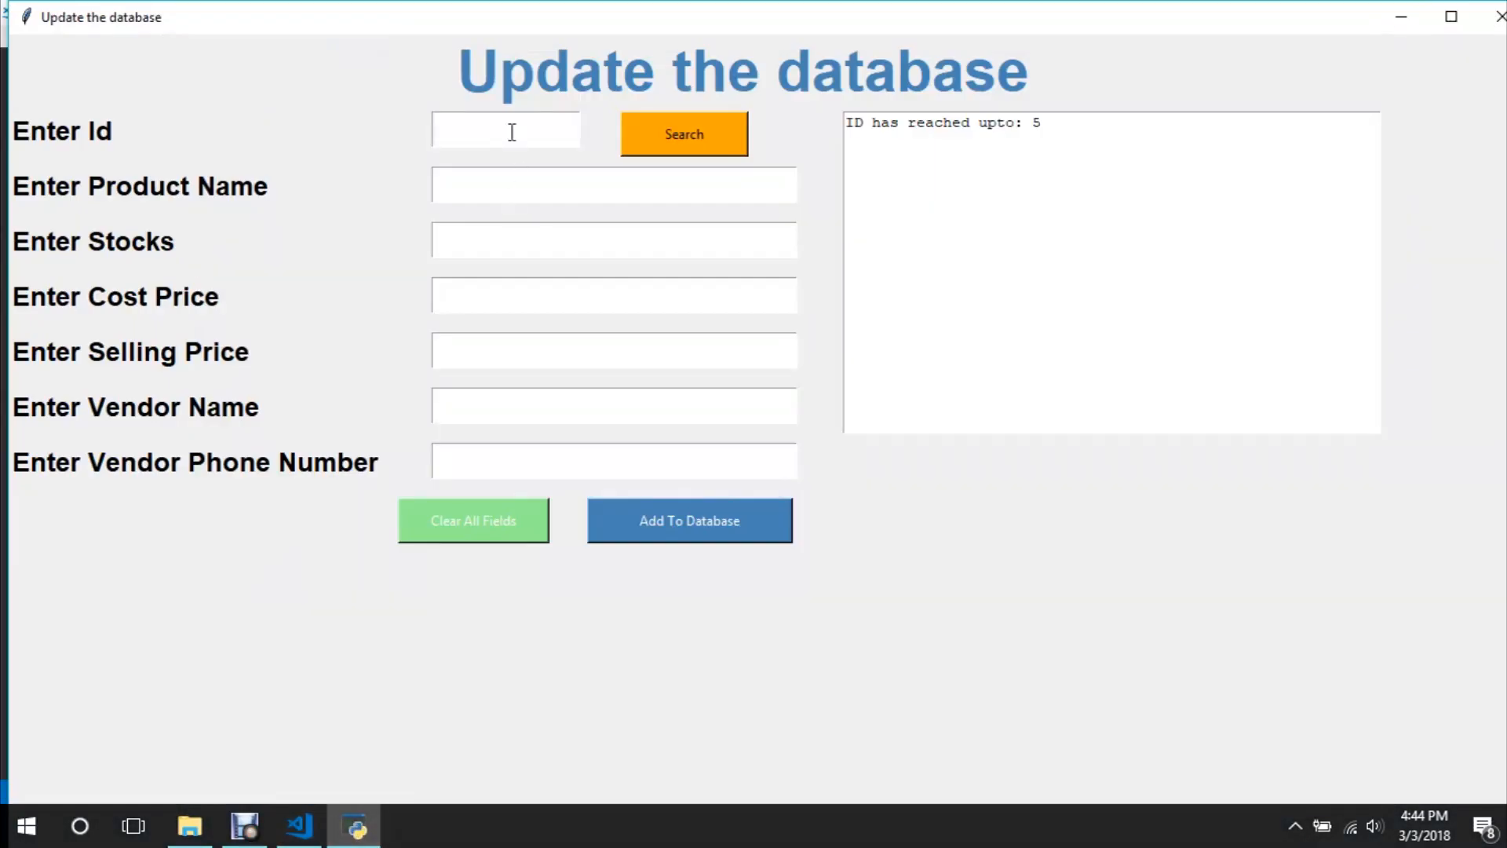
type("1")
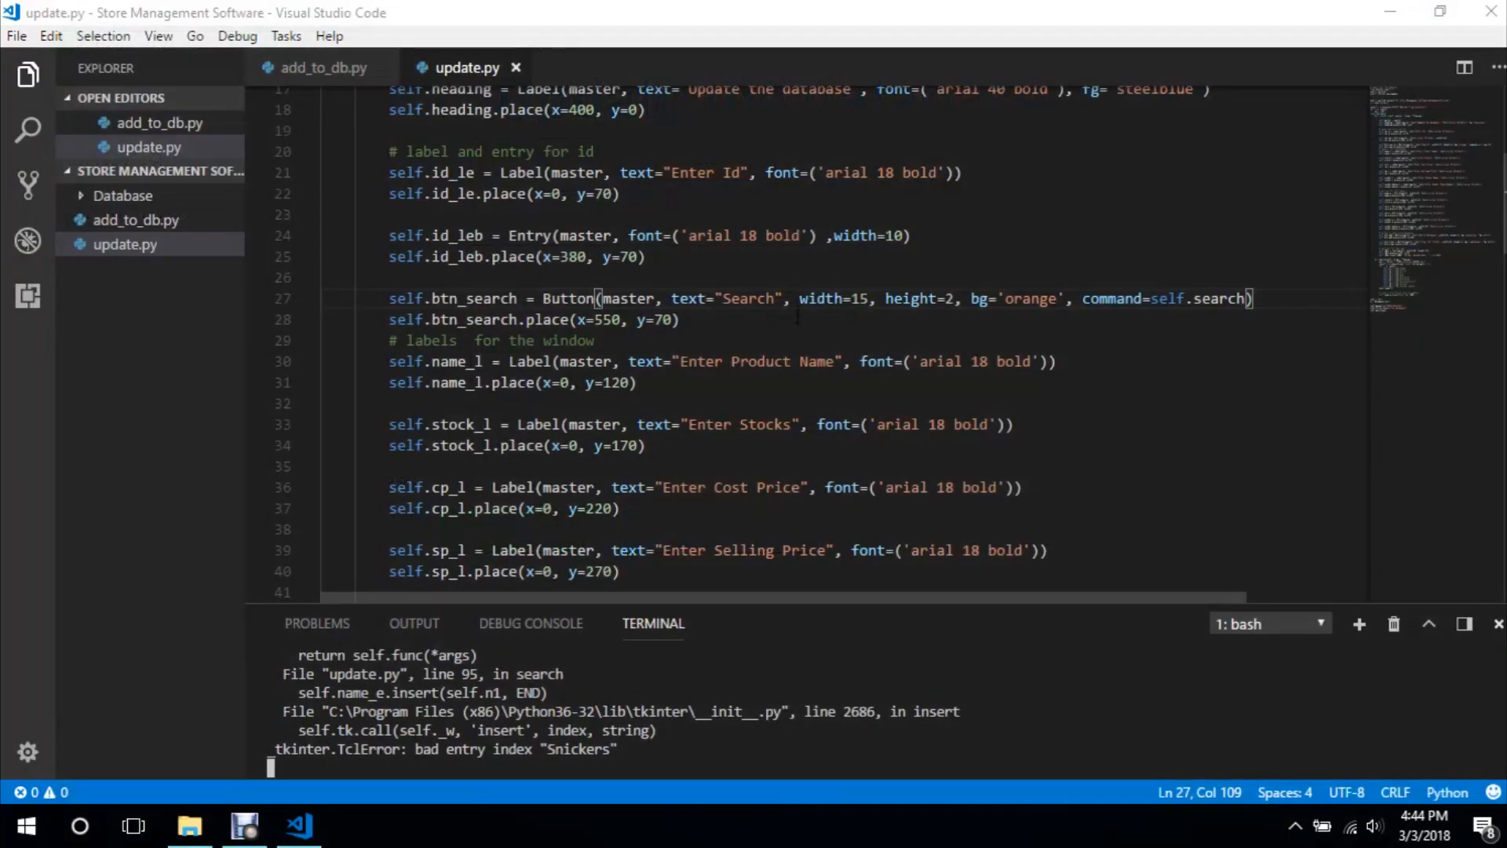
Remove the ', END' argument so the call reads self.name_e.insert(self.n1)
scroll("down", 3)
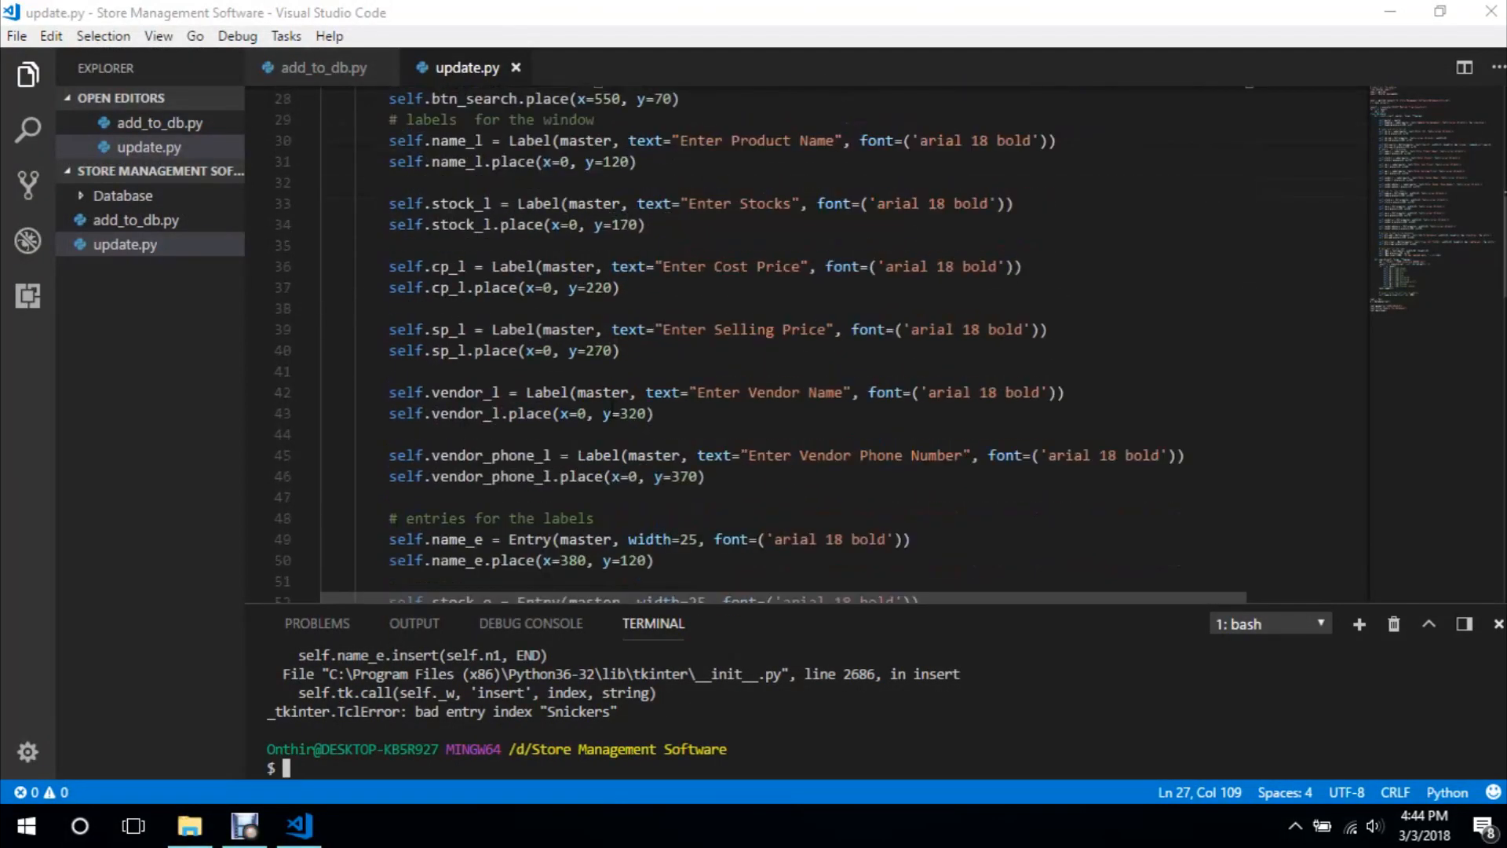
scroll("down", 3)
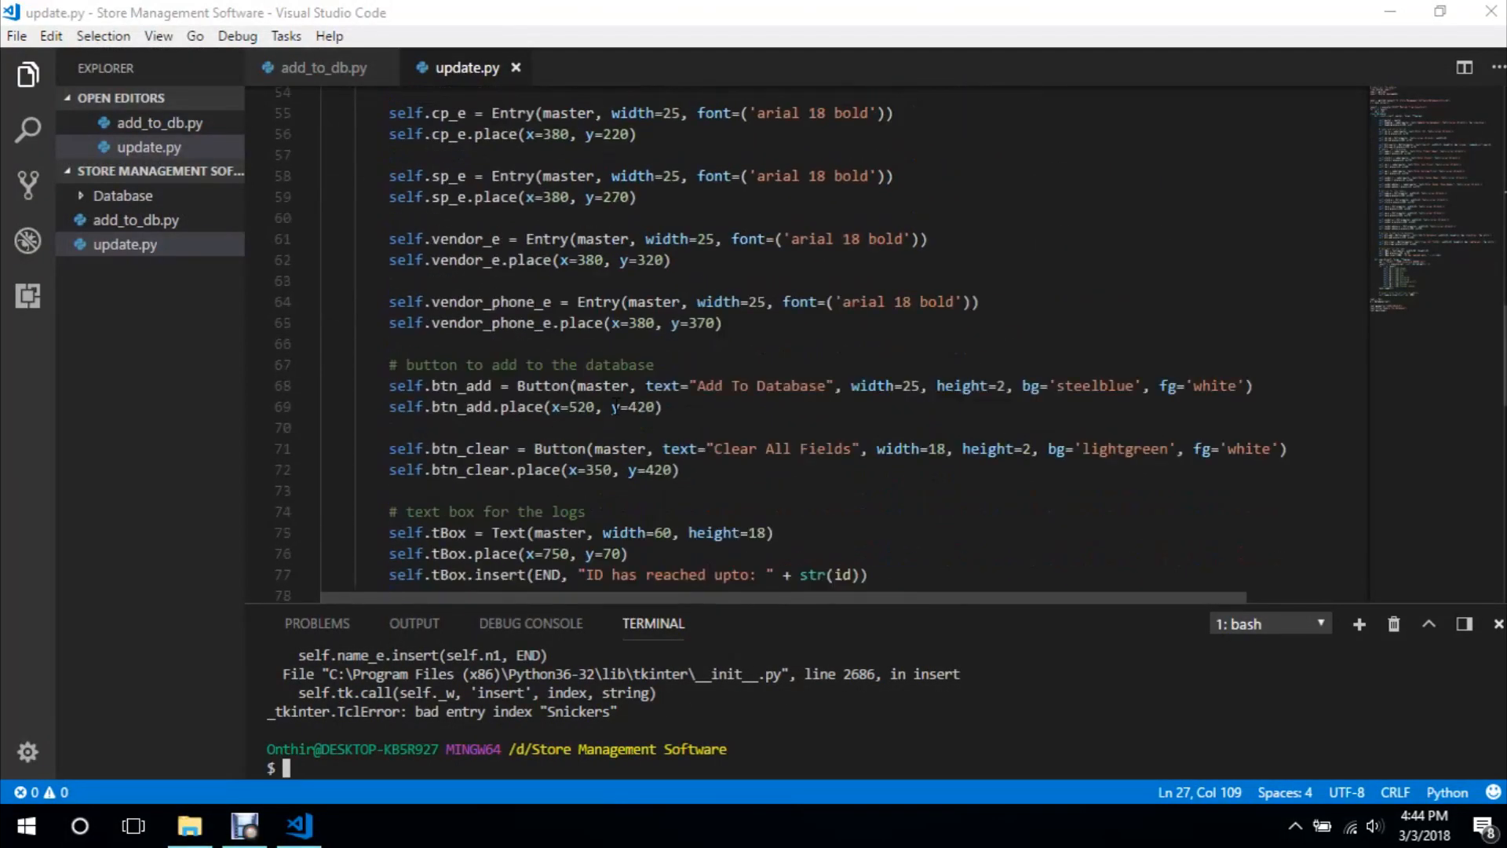
scroll("down", 3)
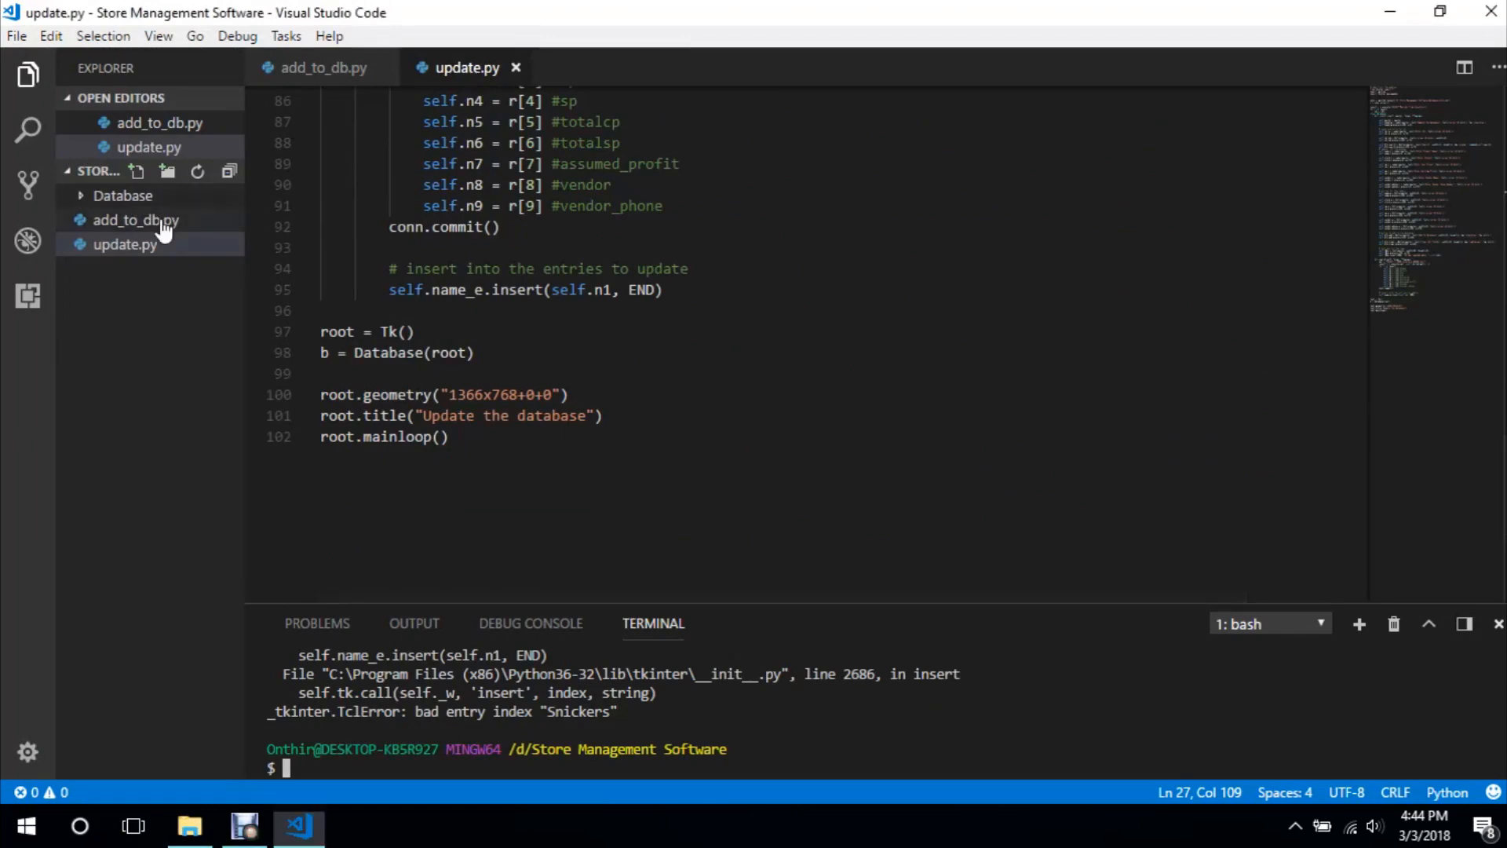
left_click(135, 220)
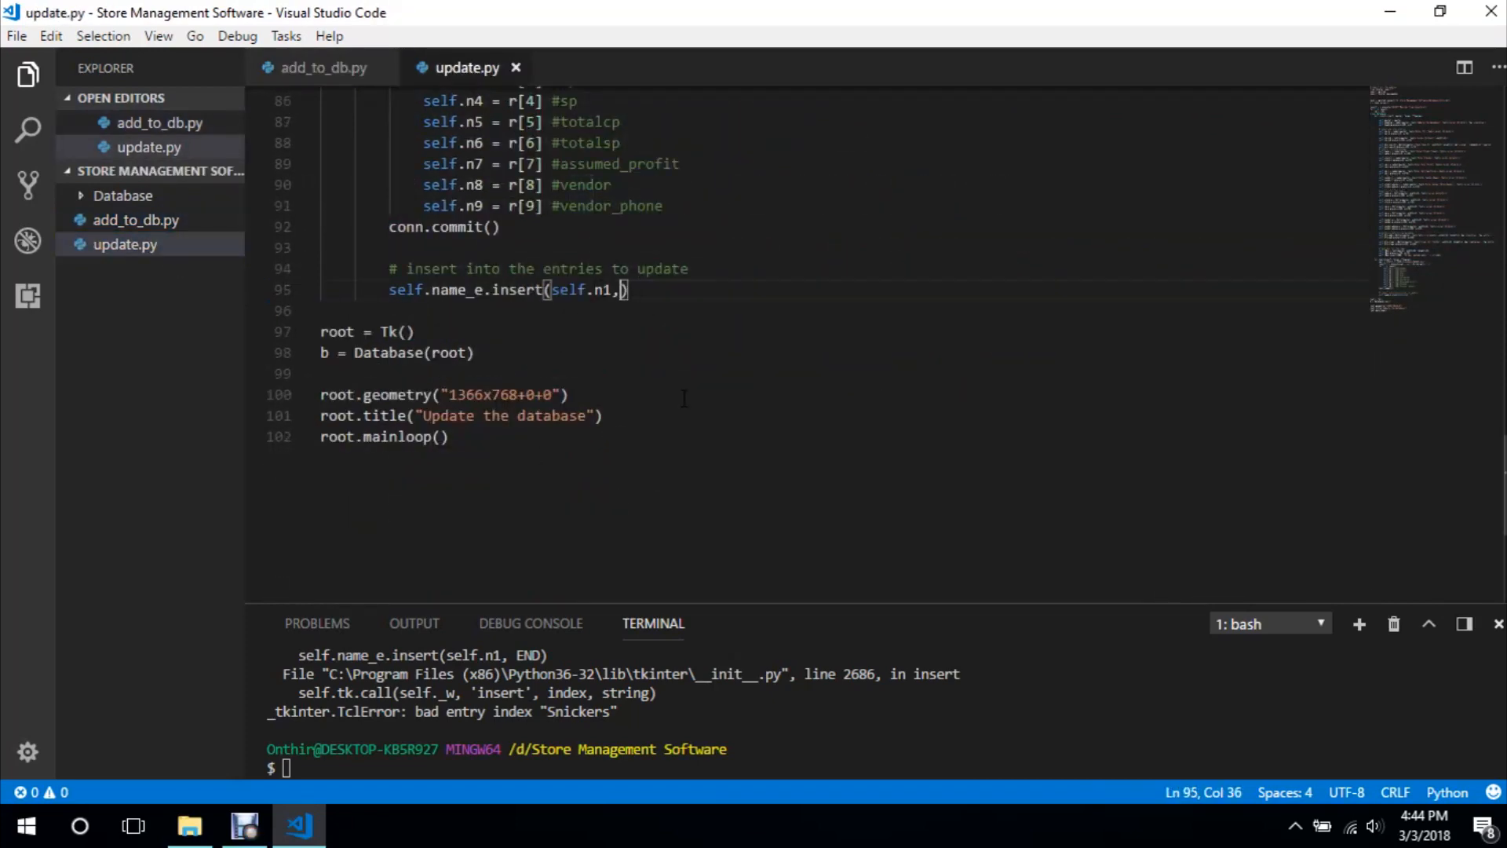
key("Backspace")
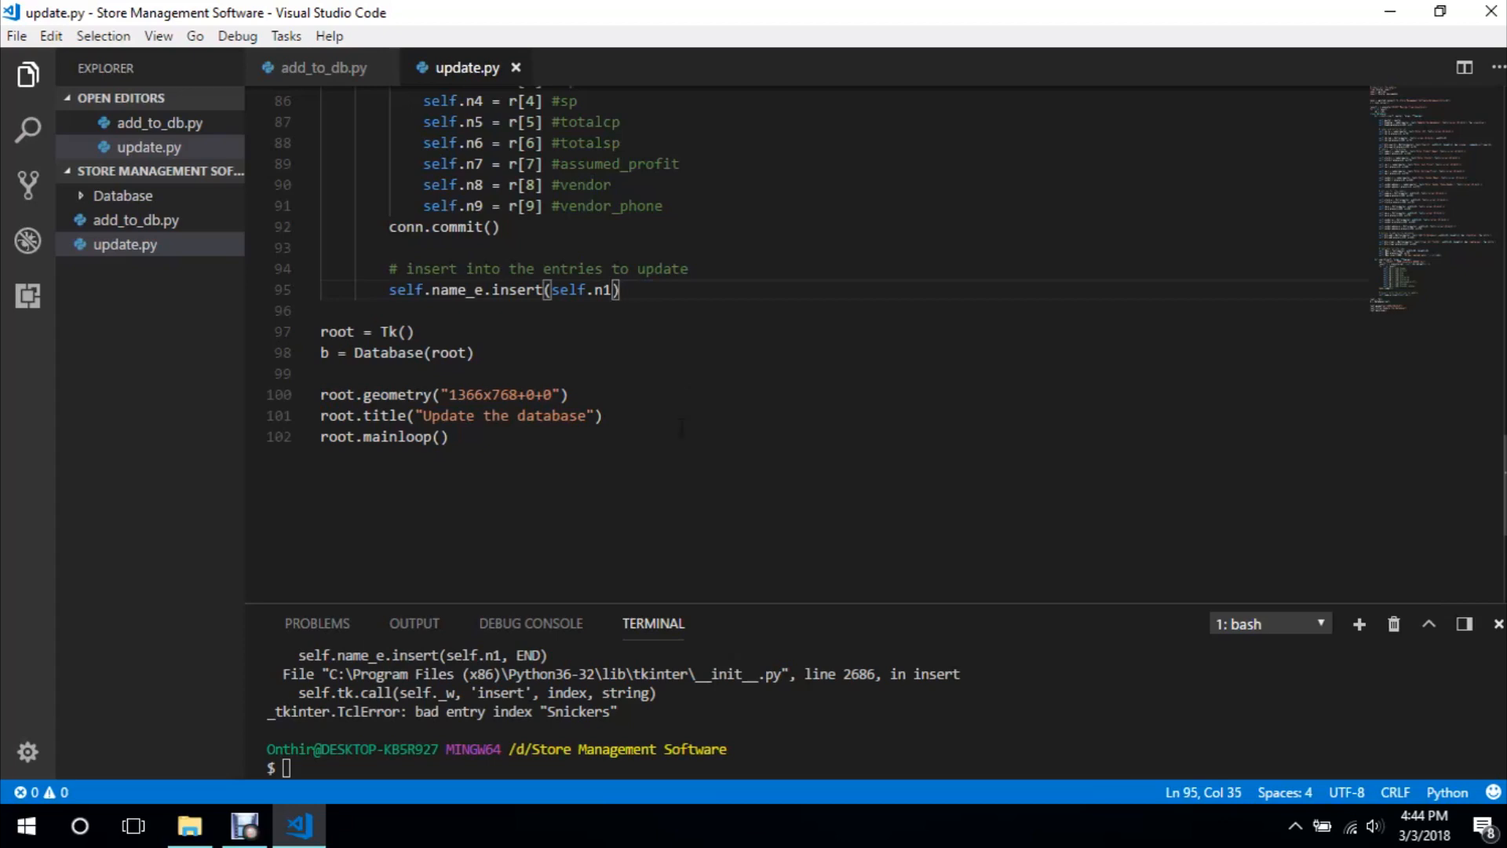
Rerun python update.py, search ID 1 and close the window after the insert() TypeError
type("python update.py")
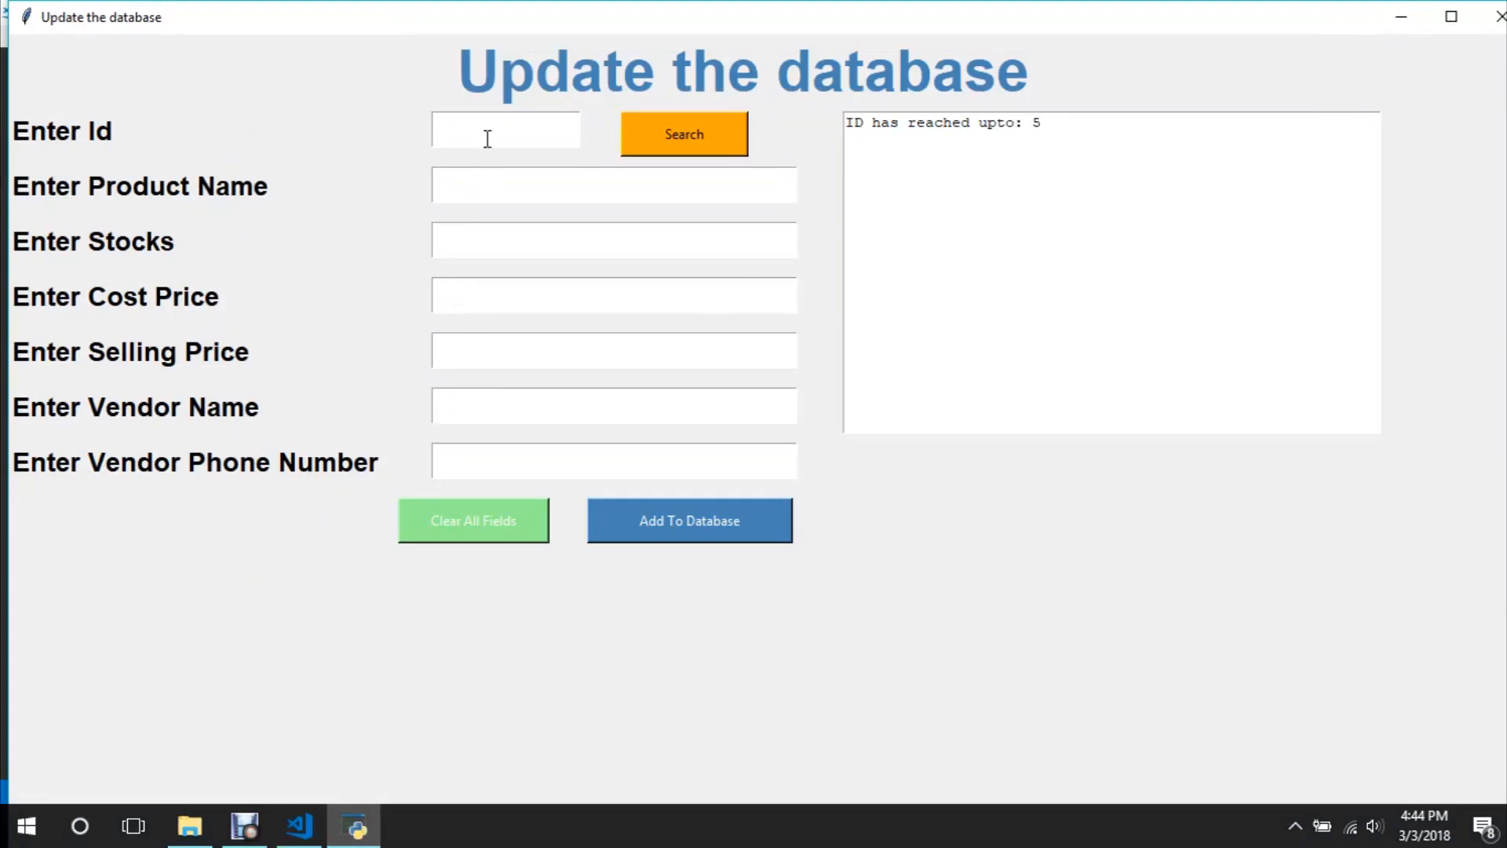
type("1")
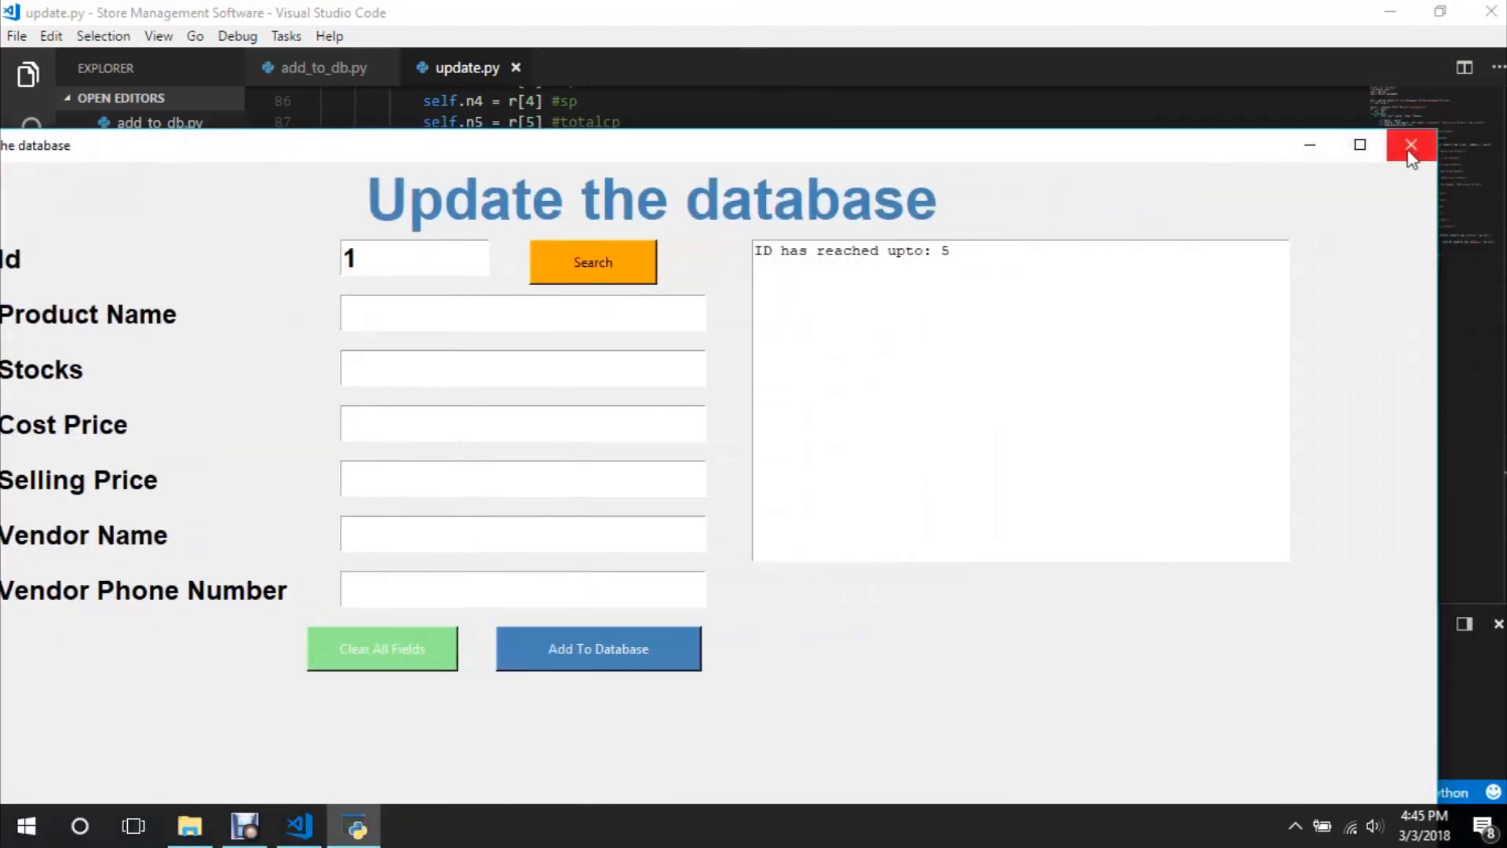
left_click(1412, 145)
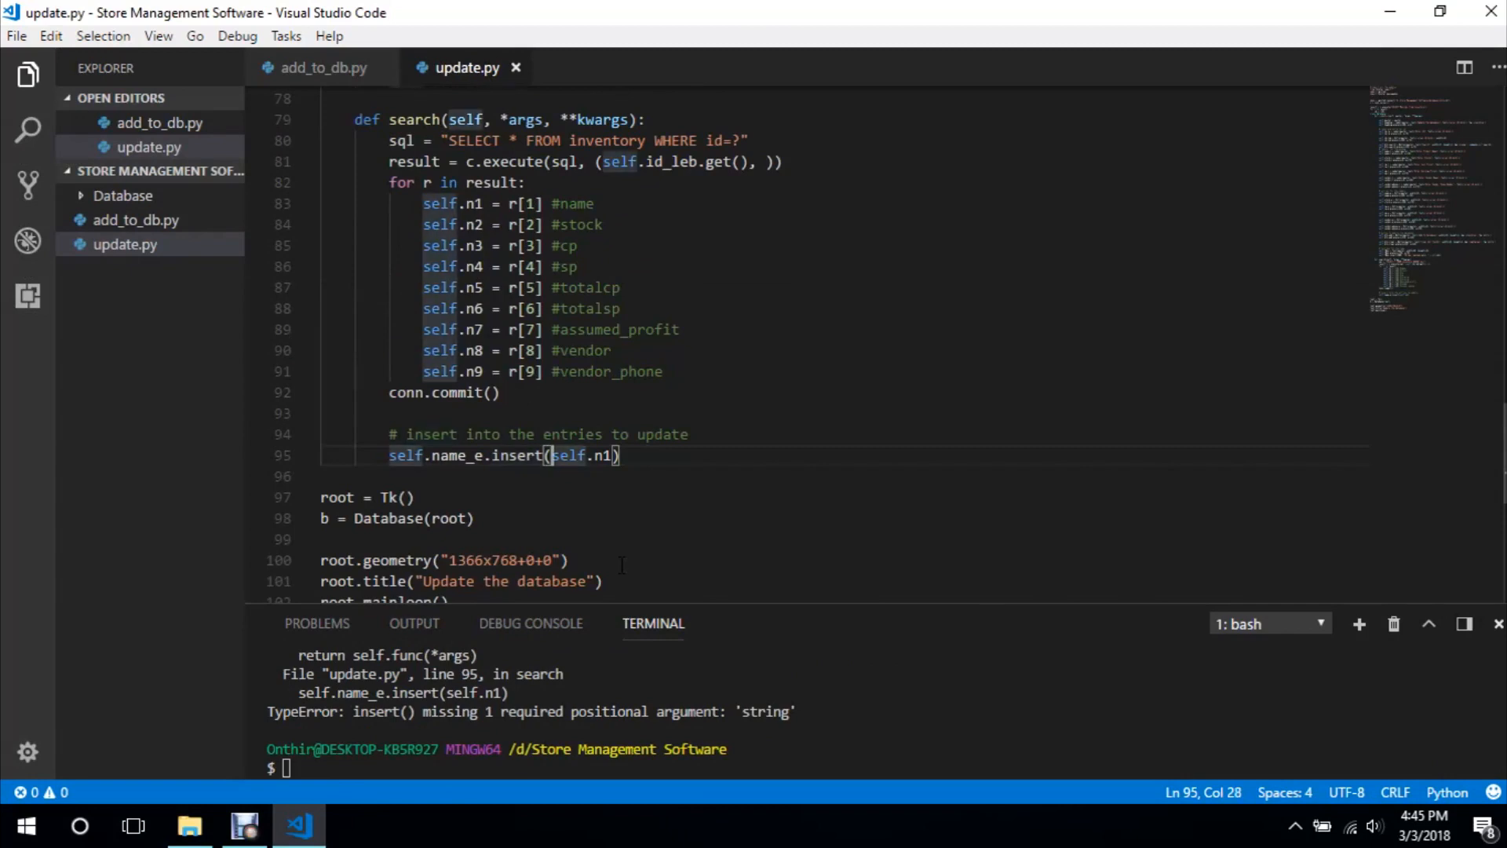
Change the call to self.name_e.insert(0, str(self.n1))
type("str(s")
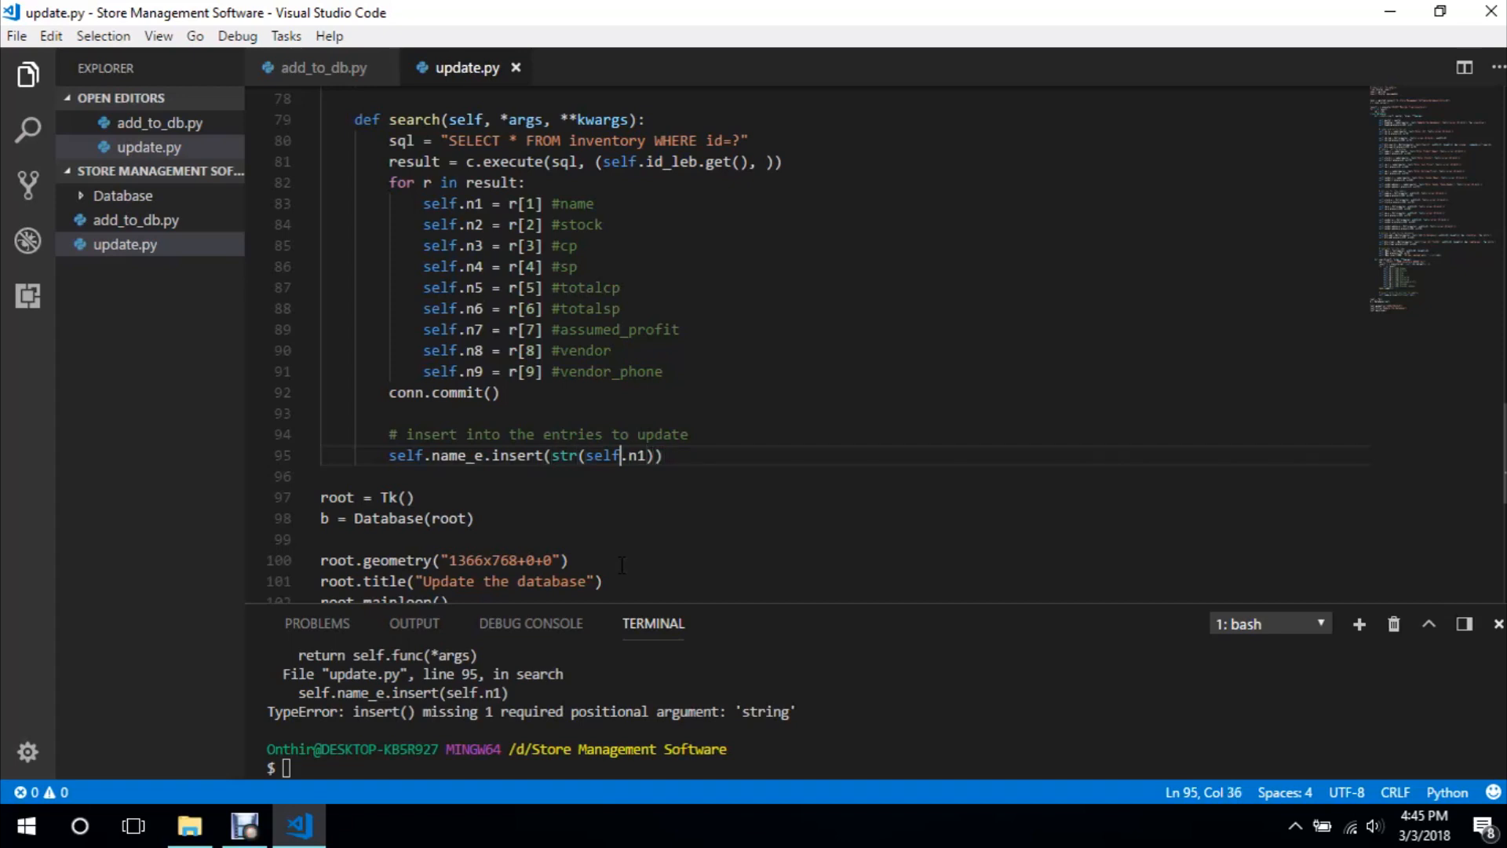
type("0,")
left_click(887, 768)
type("clear")
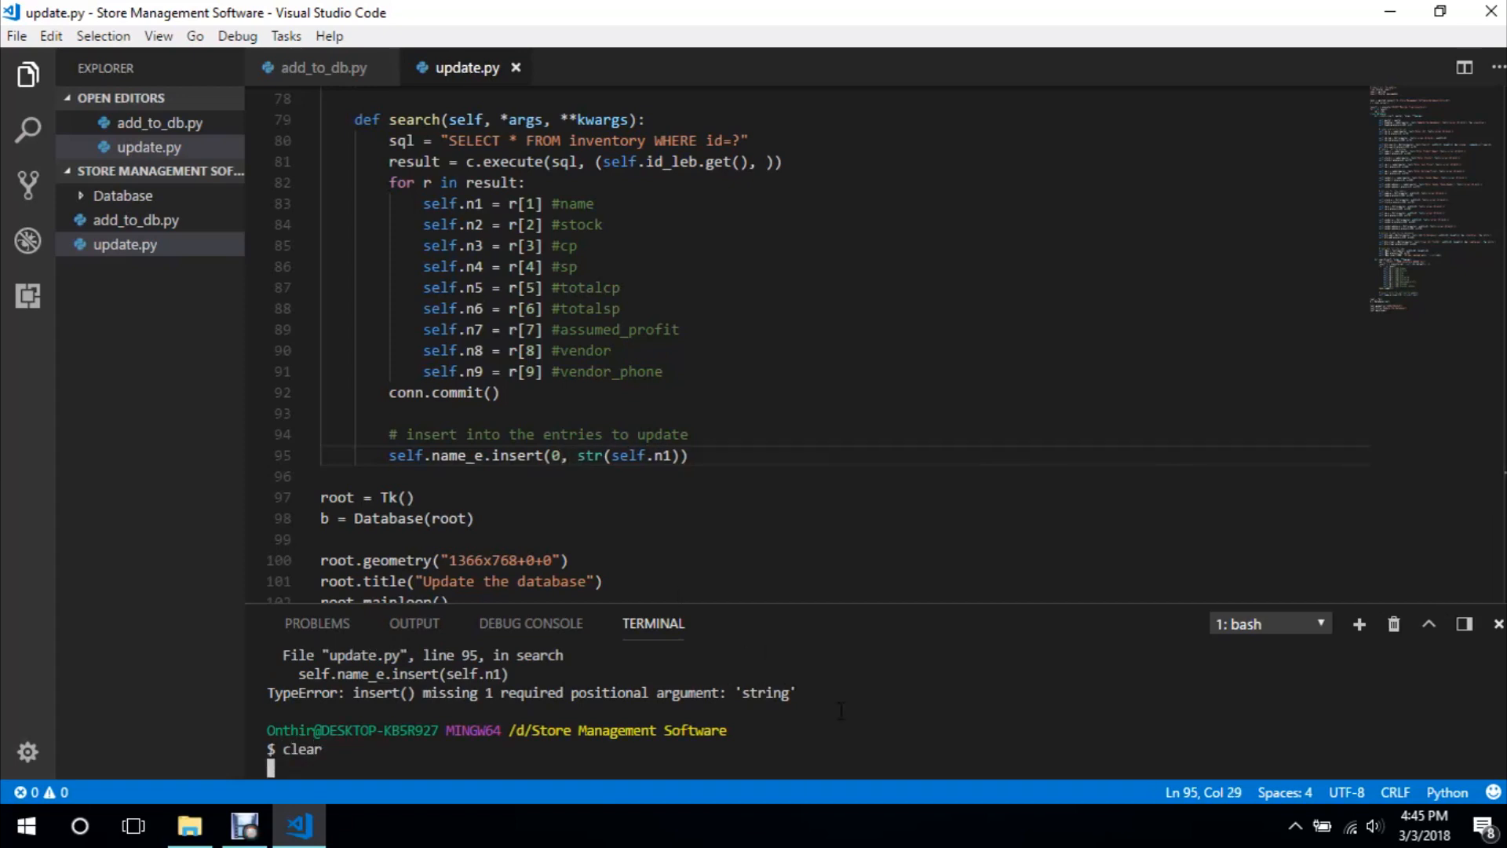
Rerun update.py and search ID 1 twice, seeing product names run together, then return to the code
type("python update.py")
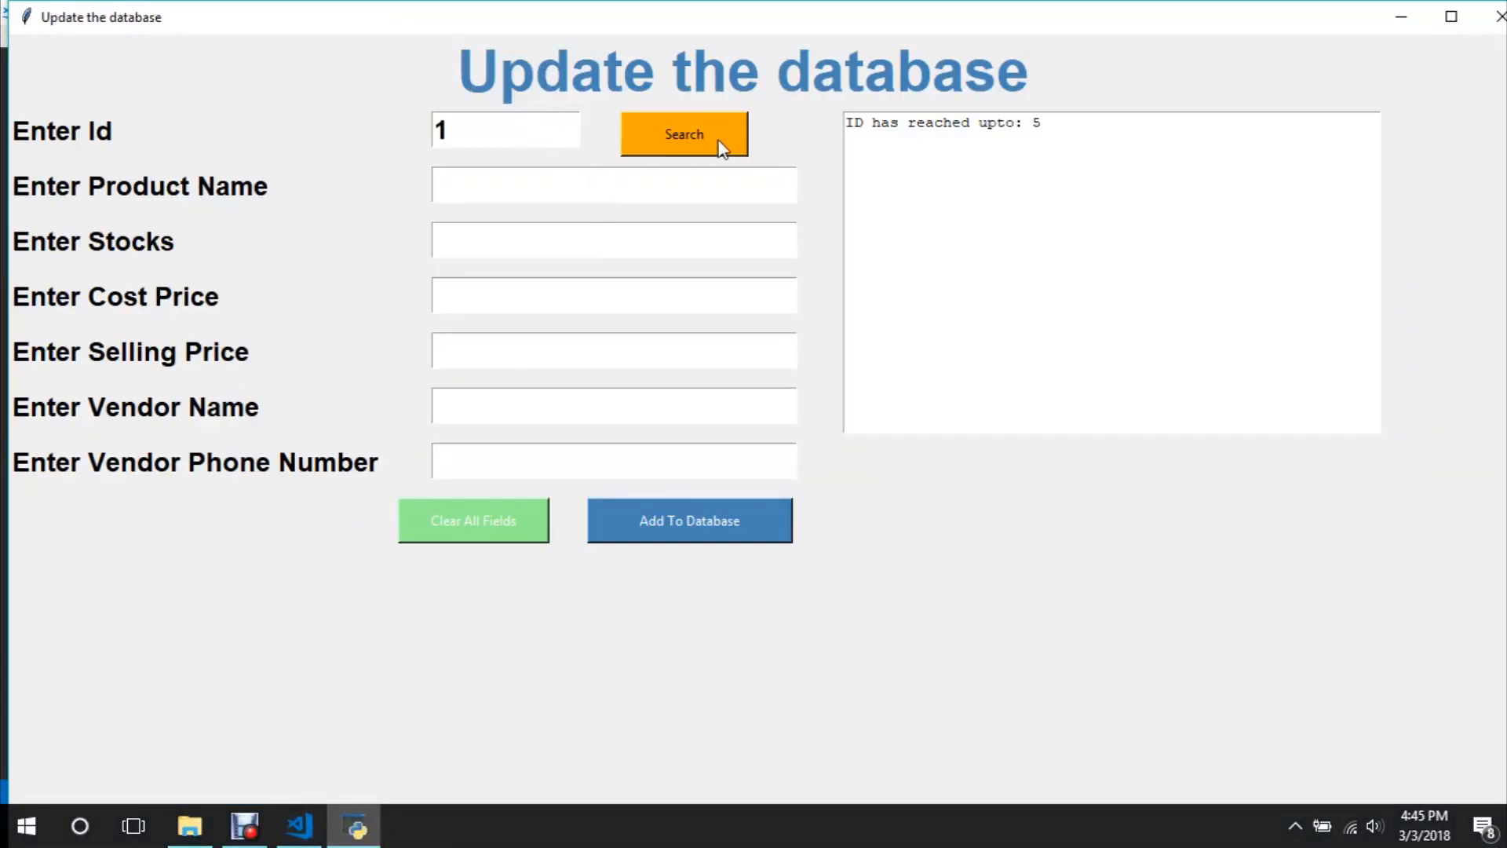
left_click(683, 134)
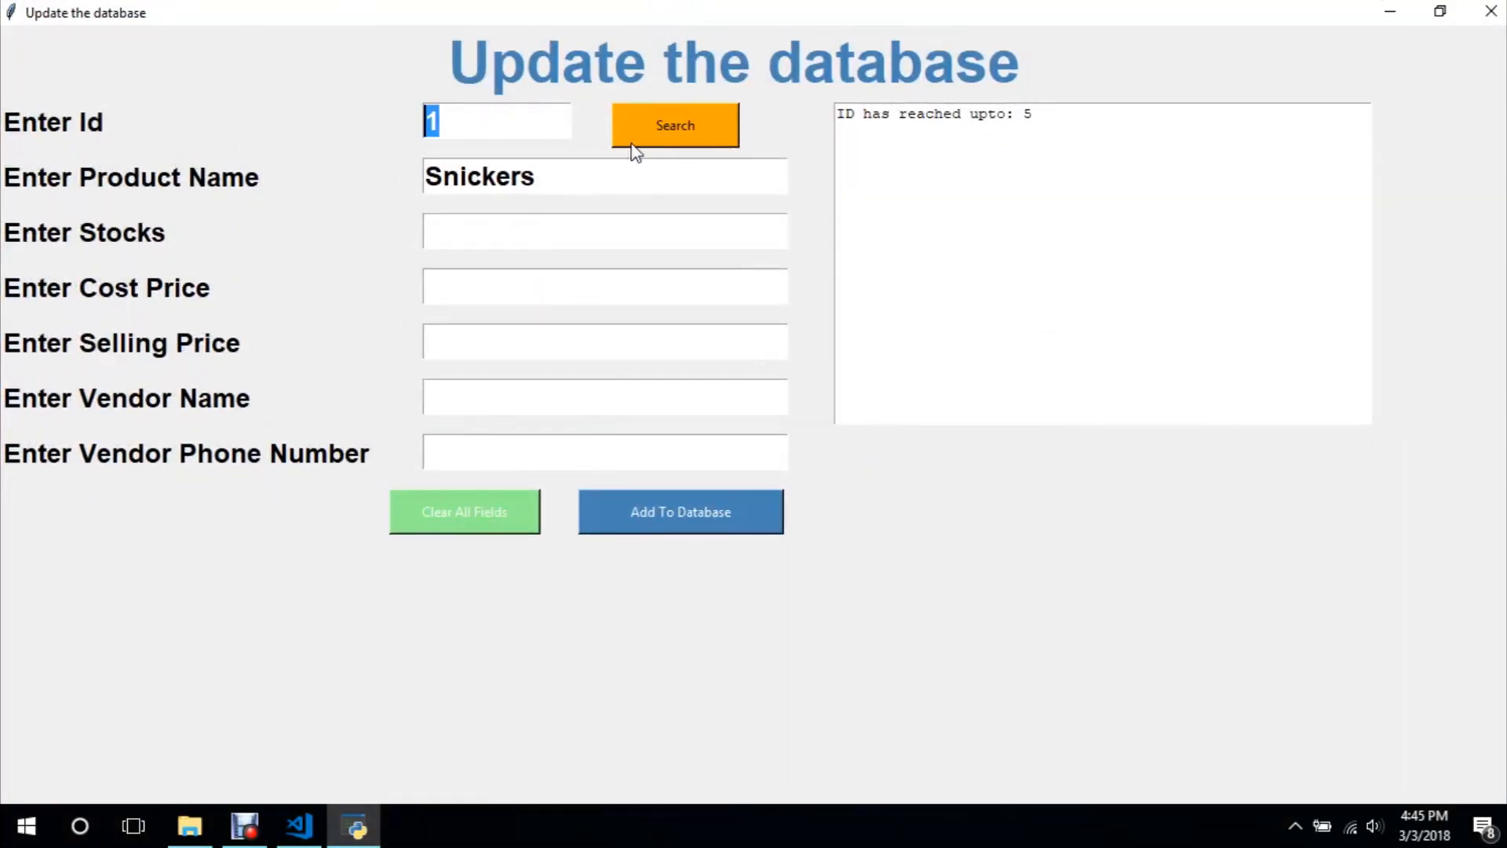
left_click(674, 126)
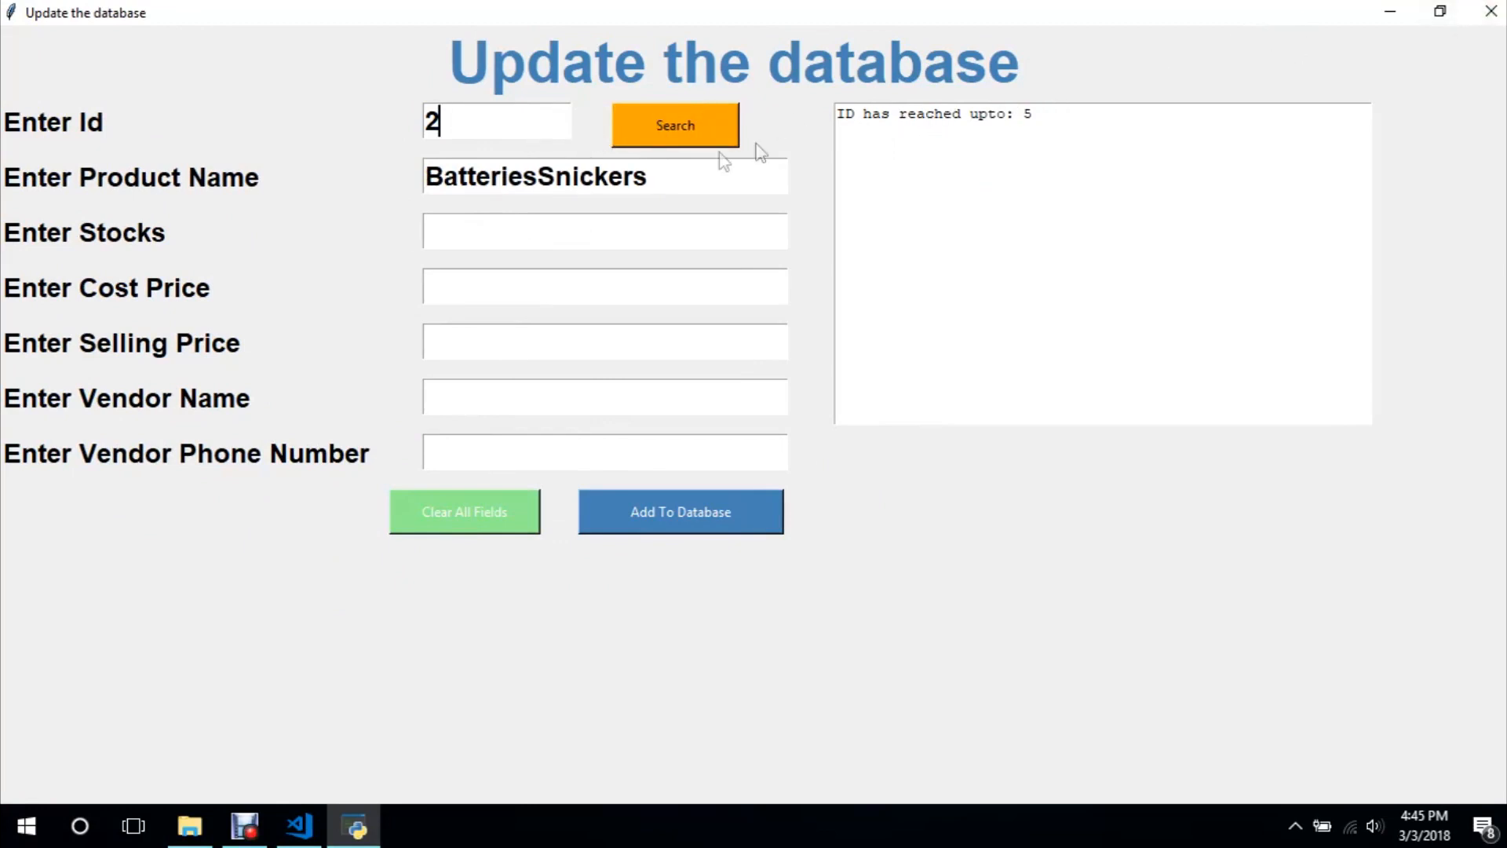
key("BackSpace")
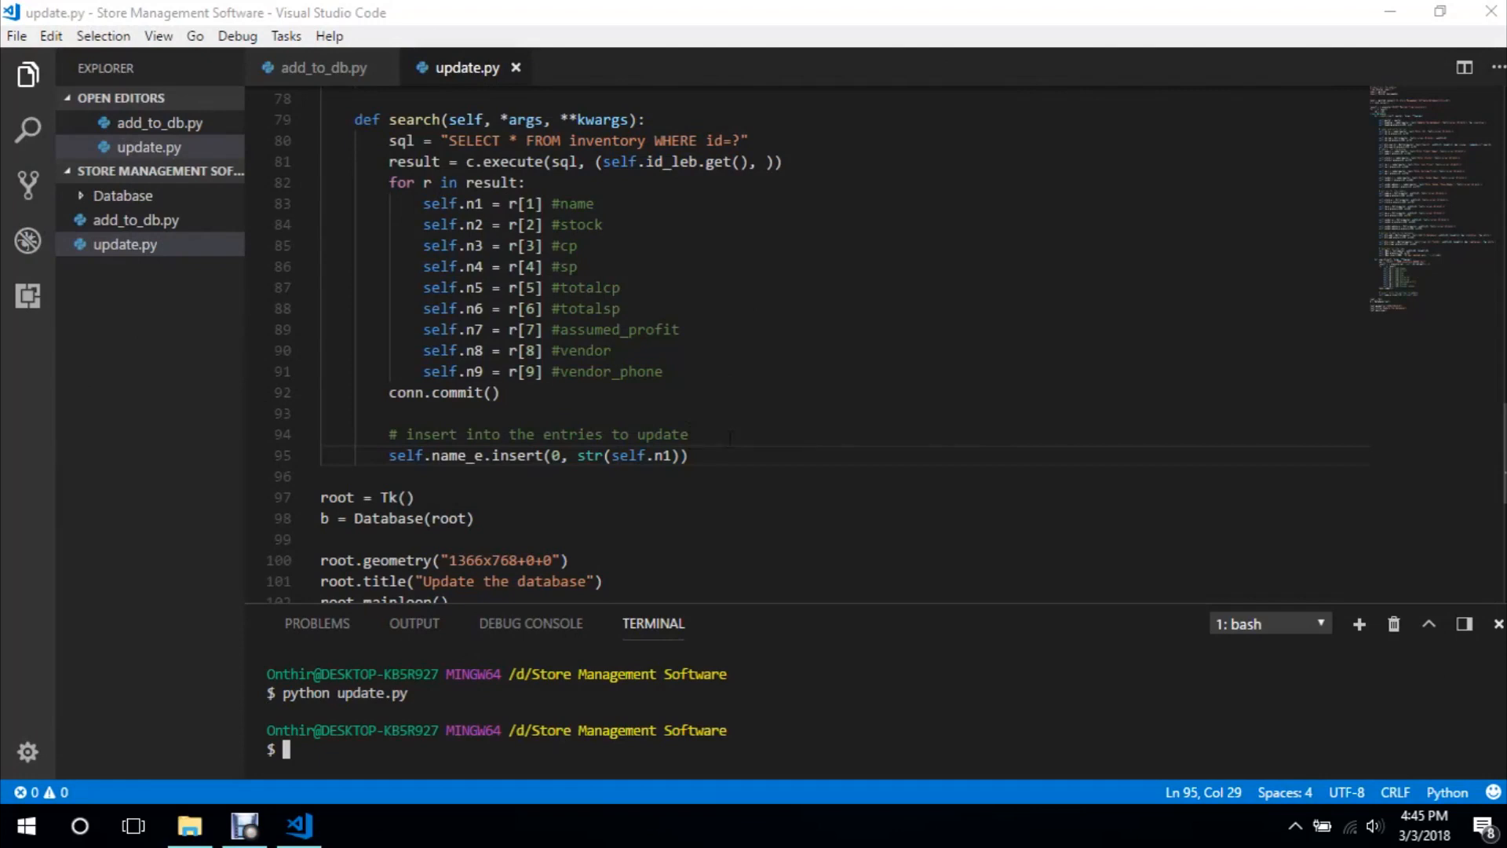
Add self.name_e.delete(0, END) above the insert, rerun and search IDs 1 and 2
key("Enter")
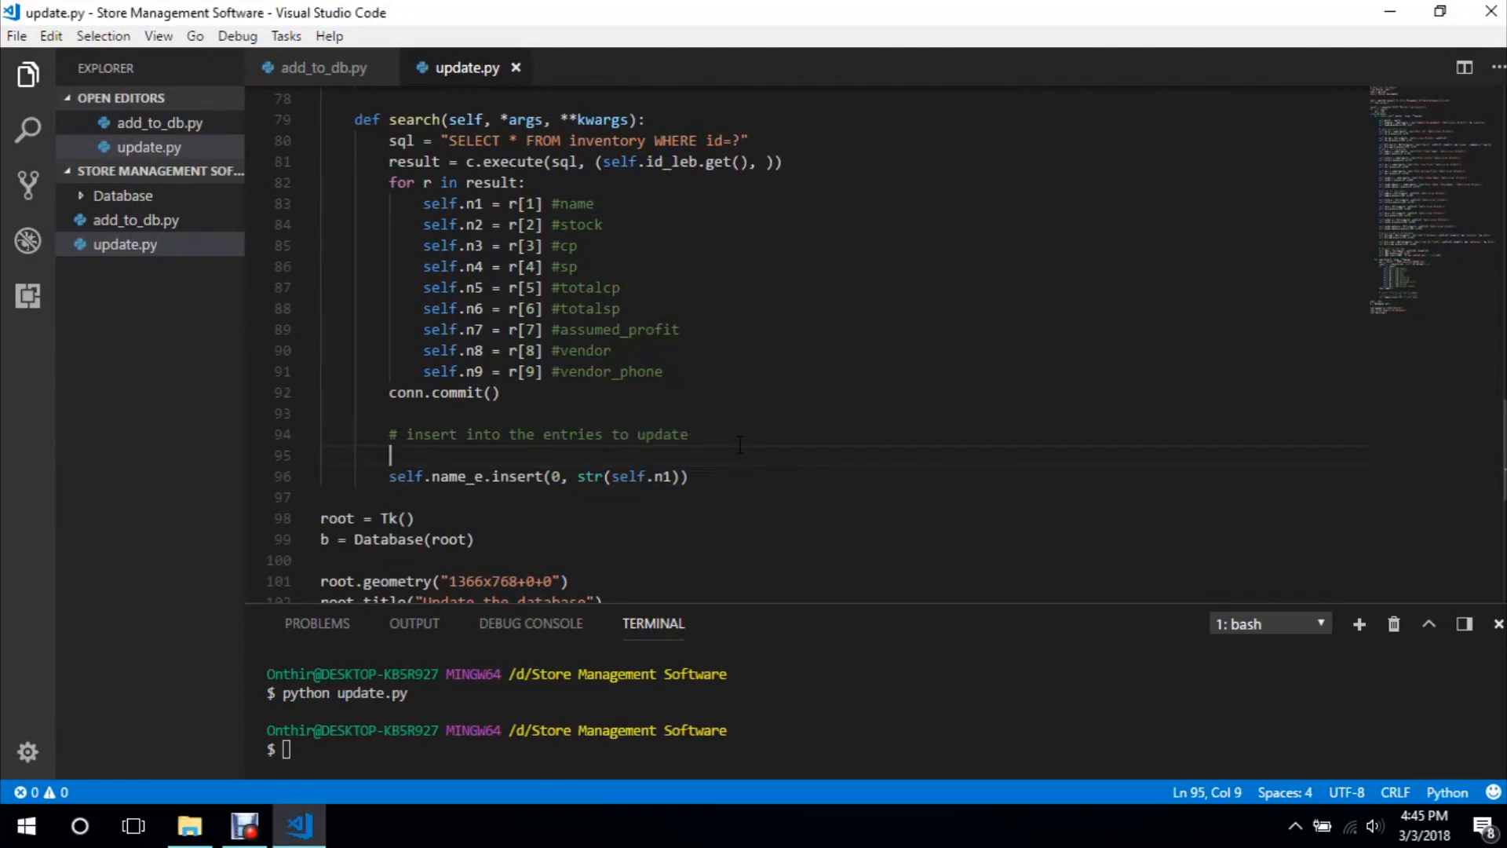
type("self.name_w")
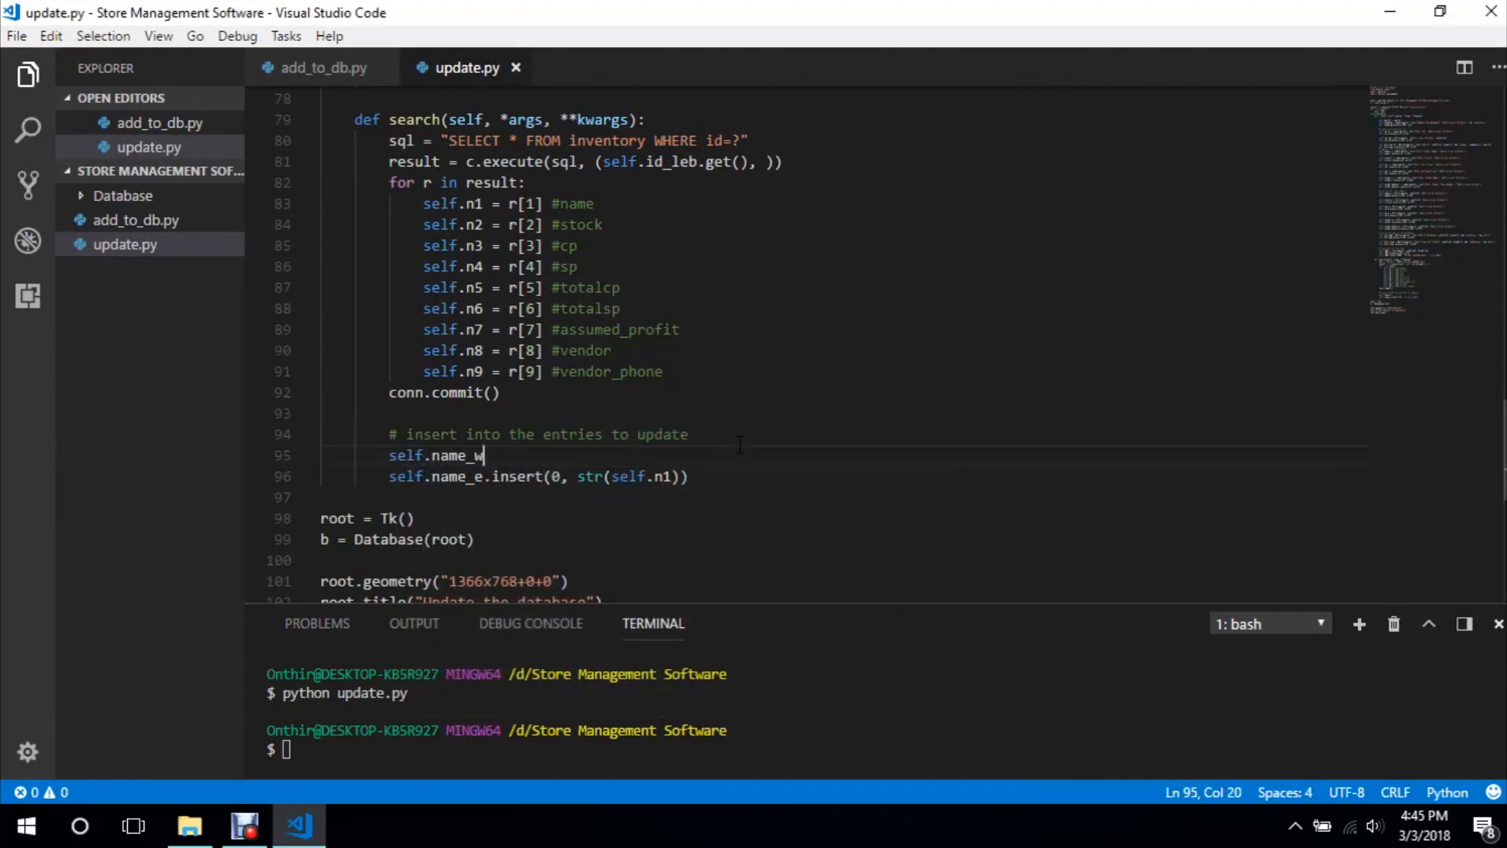
key("Backspace")
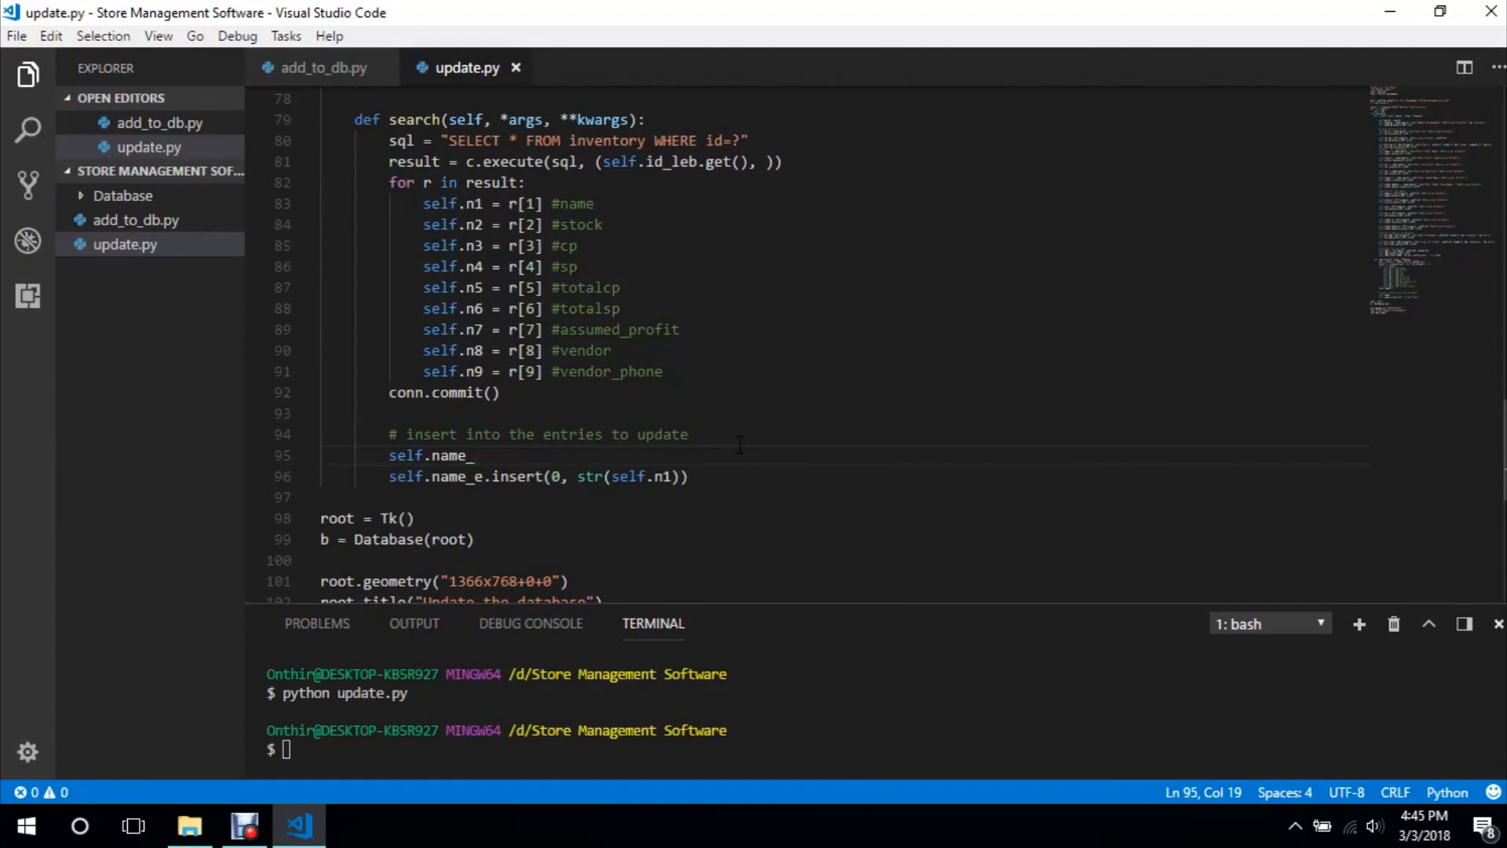
type("e.d")
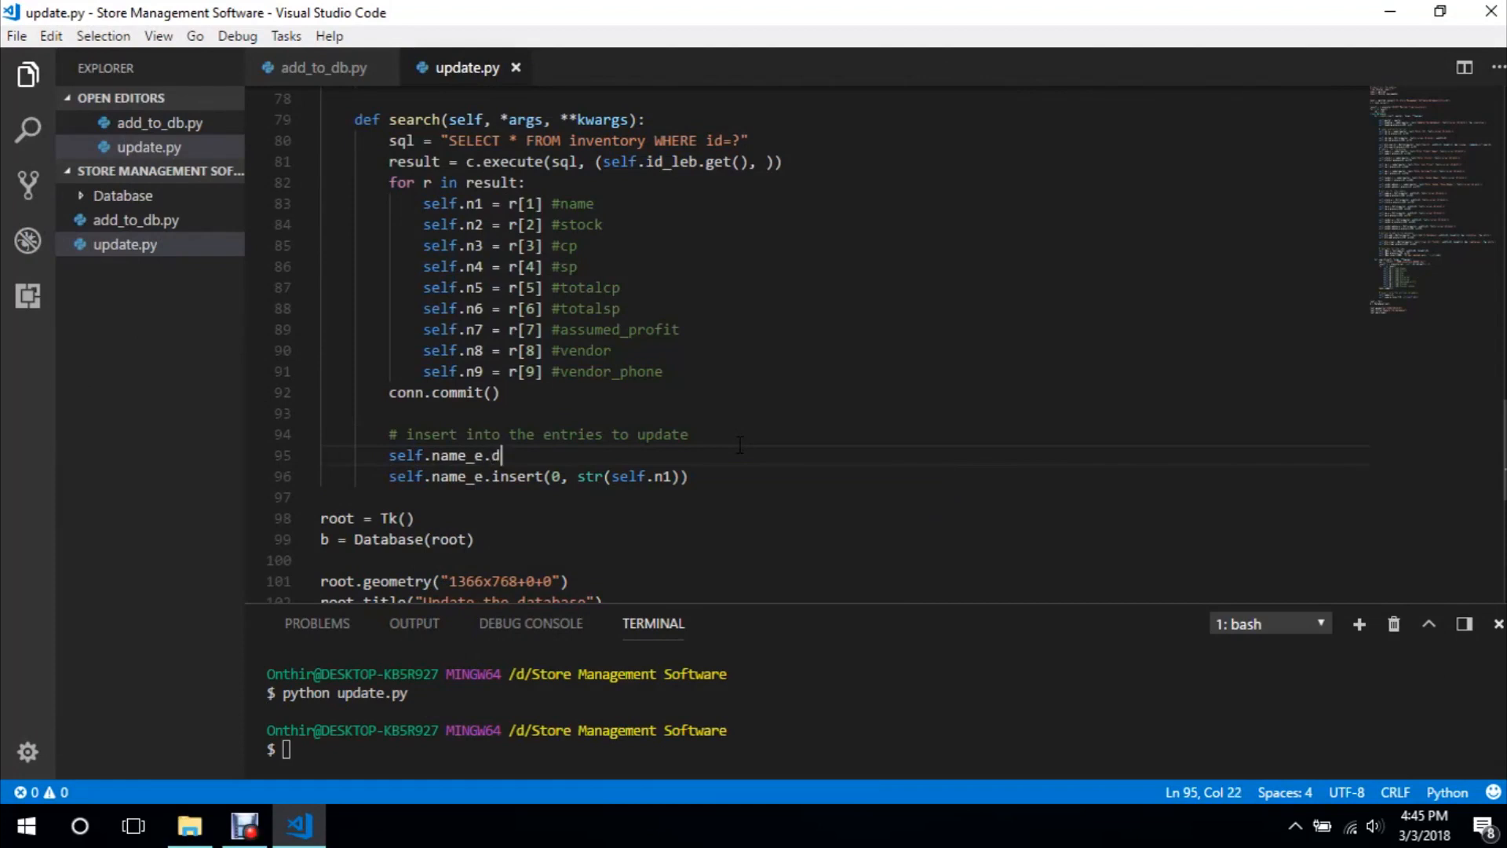
type("elete(0)")
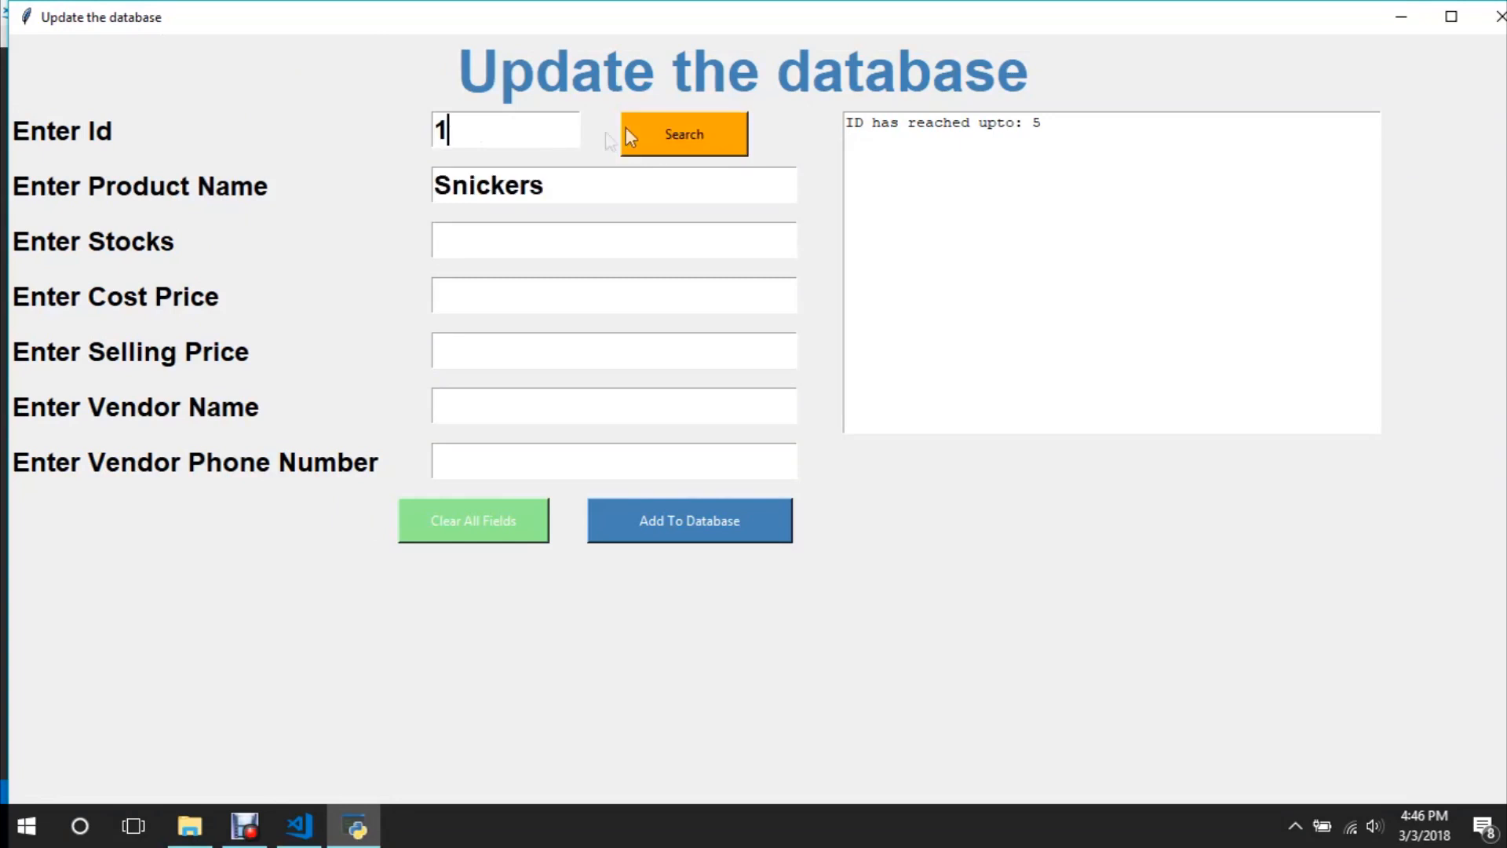
type("2")
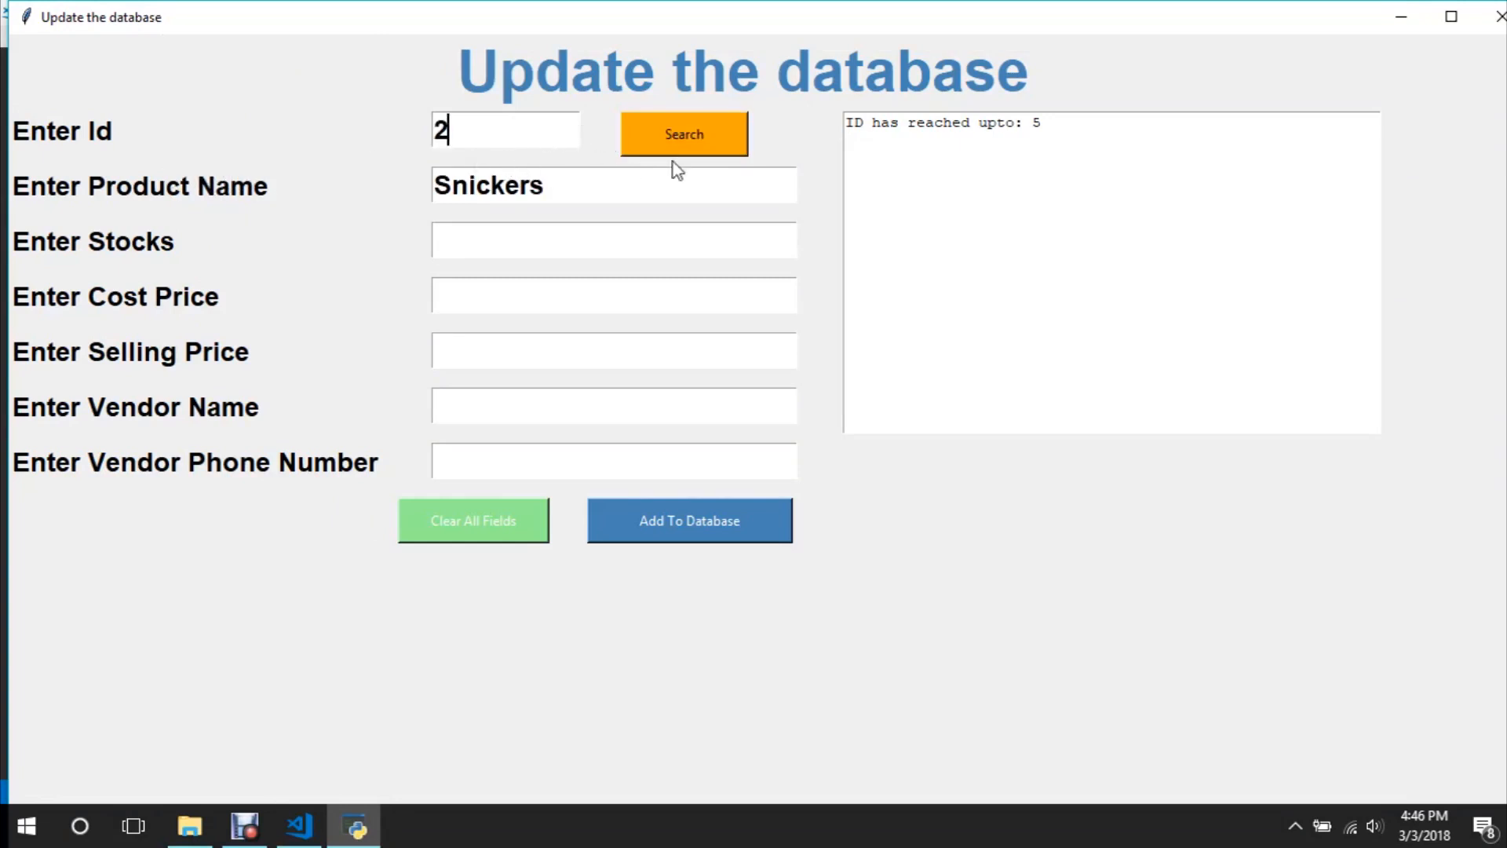
left_click(683, 133)
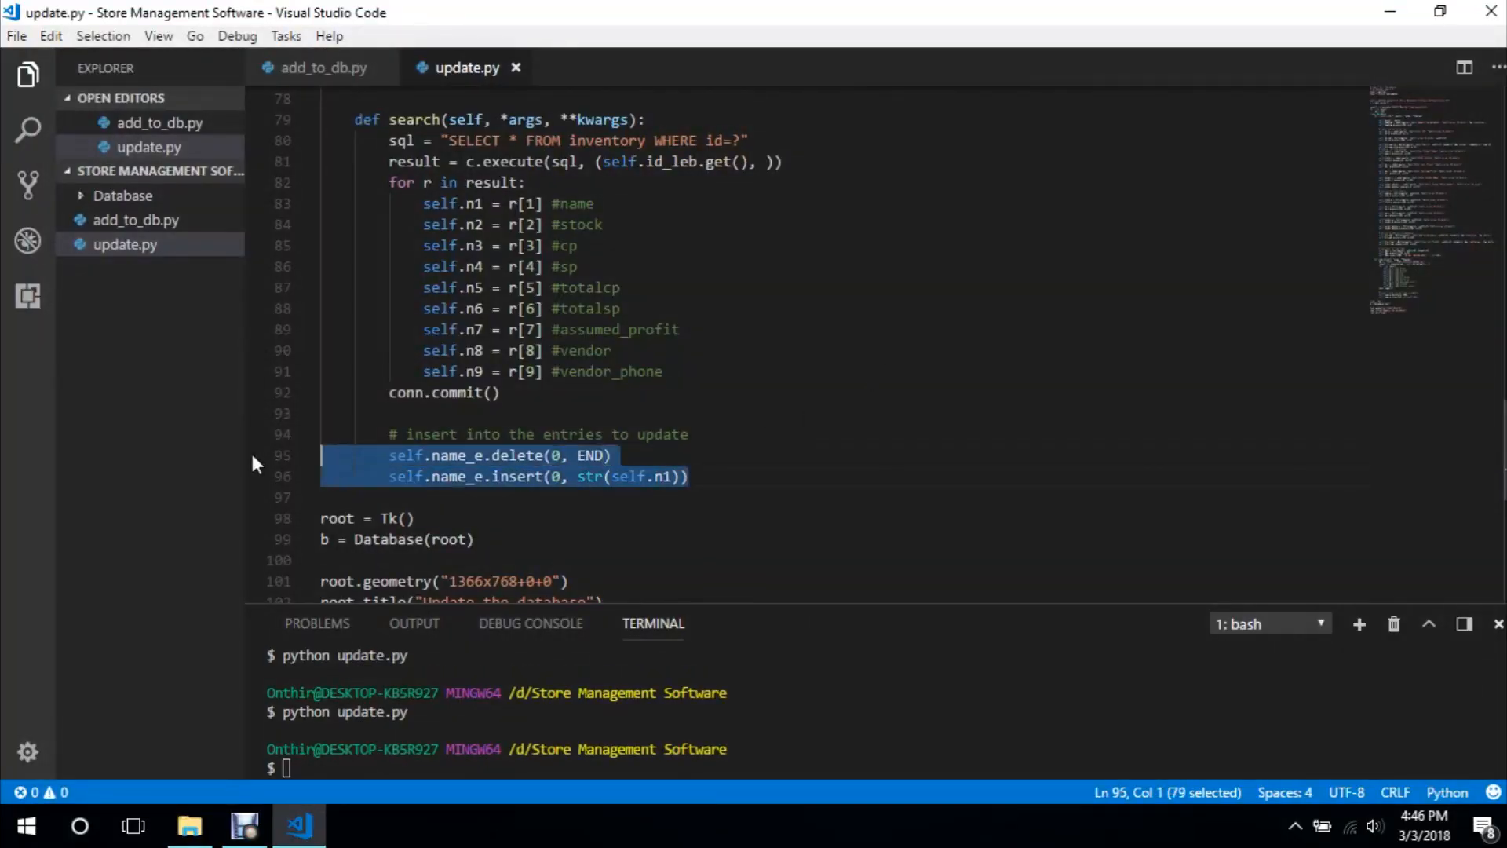
Paste the delete/insert pair below, fix its indentation and duplicate it for the other entries
left_click(691, 476)
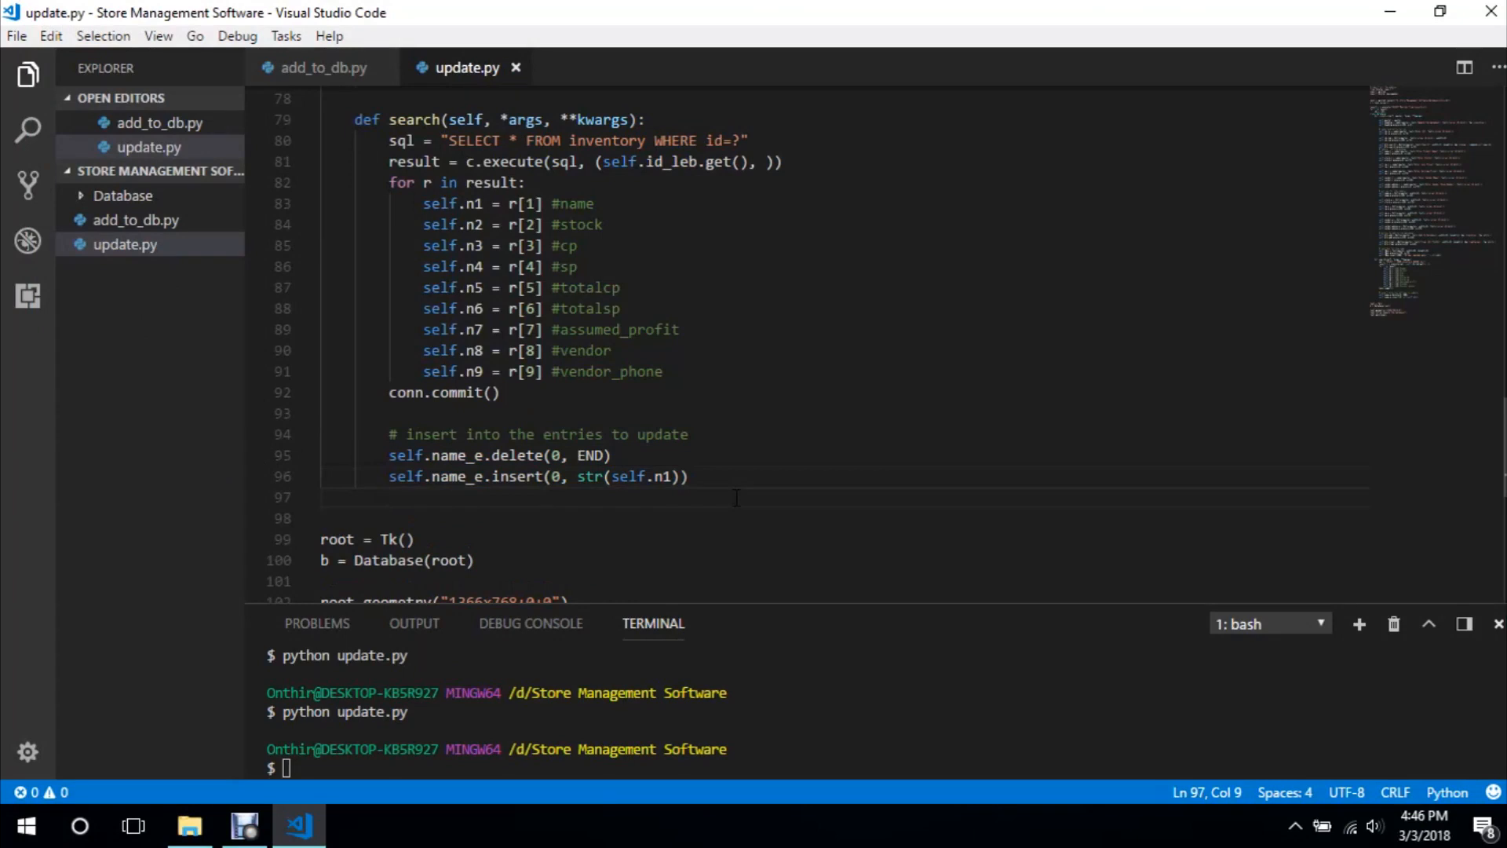
type("self.name_e.delete(0, END)")
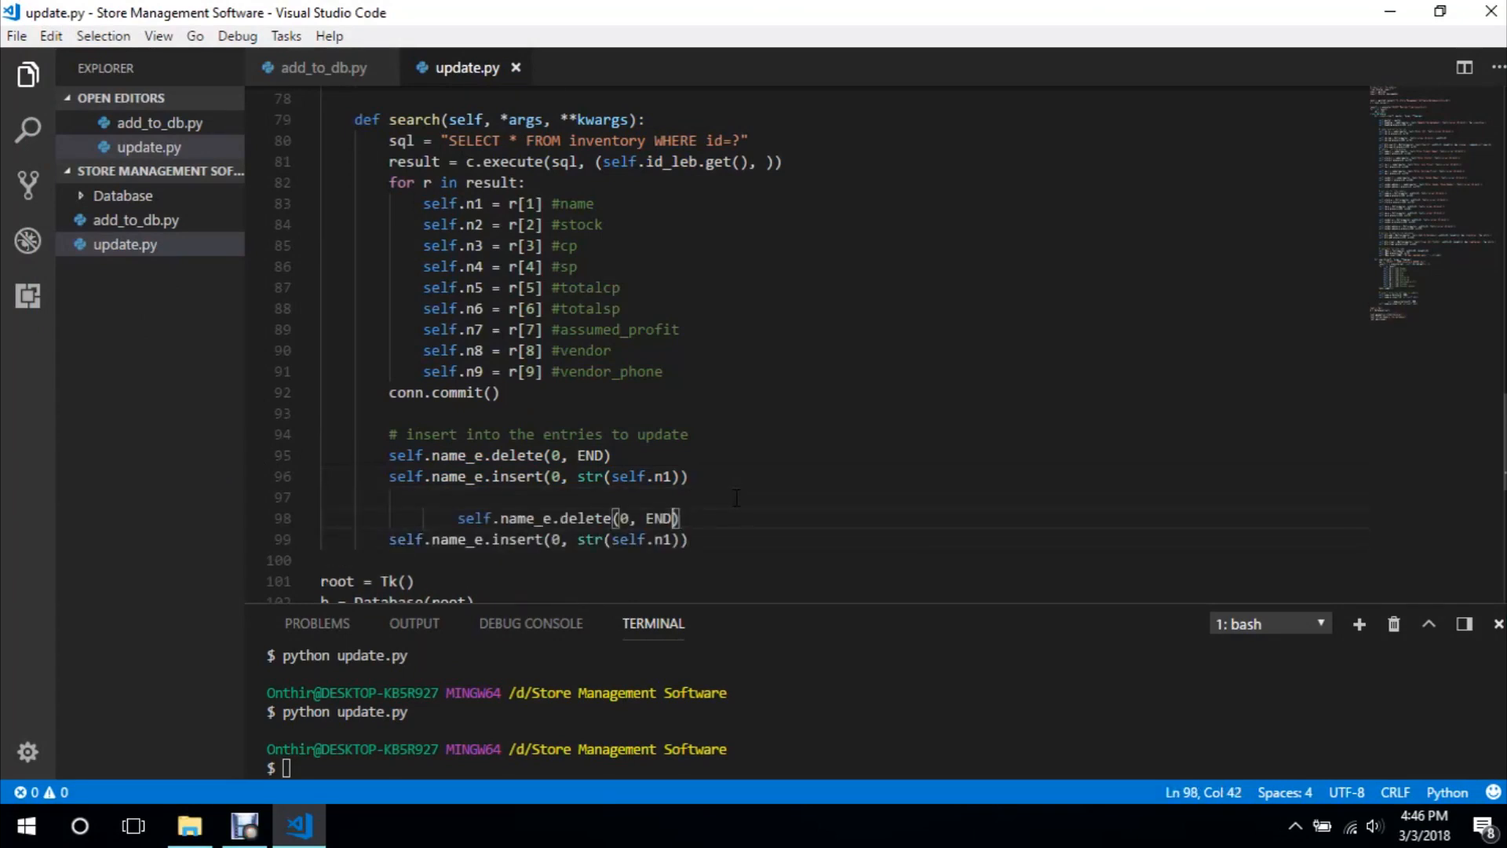
left_click(461, 518)
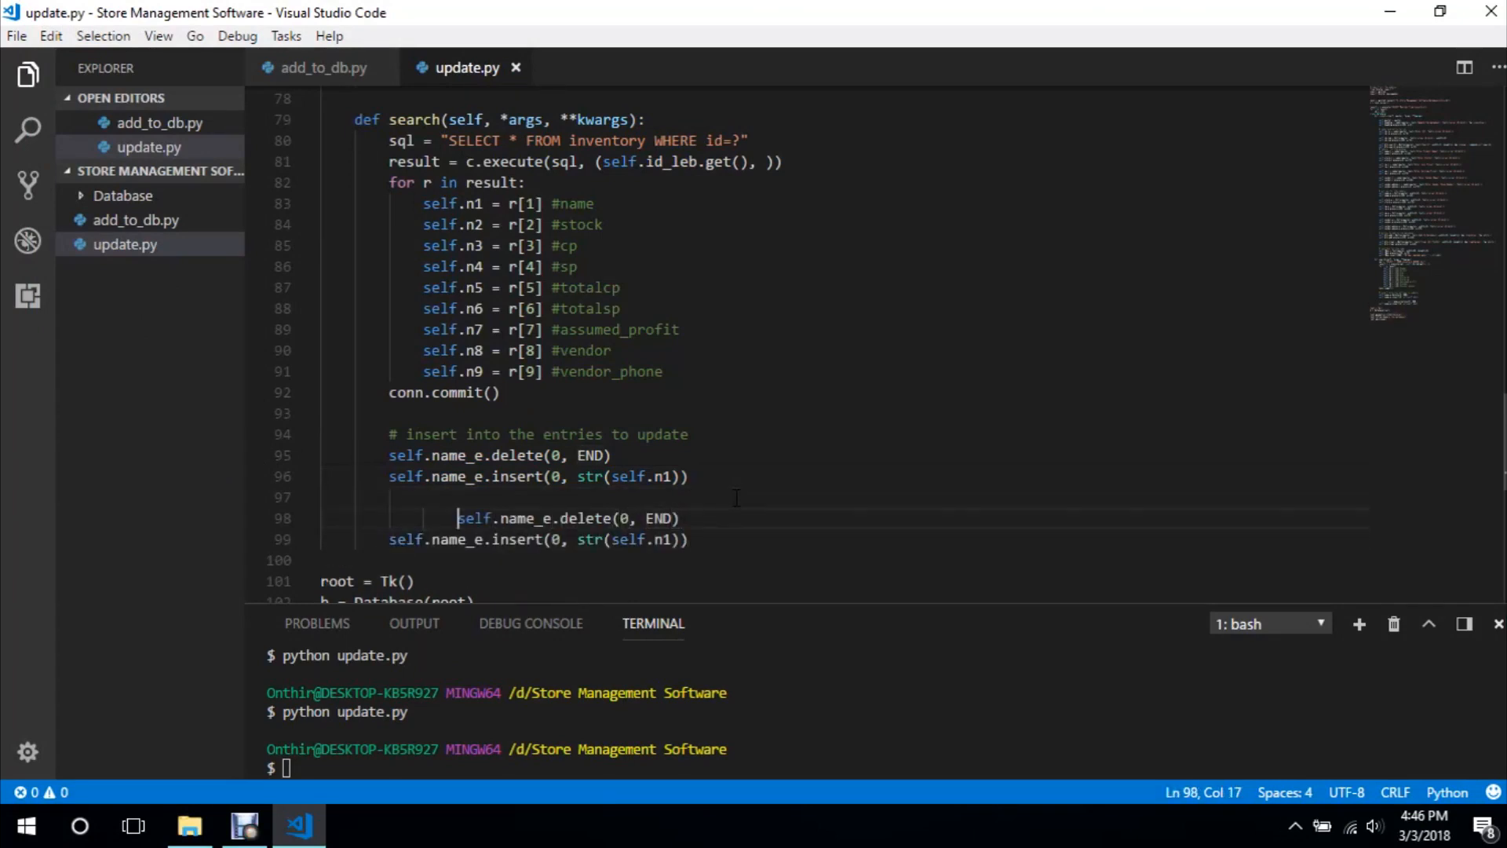
key("Backspace")
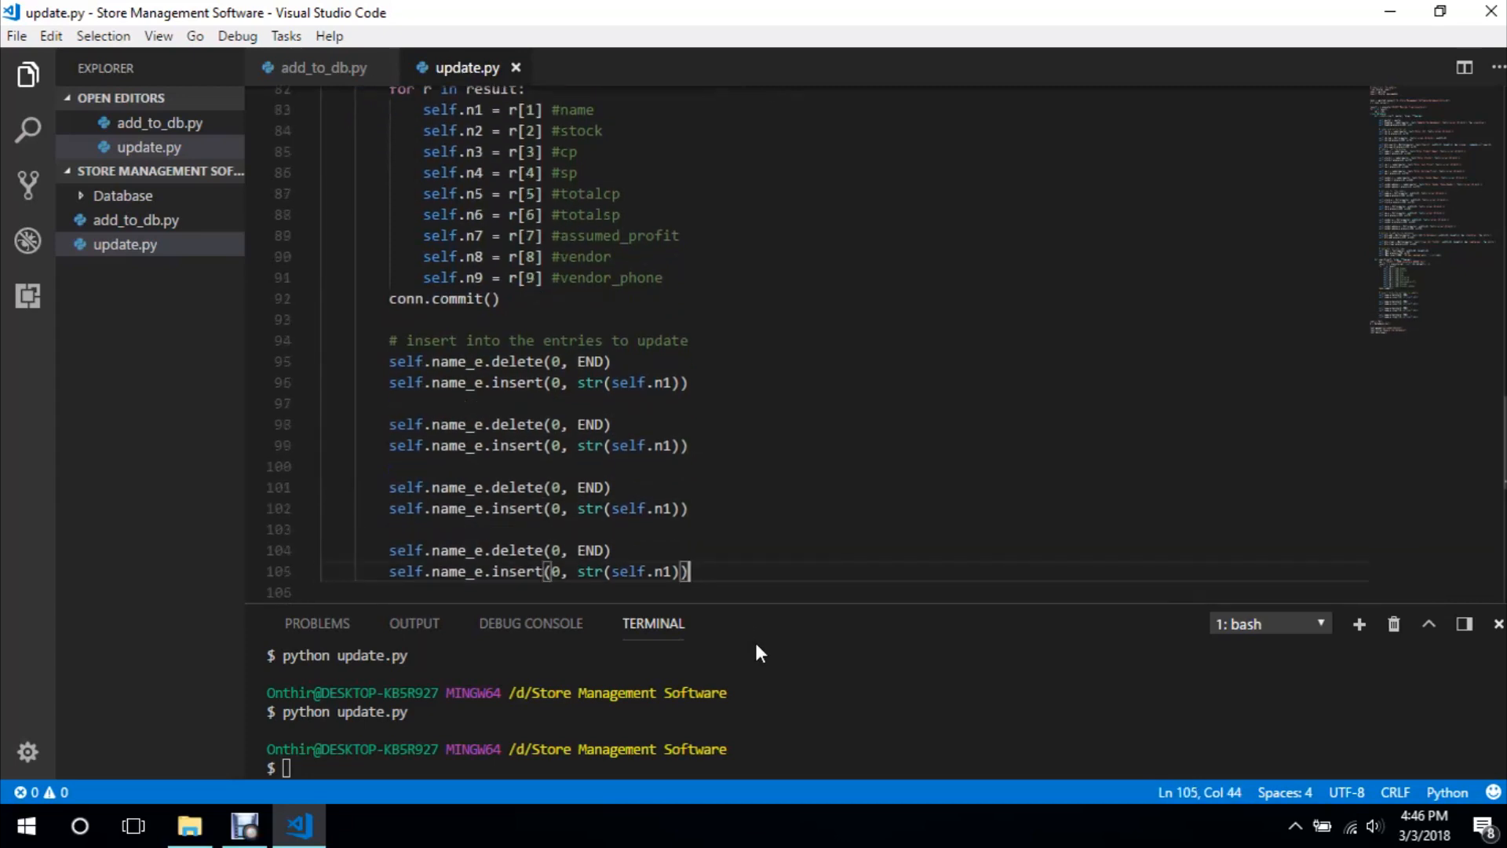
key("enter")
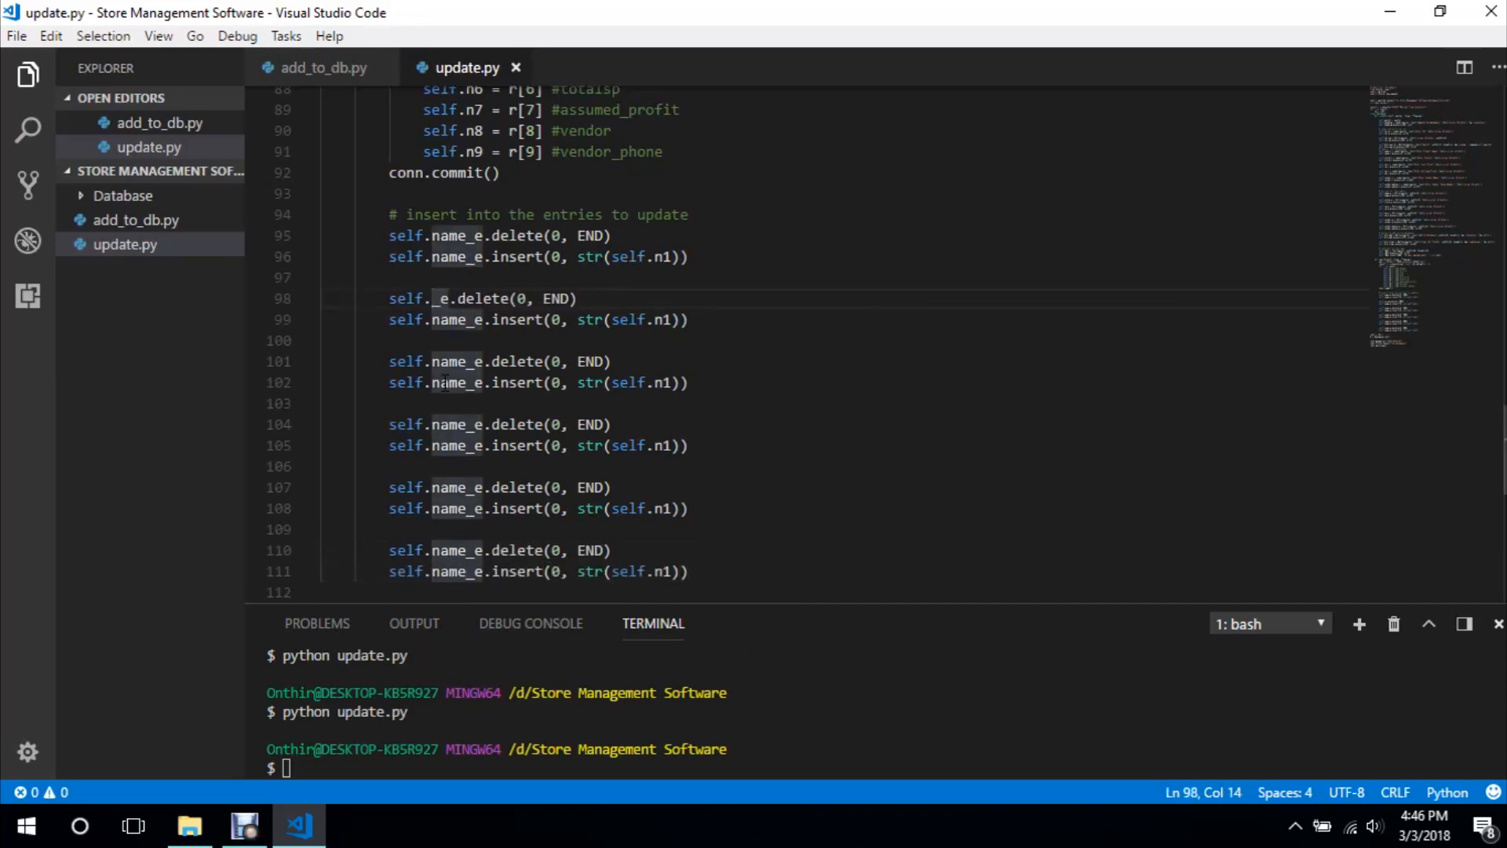
Rename the copies to stock_e, cp_e, sp_e, vendor_e and vendor_phone_e using n2, n3, n4
type("cp")
type("stock")
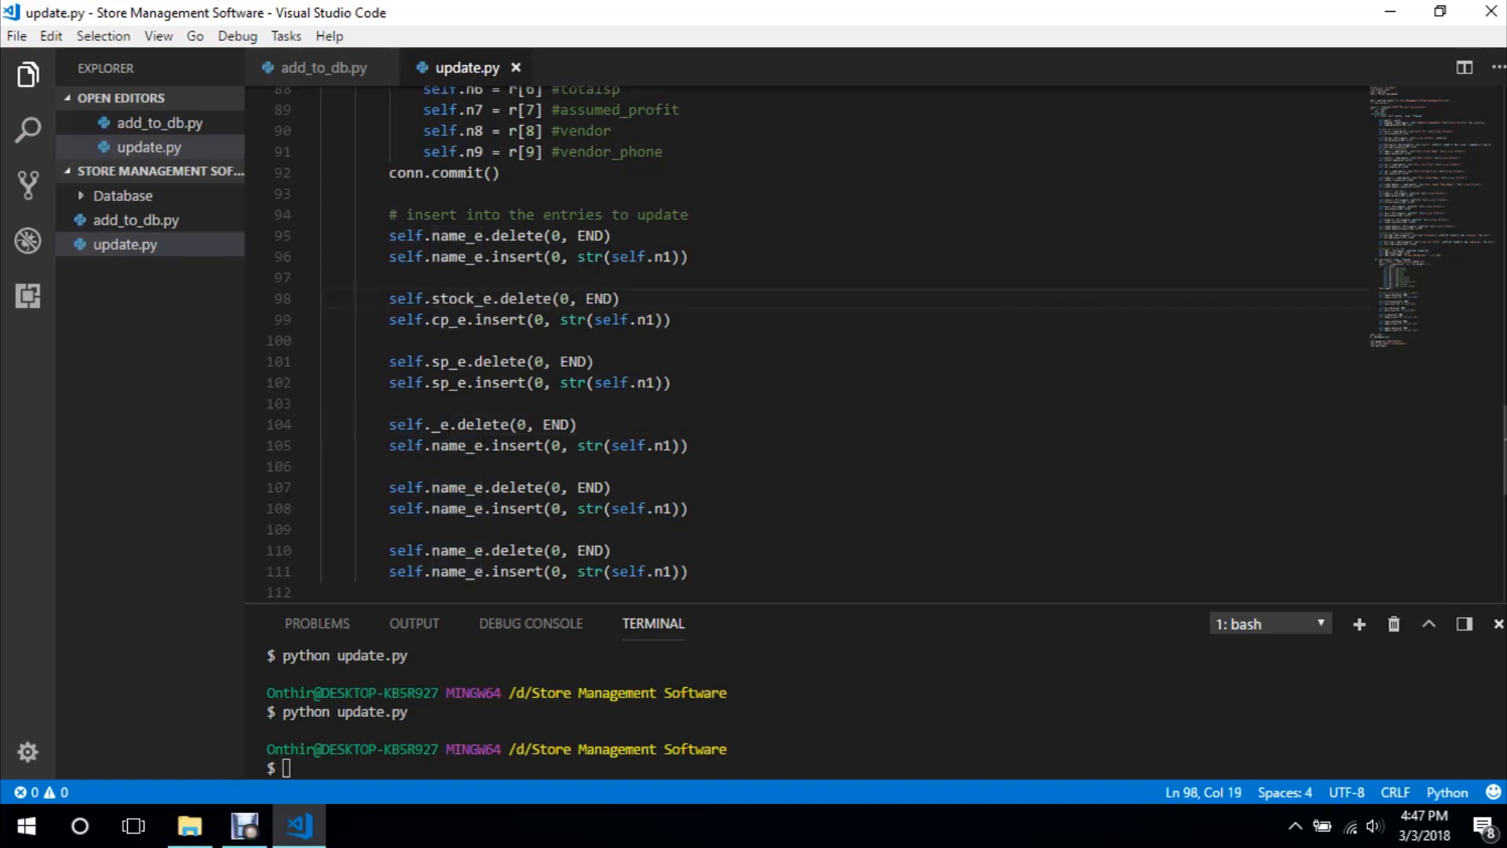
left_click(444, 319)
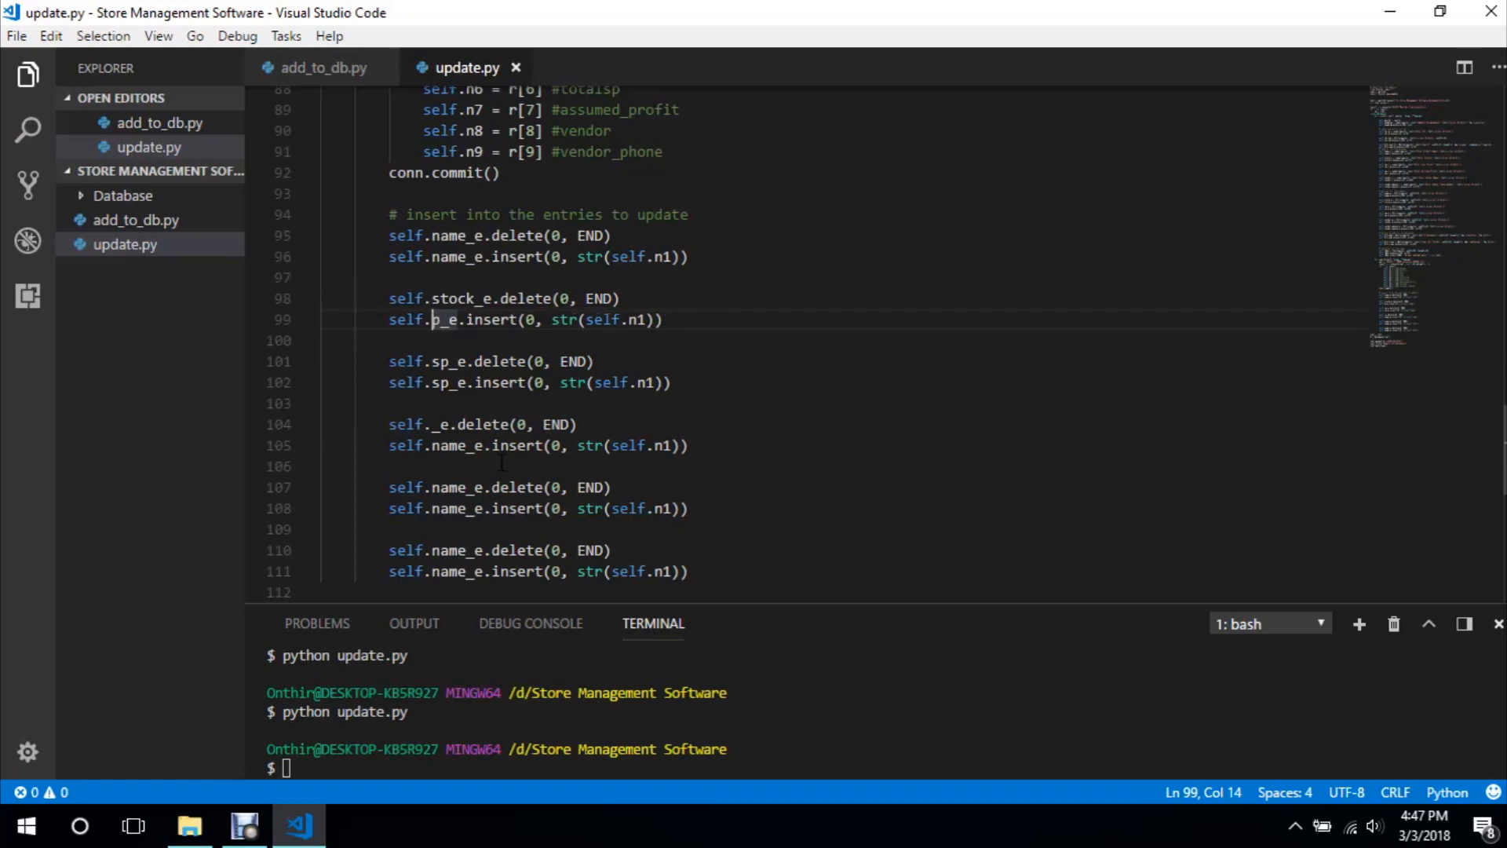
type("ticj")
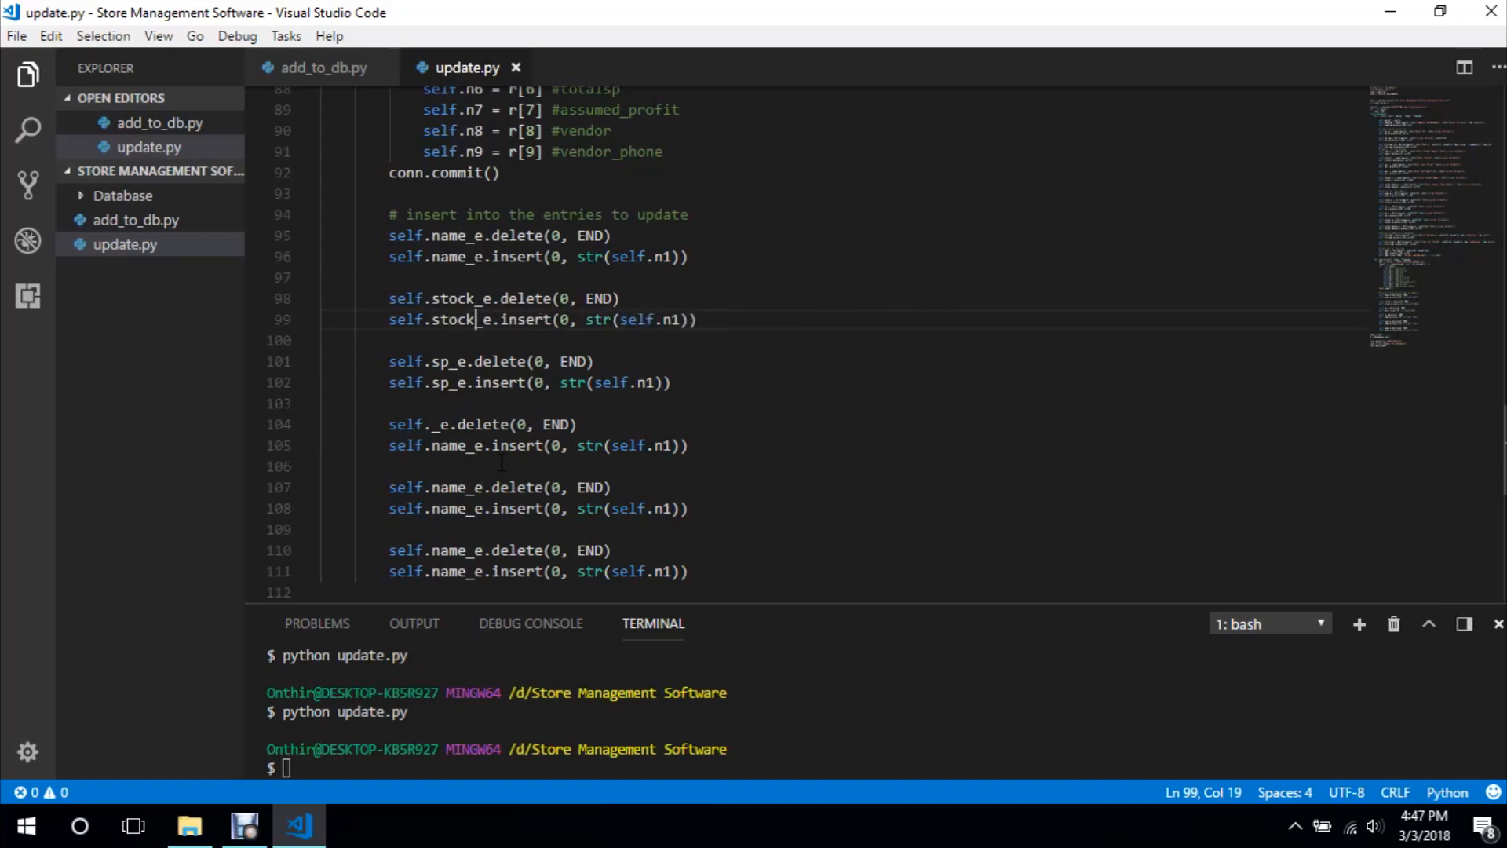
left_click(459, 361)
type("c")
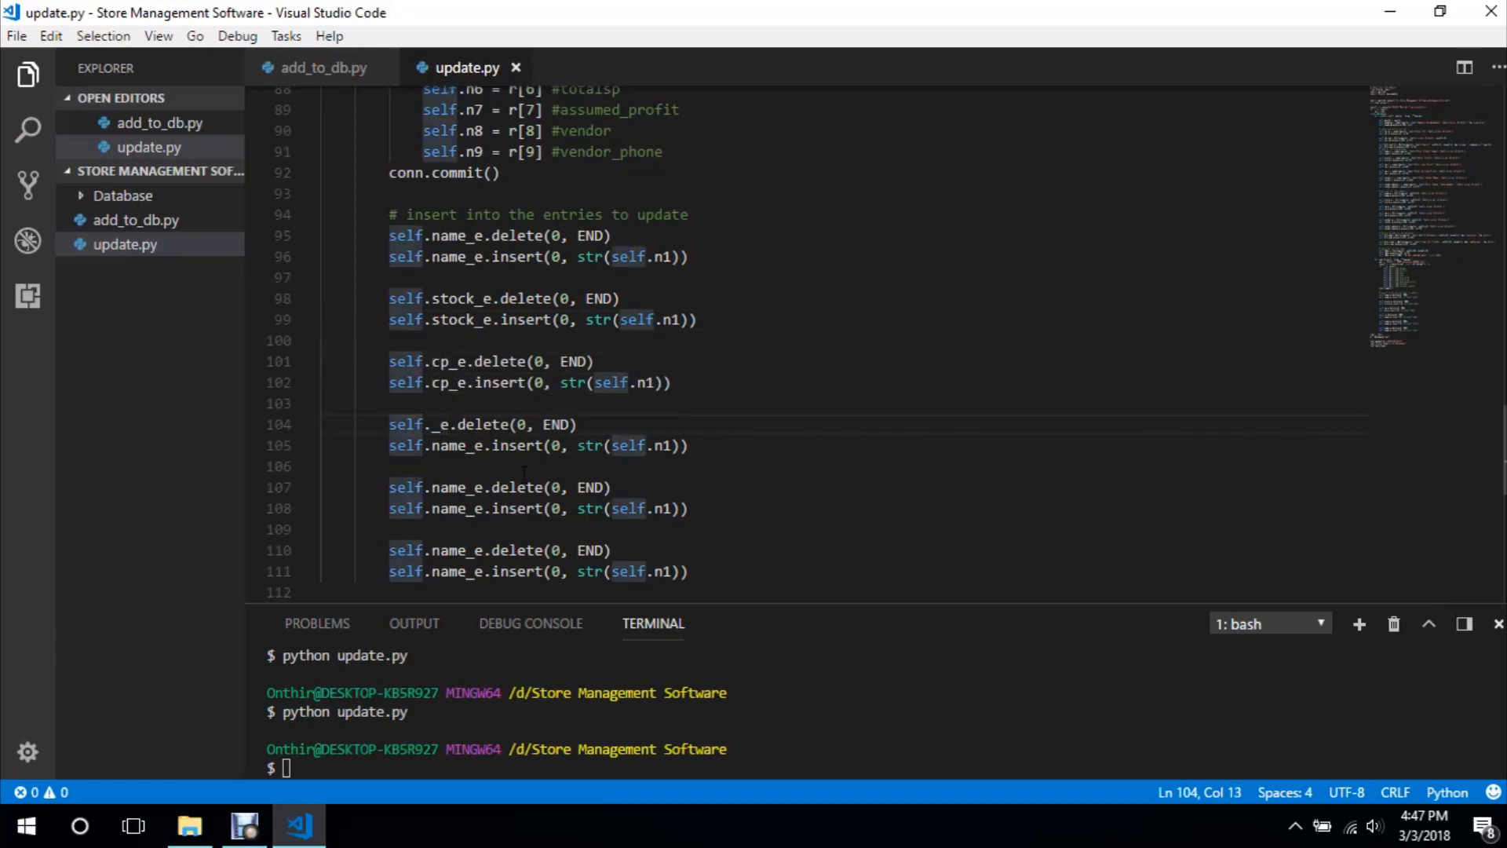
type("sp_")
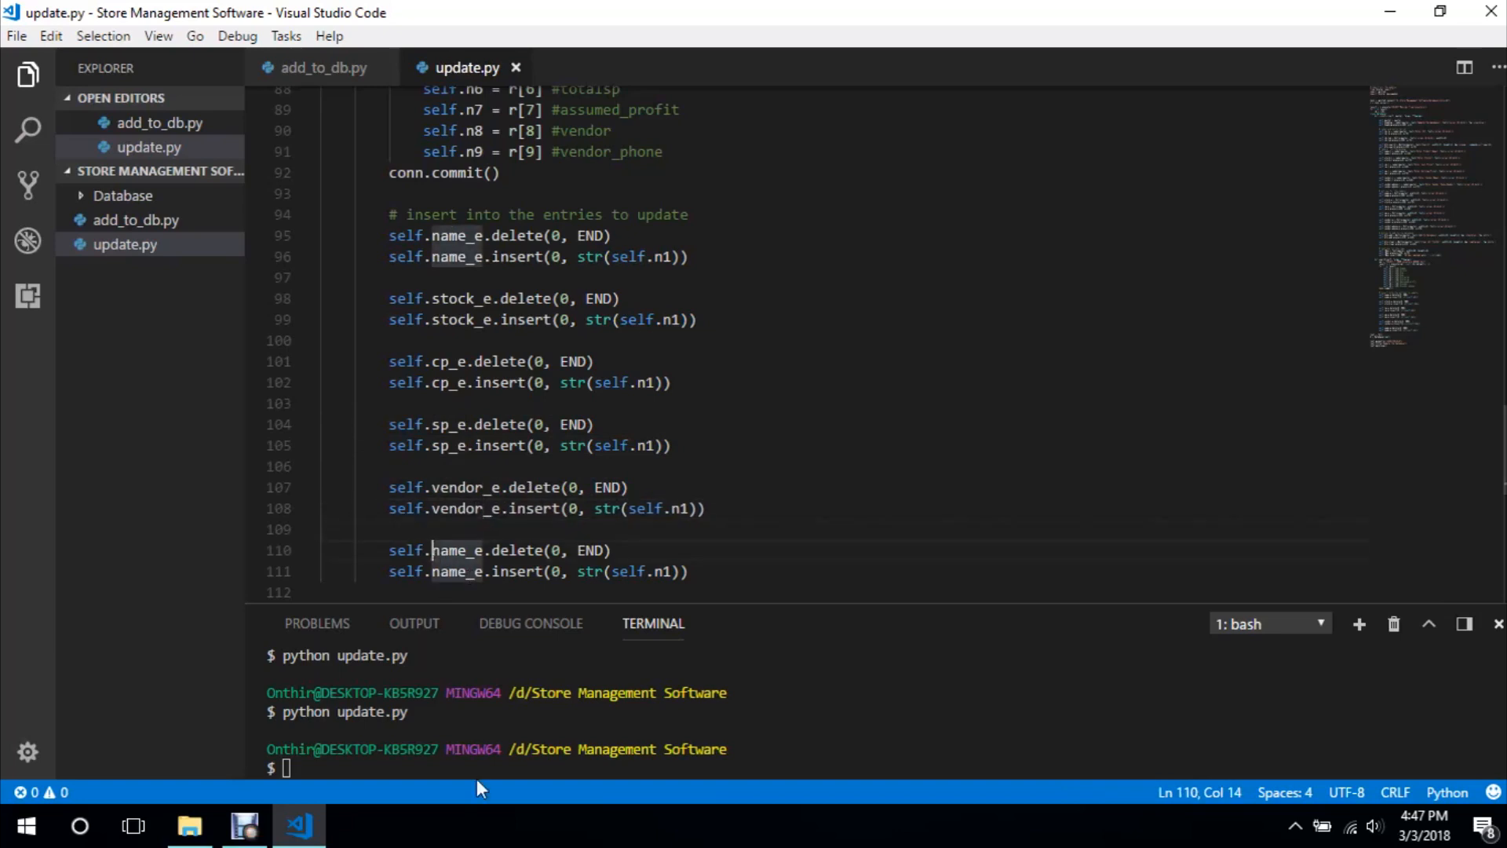
type("vendor)")
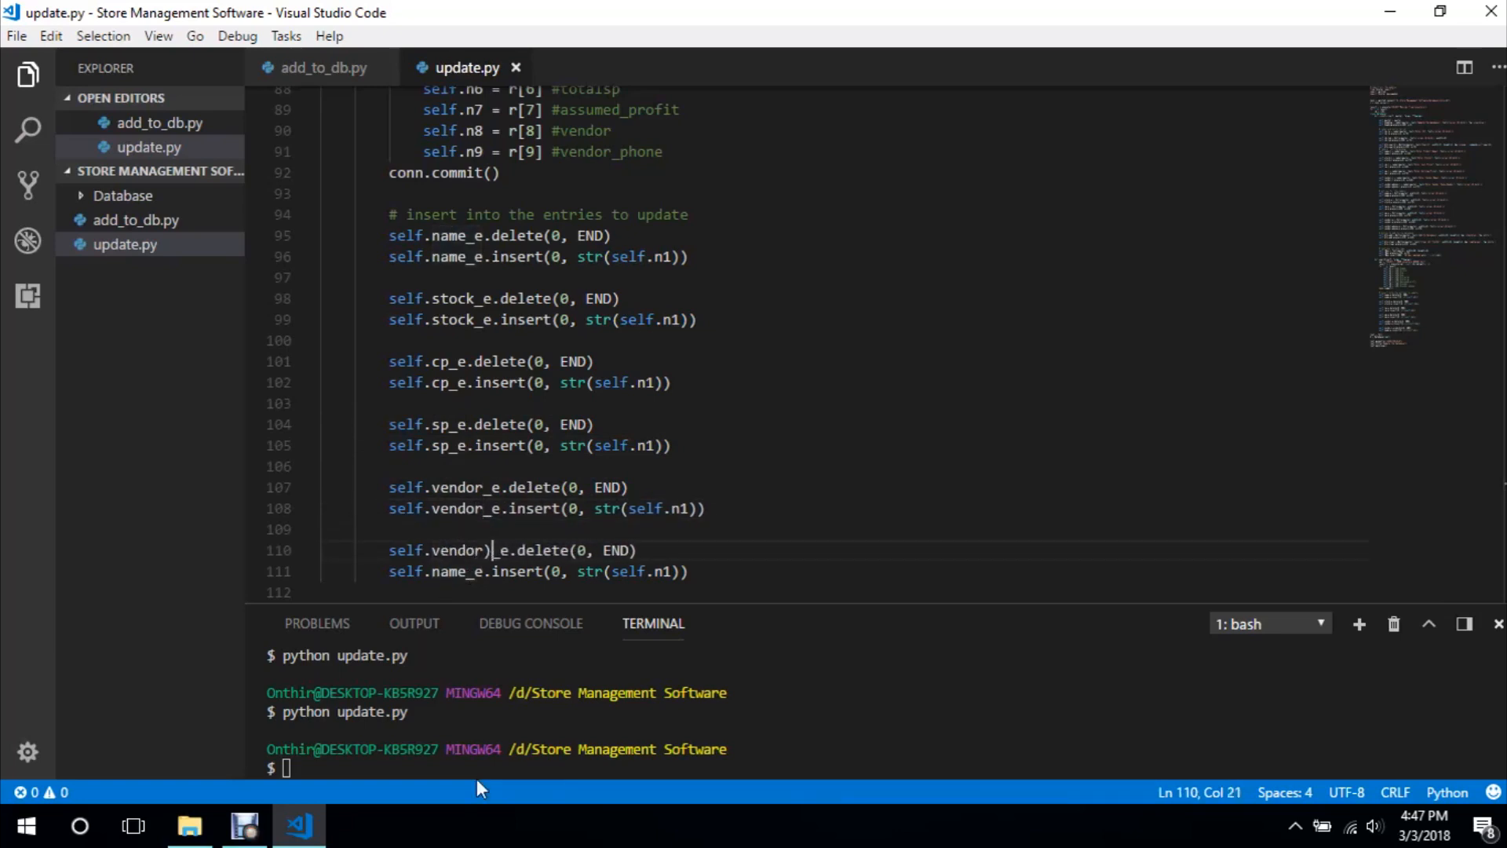
type("_p")
left_click(531, 446)
type("4")
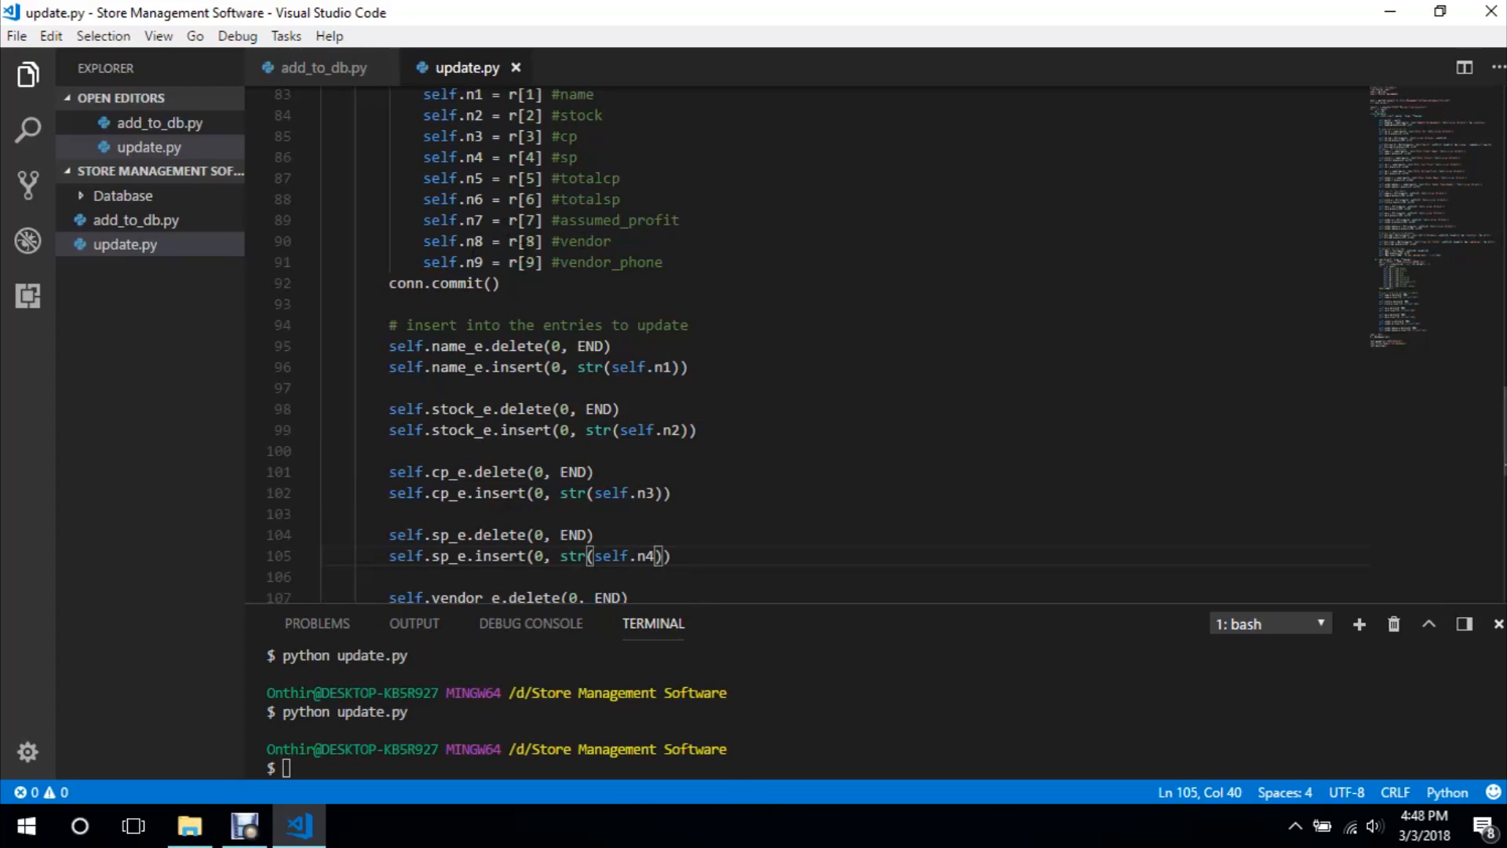
Make the vendor and vendor phone inserts use str(self.n8) and str(self.n9), then relaunch update.py
scroll("down", 3)
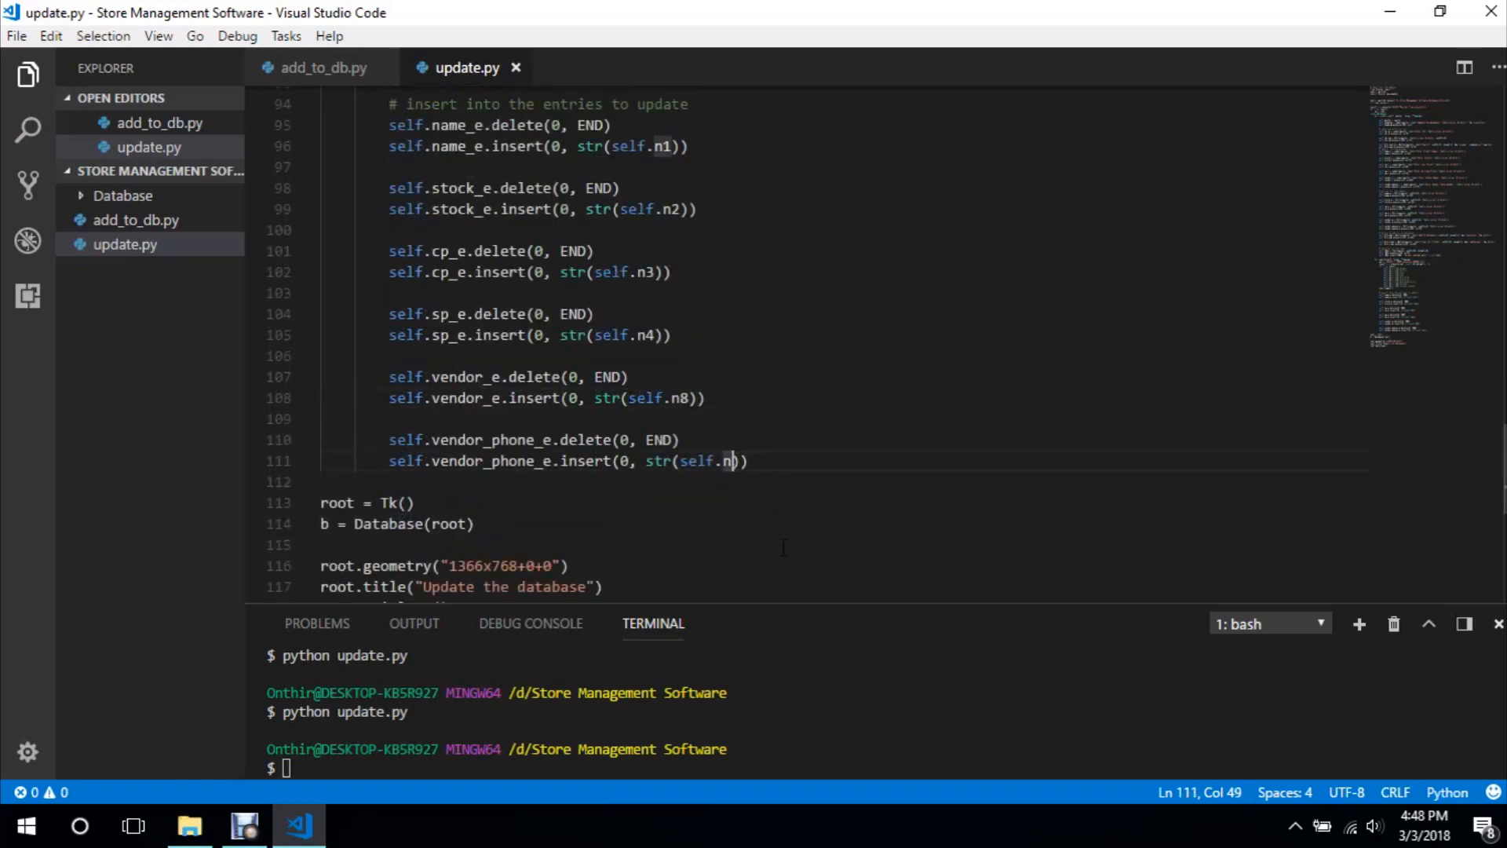
type("9")
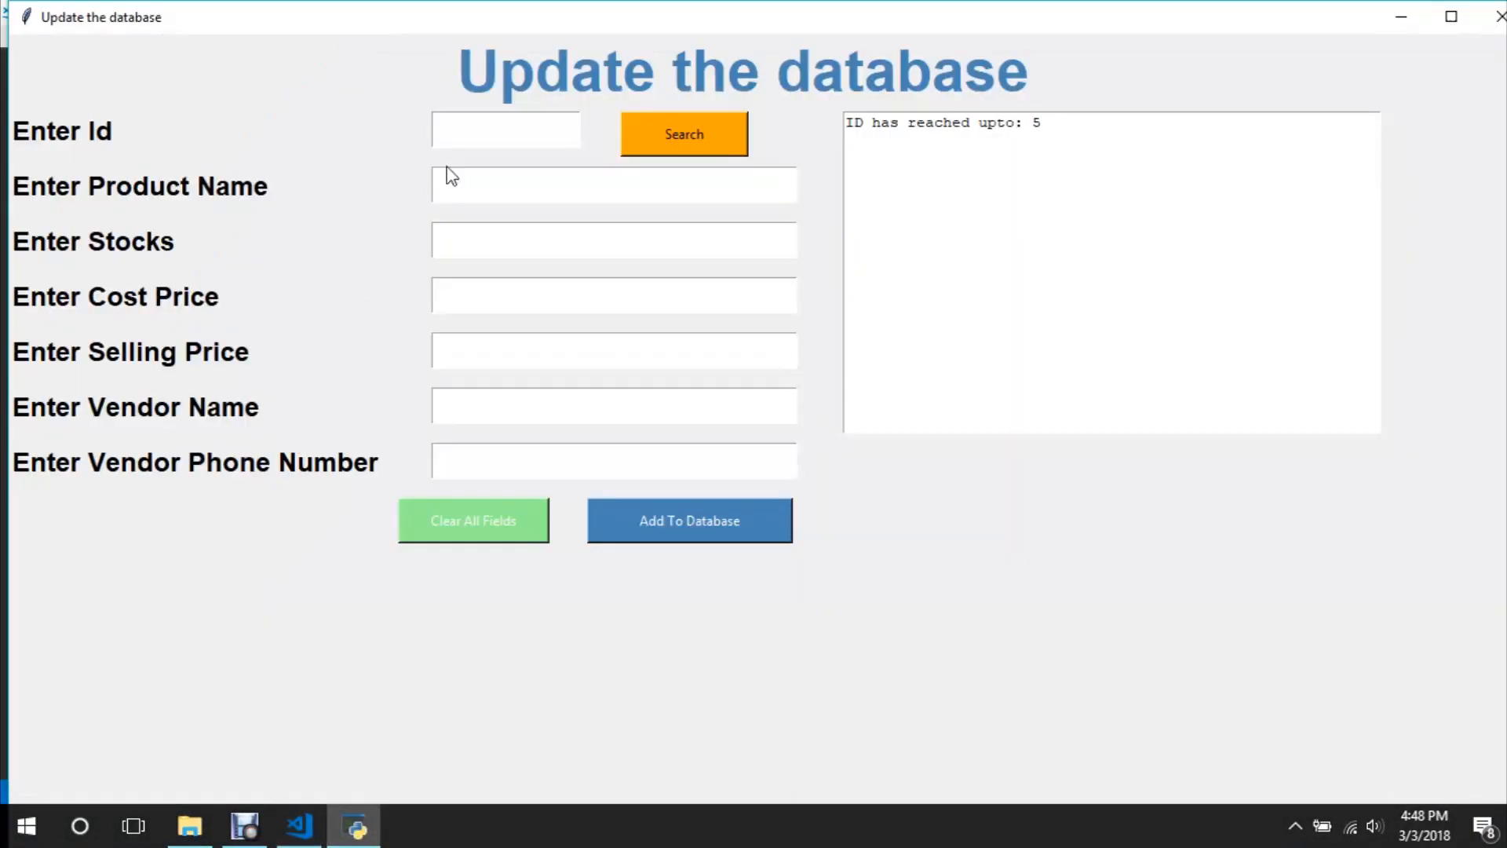
Search IDs 1, 2, 3, 5 and 6 so every field fills with each product's record, ending on Wallets
type("1")
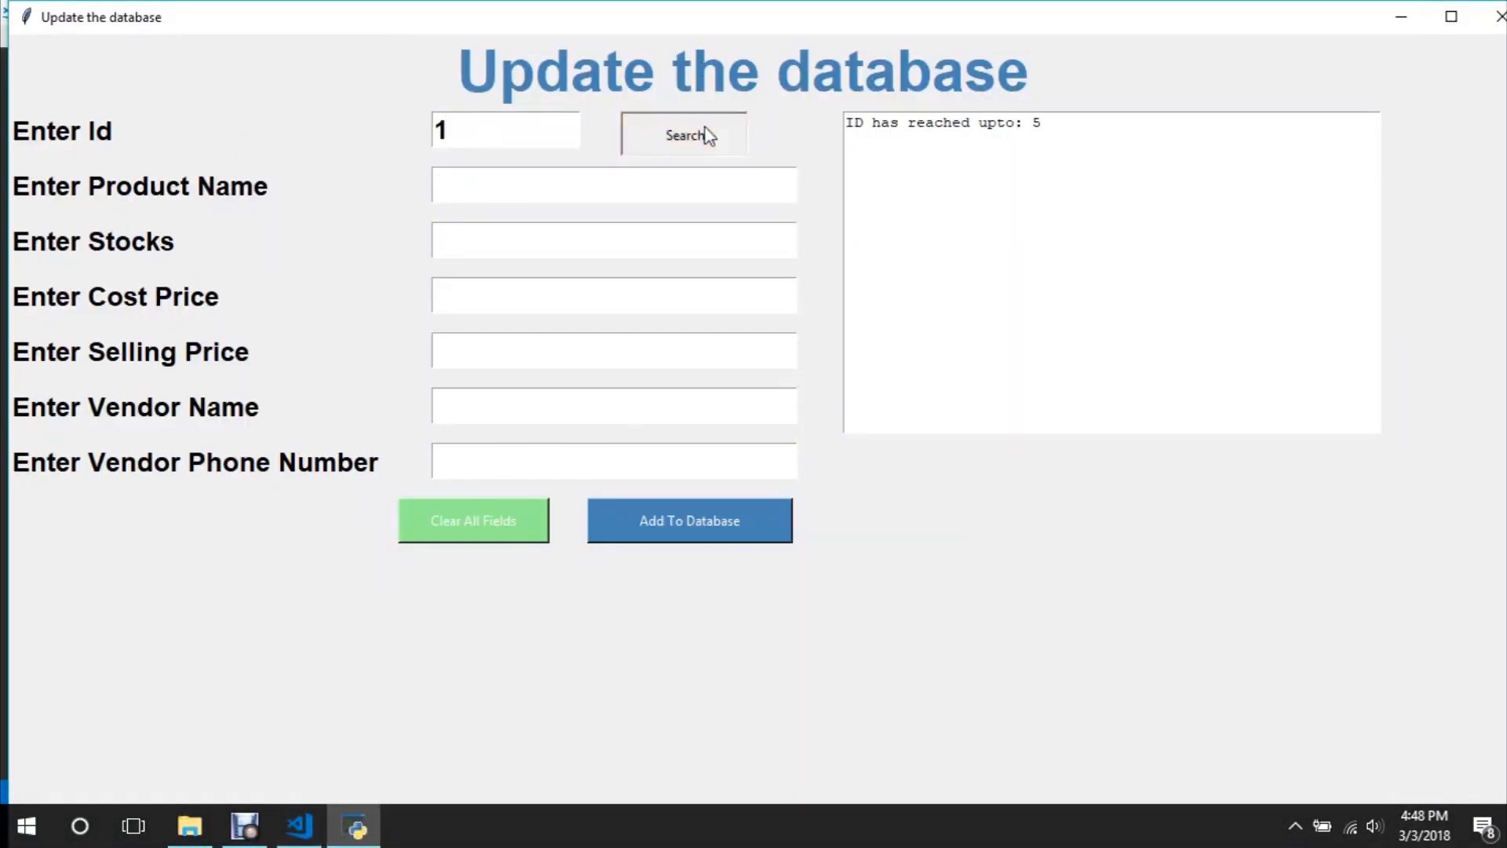
left_click(683, 133)
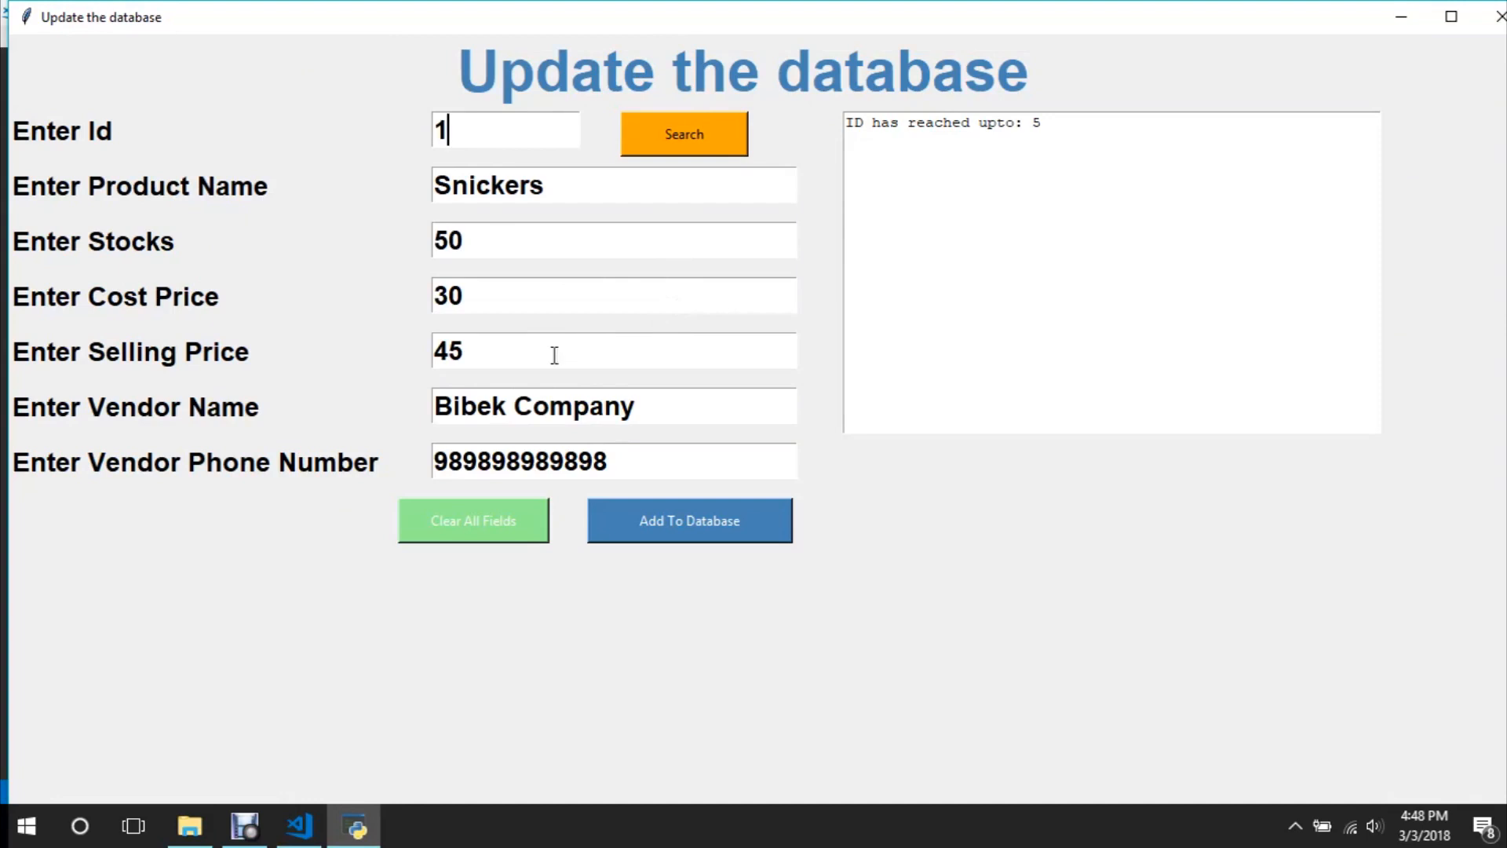
mouse_move(427, 232)
type("2")
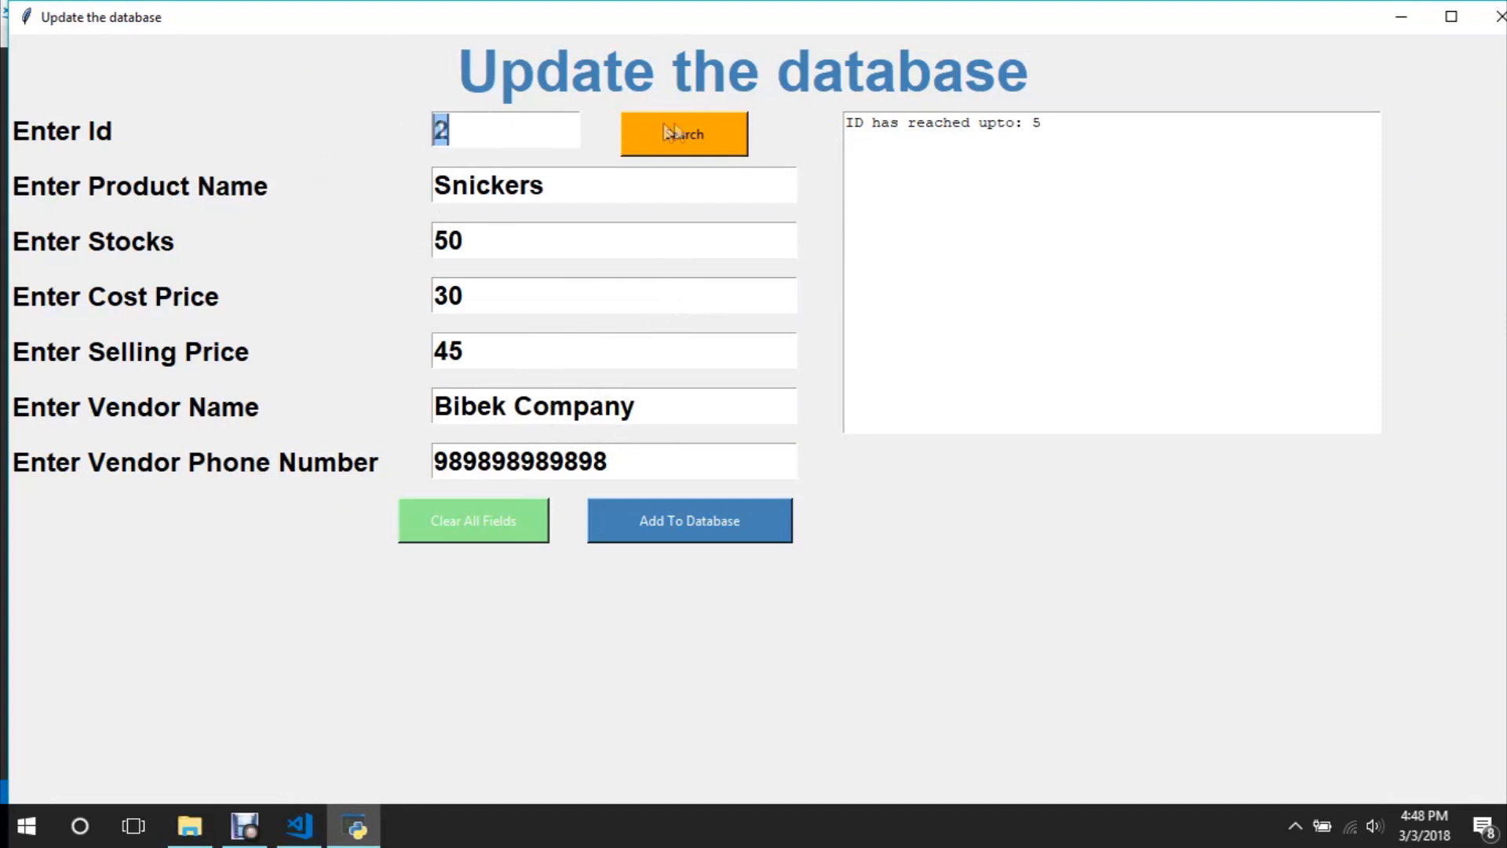
left_click(683, 133)
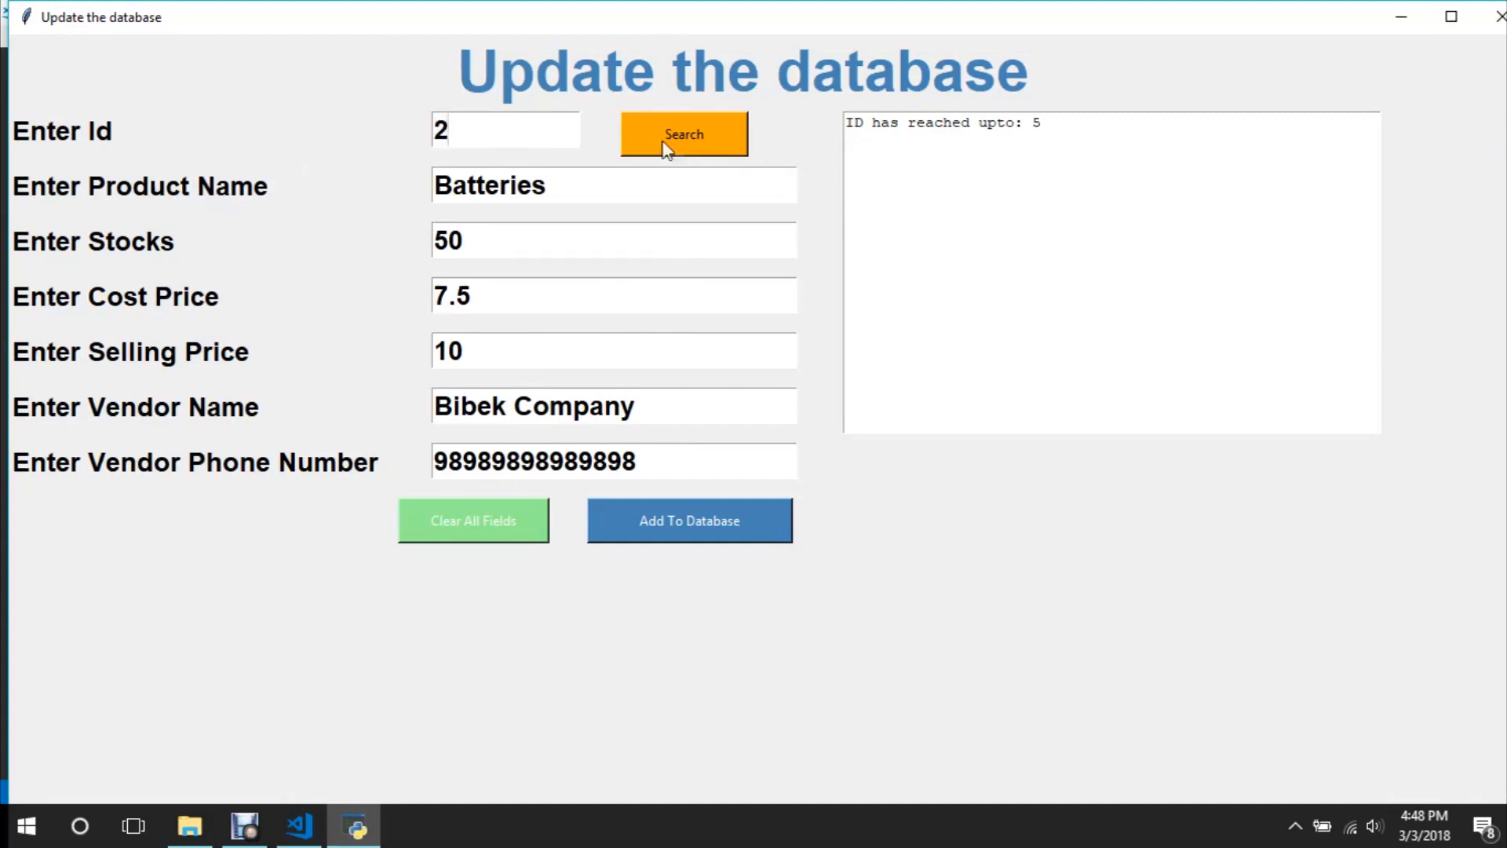
left_click(683, 134)
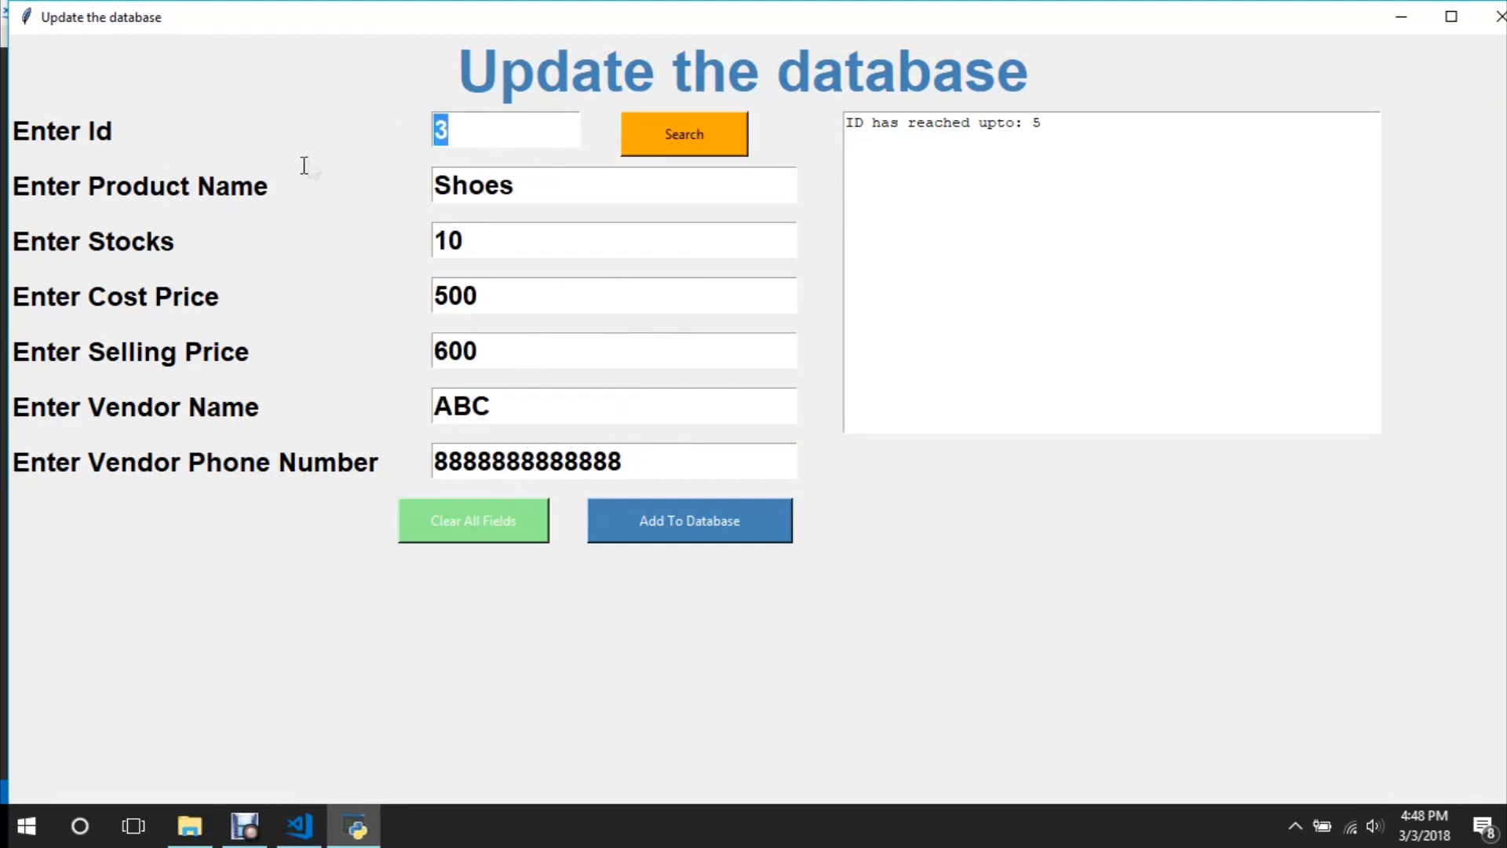
left_click(683, 134)
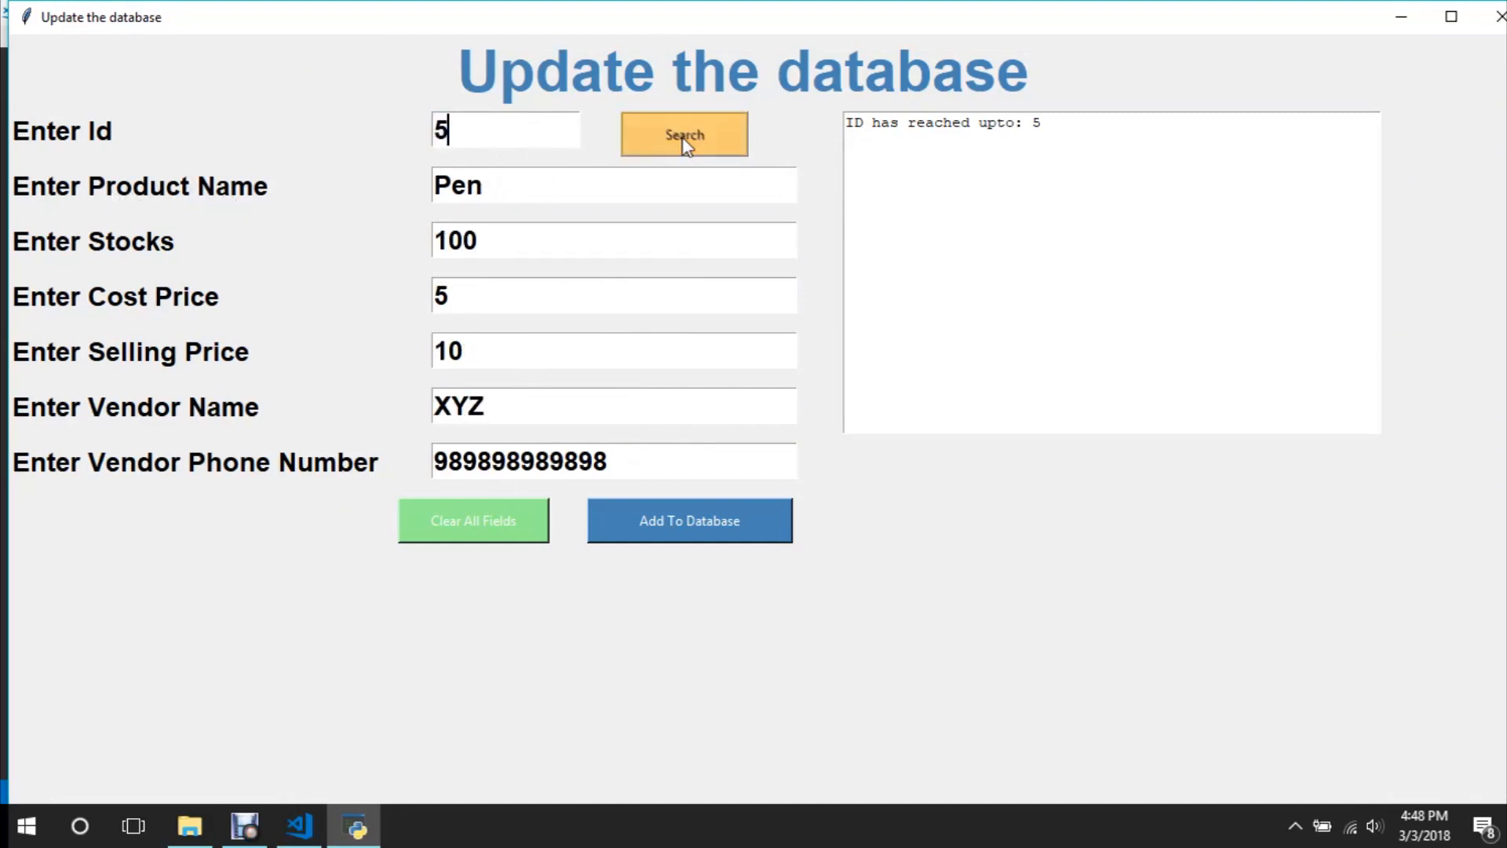
left_click(683, 133)
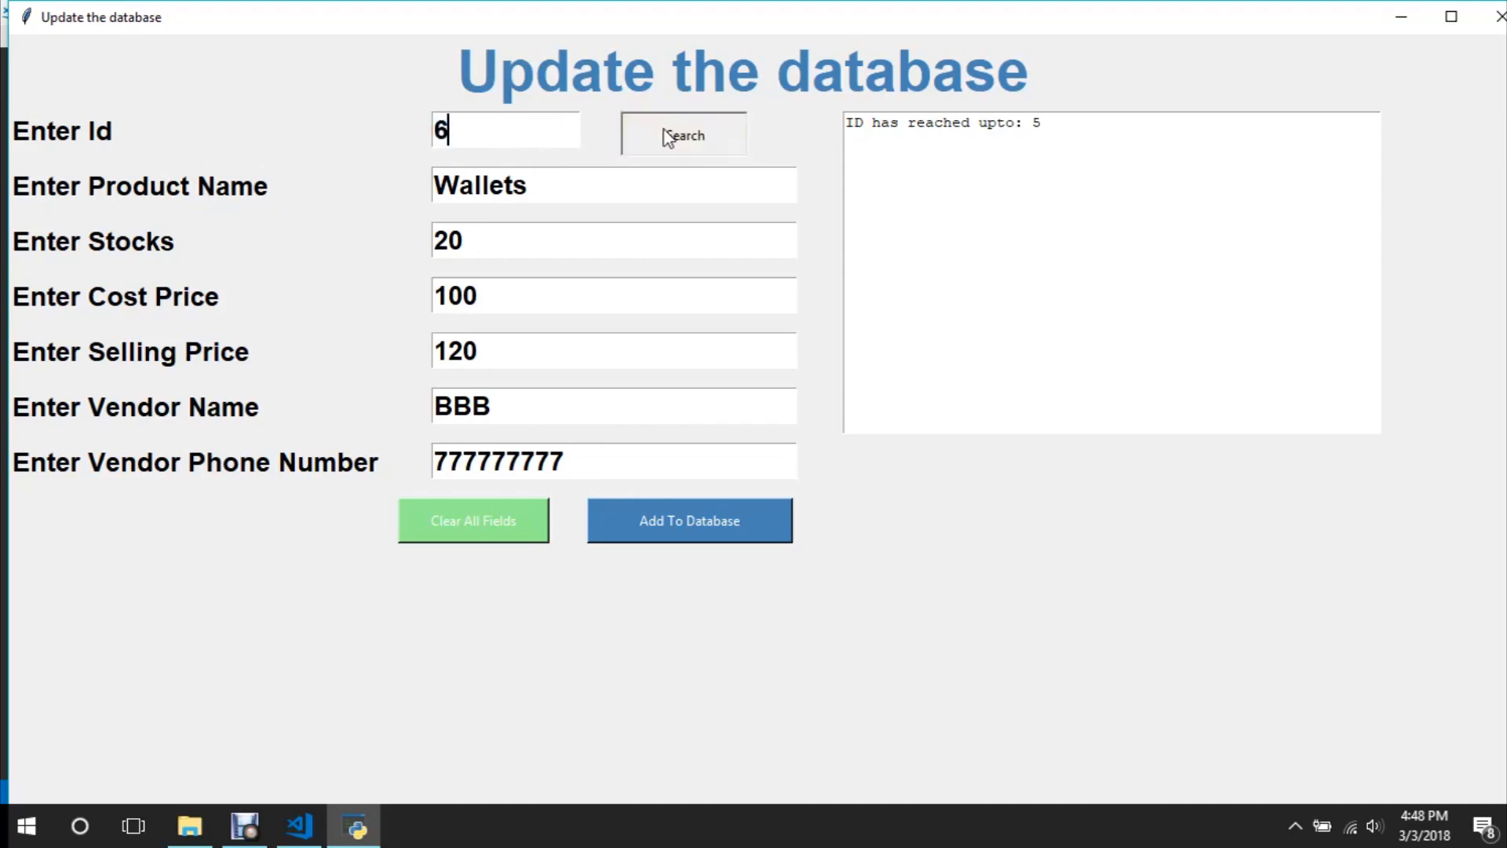